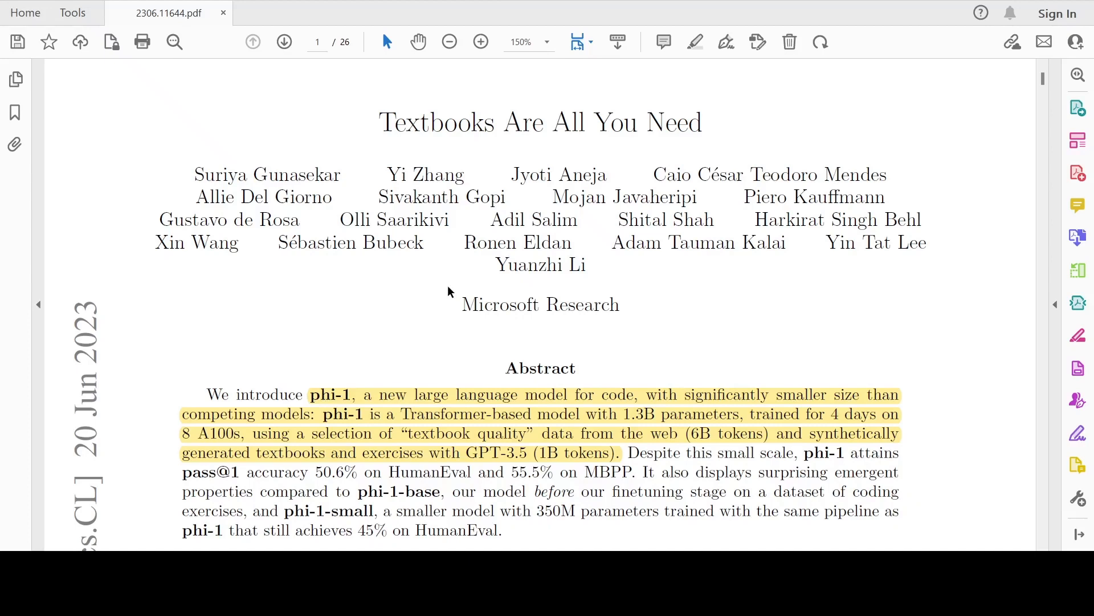
mouse_move(118, 415)
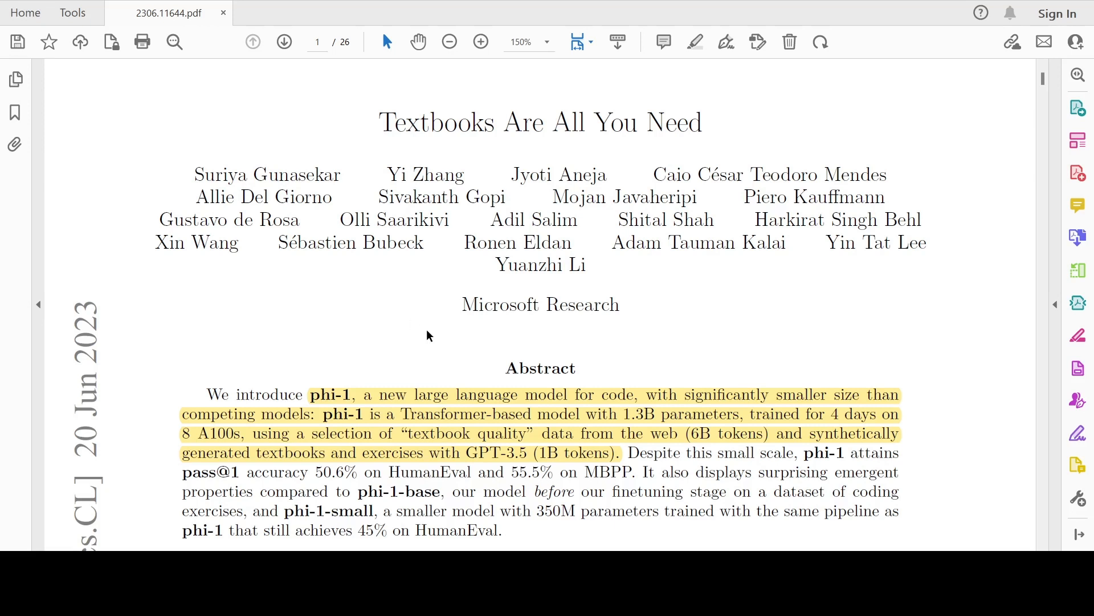
mouse_move(734, 395)
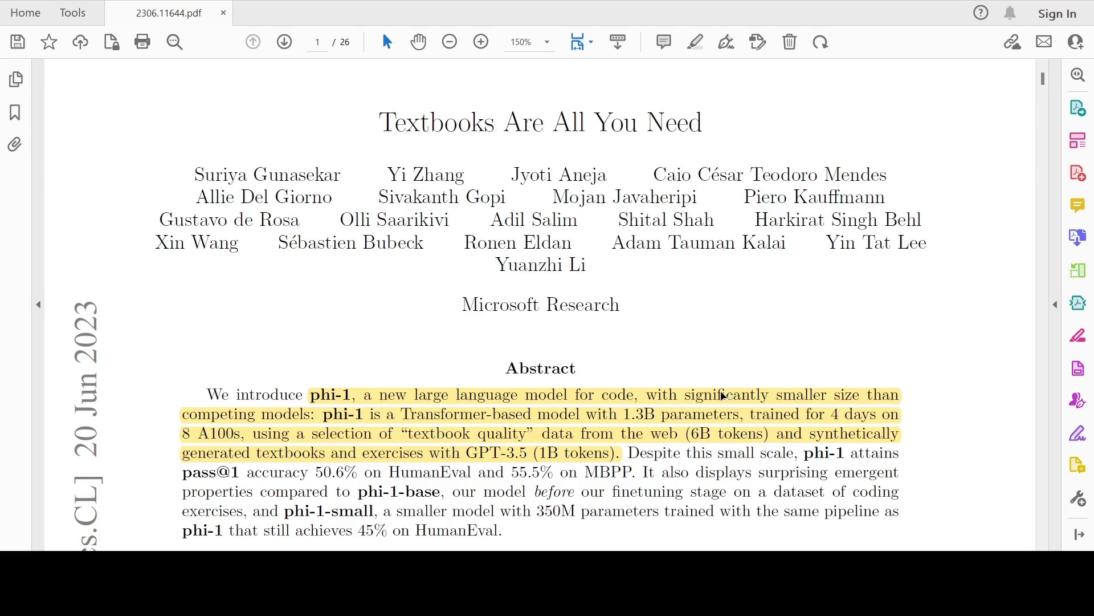
mouse_move(300, 428)
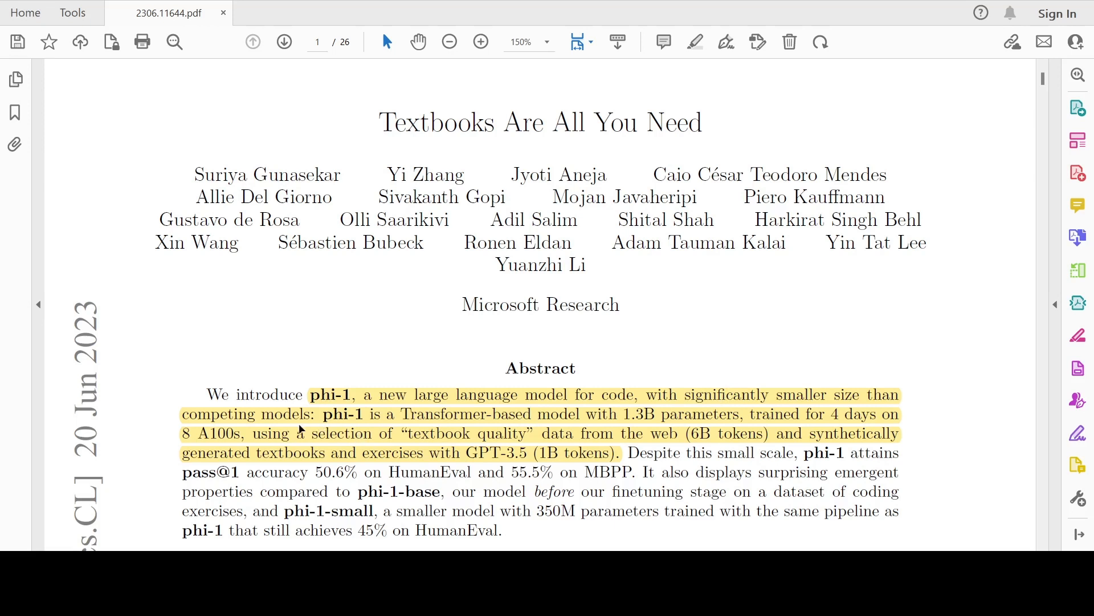
mouse_move(430, 414)
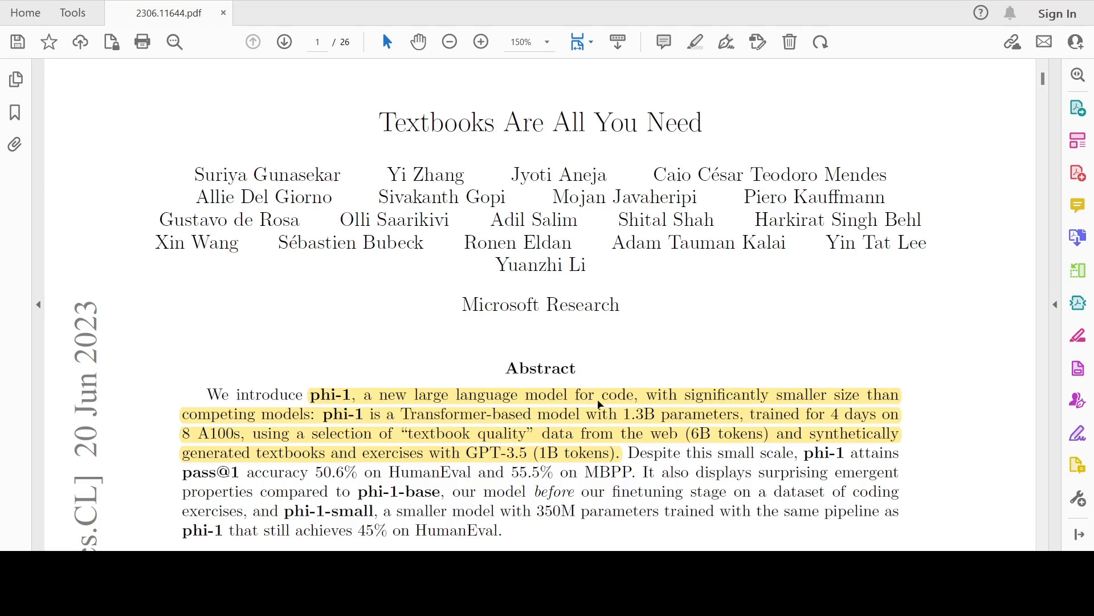
mouse_move(696, 408)
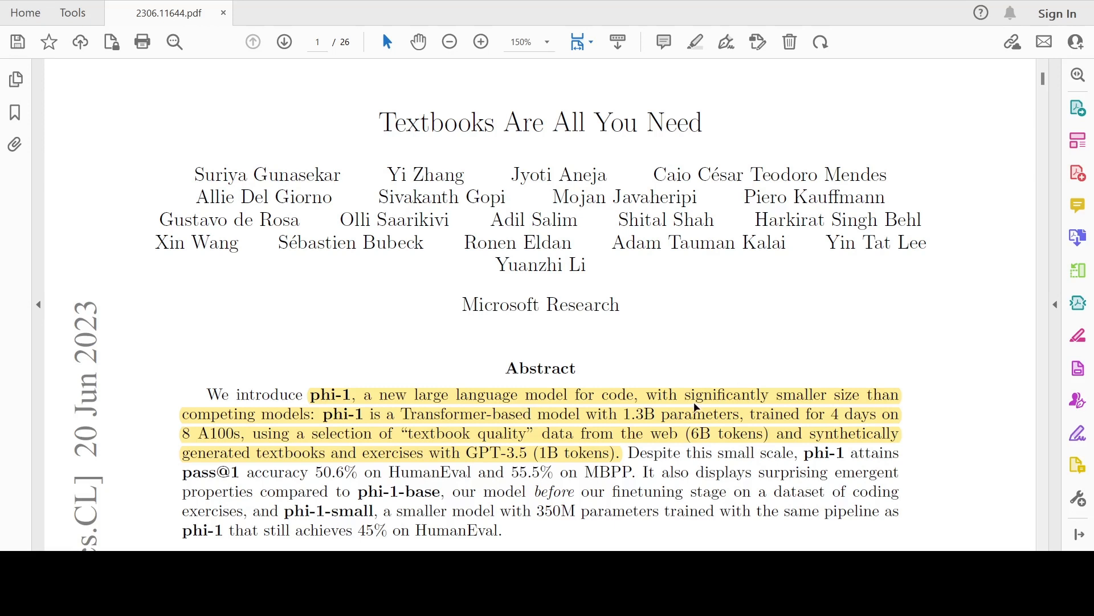
mouse_move(810, 428)
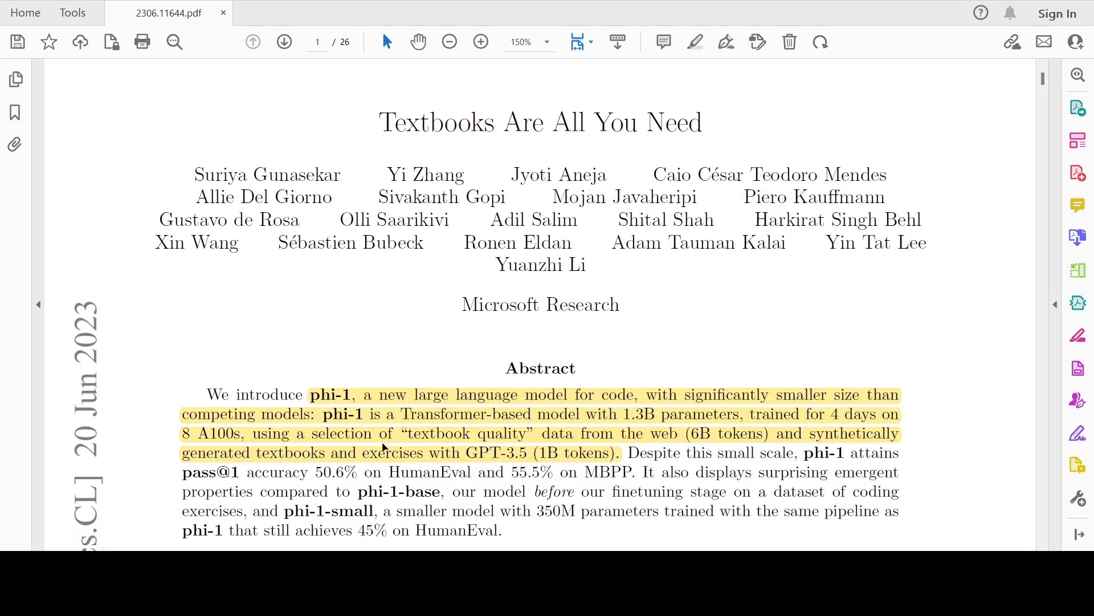
mouse_move(466, 438)
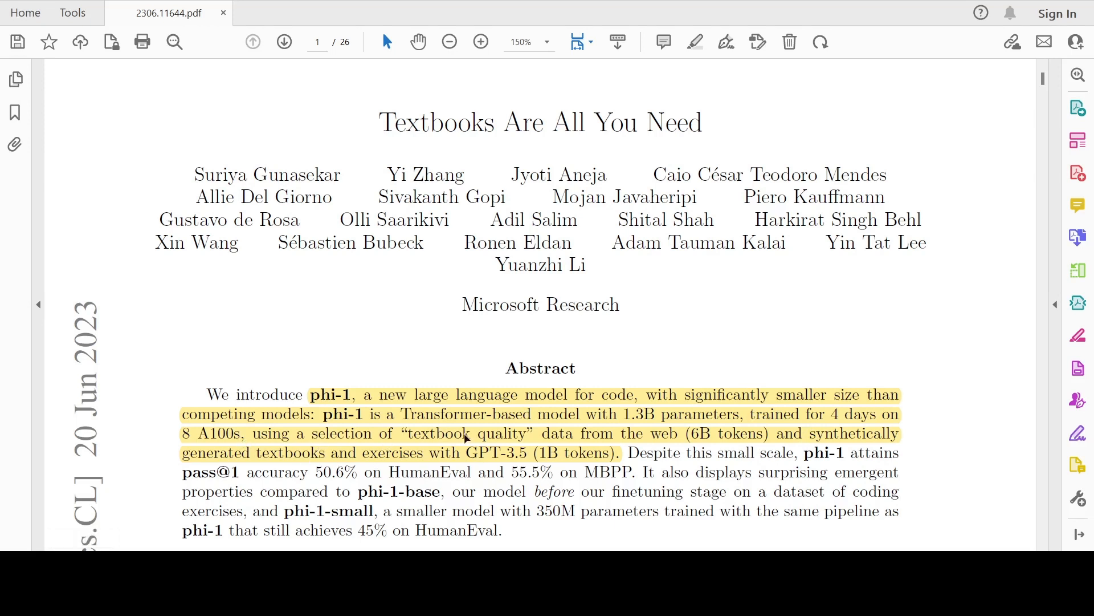
mouse_move(688, 437)
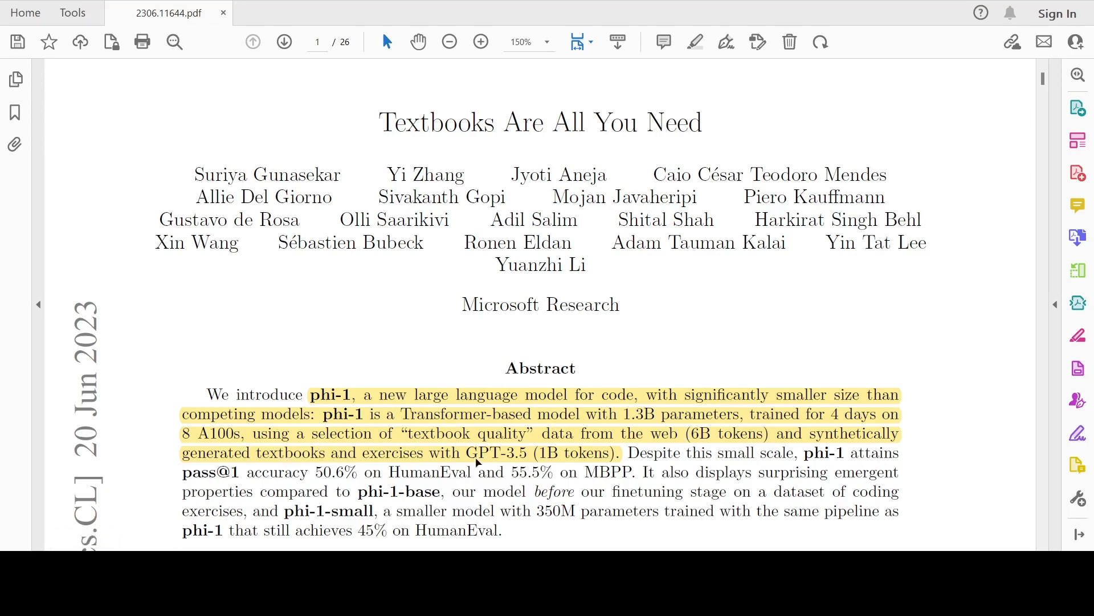
mouse_move(526, 461)
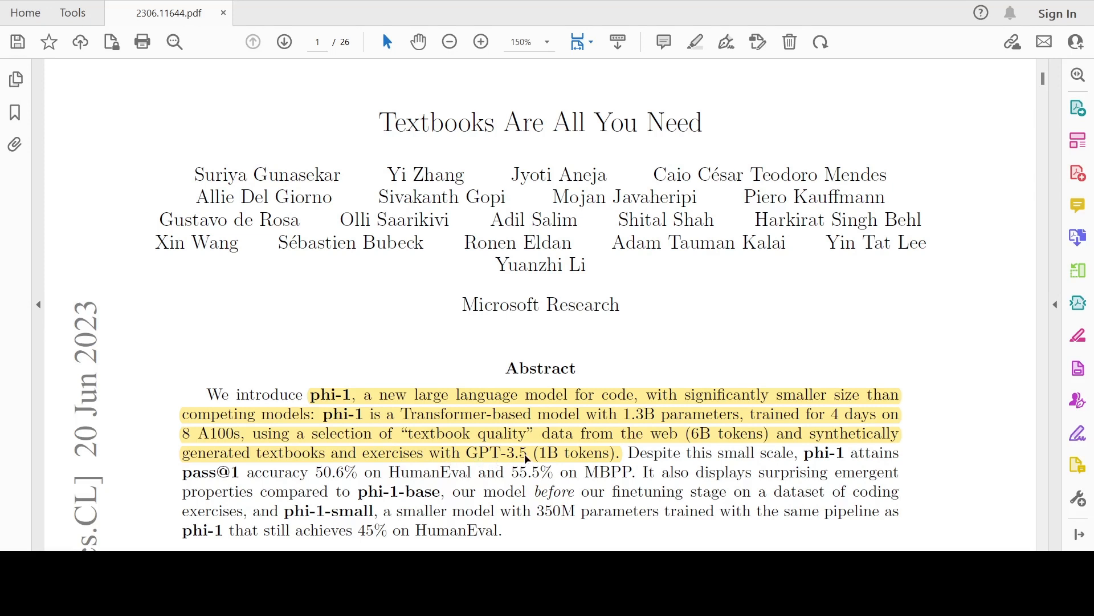
mouse_move(667, 432)
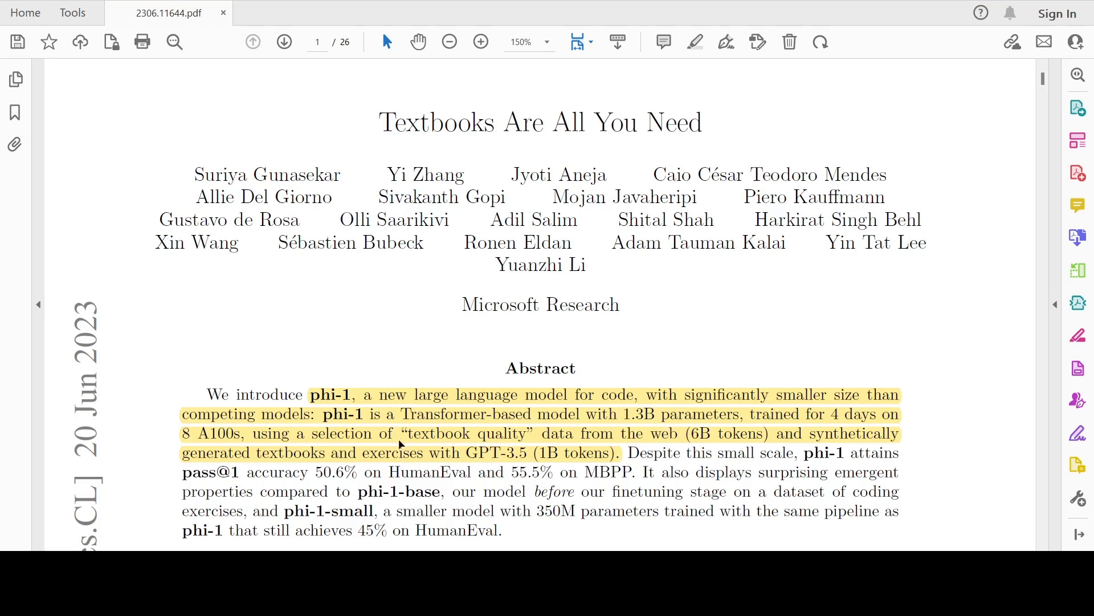
mouse_move(502, 422)
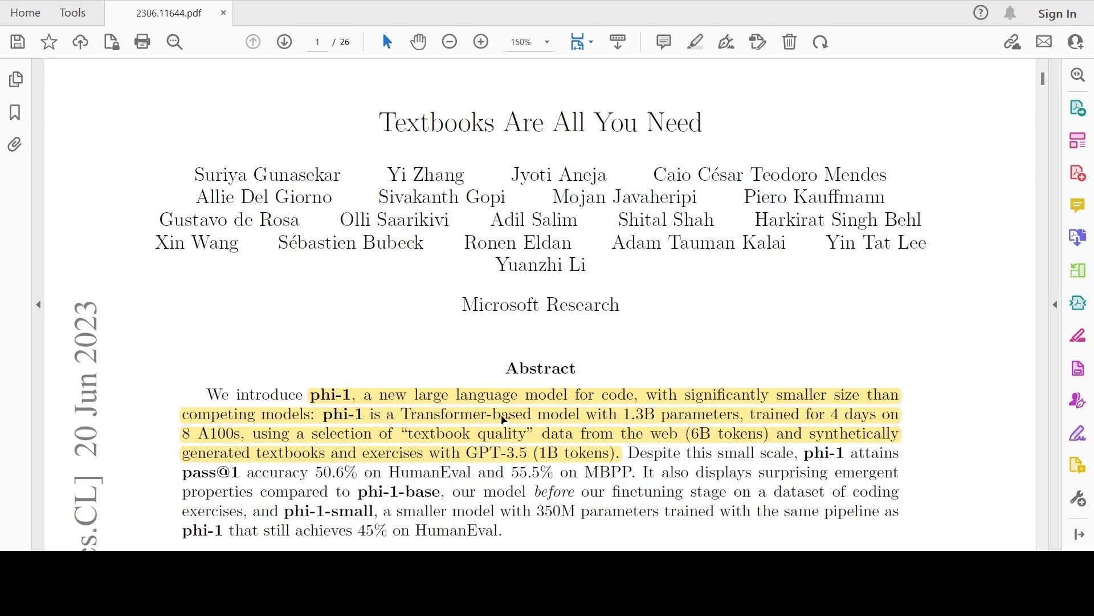
mouse_move(538, 320)
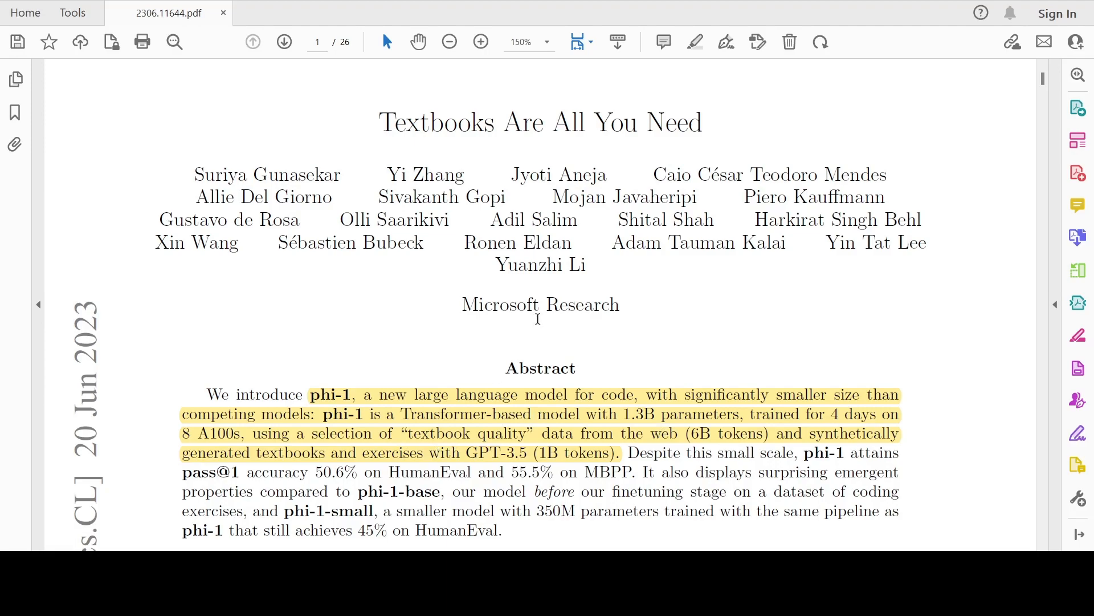
Scroll to page 2's Table 1 comparing code models' HumanEval and MBPP scores.
scroll("down", 3)
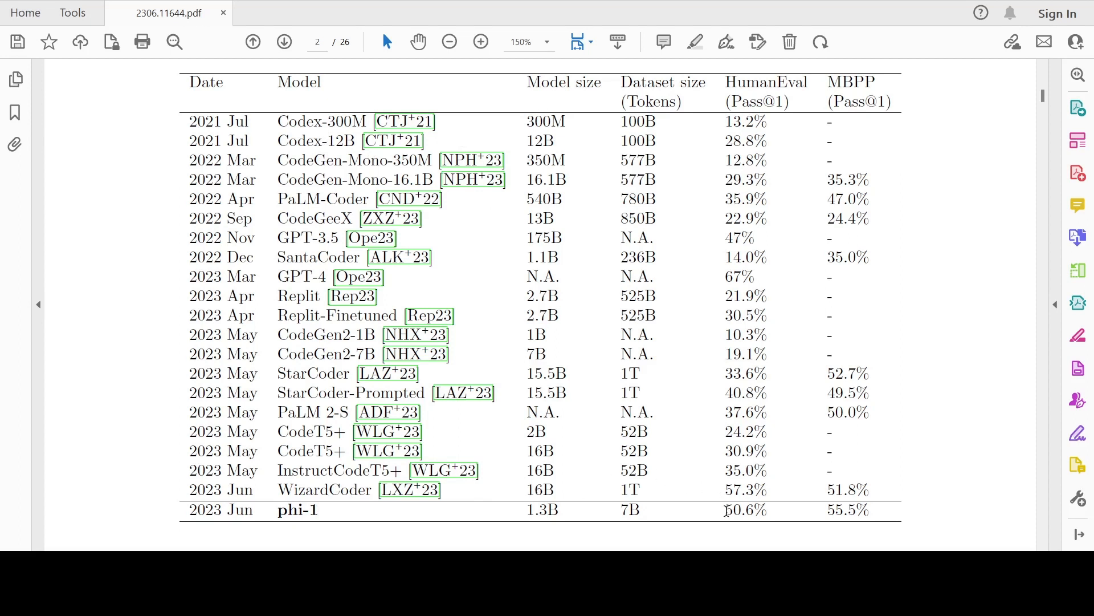
mouse_move(559, 501)
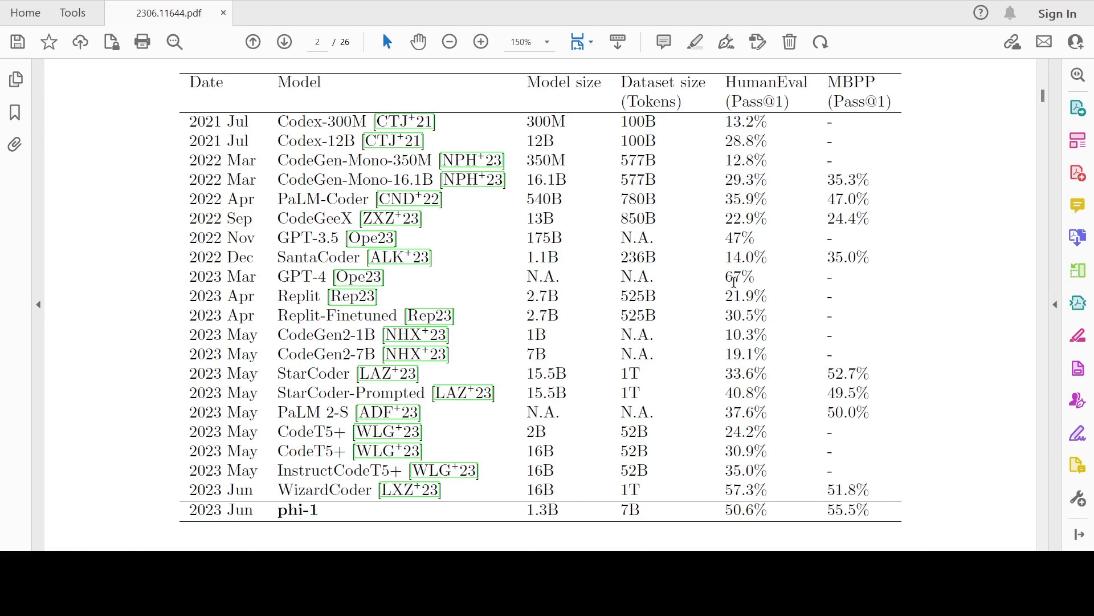
mouse_move(610, 482)
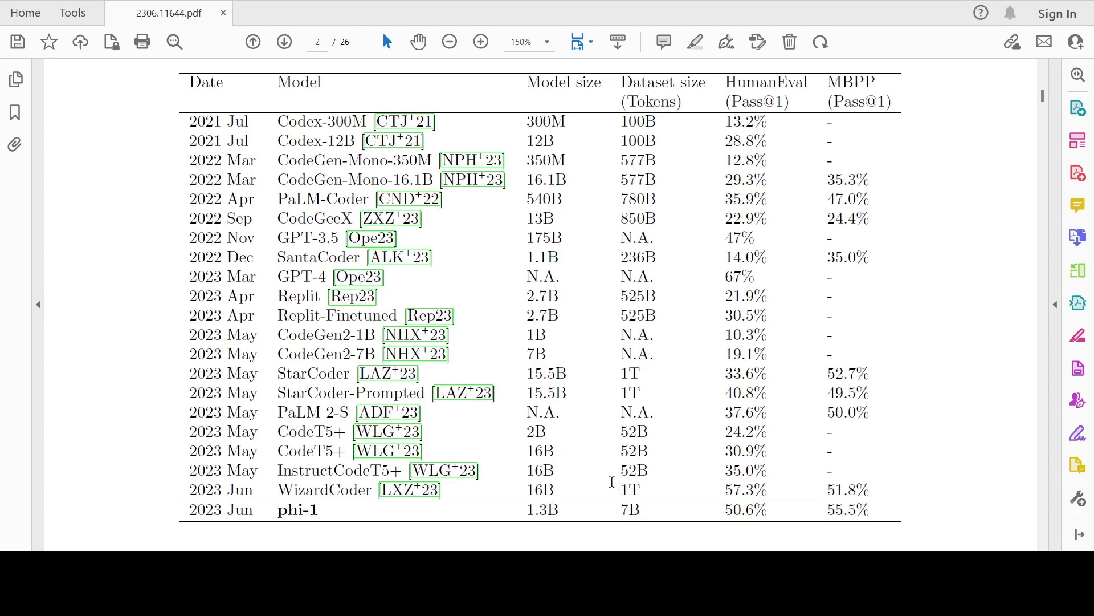
mouse_move(752, 101)
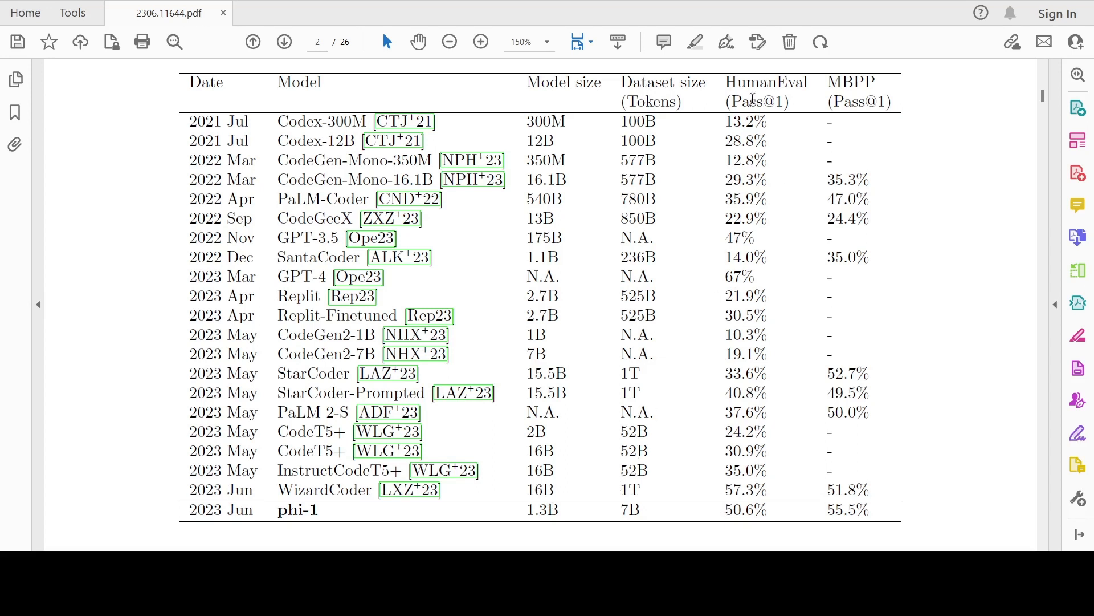
mouse_move(737, 498)
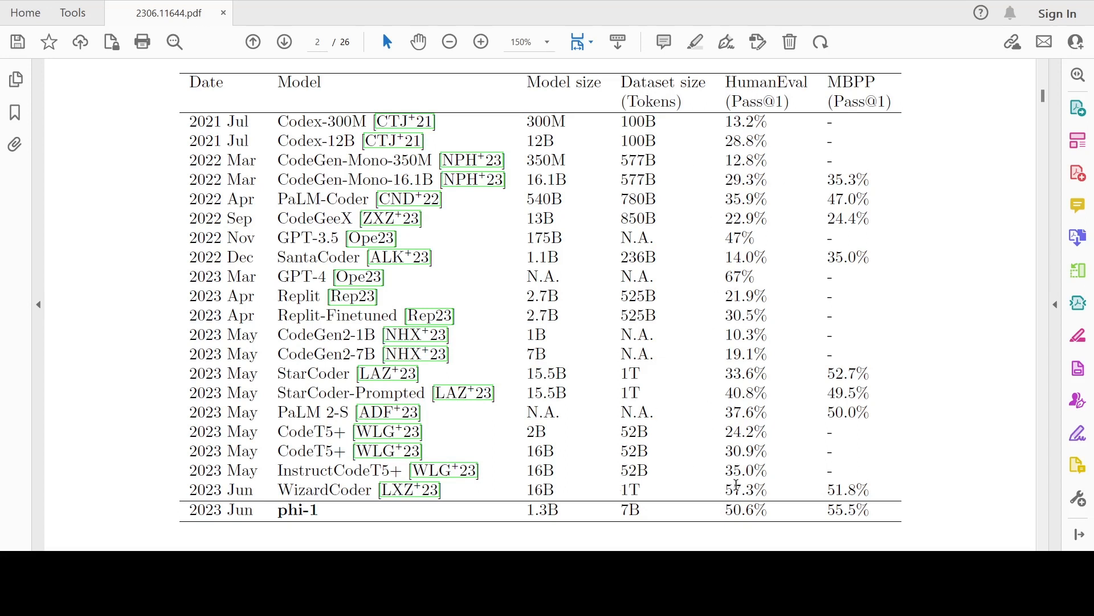
mouse_move(505, 557)
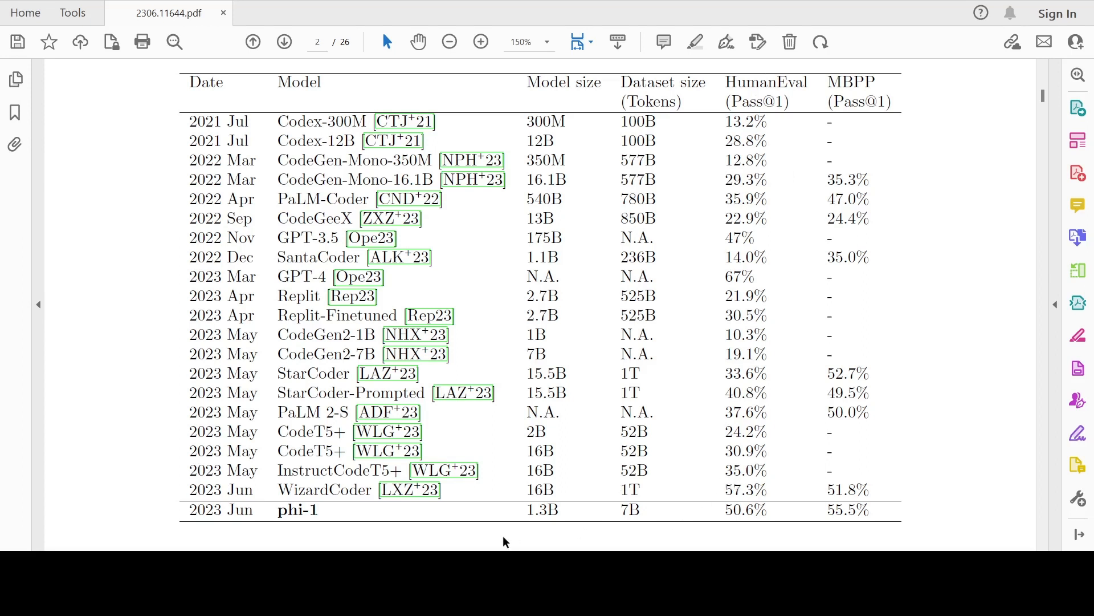
mouse_move(634, 526)
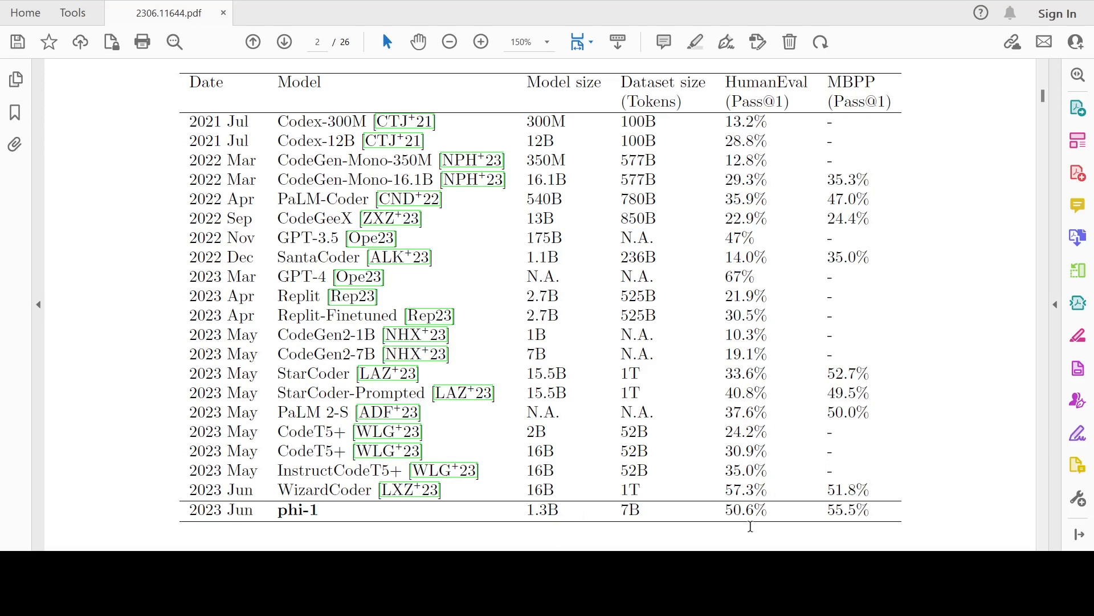
mouse_move(848, 82)
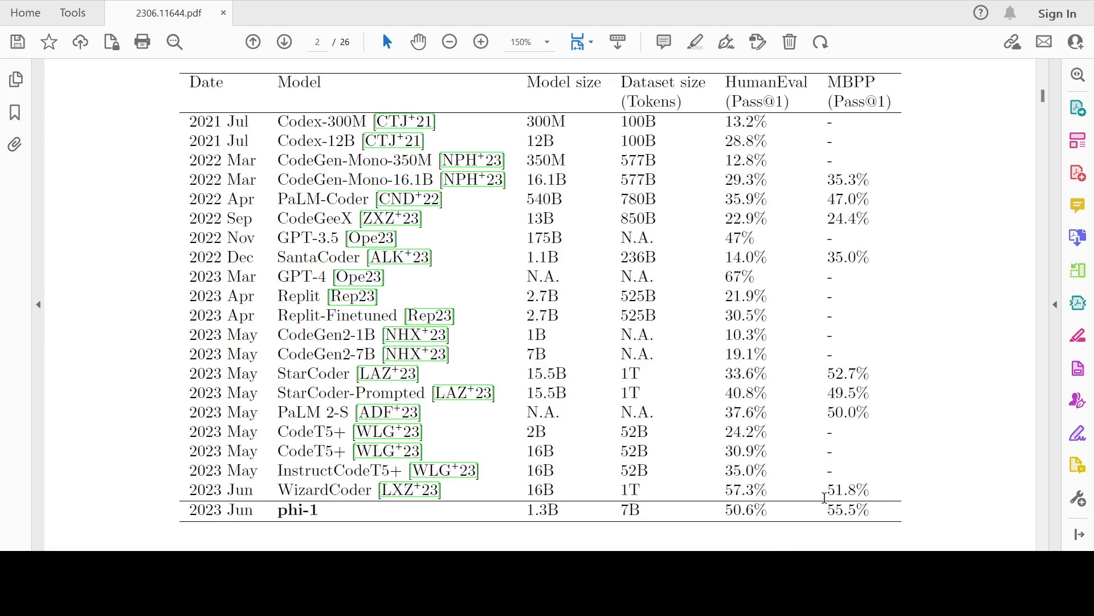
mouse_move(550, 525)
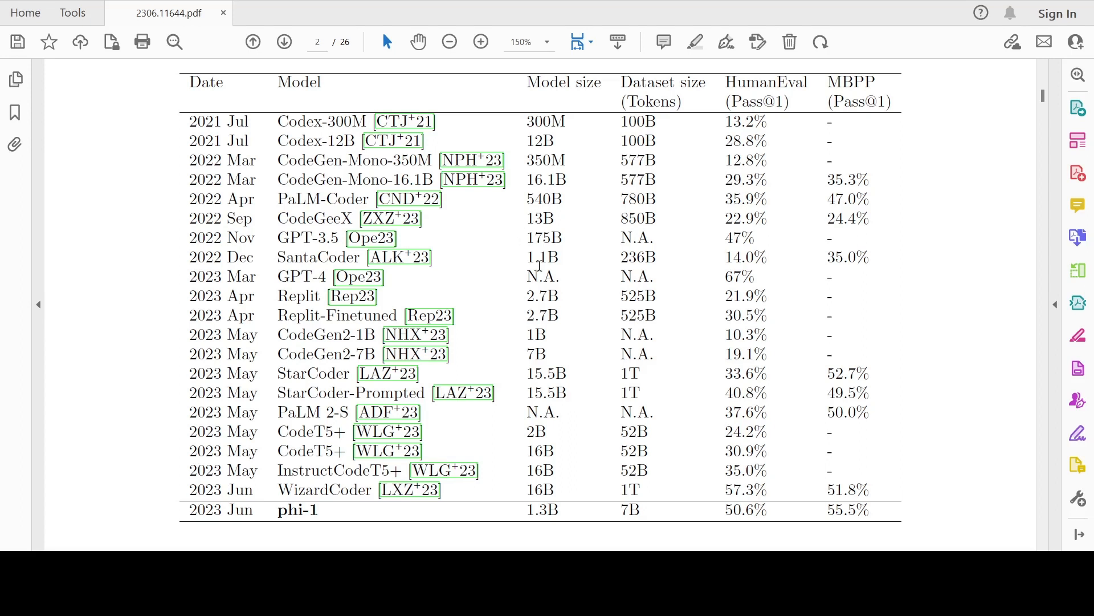
mouse_move(425, 274)
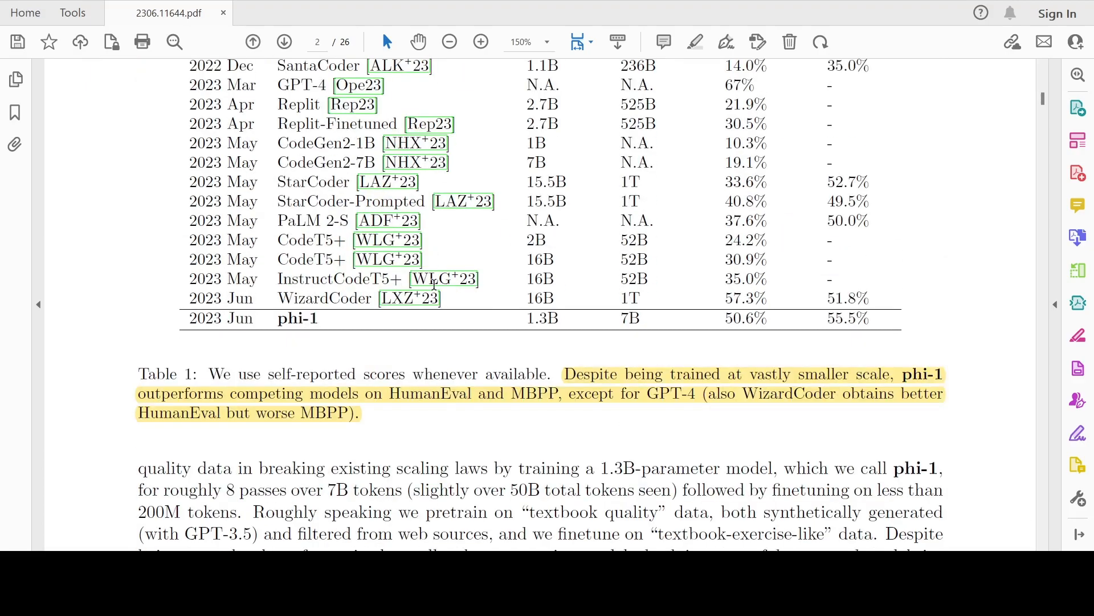
Scroll past page 2 to Section 2 and Figure 2.1's HumanEval bar chart on page 3.
scroll("down", 3)
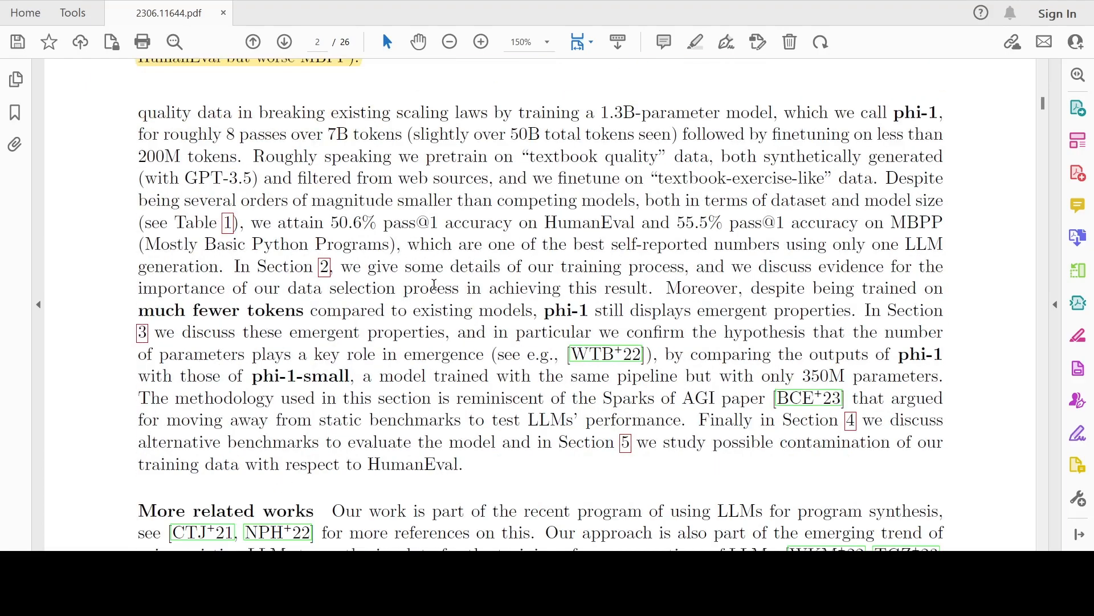
scroll("down", 3)
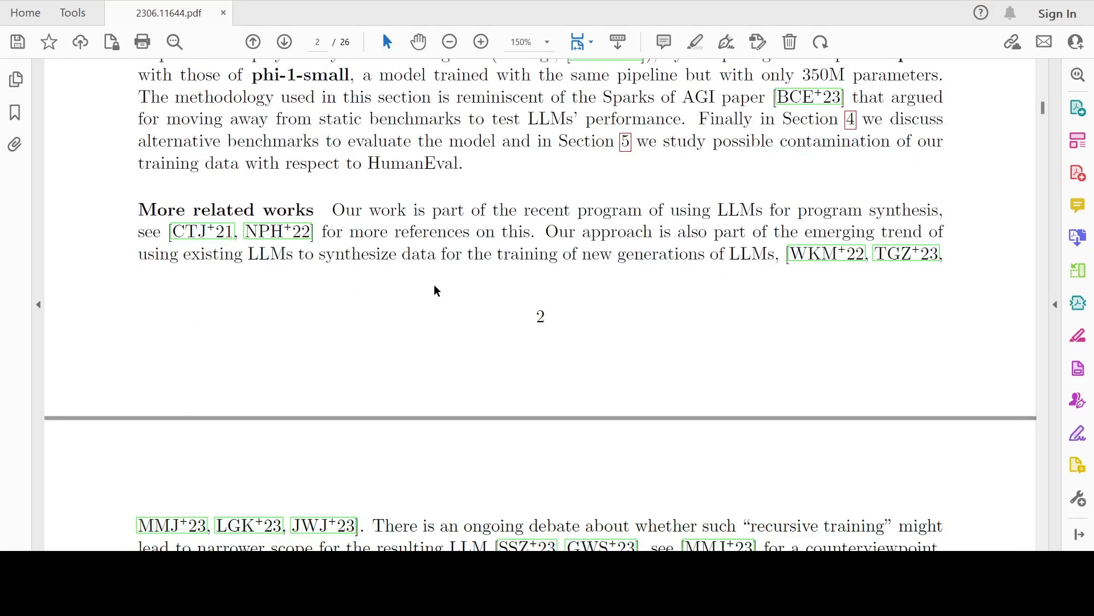
scroll("down", 3)
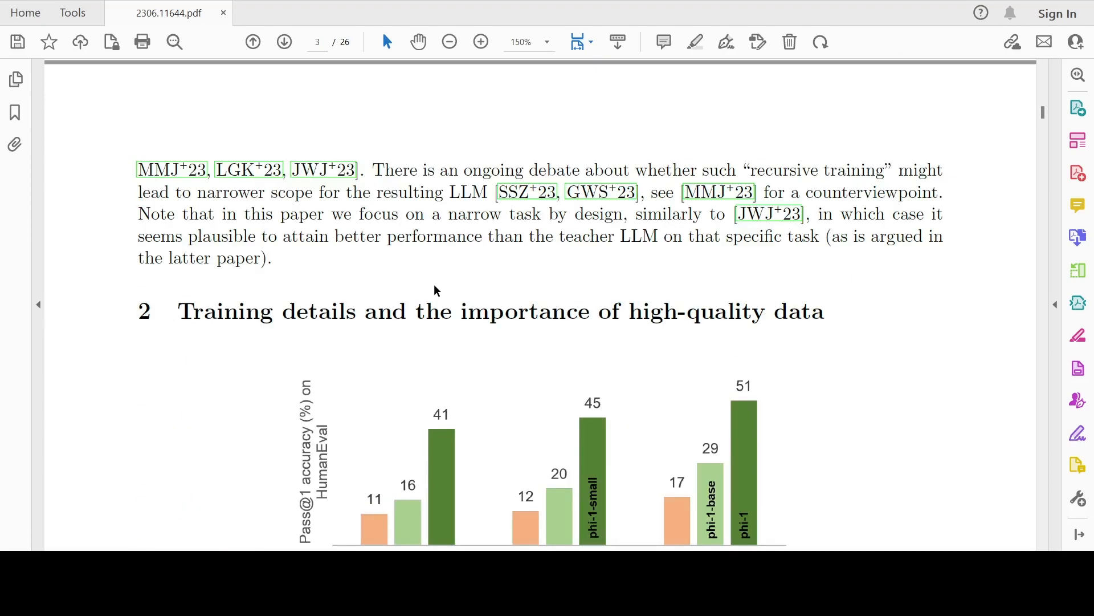
scroll("down", 3)
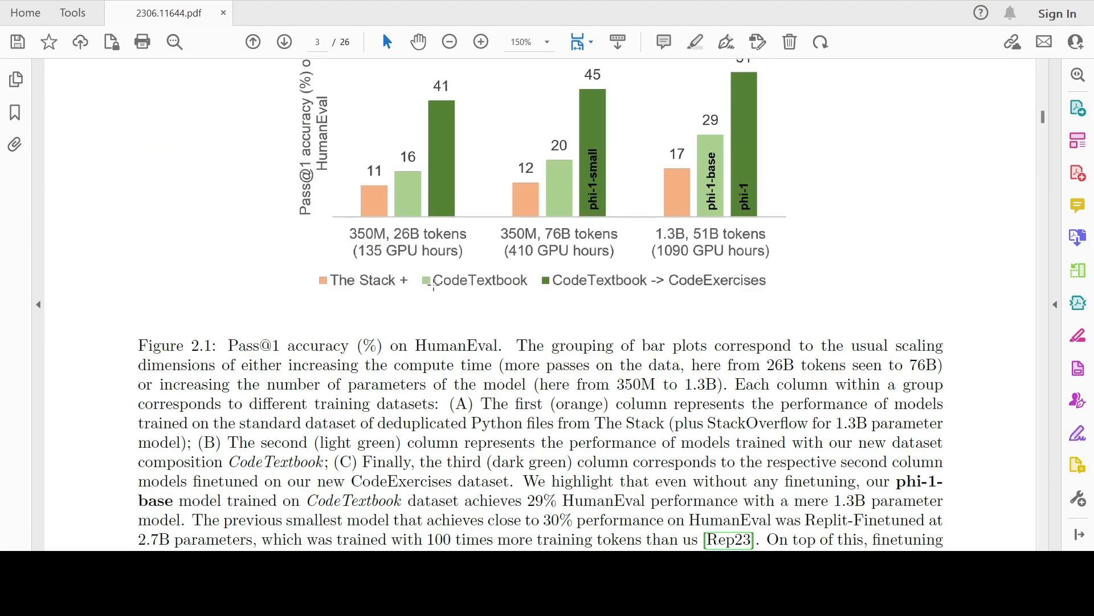
Read down page 3 to page 4's highlighted bullets on code-dataset drawbacks.
scroll("down", 3)
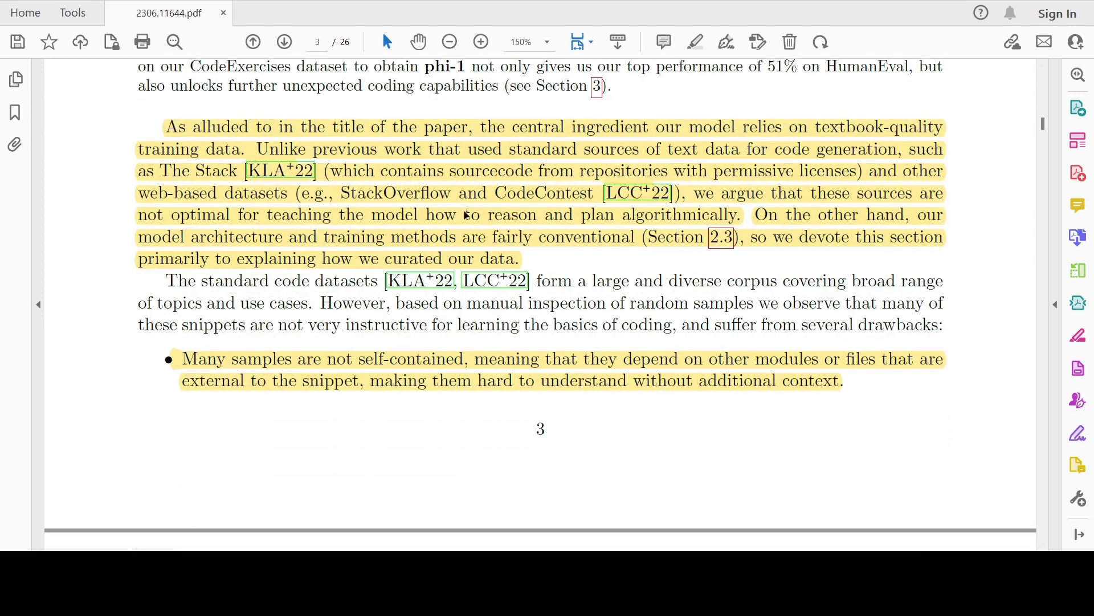
mouse_move(506, 170)
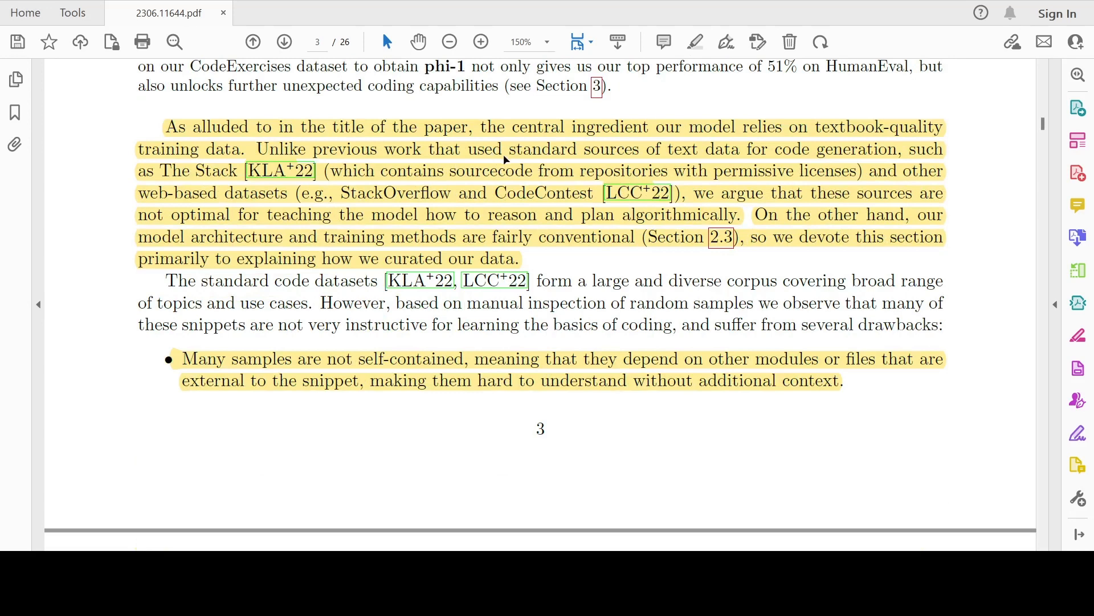
mouse_move(644, 159)
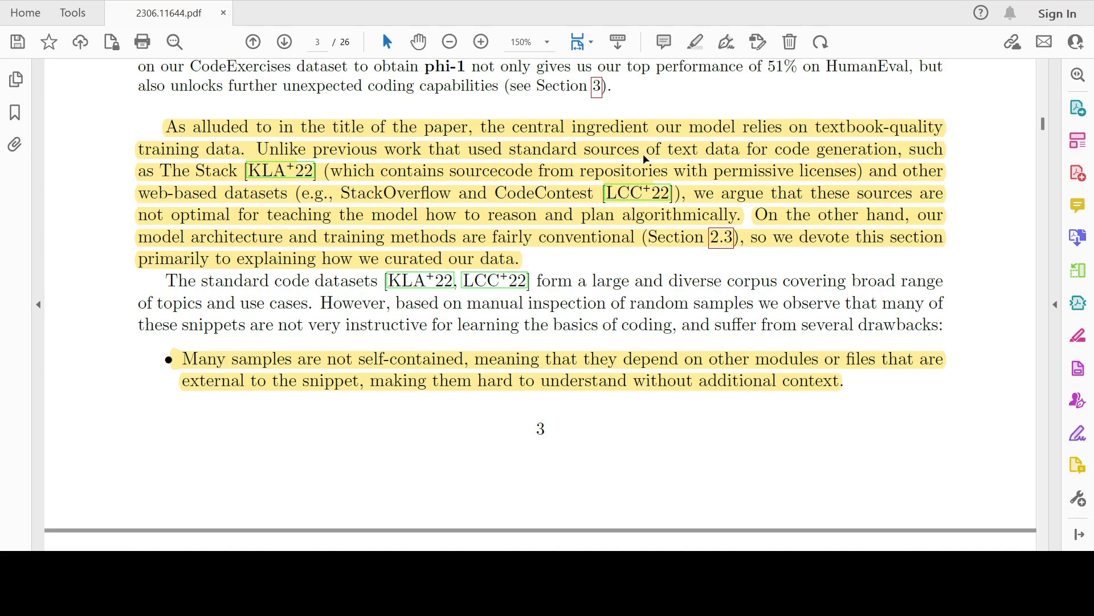
mouse_move(735, 165)
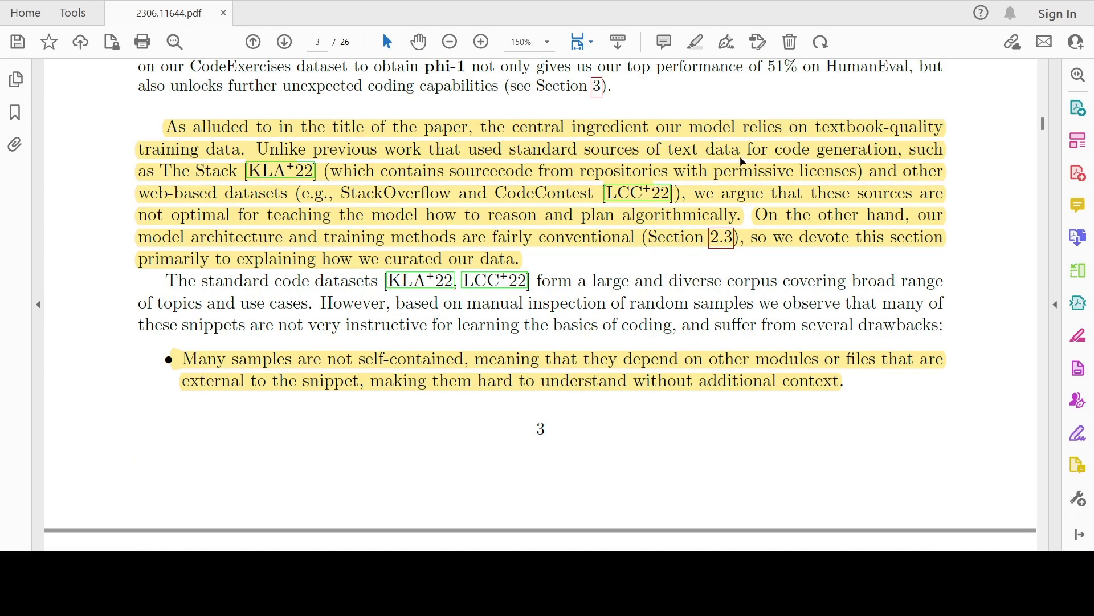
mouse_move(232, 185)
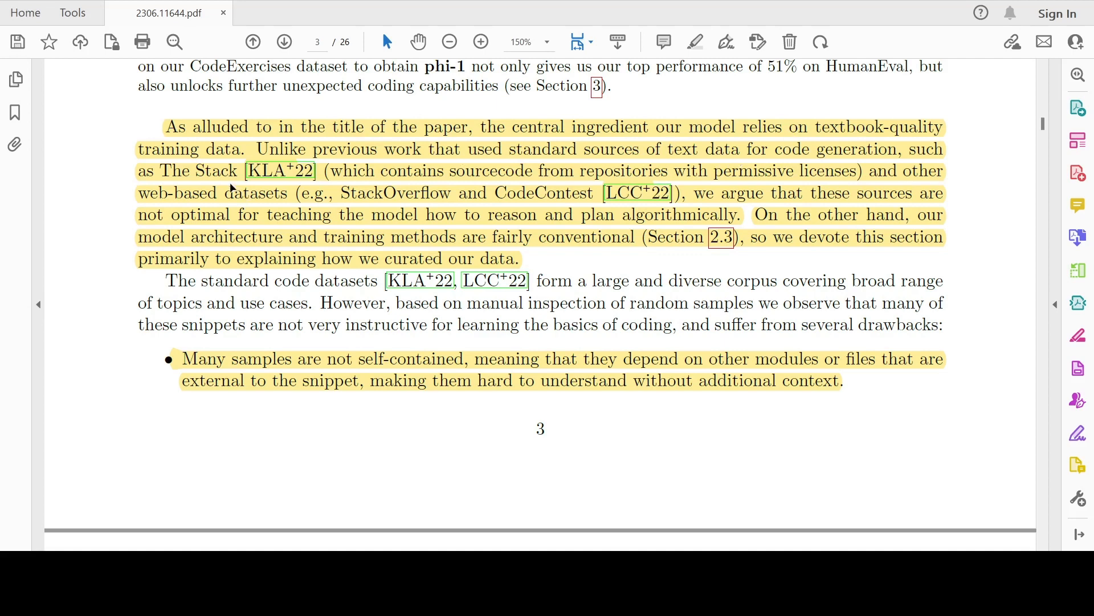
mouse_move(479, 170)
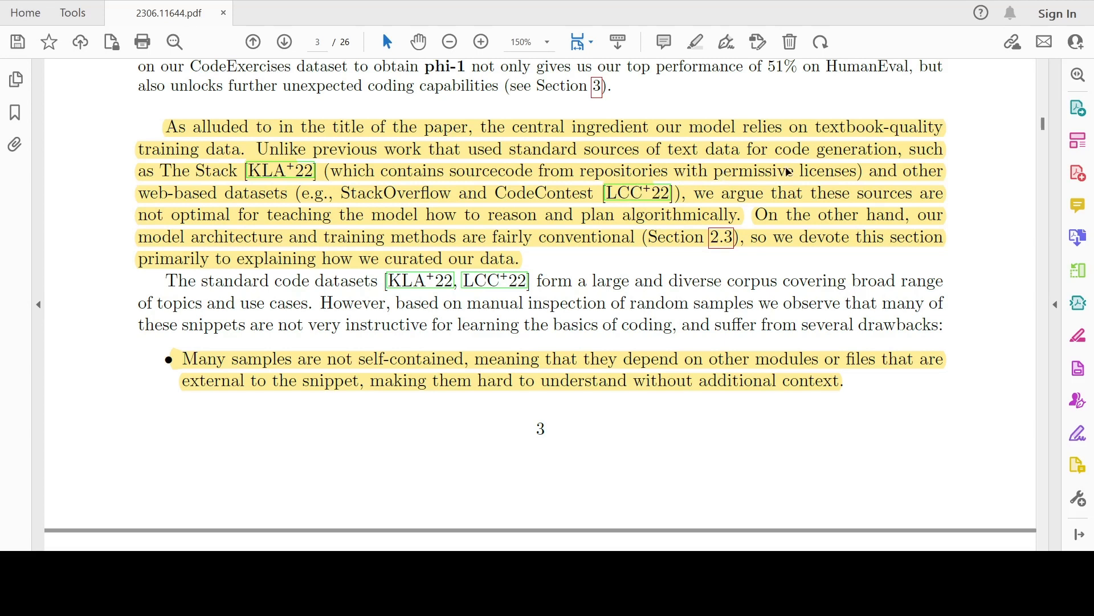
mouse_move(258, 213)
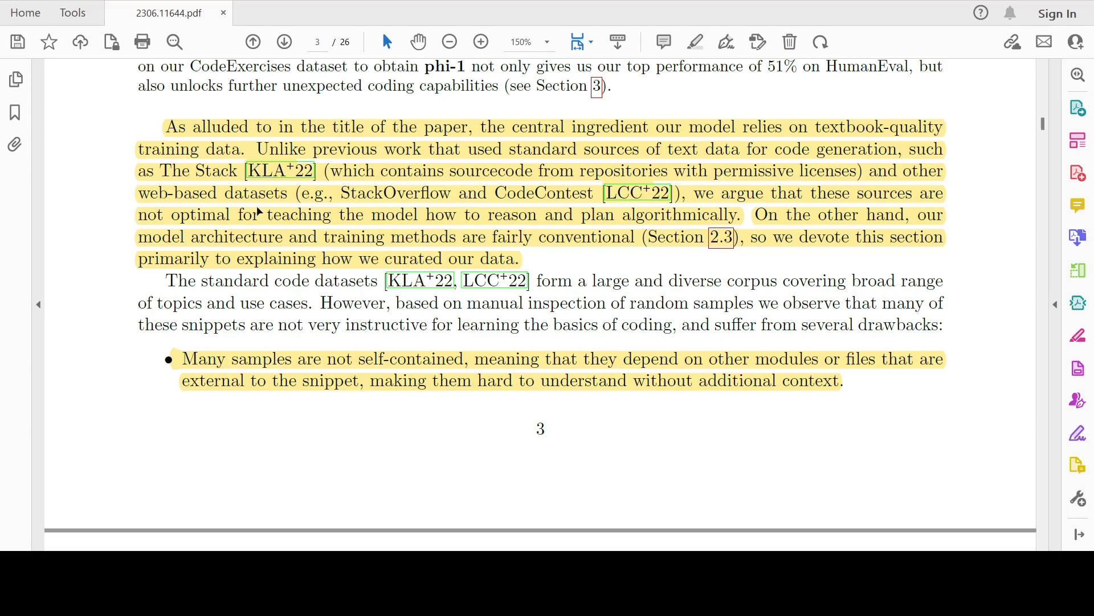
mouse_move(517, 220)
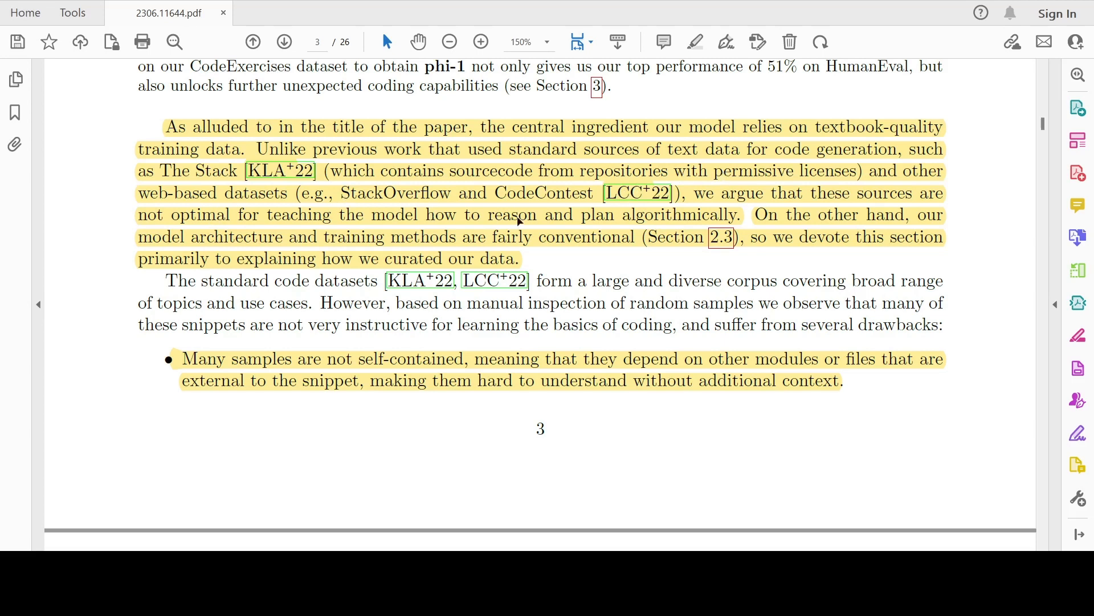
mouse_move(481, 216)
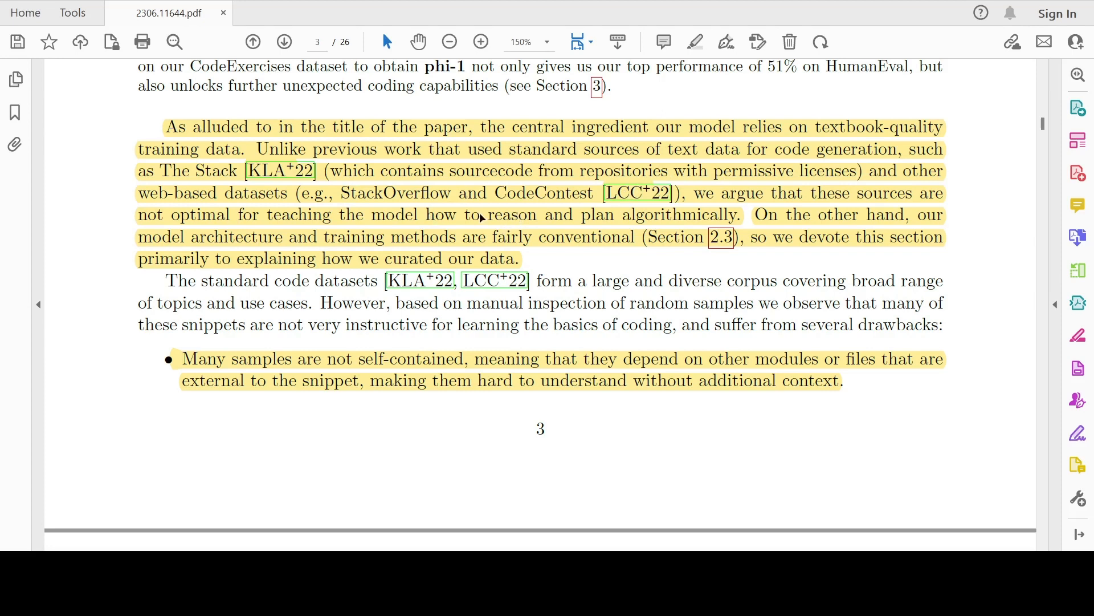
mouse_move(405, 236)
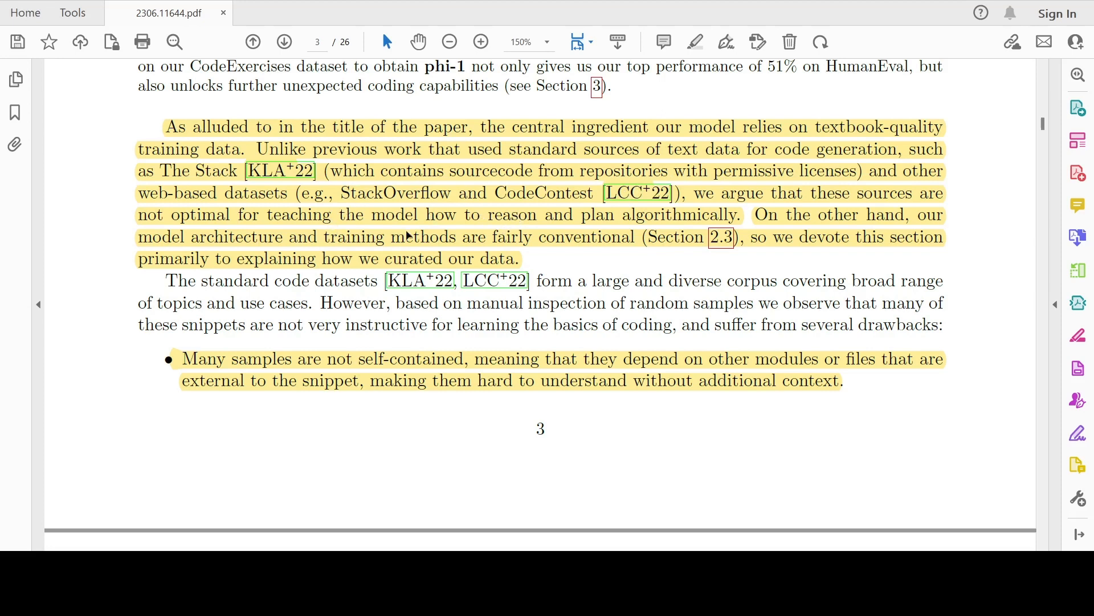
mouse_move(635, 225)
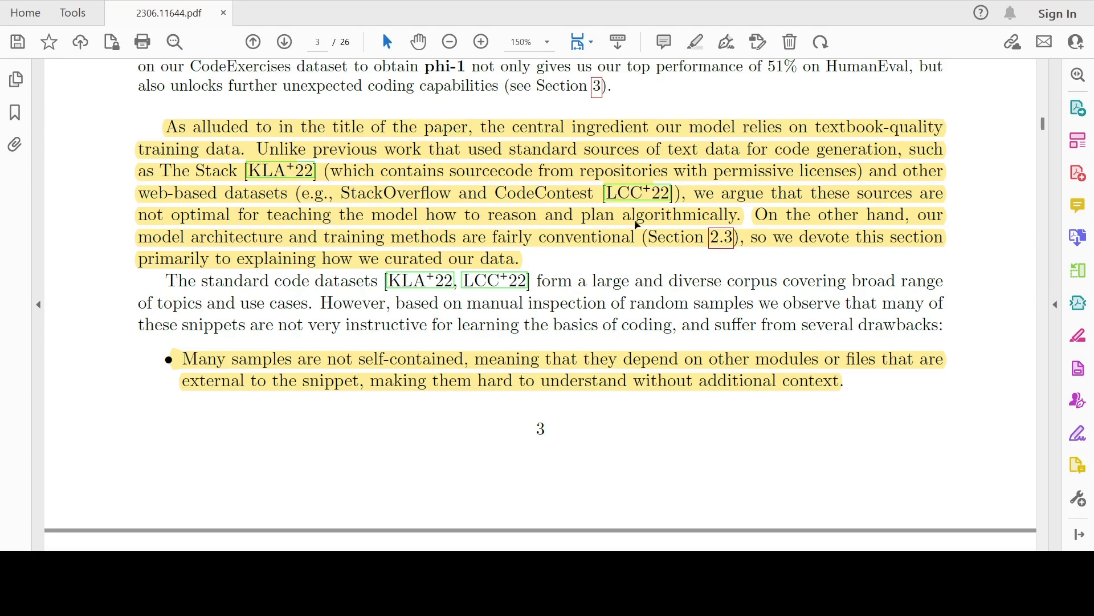
mouse_move(643, 230)
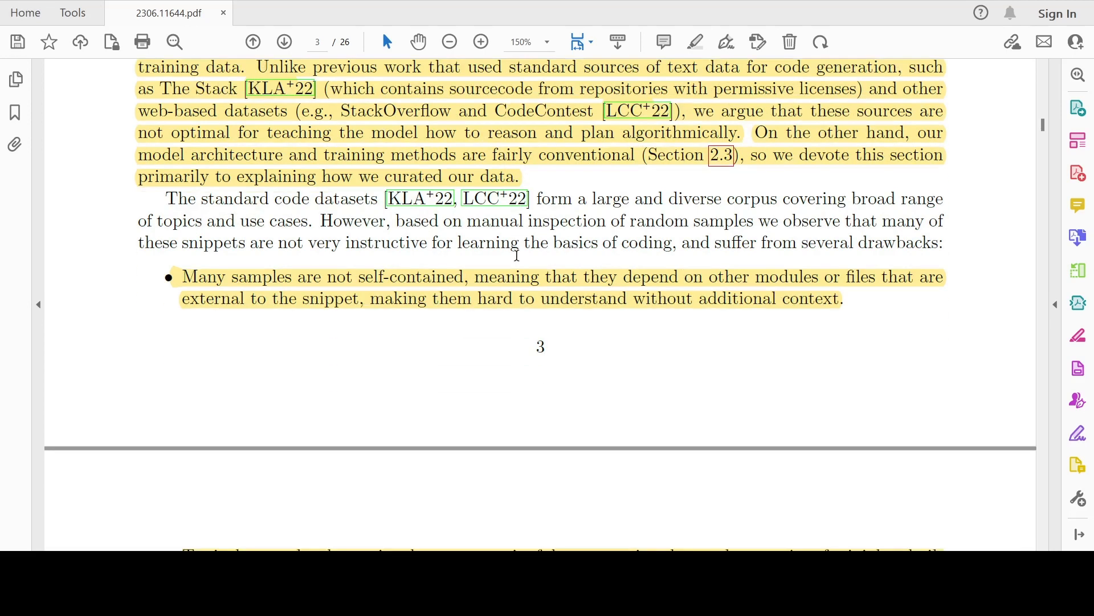
mouse_move(531, 222)
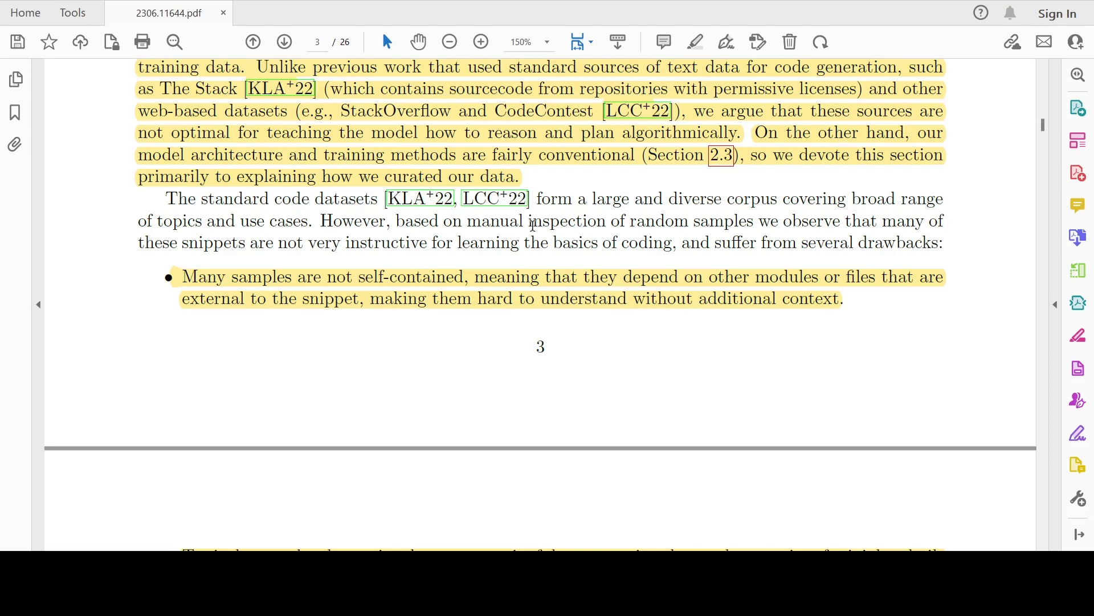
mouse_move(458, 271)
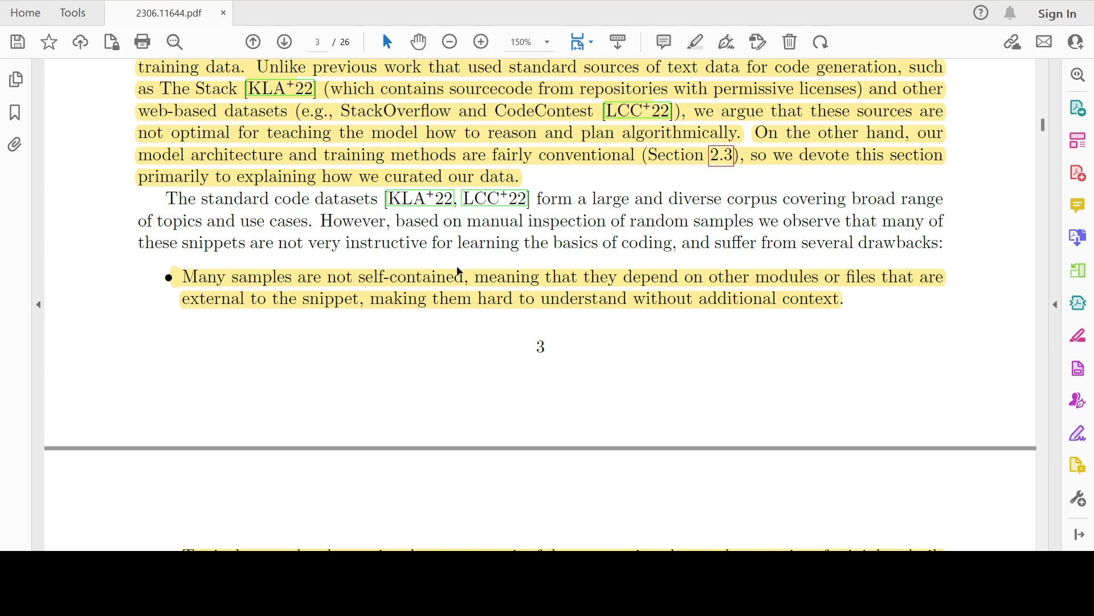
mouse_move(242, 231)
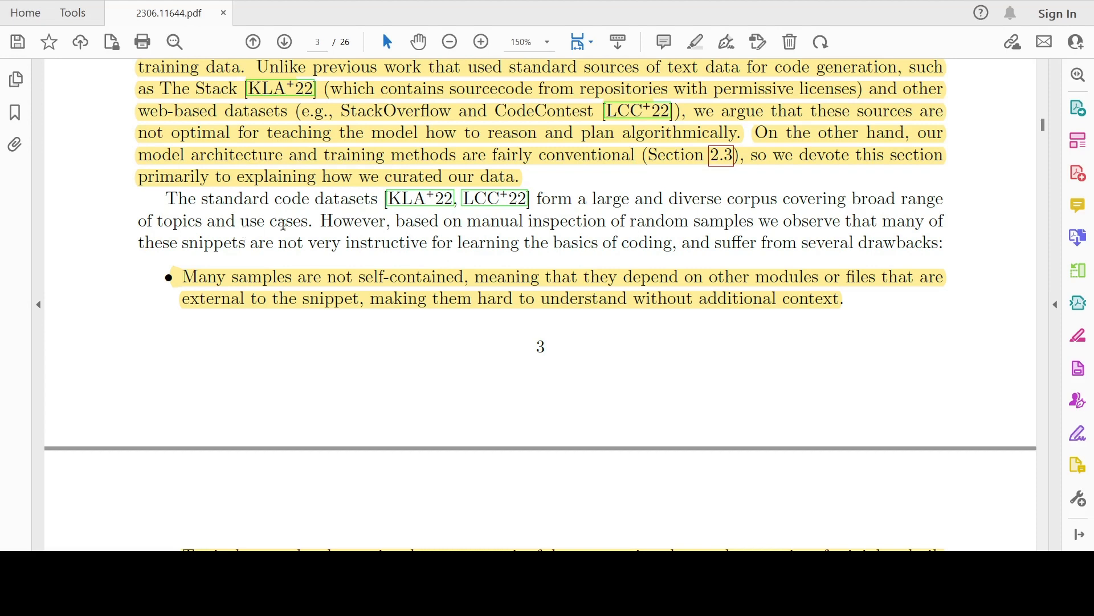
mouse_move(571, 242)
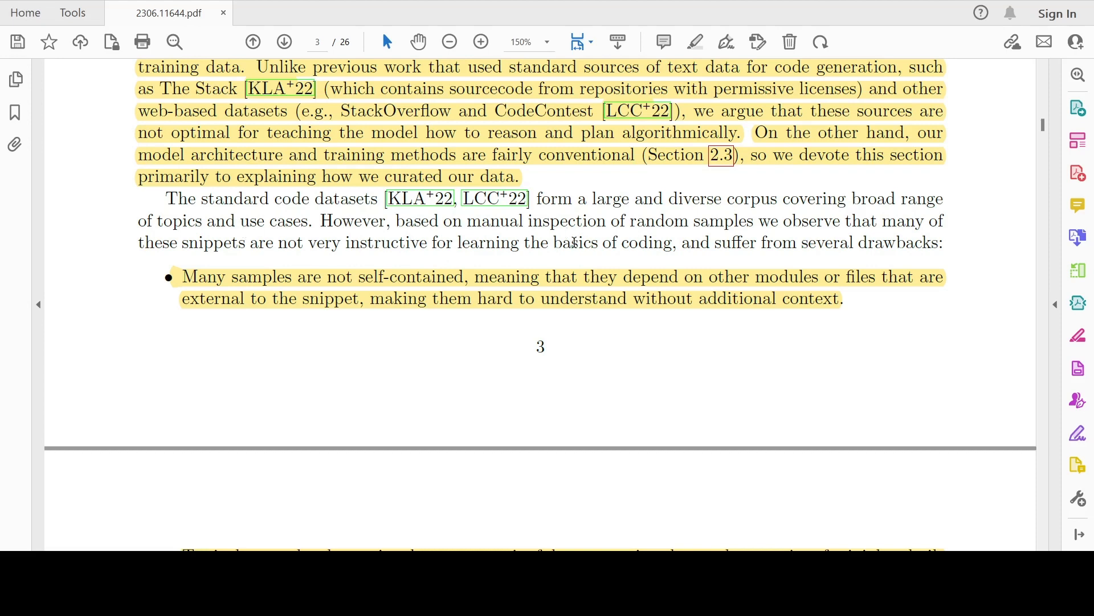
scroll("down", 3)
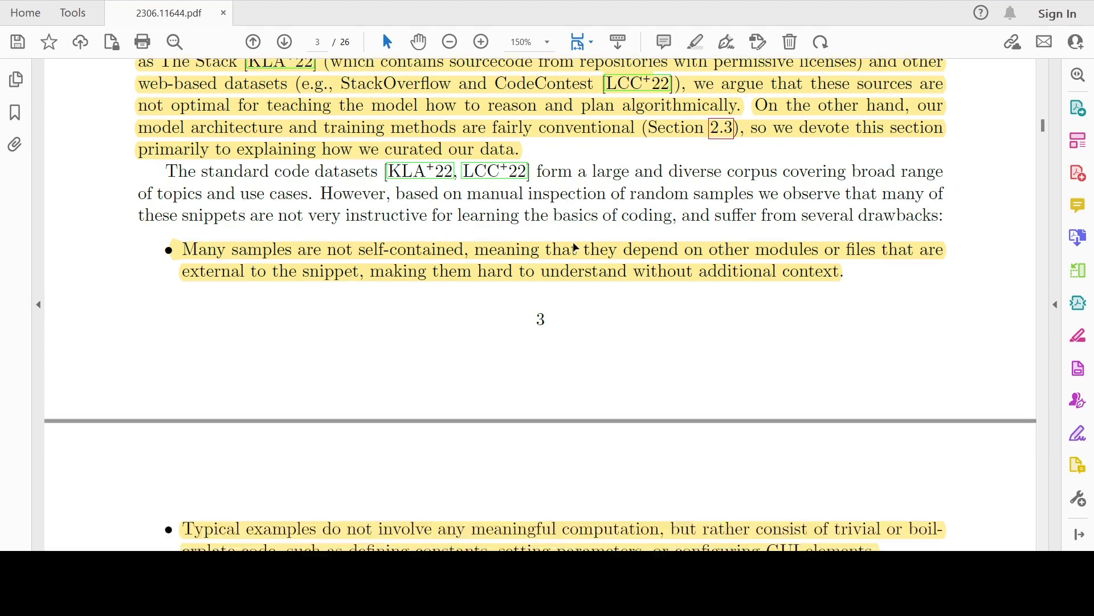
mouse_move(465, 214)
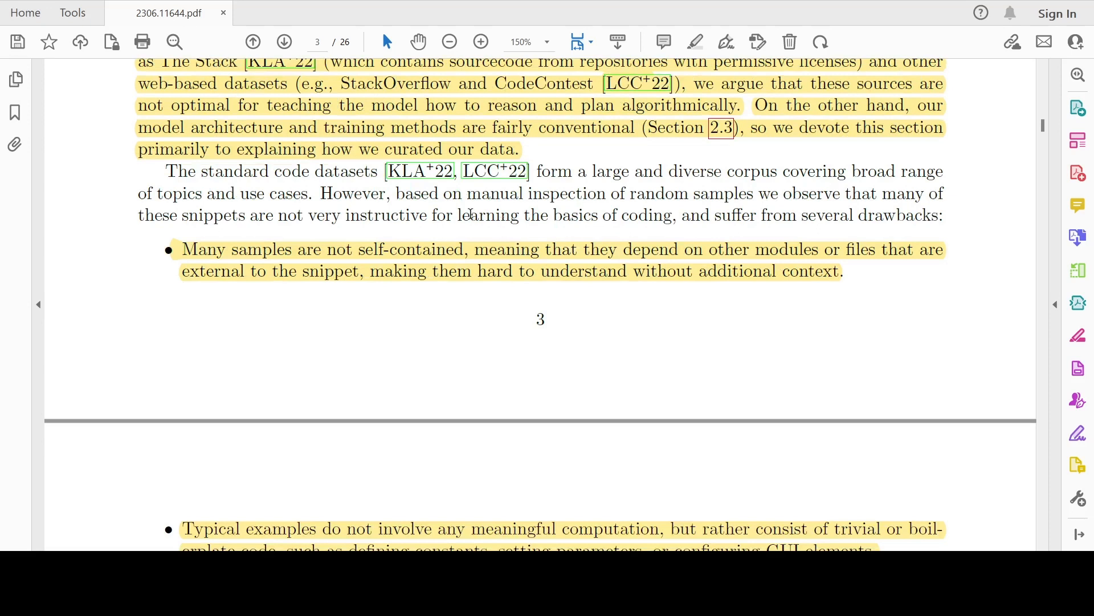
mouse_move(496, 223)
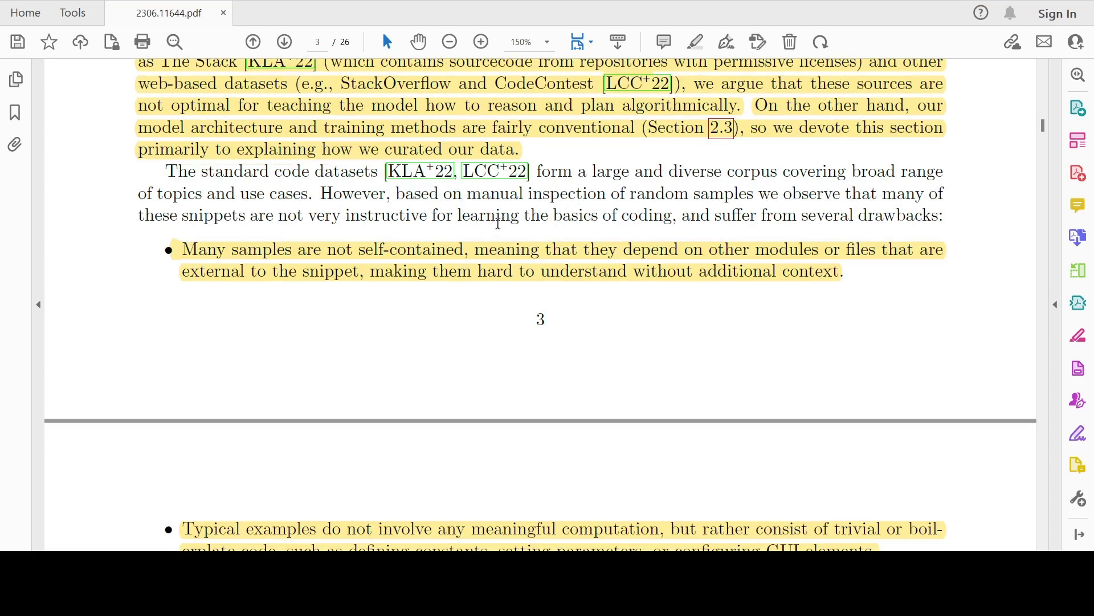
mouse_move(378, 249)
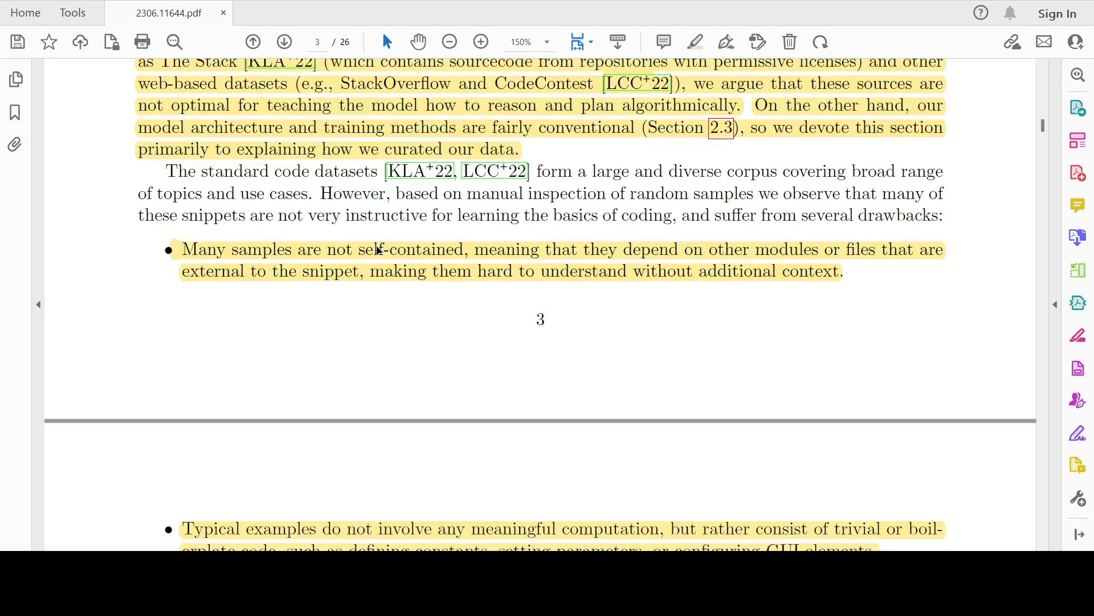
mouse_move(374, 234)
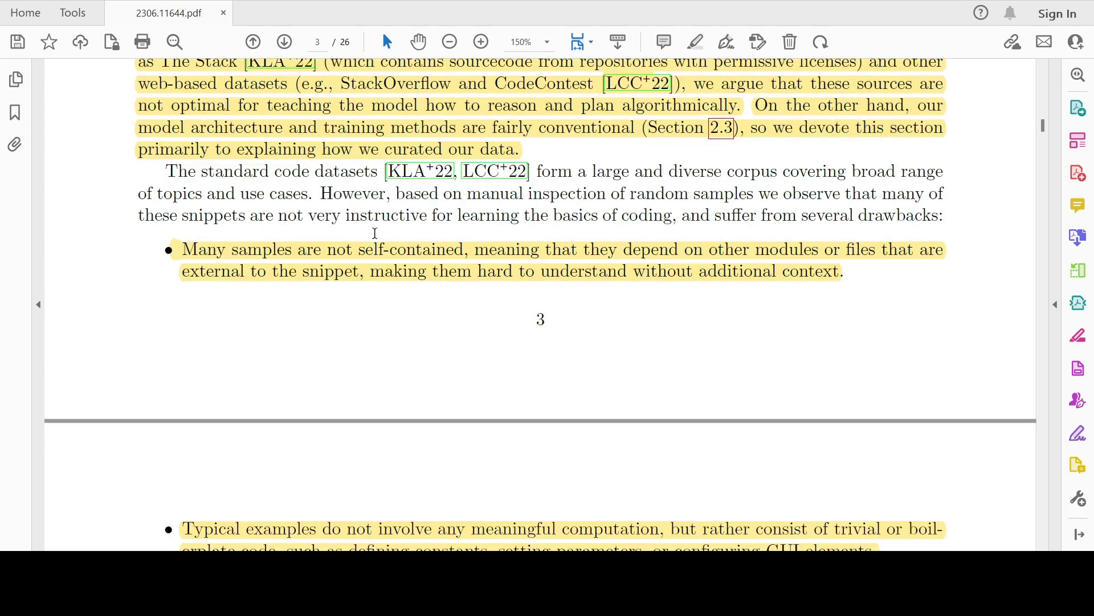
mouse_move(440, 249)
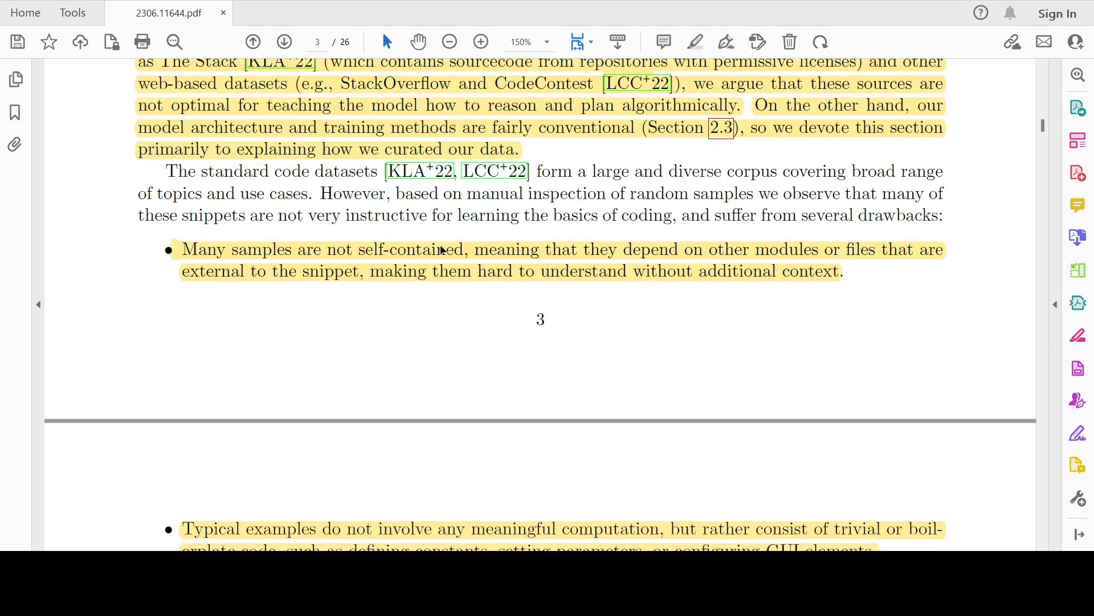
scroll("down", 3)
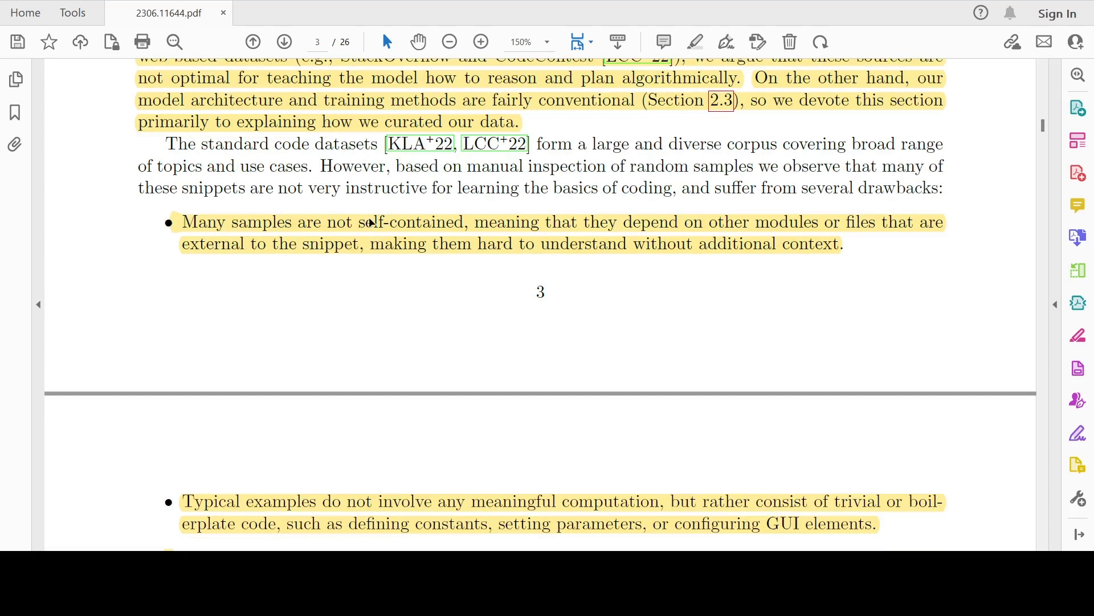
mouse_move(615, 237)
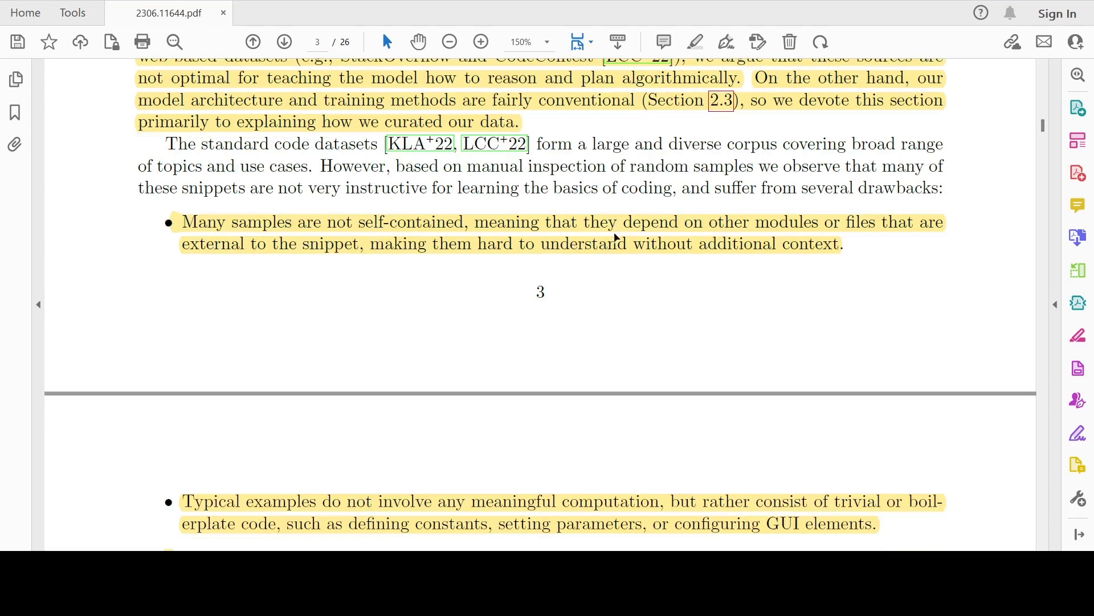
mouse_move(746, 229)
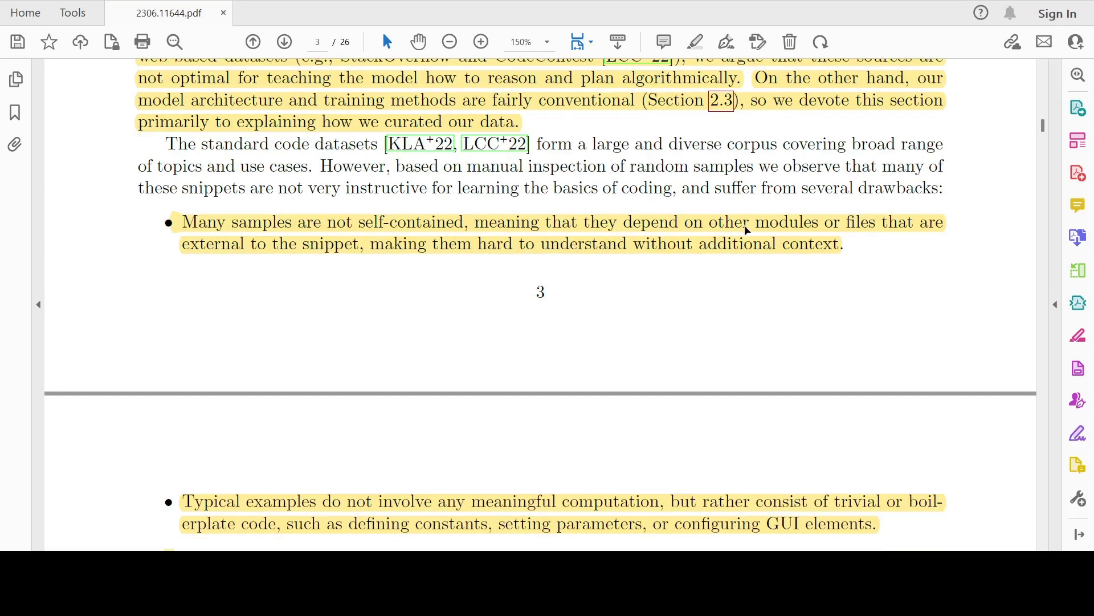
mouse_move(498, 275)
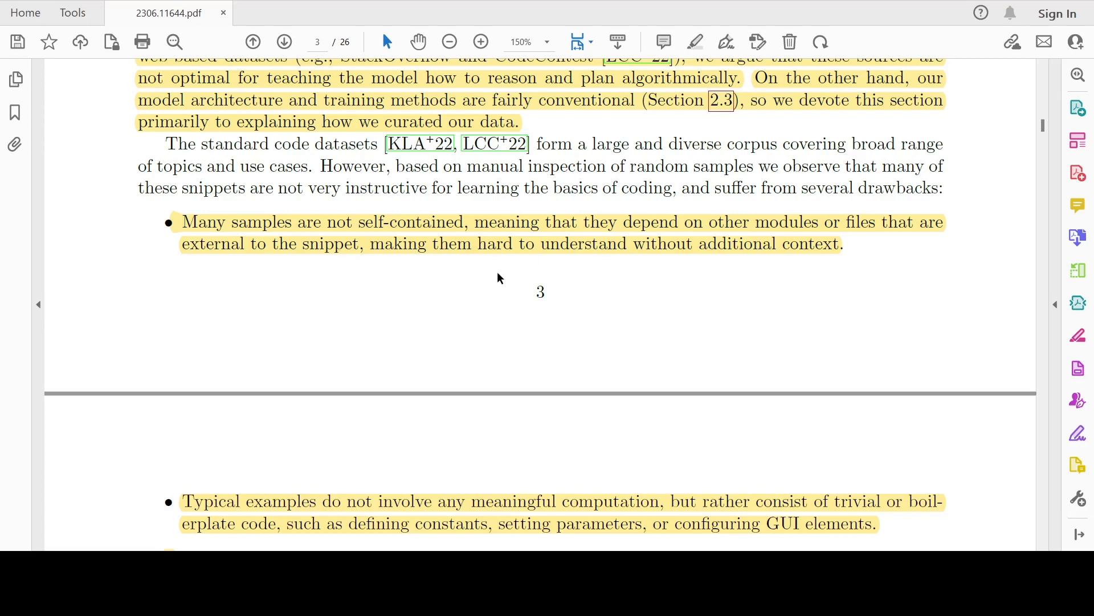
scroll("down", 3)
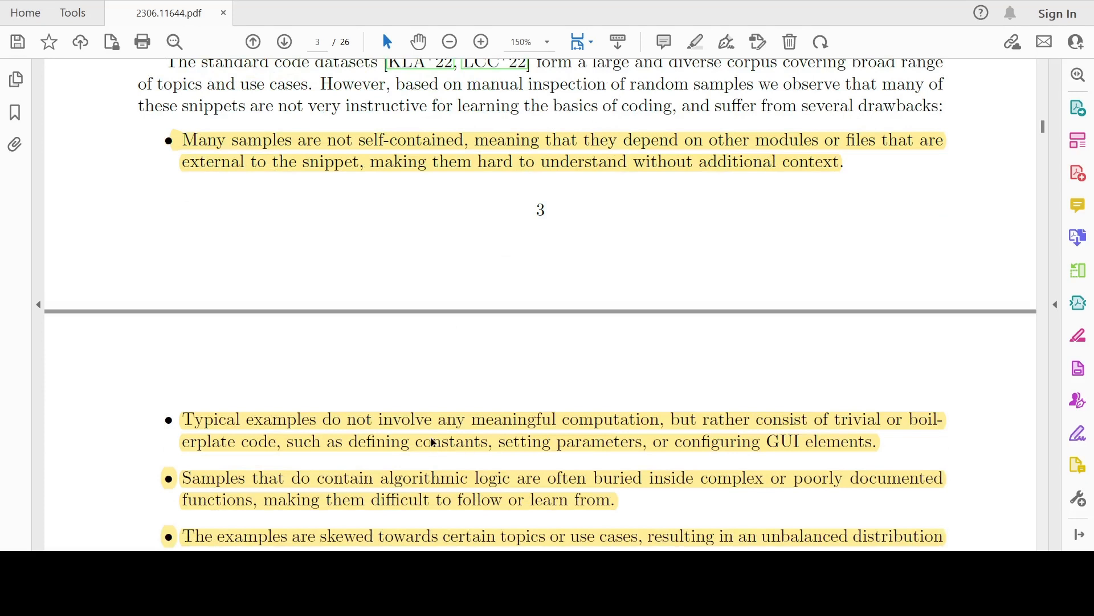
mouse_move(531, 384)
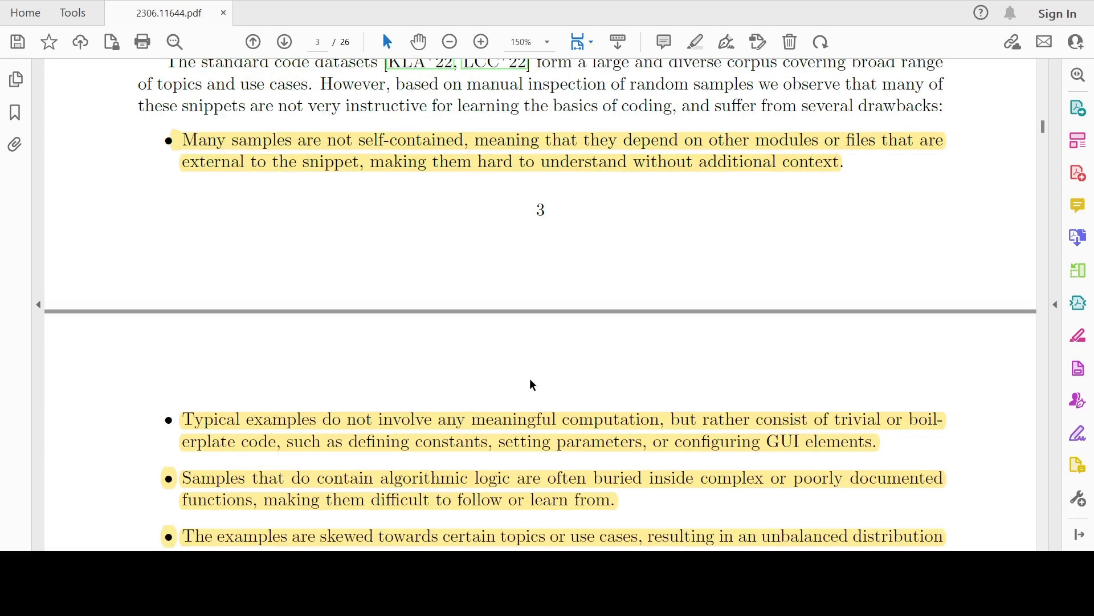
Scroll through the 'textbook' quality passage to 'Our training relies on three main datasets:'.
scroll("down", 3)
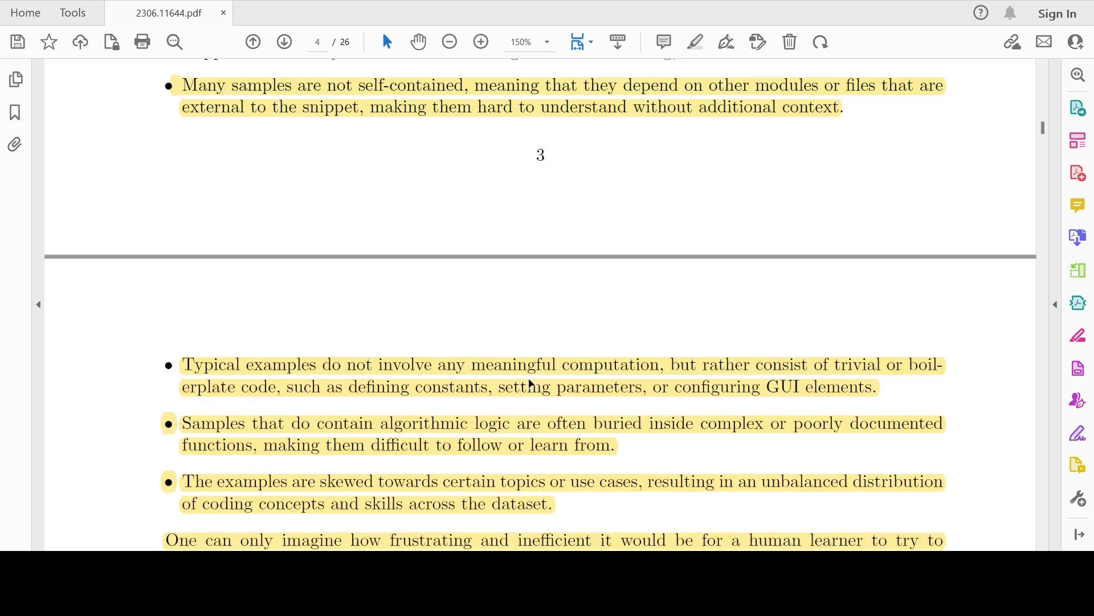
mouse_move(488, 399)
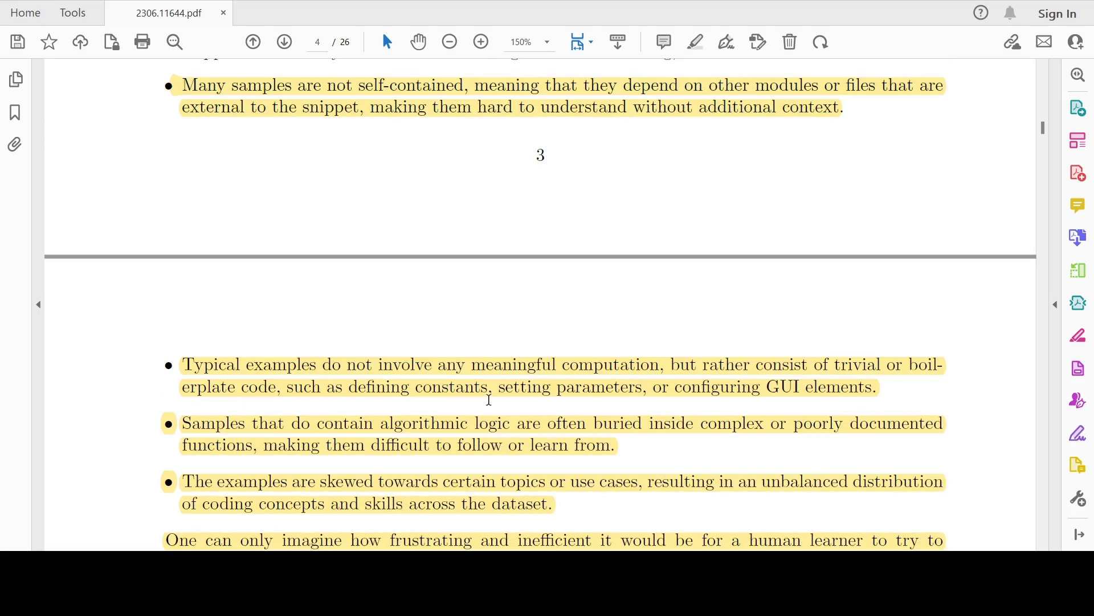
mouse_move(602, 398)
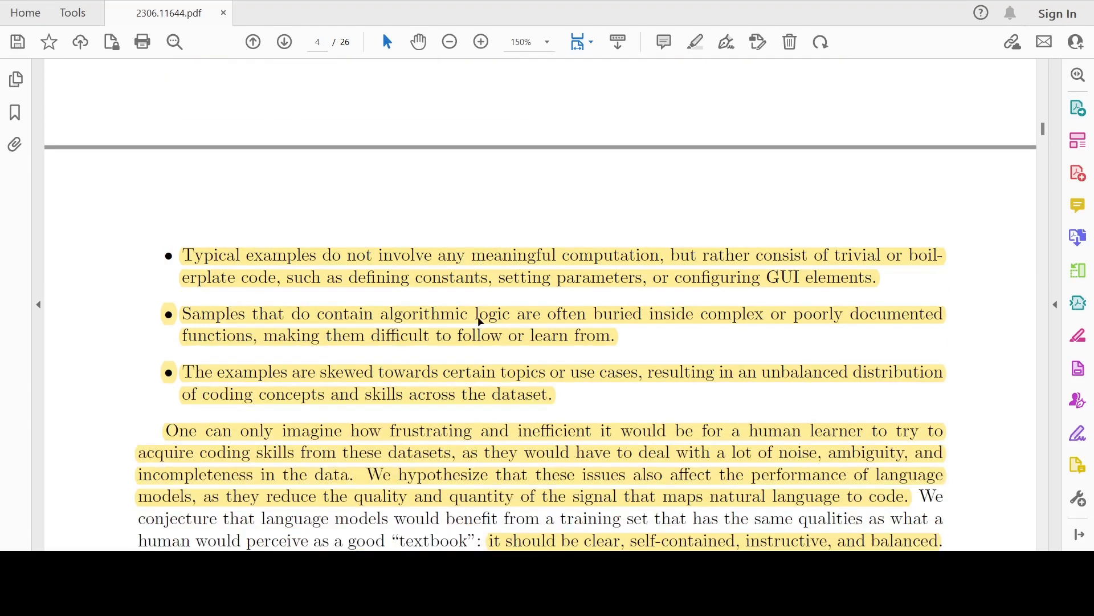
mouse_move(606, 322)
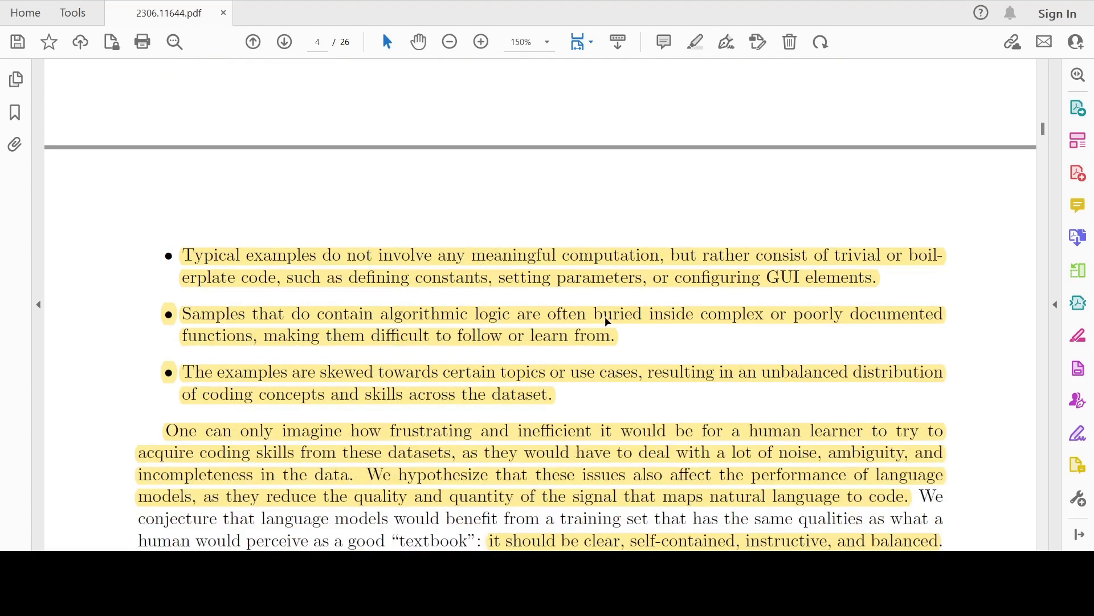
mouse_move(388, 350)
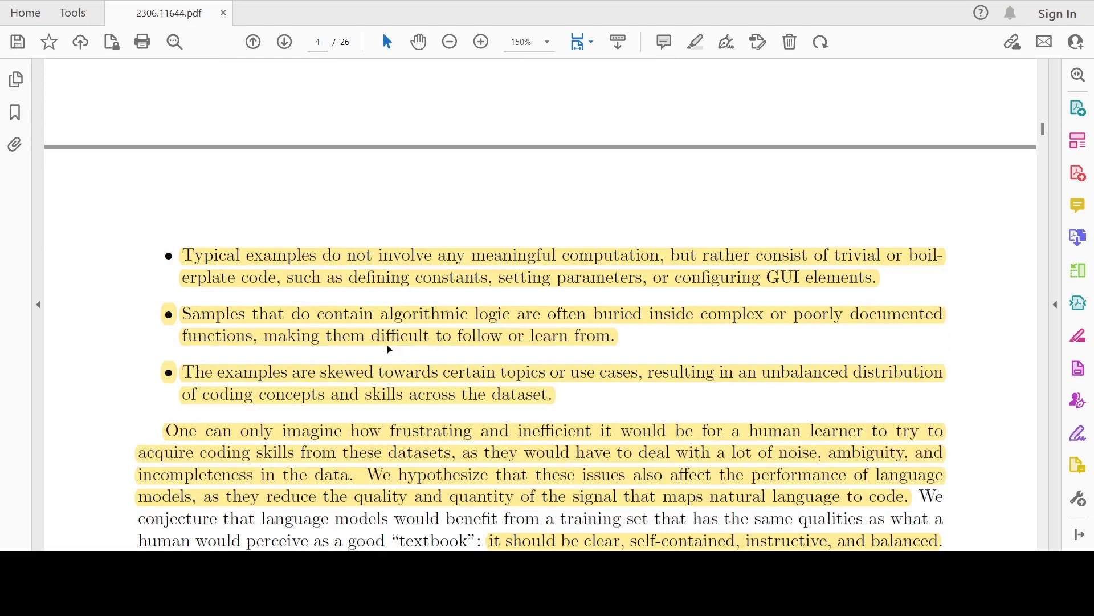
mouse_move(474, 343)
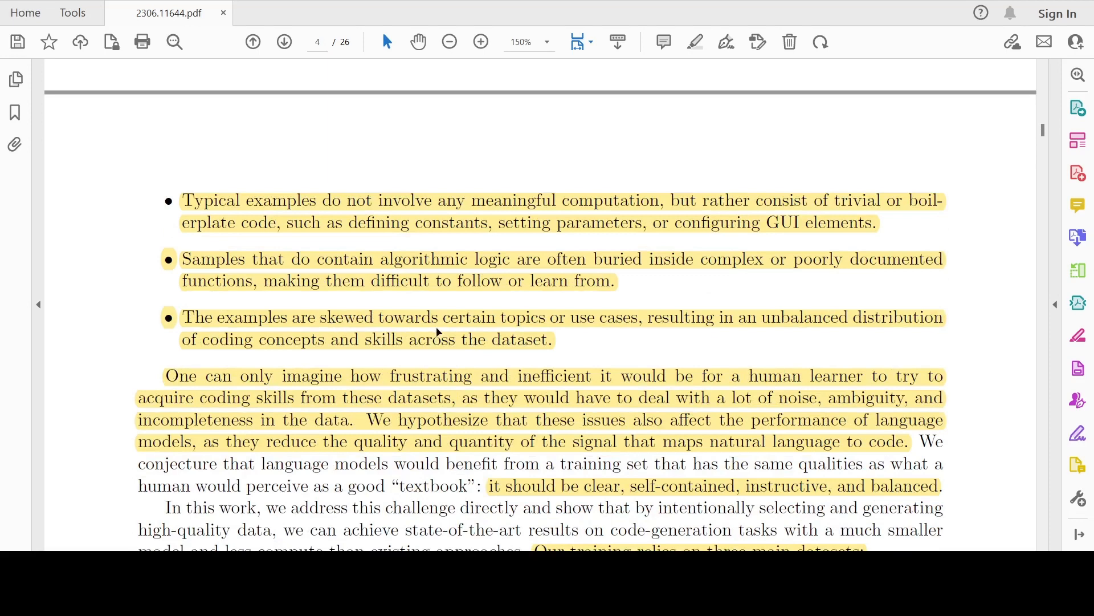
mouse_move(560, 331)
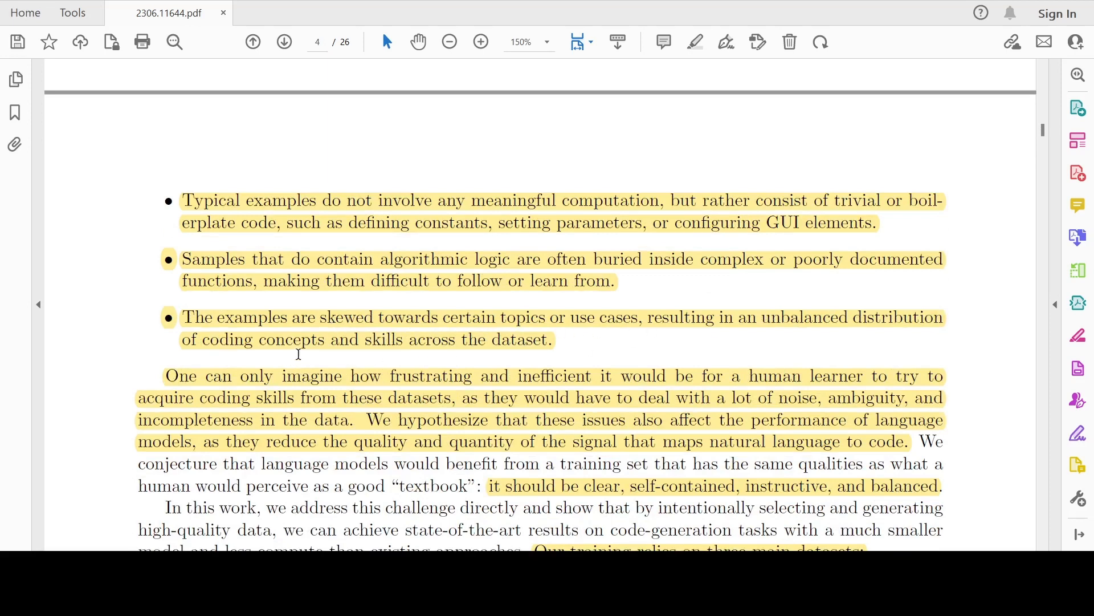
mouse_move(400, 354)
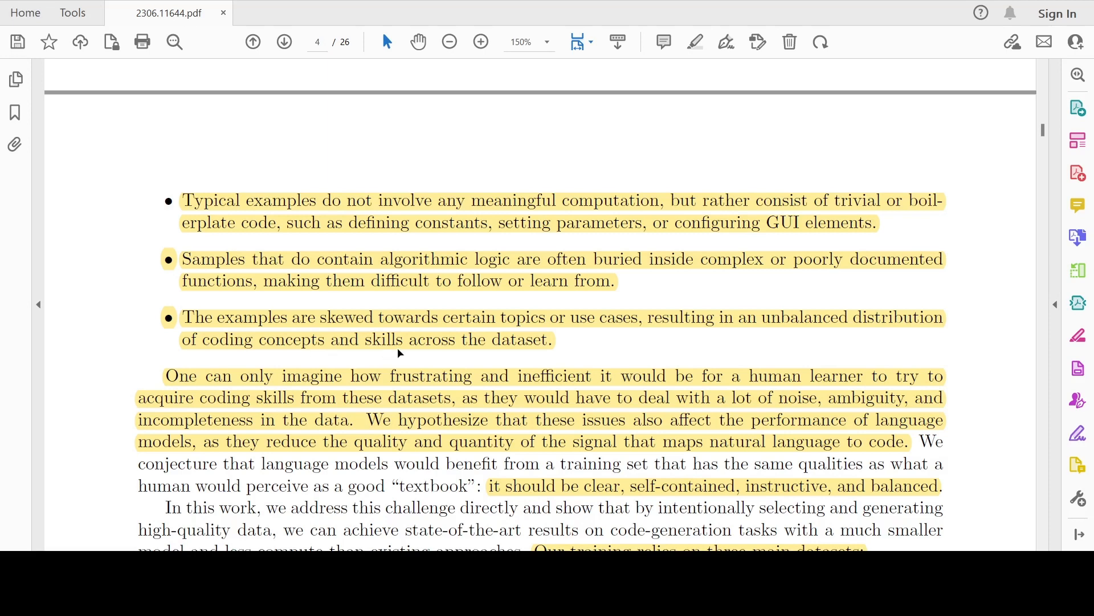
mouse_move(432, 374)
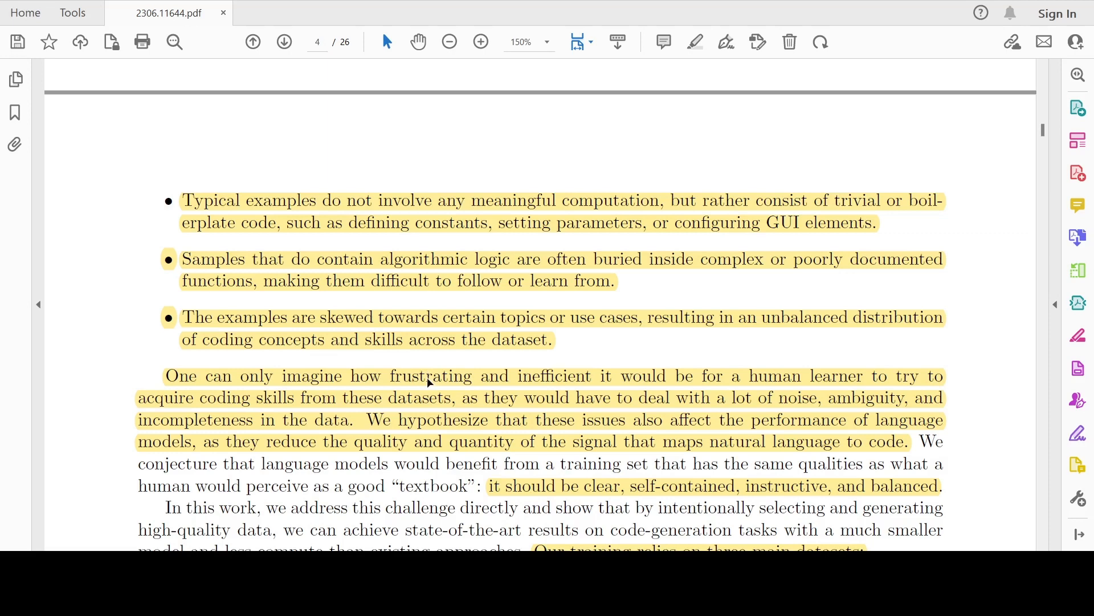
mouse_move(425, 295)
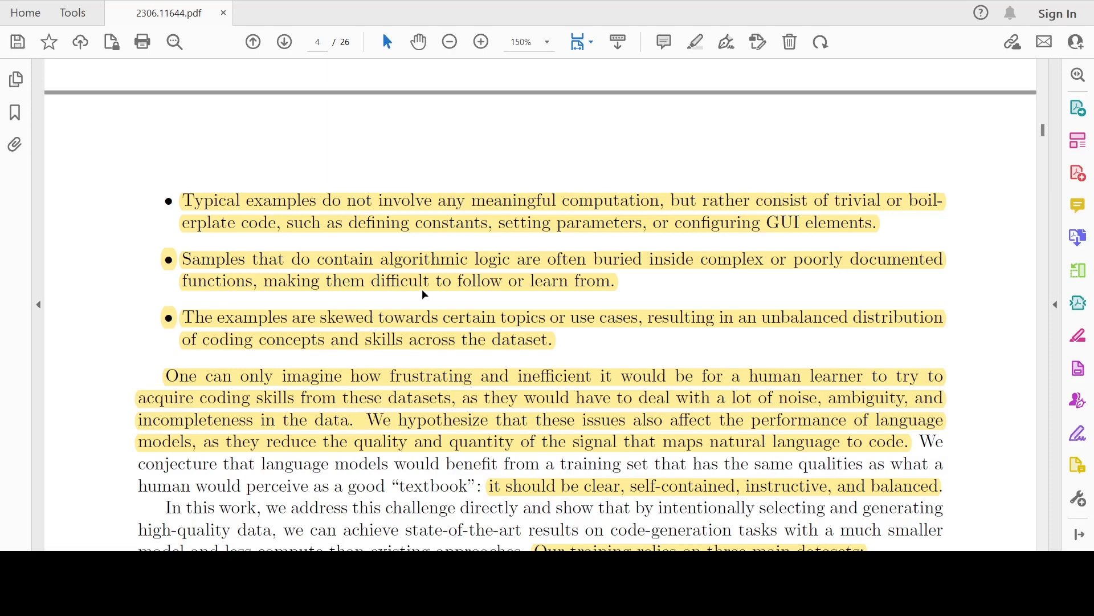
mouse_move(403, 350)
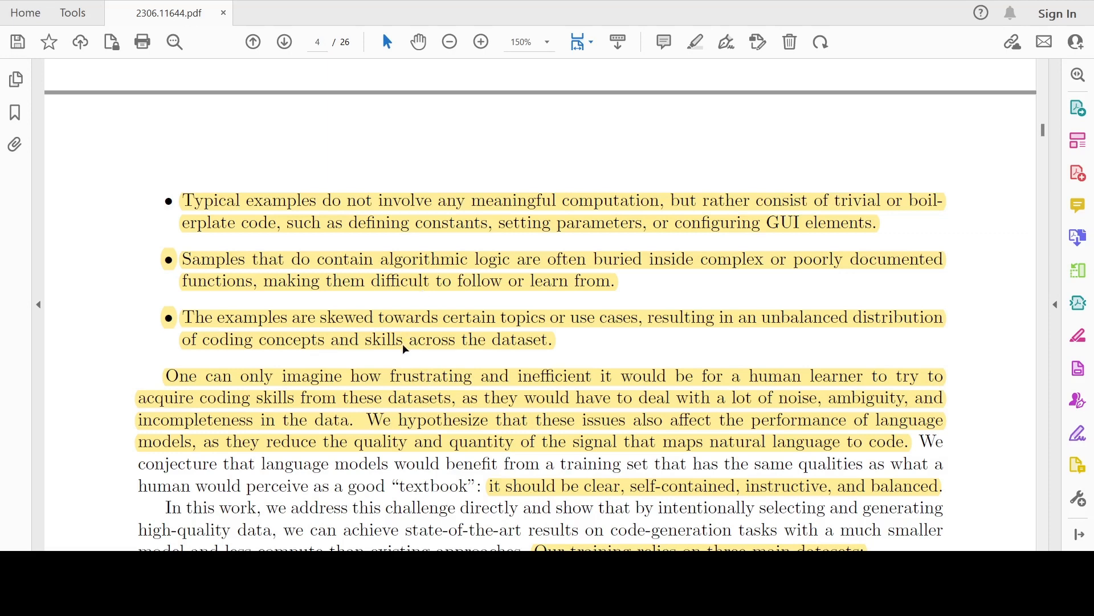
mouse_move(579, 409)
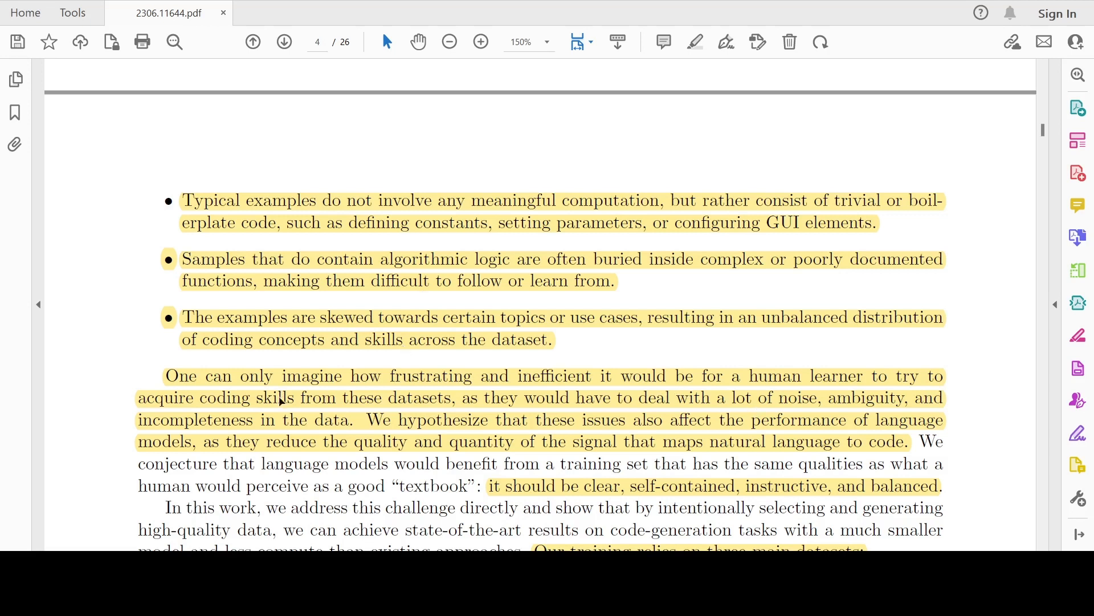
mouse_move(277, 420)
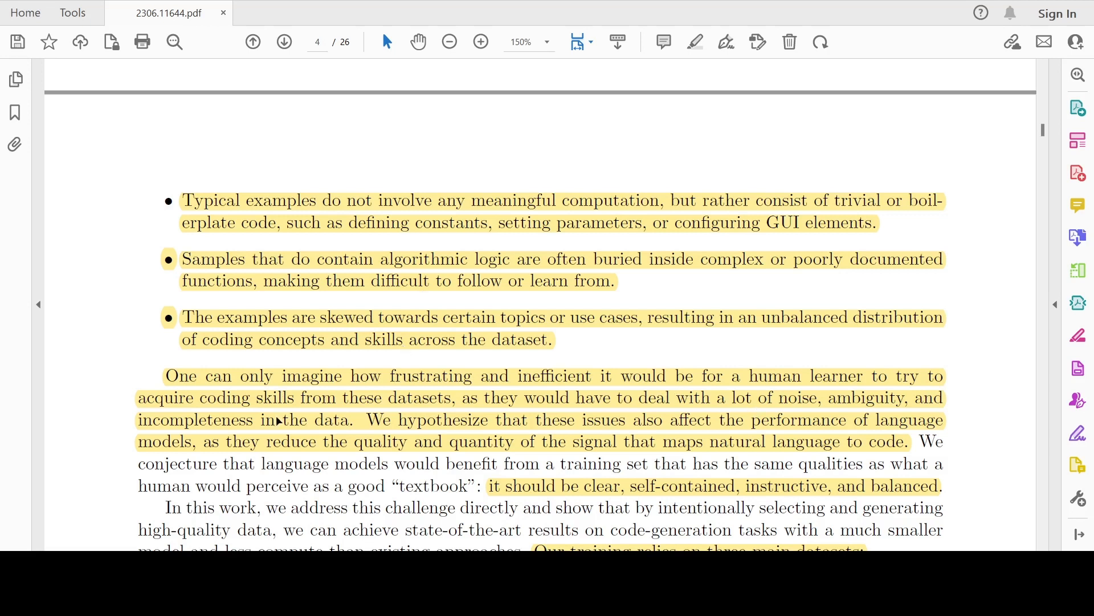
scroll("down", 3)
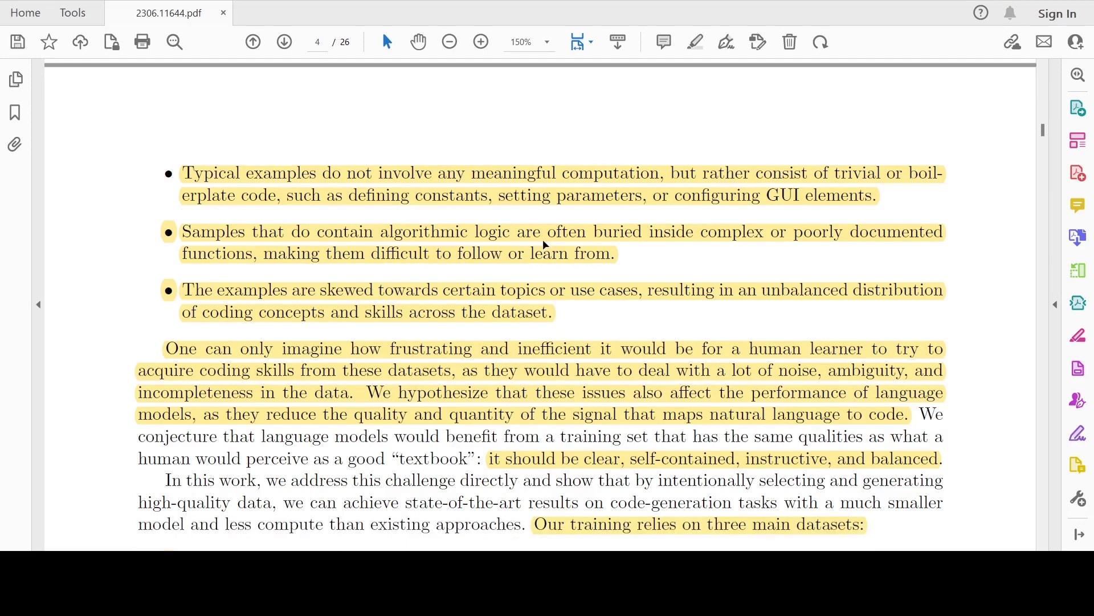
mouse_move(383, 426)
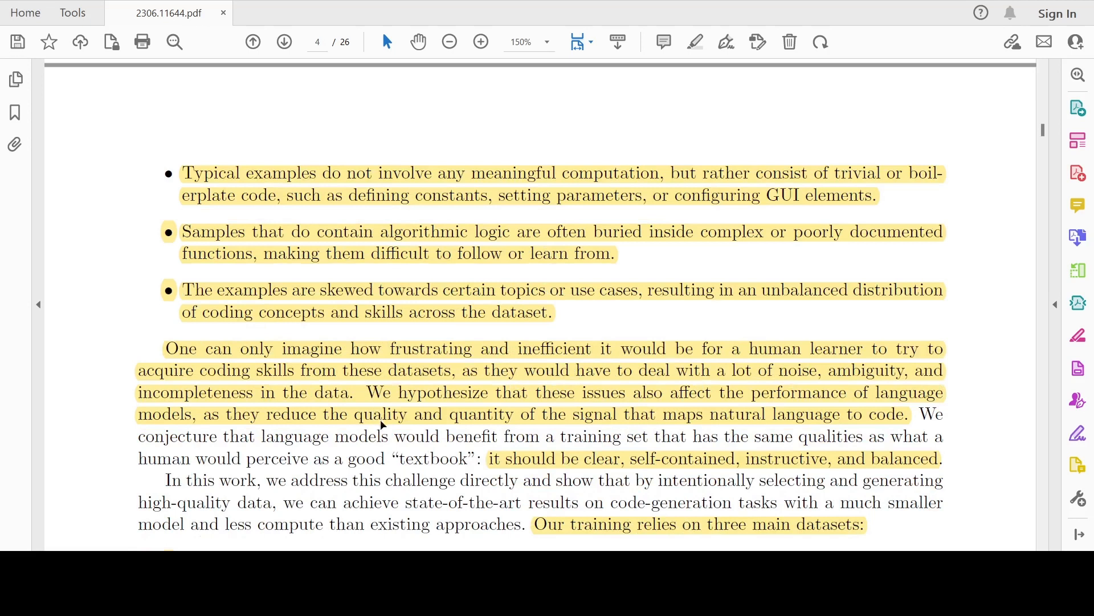
mouse_move(554, 420)
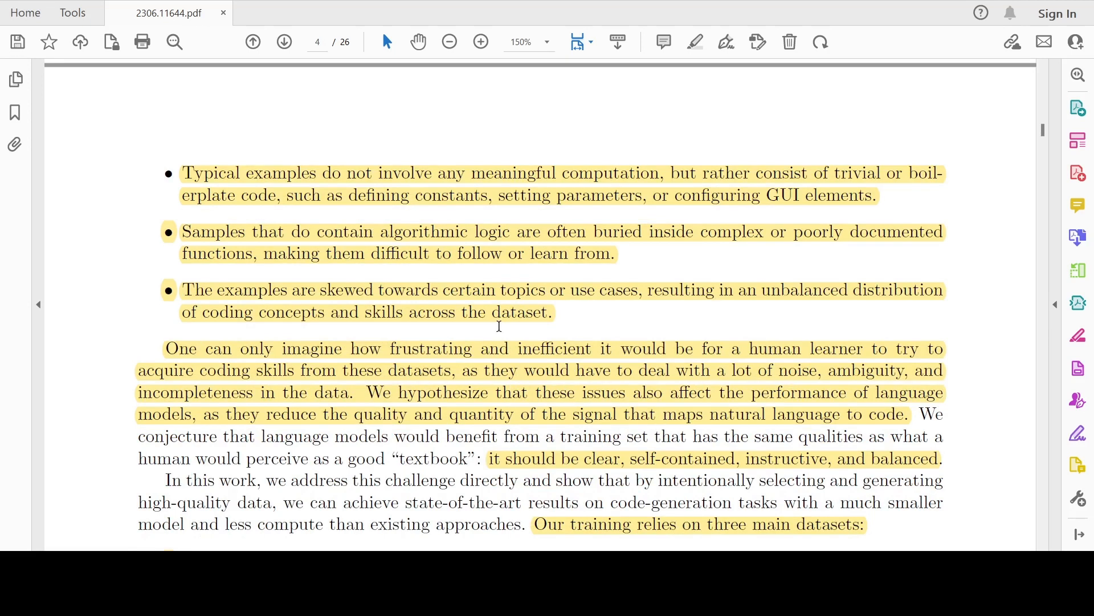
Reveal the bullet on the filtered subset of The Stack and StackOverflow.
scroll("down", 3)
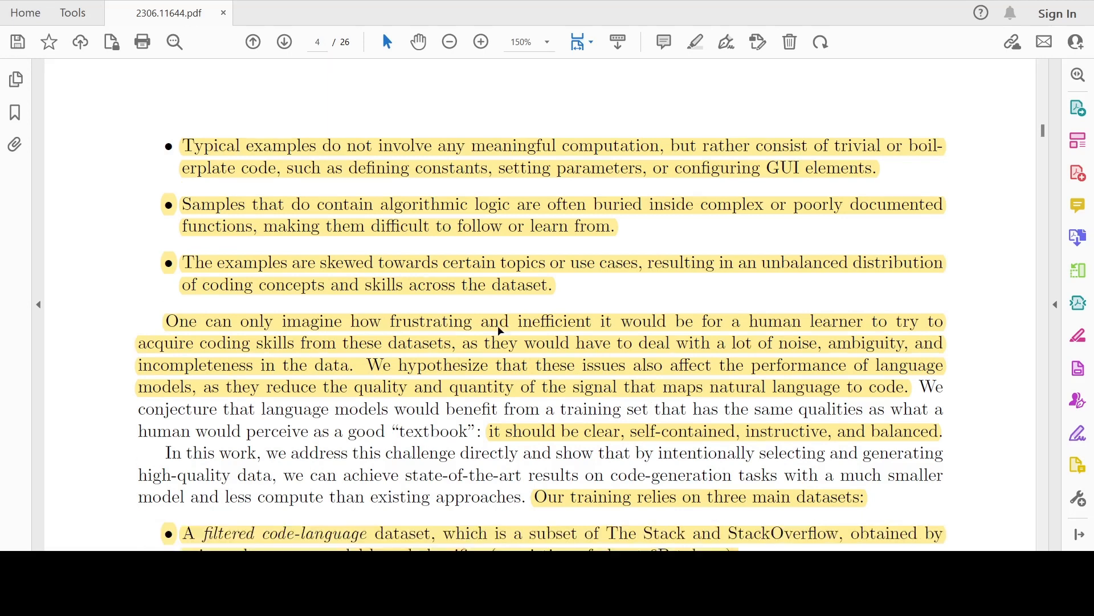
scroll("down", 3)
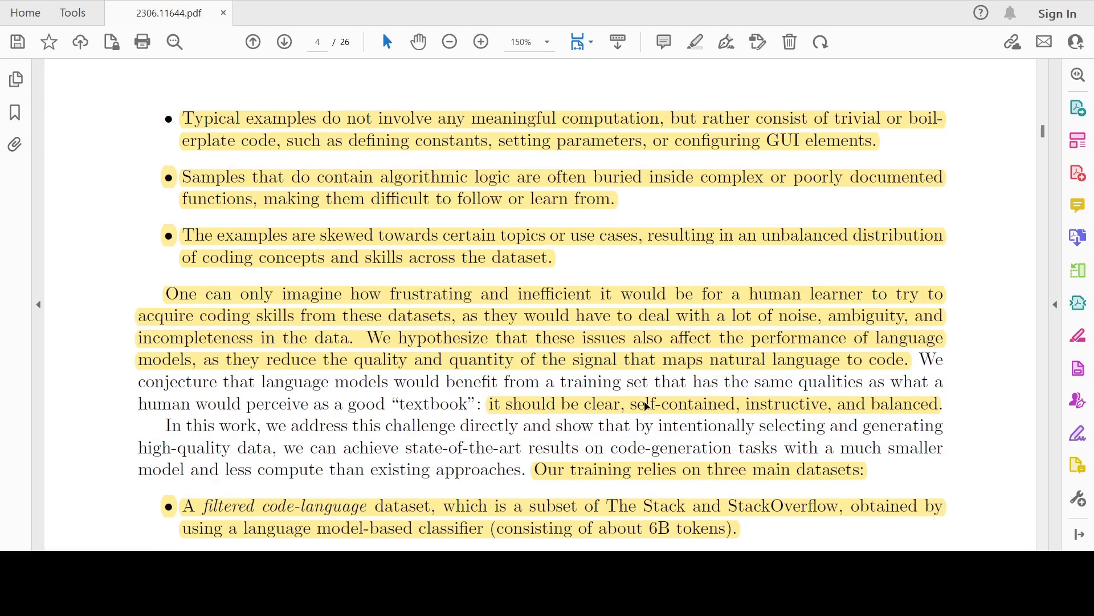
mouse_move(328, 405)
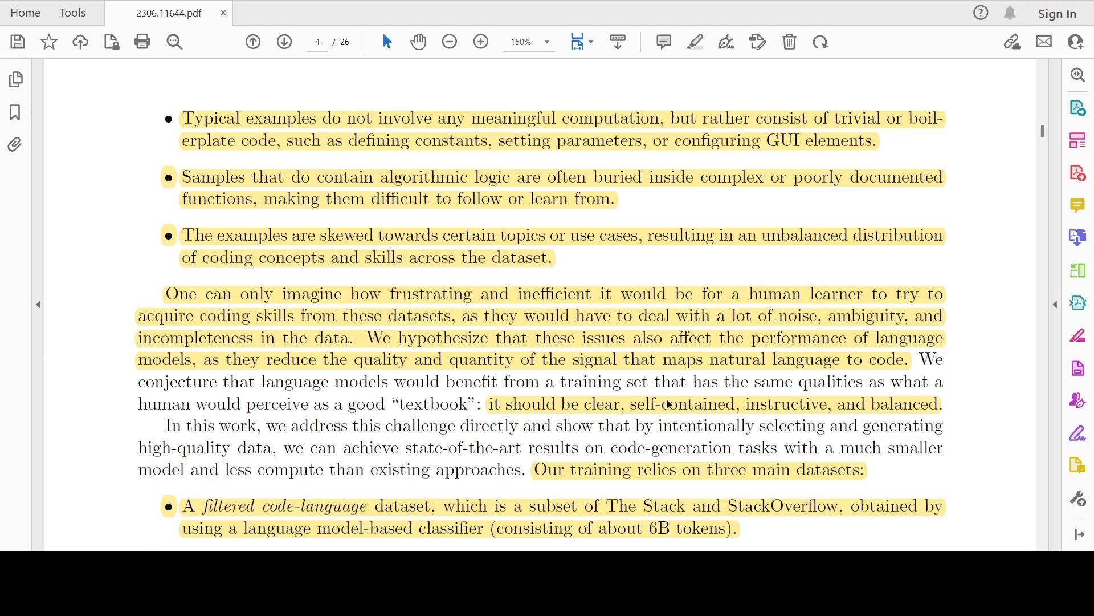
mouse_move(802, 404)
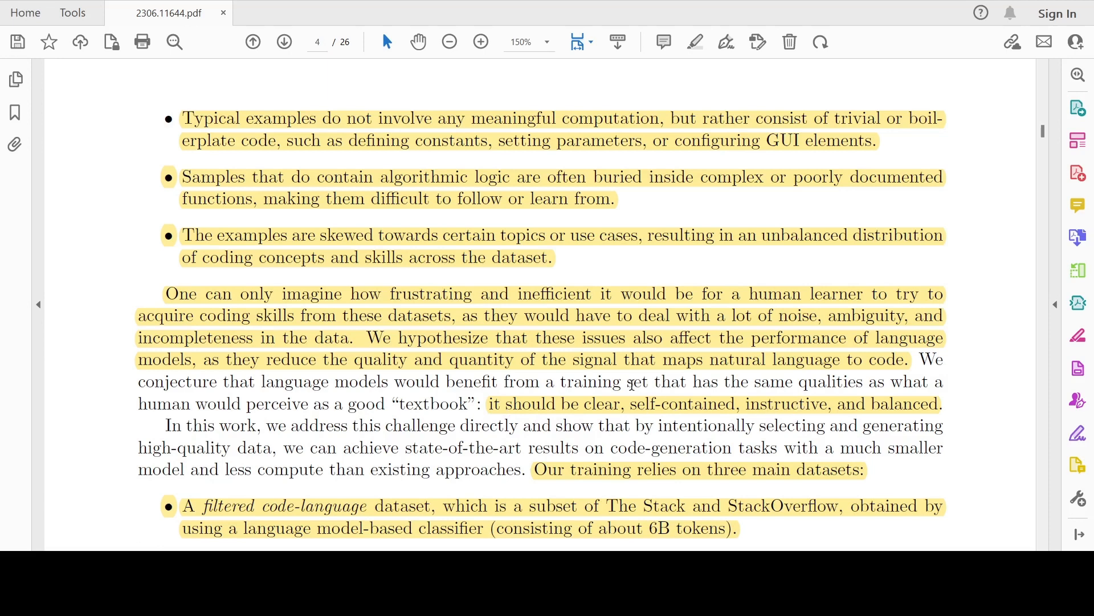
Scroll past the three dataset bullets to the CodeTextbook passage citing phi-1-base's 29% HumanEval.
scroll("down", 3)
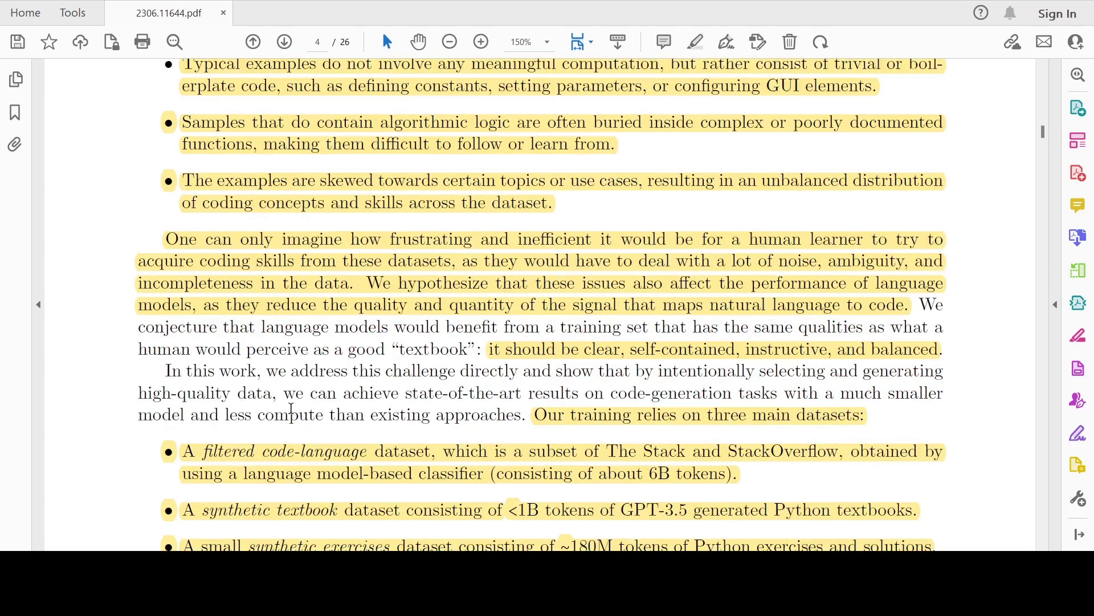
mouse_move(639, 393)
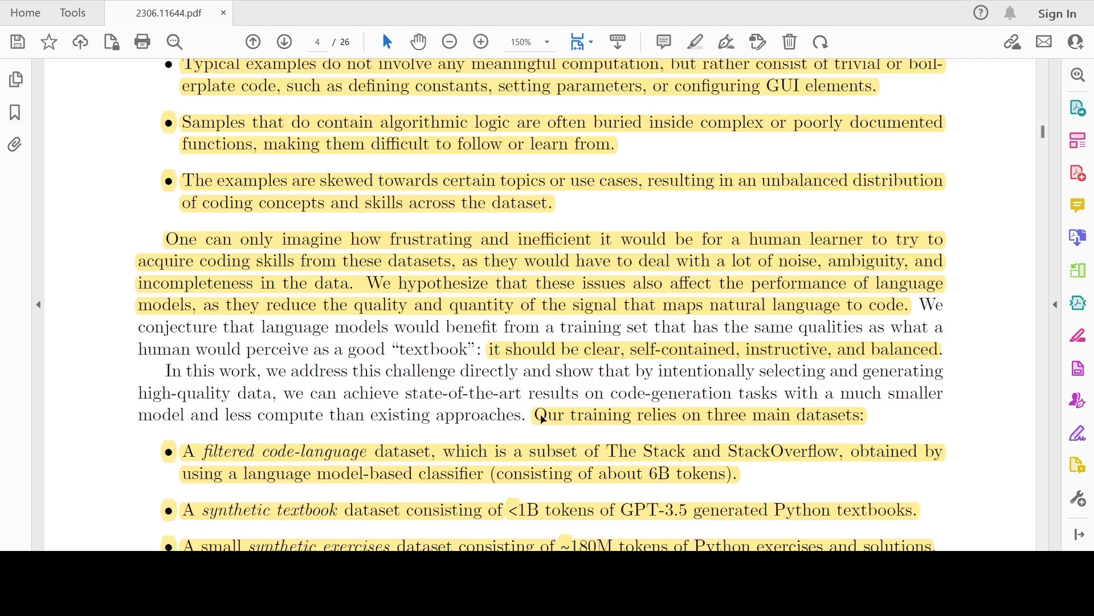
mouse_move(332, 445)
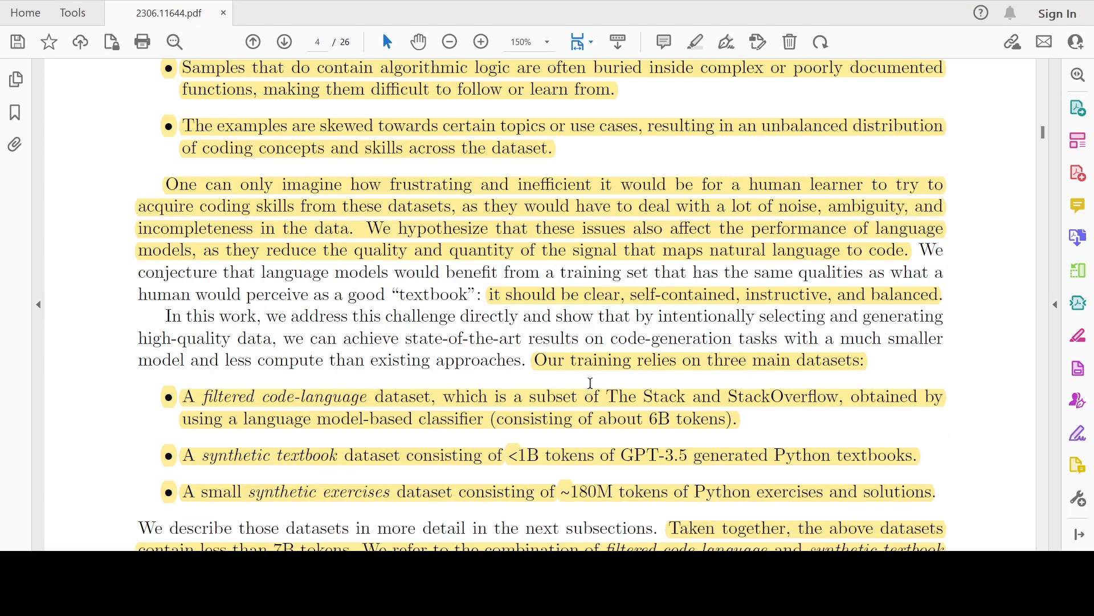
mouse_move(304, 388)
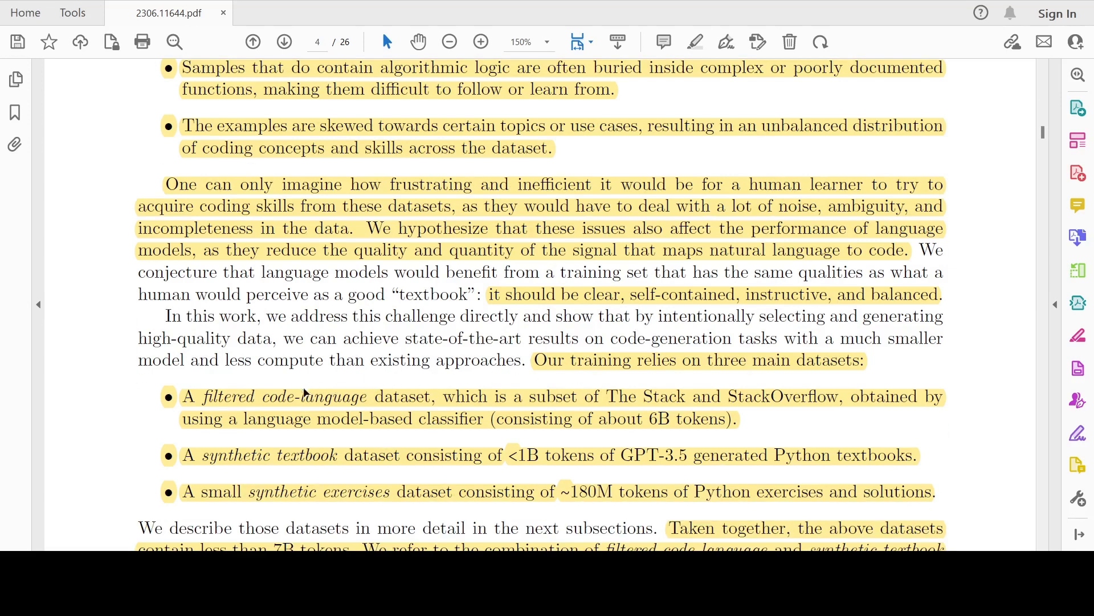
mouse_move(446, 418)
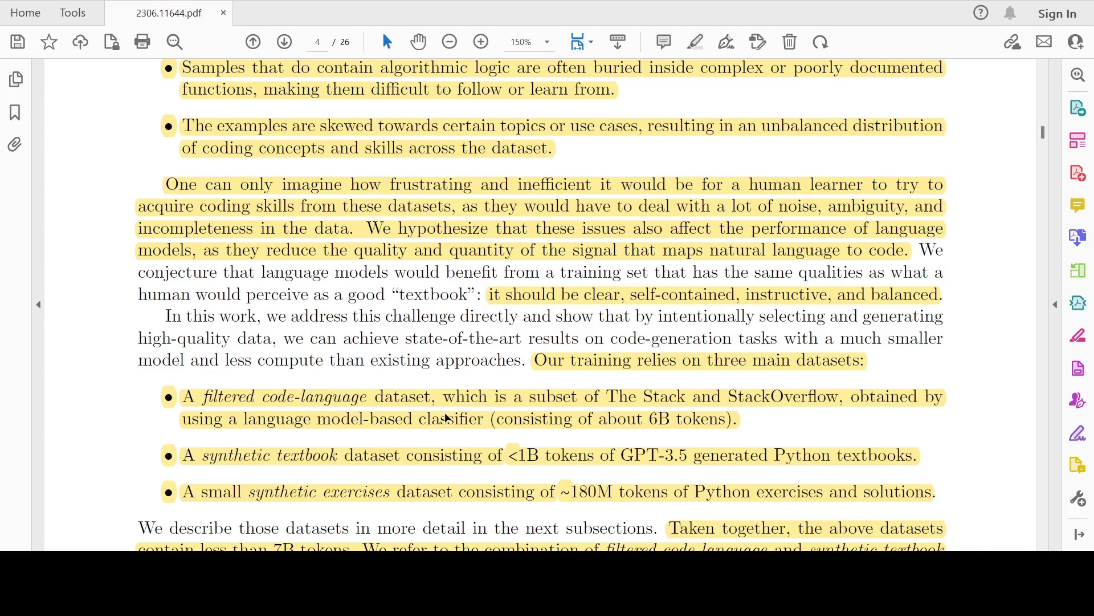
mouse_move(750, 402)
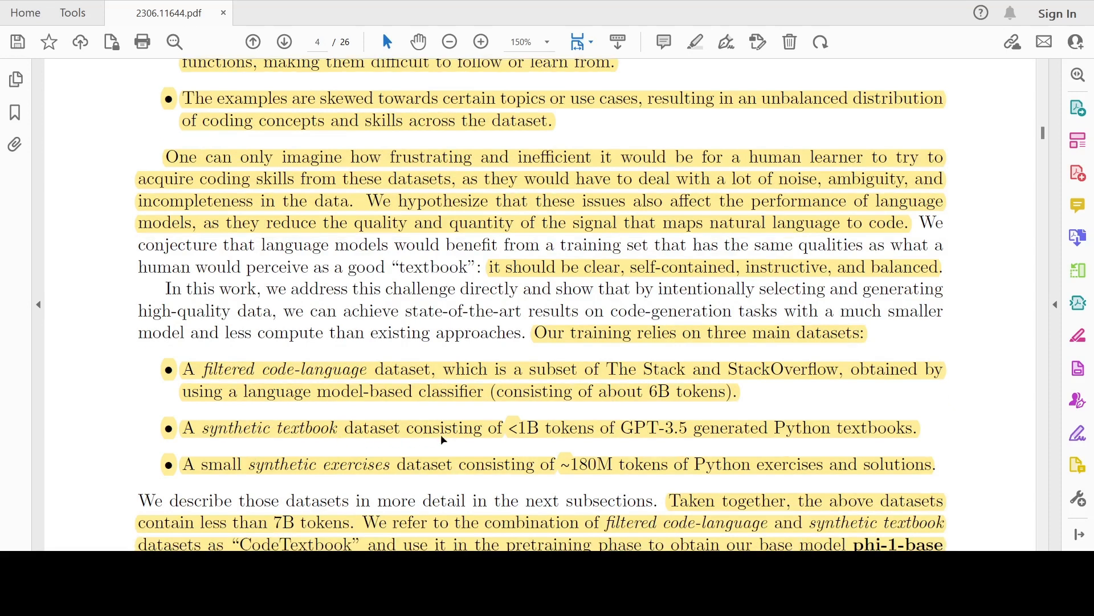
mouse_move(570, 436)
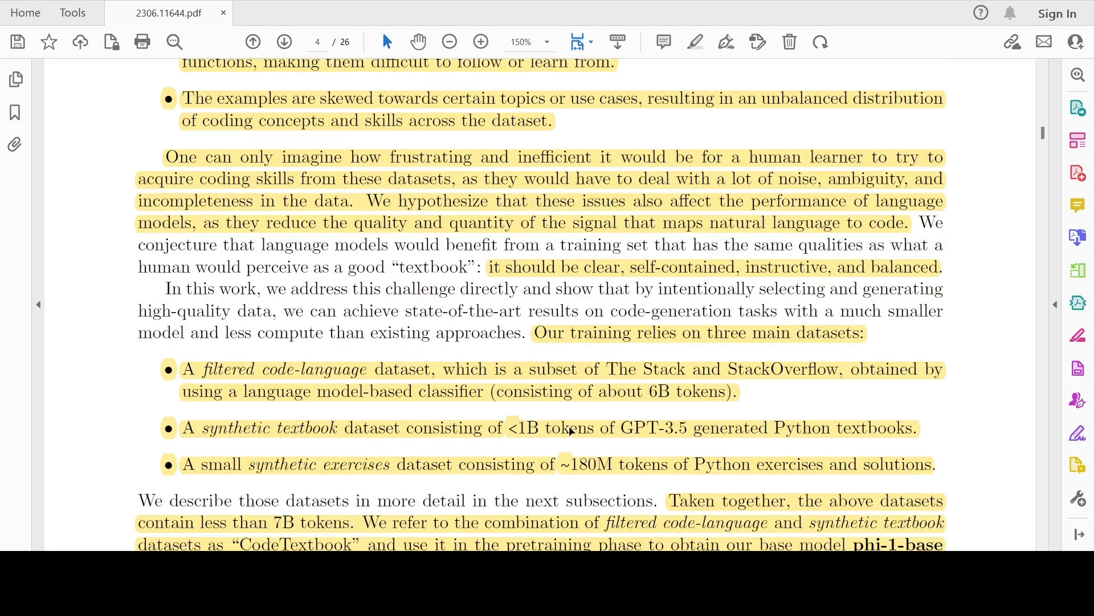
mouse_move(667, 438)
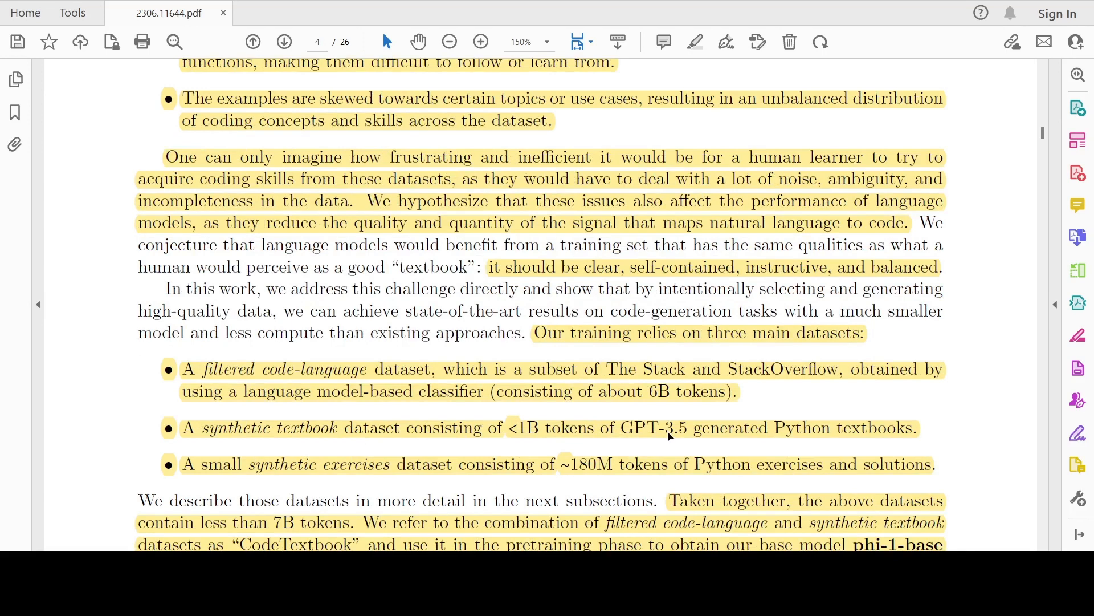
mouse_move(566, 441)
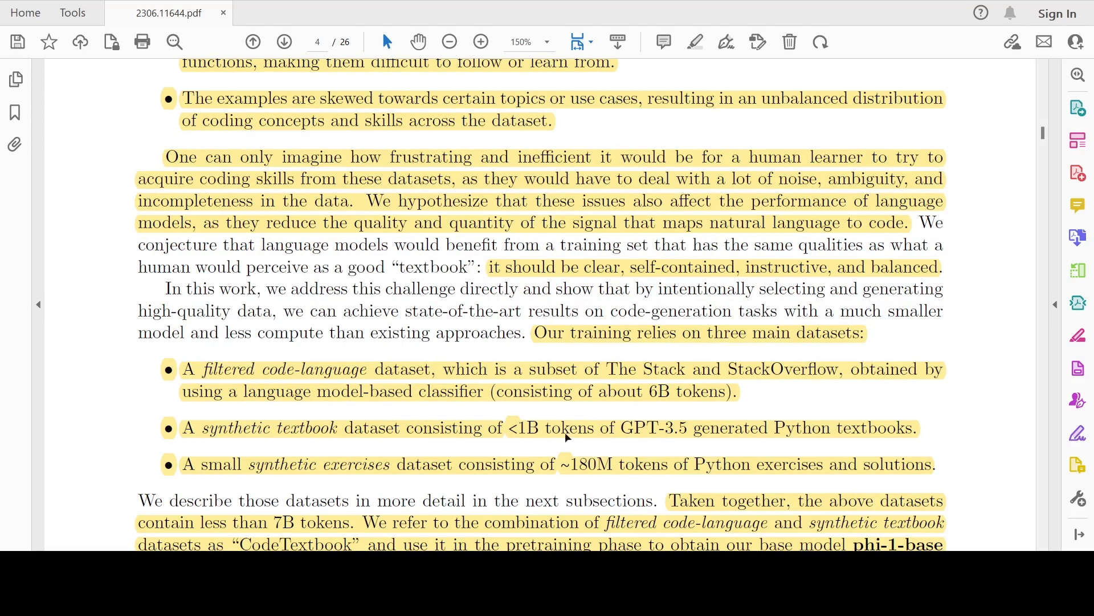
scroll("down", 3)
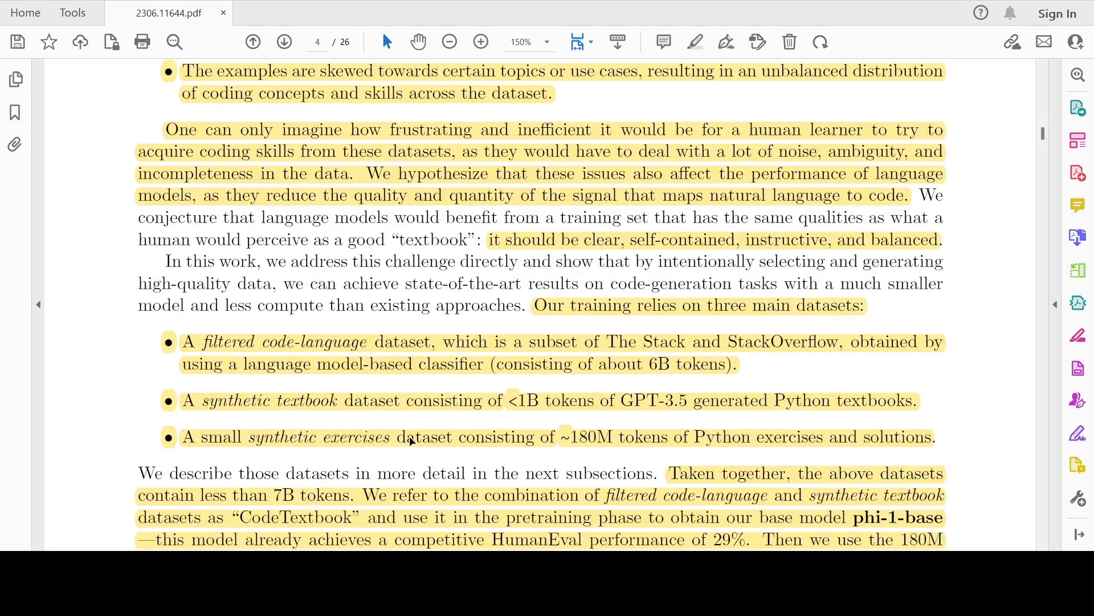
mouse_move(610, 449)
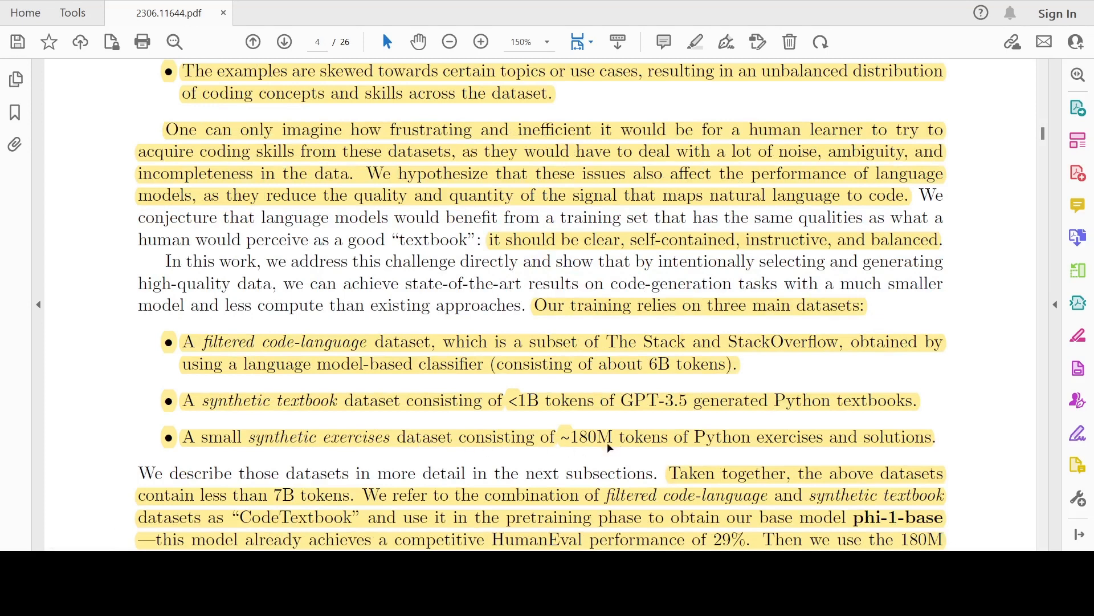
mouse_move(692, 445)
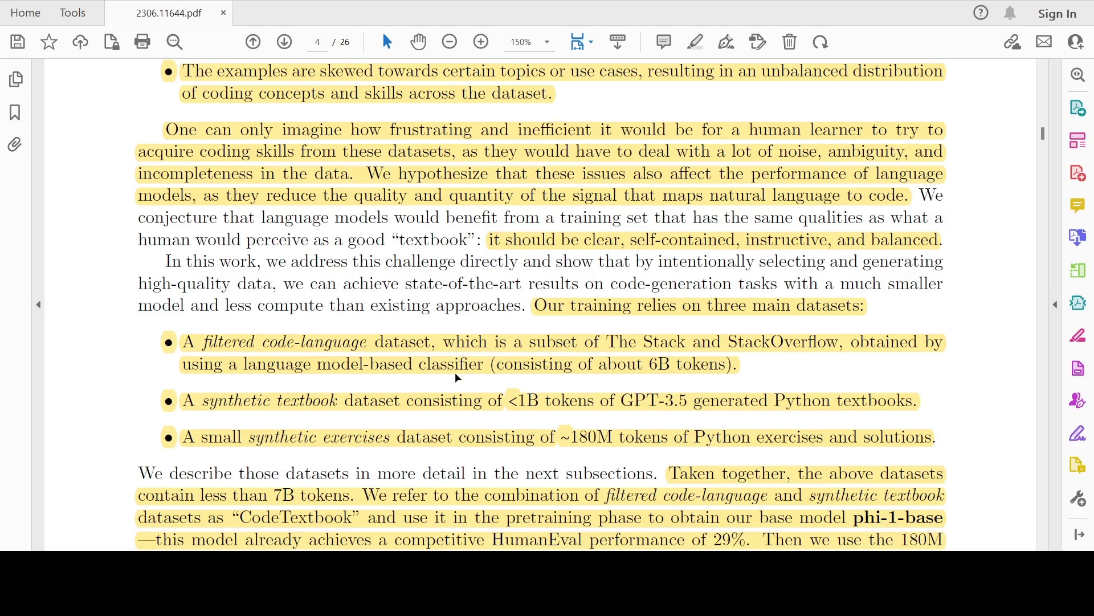
scroll("down", 3)
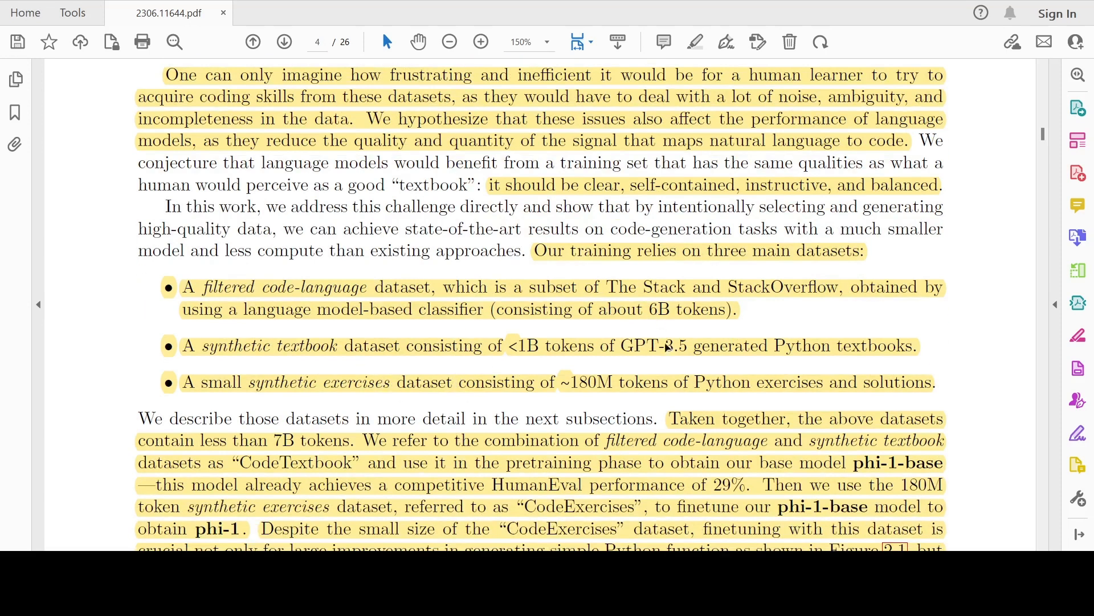
mouse_move(314, 443)
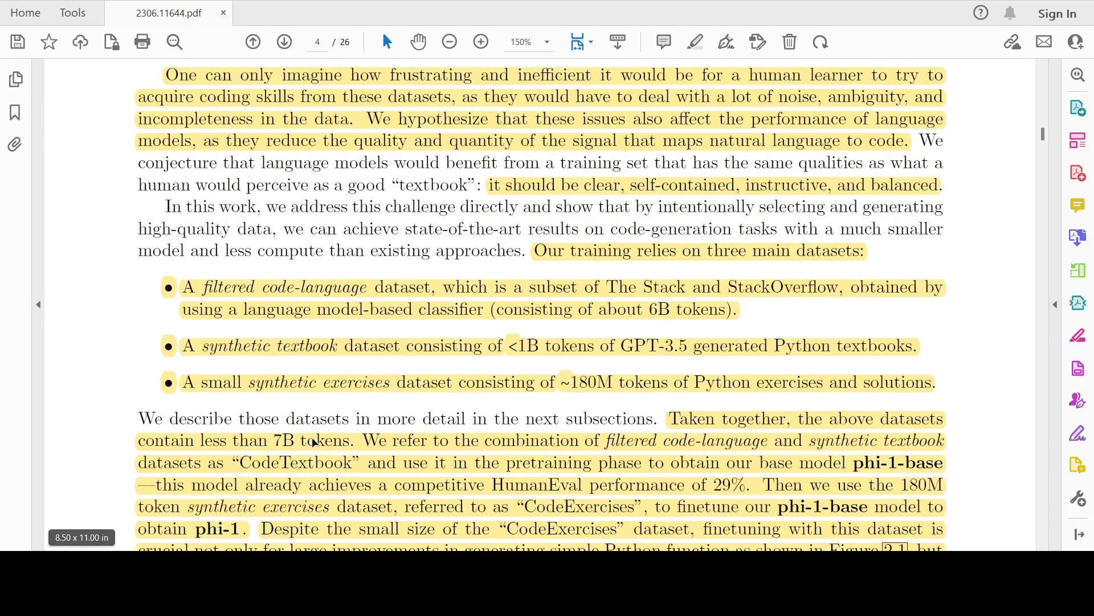
scroll("down", 3)
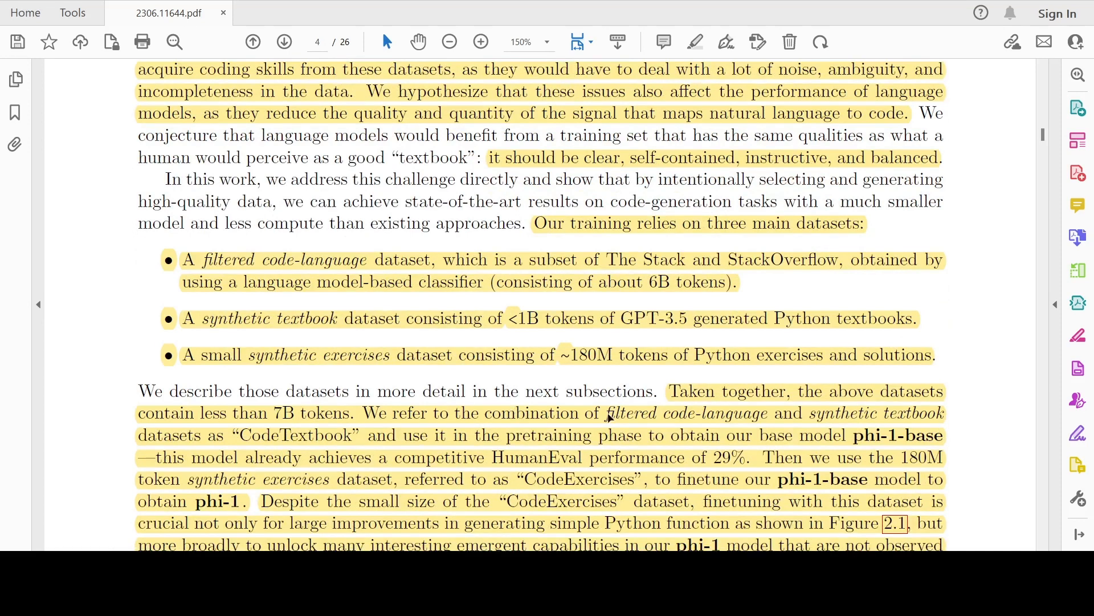
mouse_move(526, 273)
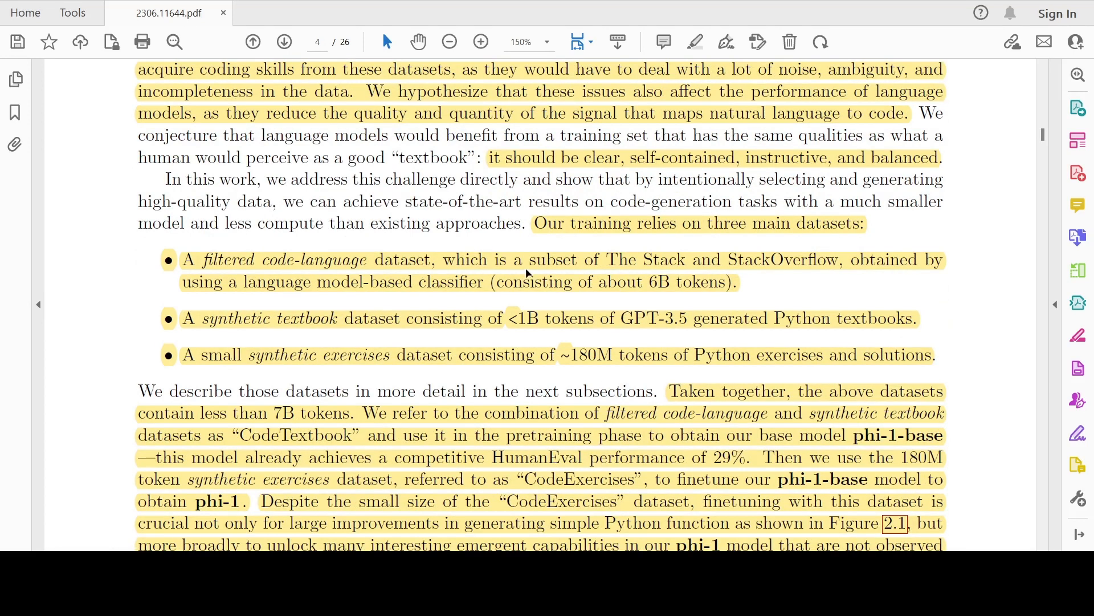
mouse_move(359, 446)
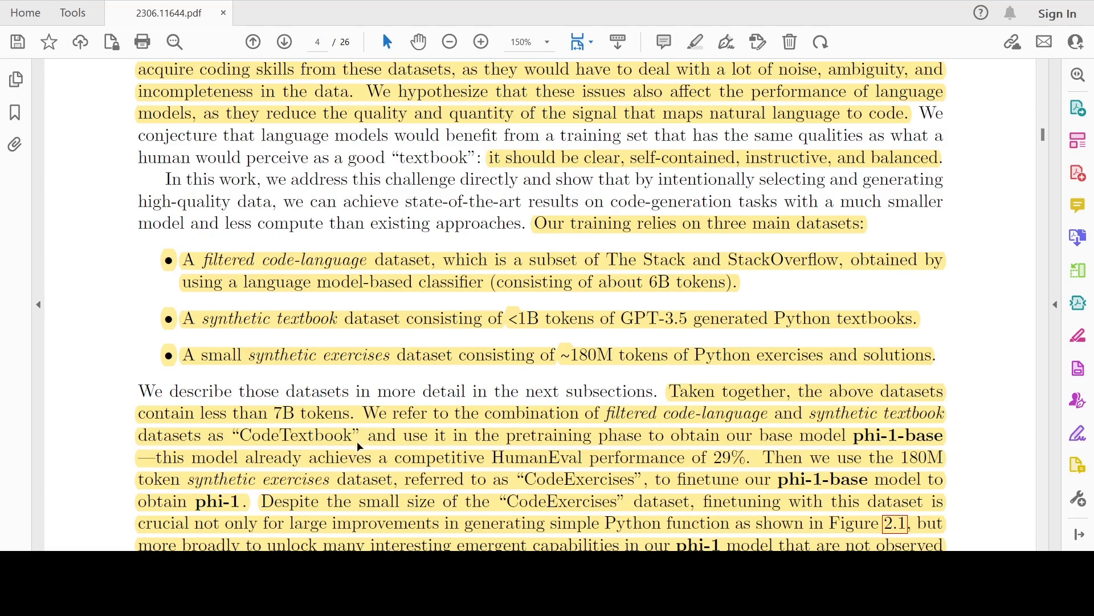
mouse_move(512, 443)
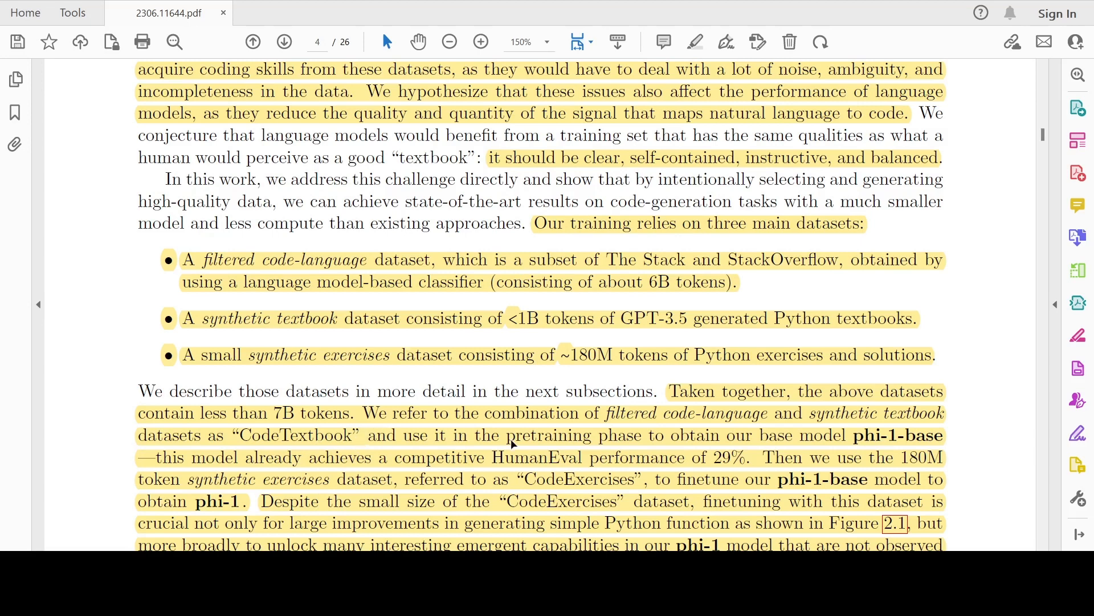
mouse_move(879, 435)
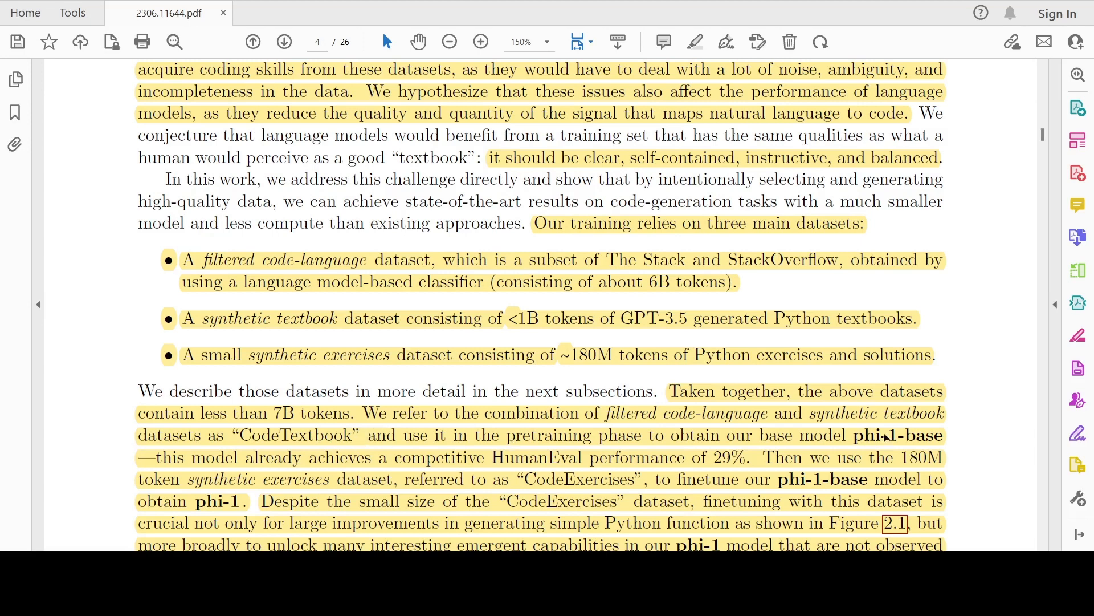
mouse_move(596, 426)
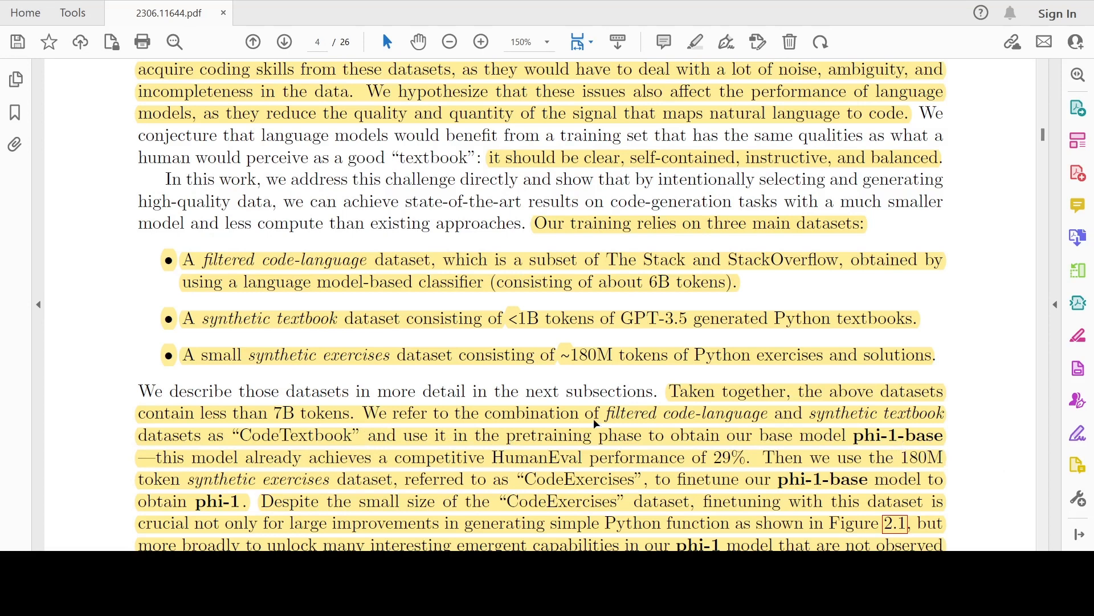
scroll("down", 3)
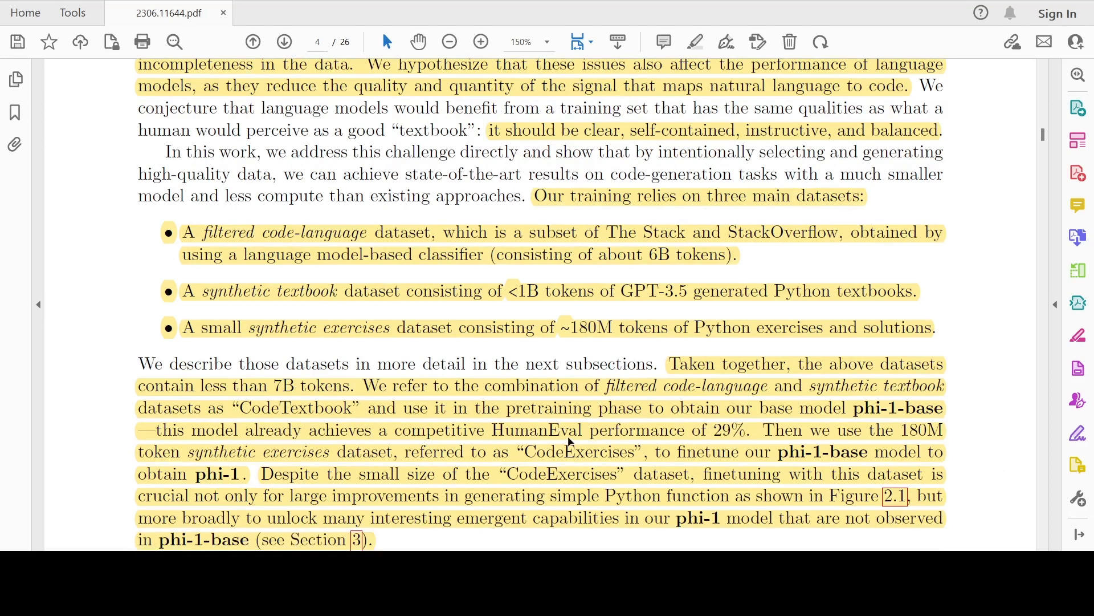
mouse_move(695, 452)
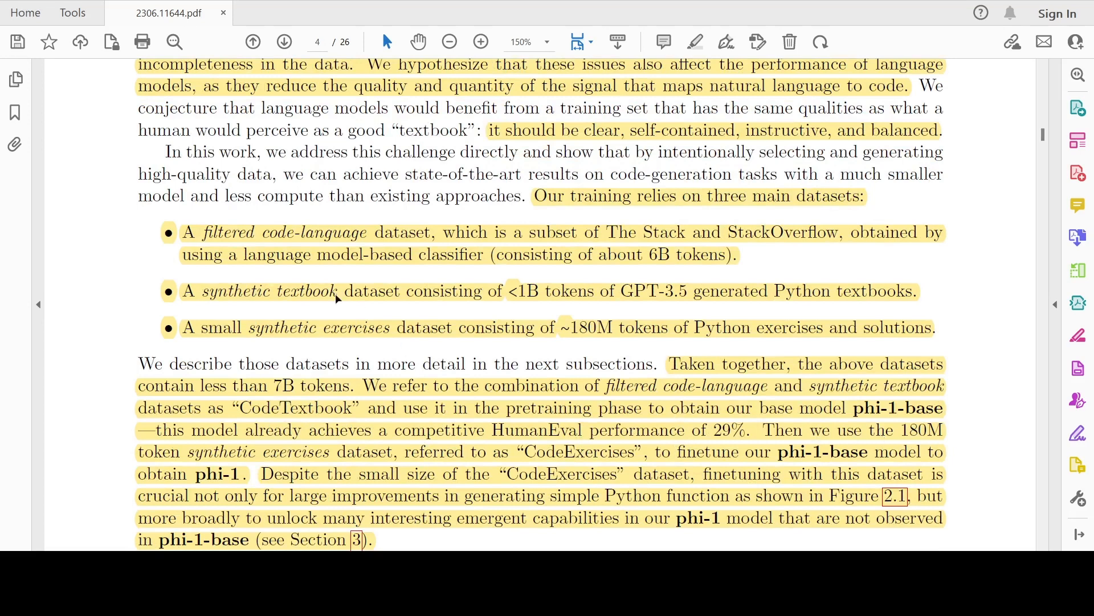
mouse_move(500, 466)
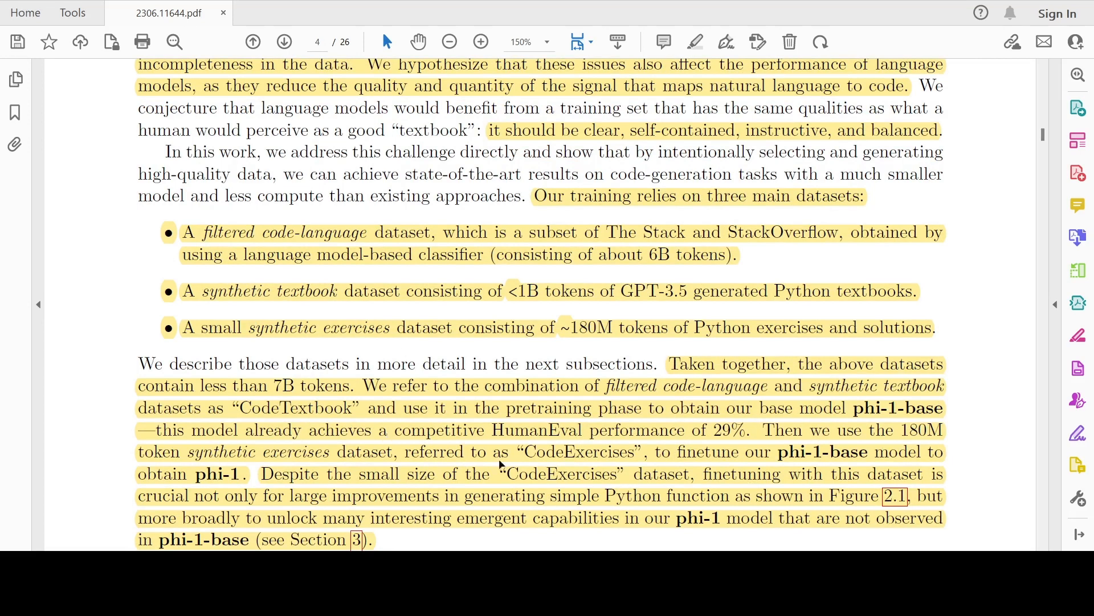
mouse_move(358, 450)
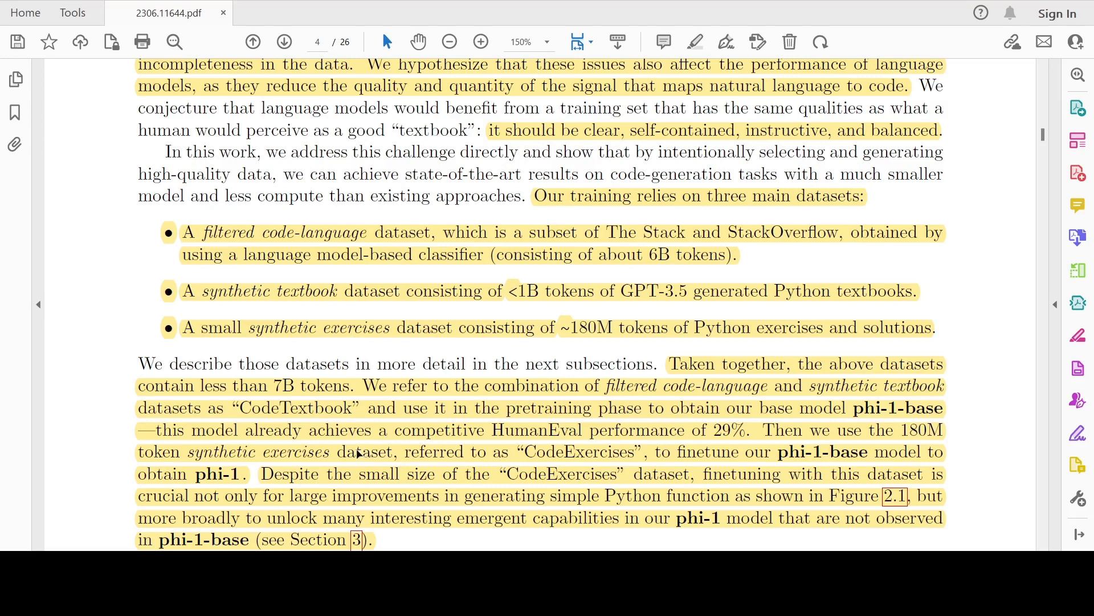
mouse_move(254, 475)
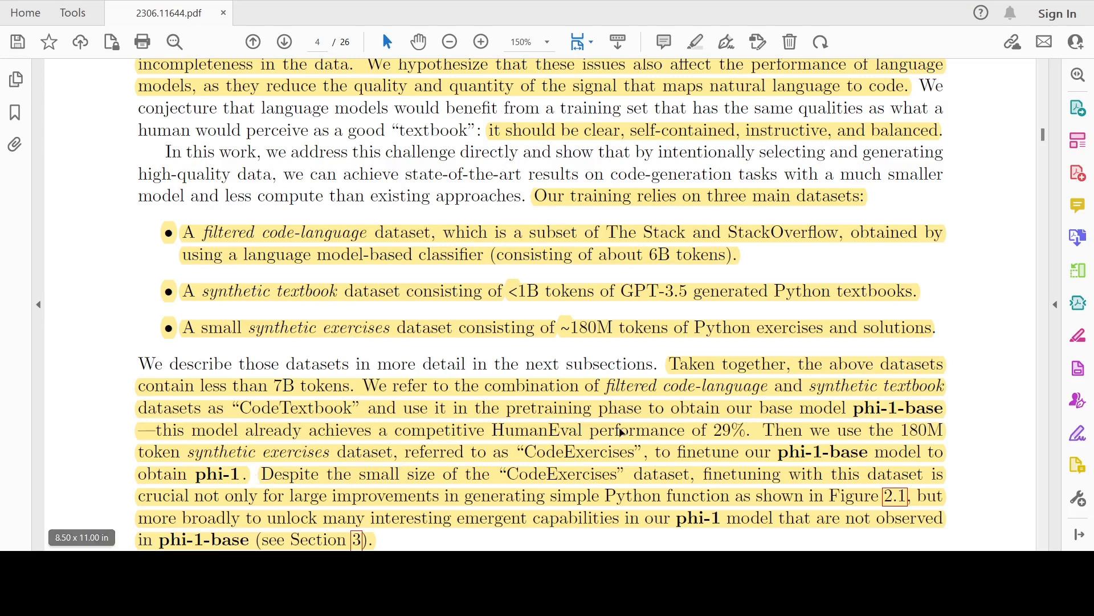
scroll("down", 3)
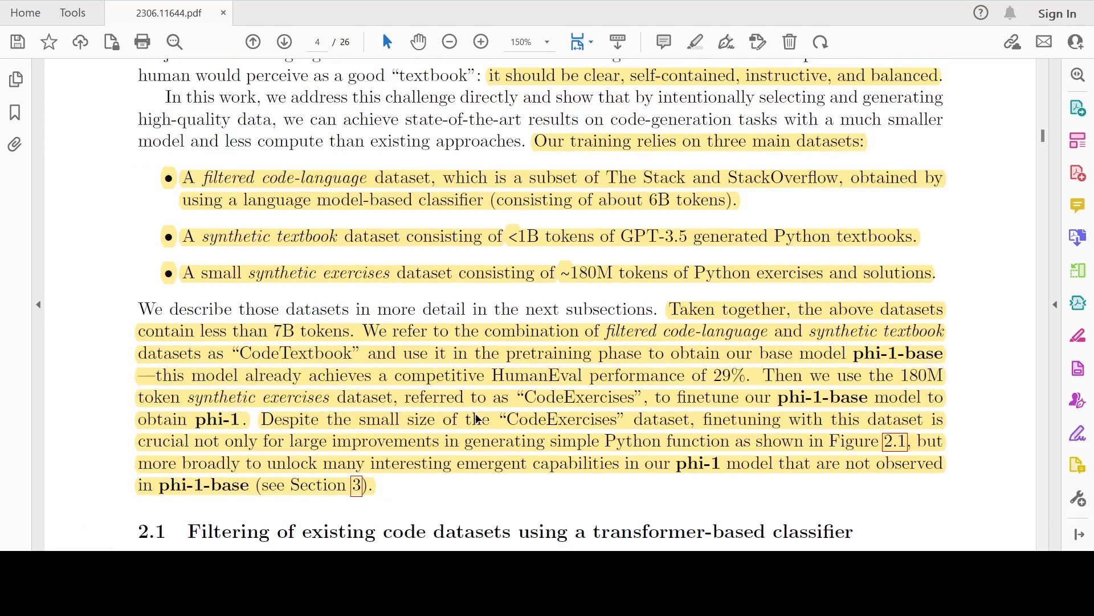
mouse_move(542, 302)
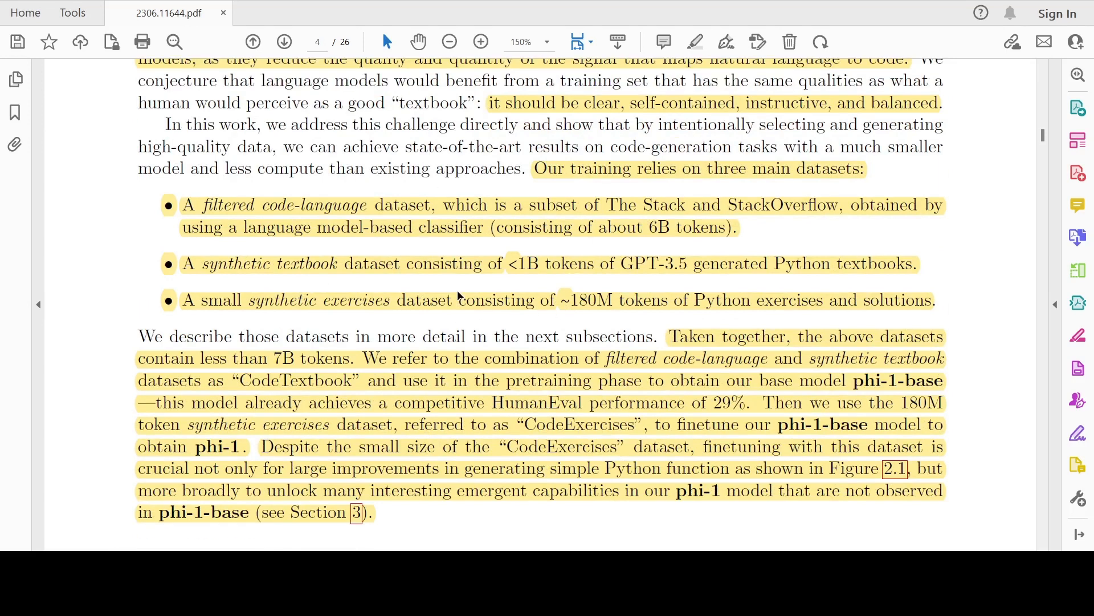
Read section 2.1's passages on GPT-4 annotation and the random forest quality classifier.
scroll("down", 3)
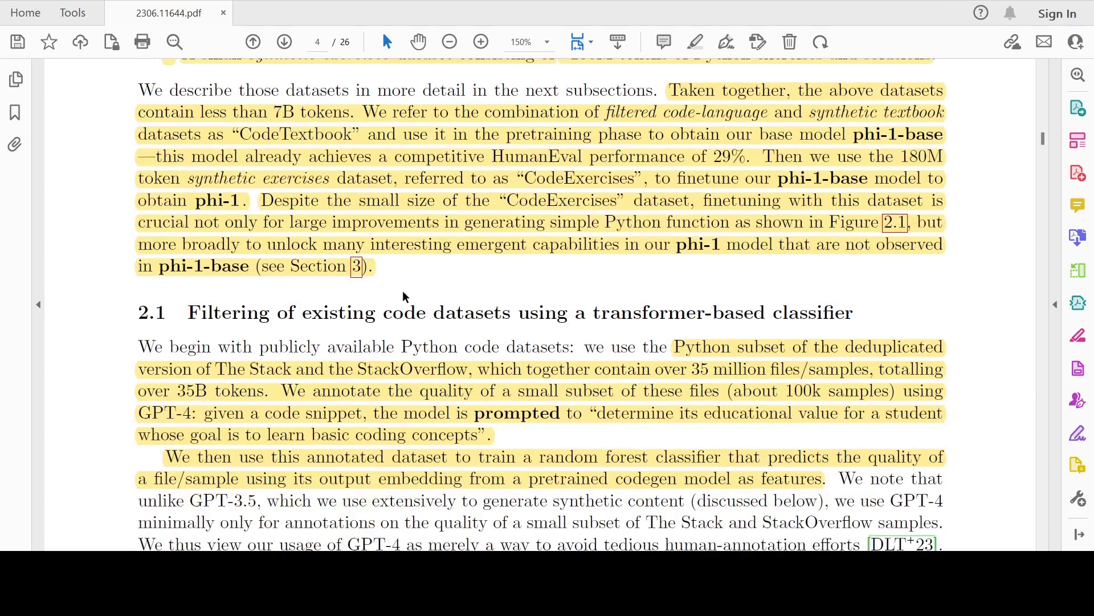
mouse_move(781, 293)
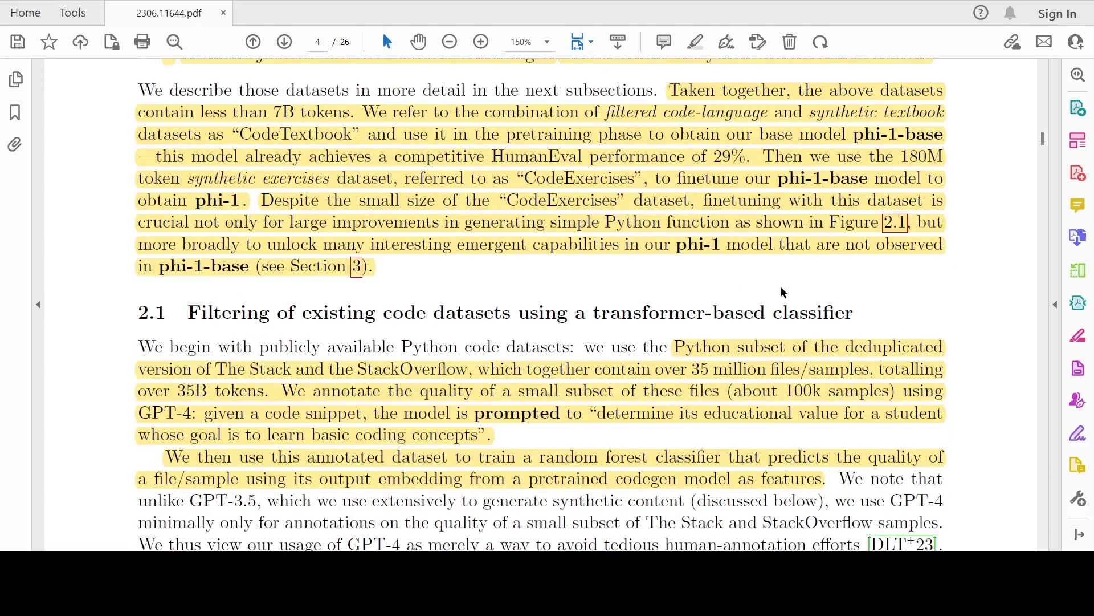
mouse_move(679, 329)
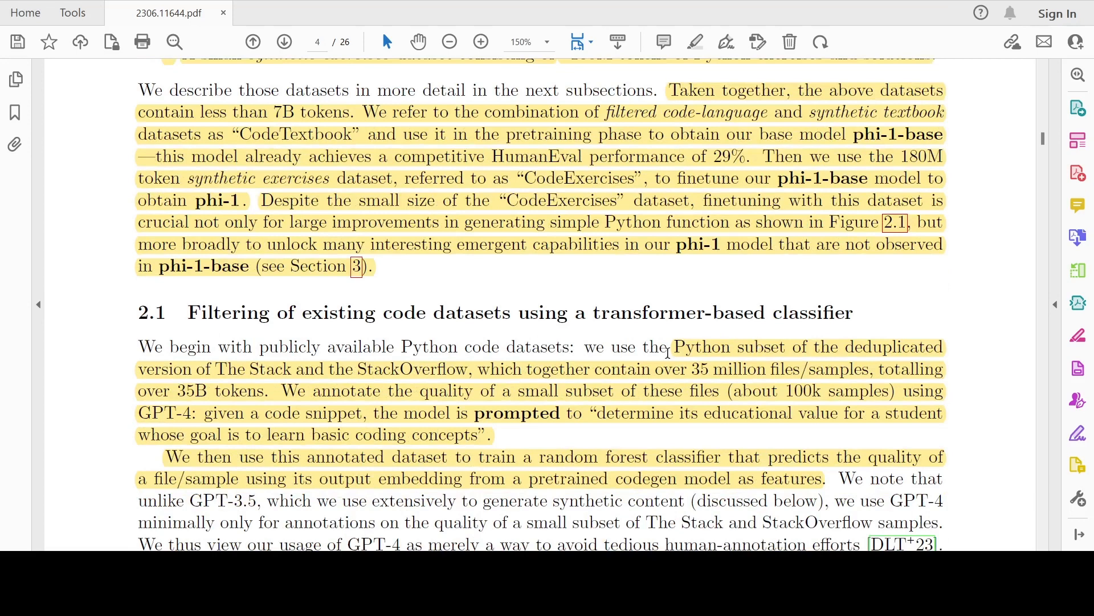
scroll("down", 3)
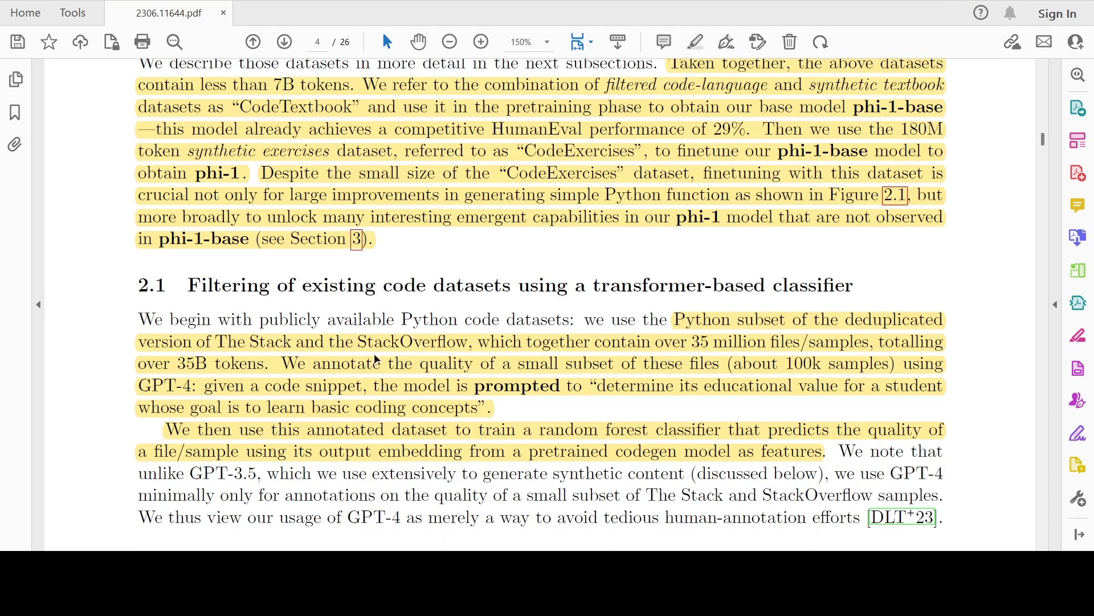
mouse_move(699, 376)
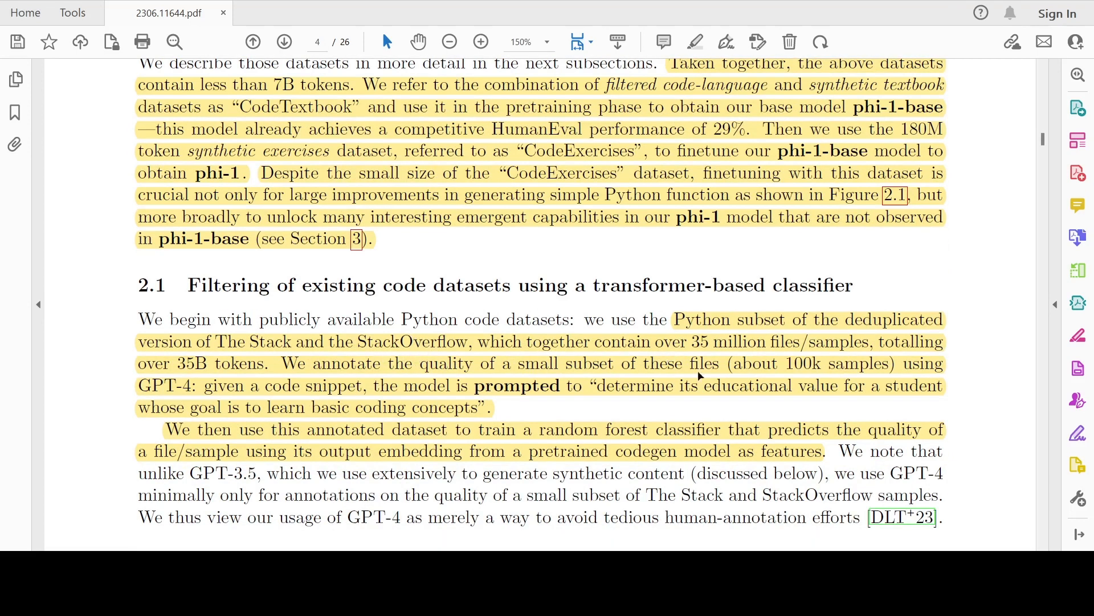
mouse_move(409, 403)
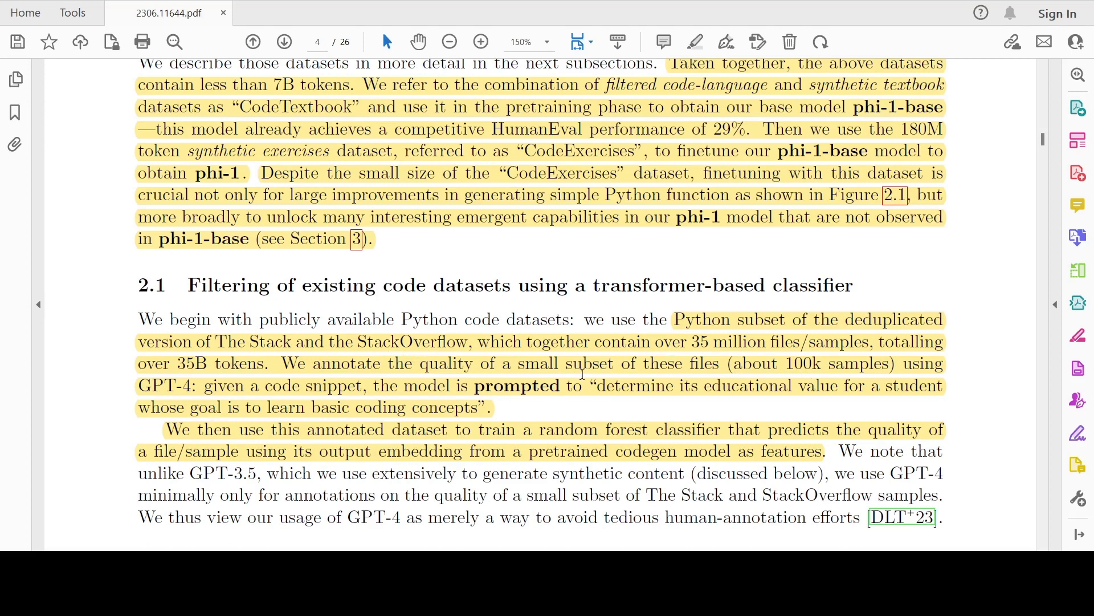
mouse_move(583, 400)
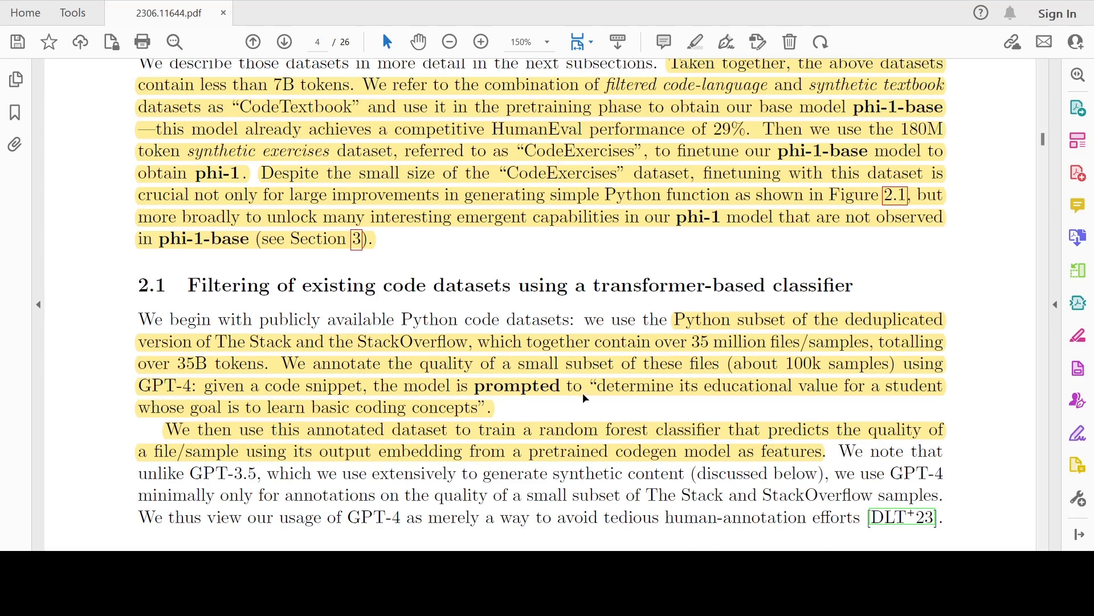
mouse_move(527, 386)
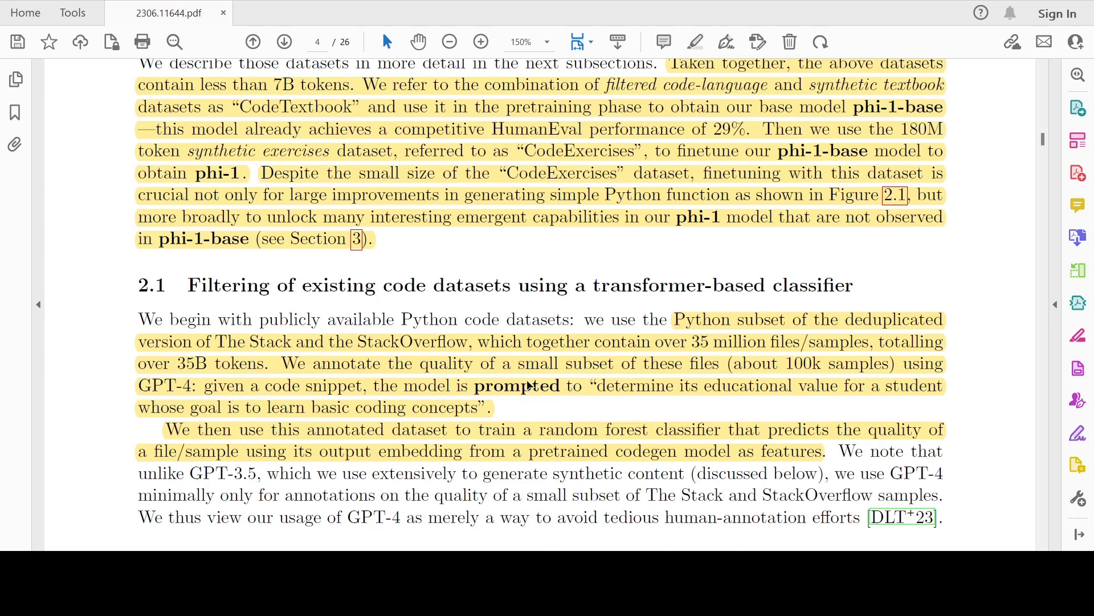
mouse_move(686, 399)
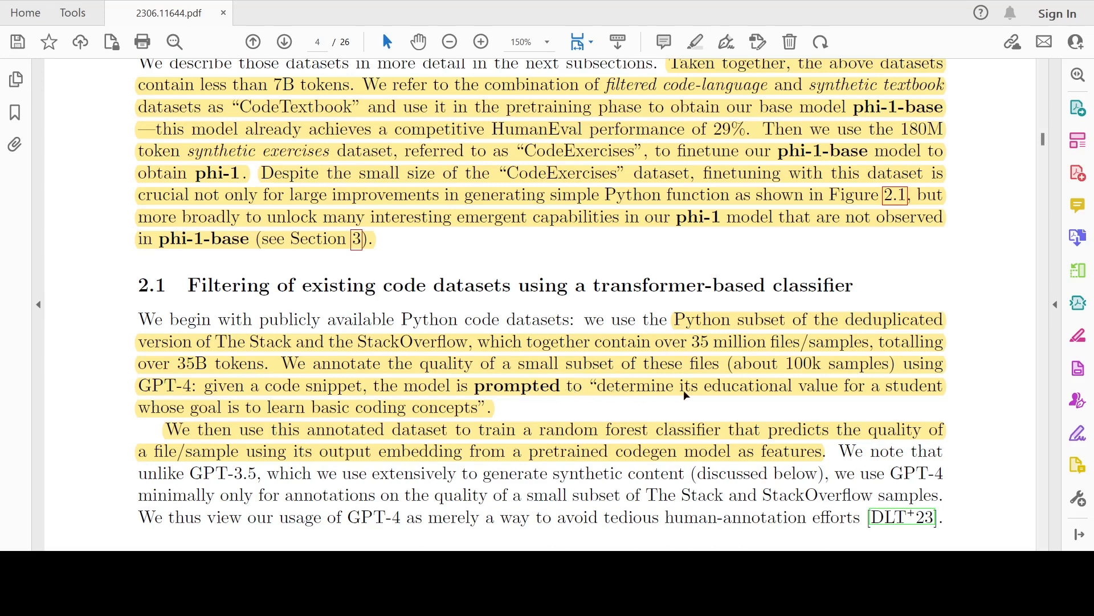
mouse_move(318, 432)
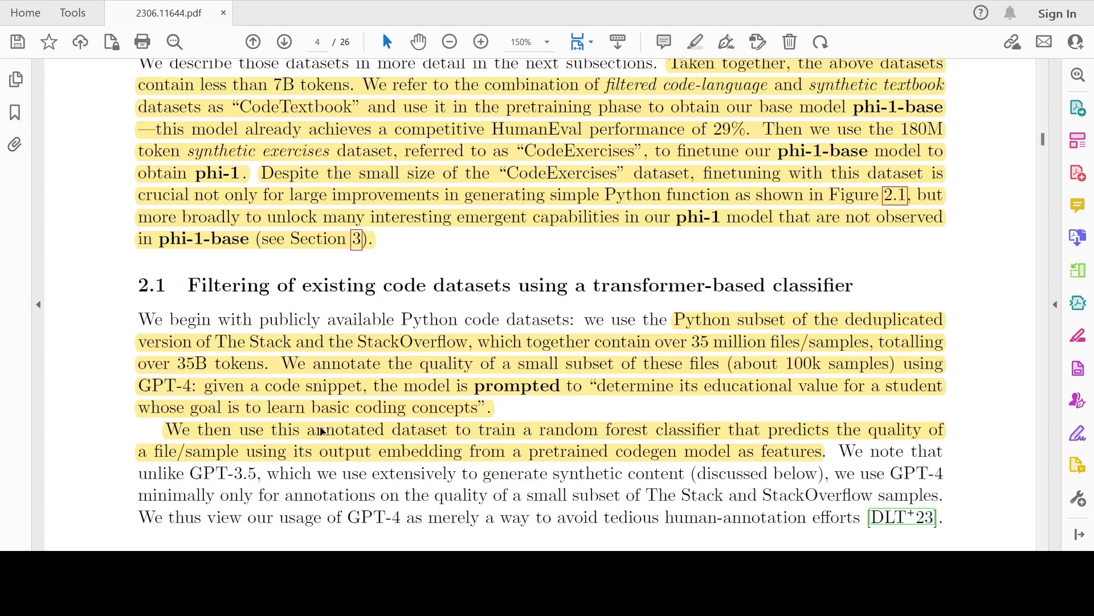
mouse_move(381, 417)
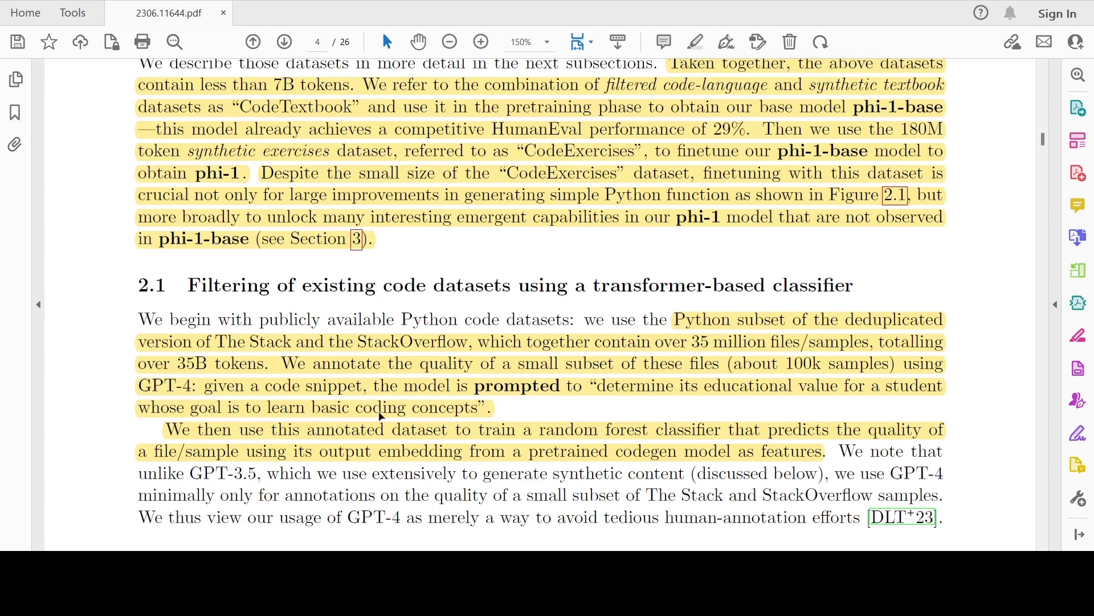
mouse_move(641, 393)
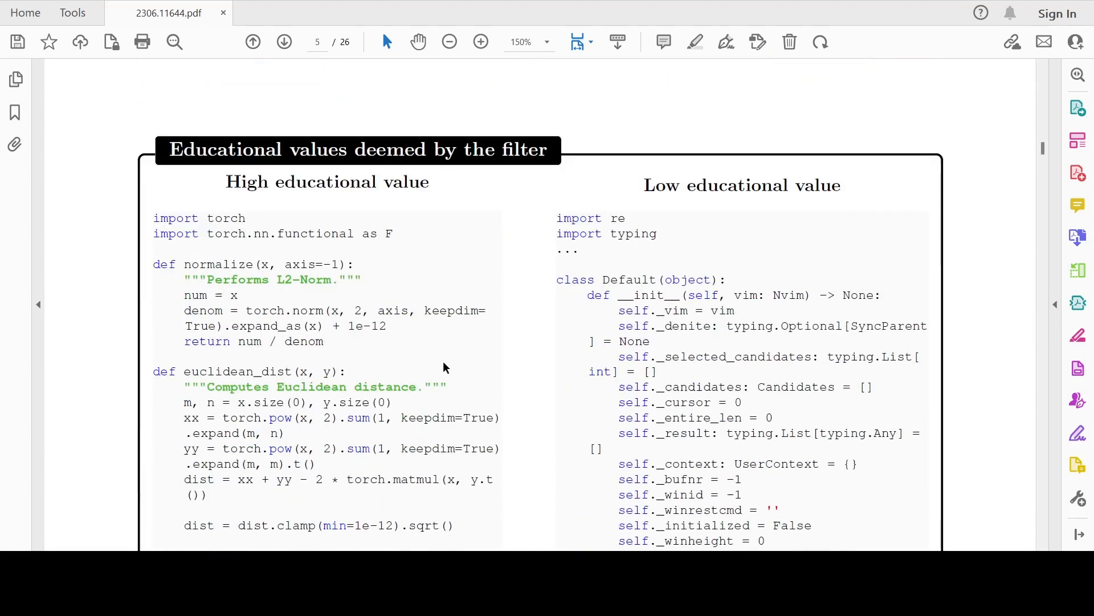
Scroll back up to page 4's end, where GPT-4's limited annotation role is noted.
scroll("down", 3)
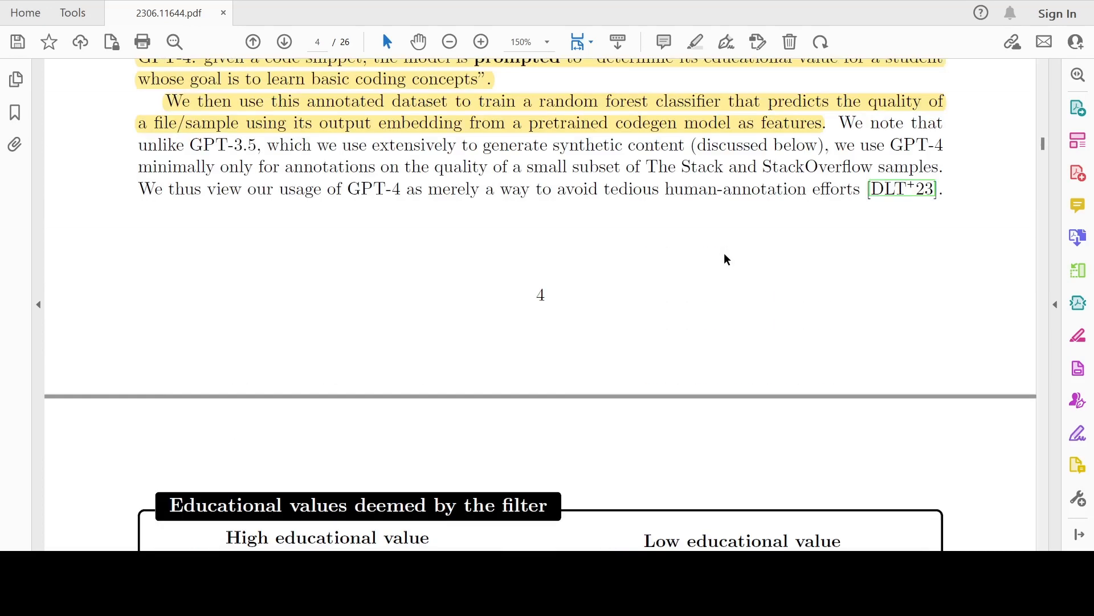
scroll("up", 3)
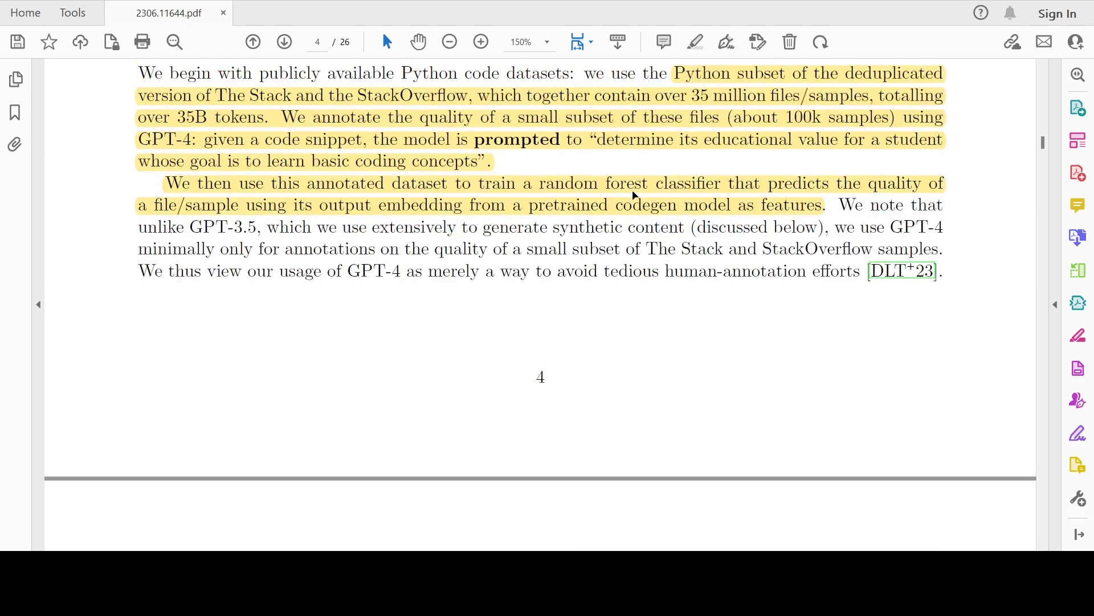
mouse_move(212, 223)
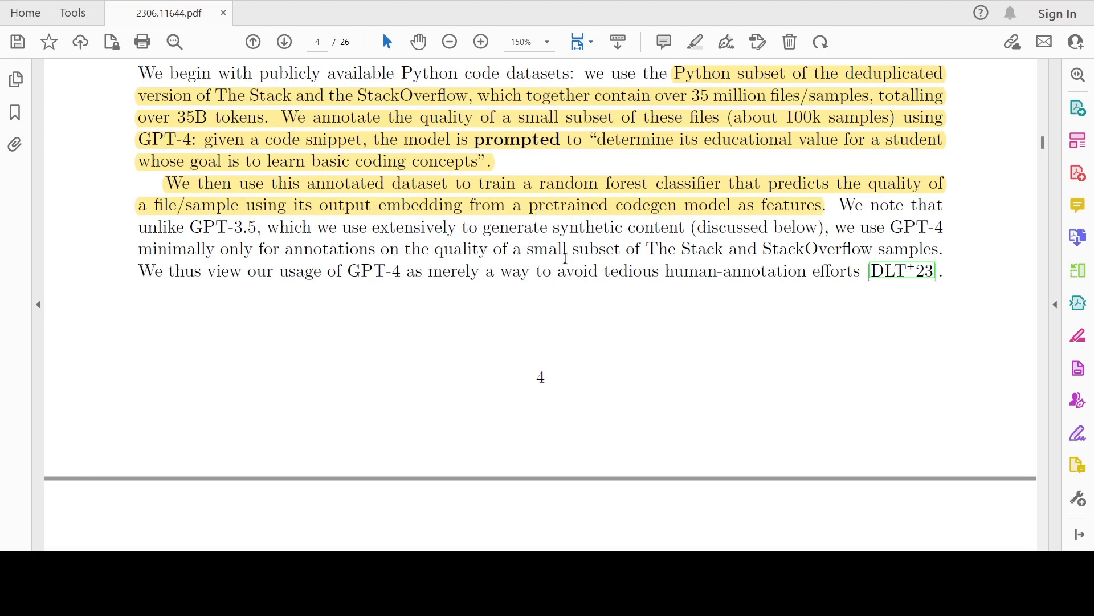
mouse_move(570, 216)
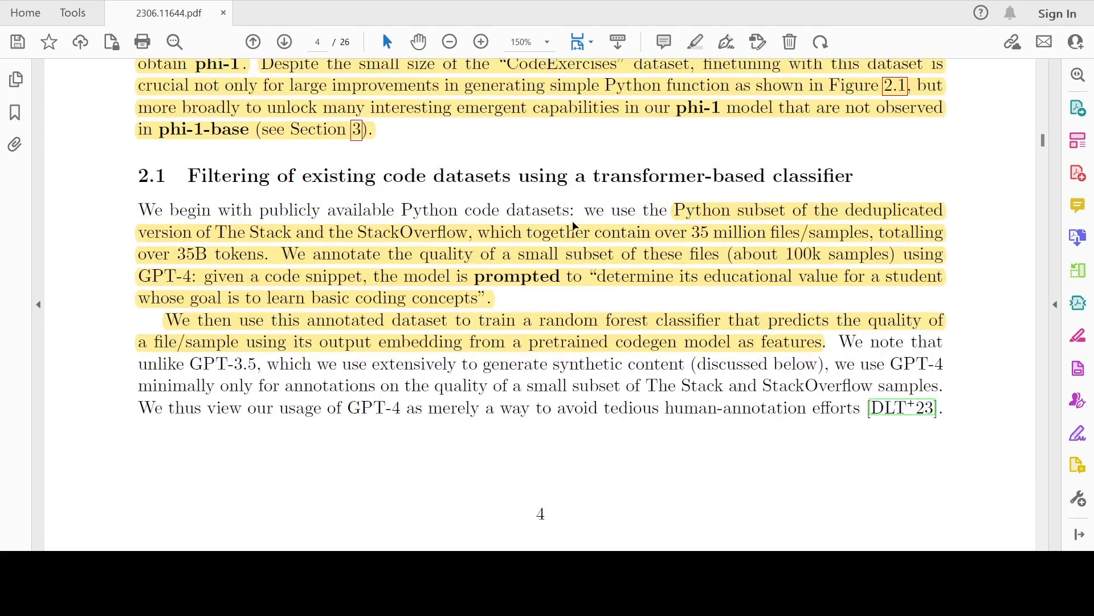
mouse_move(461, 238)
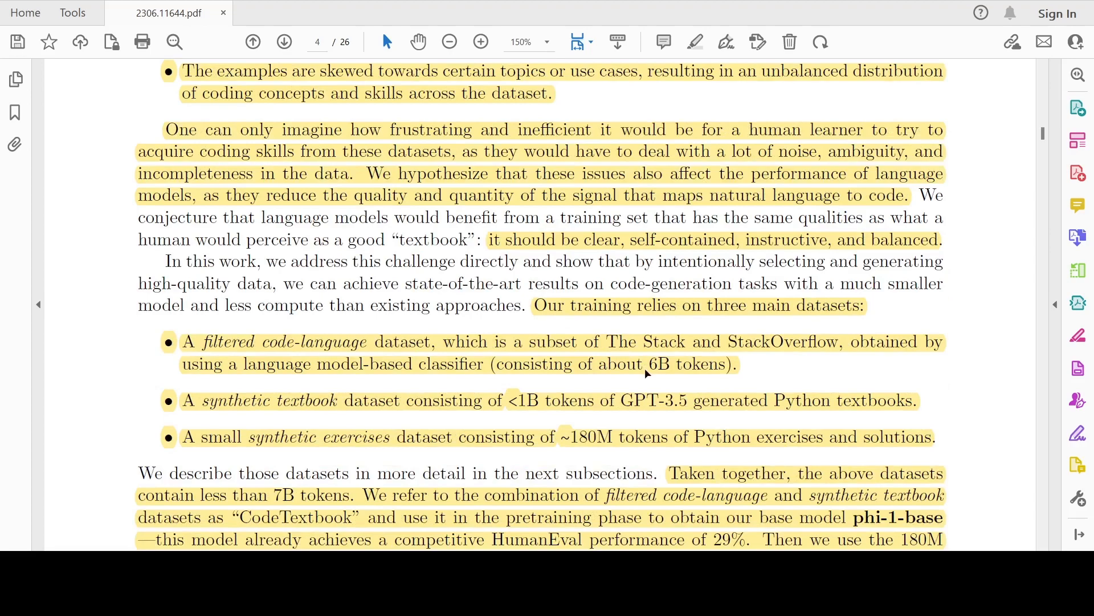
Scroll past the code figure through section 2.2's highlighted diversity passage to page 5's end.
scroll("down", 3)
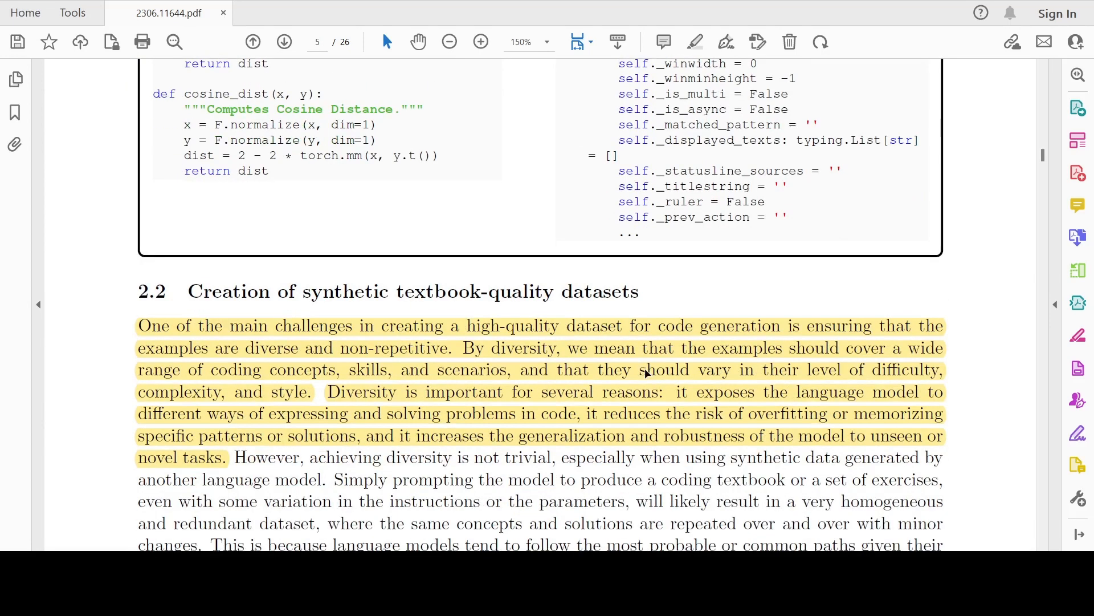
mouse_move(486, 330)
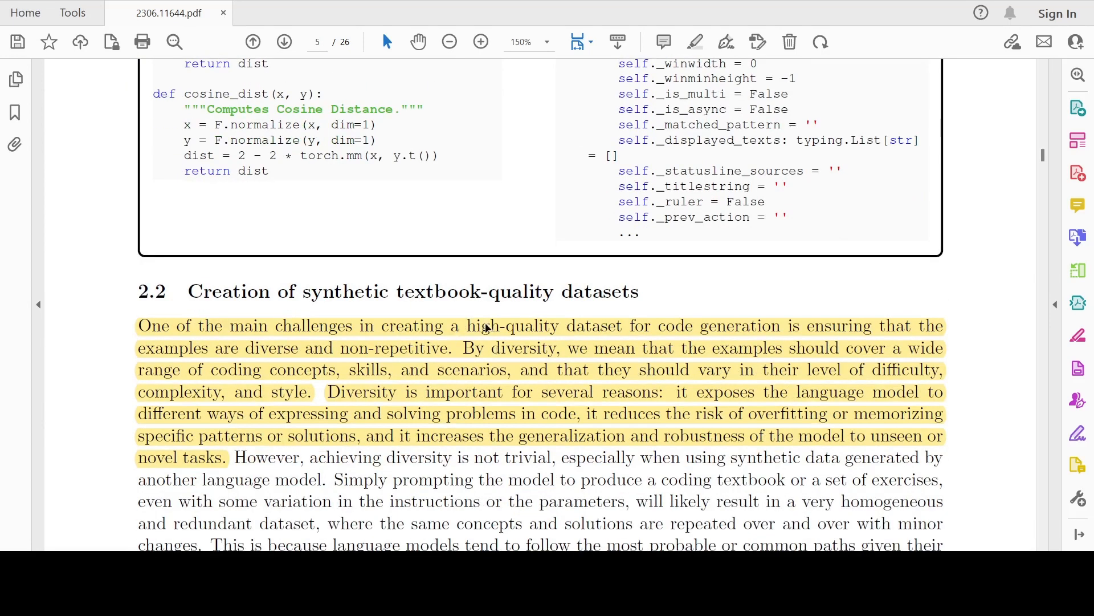
mouse_move(563, 348)
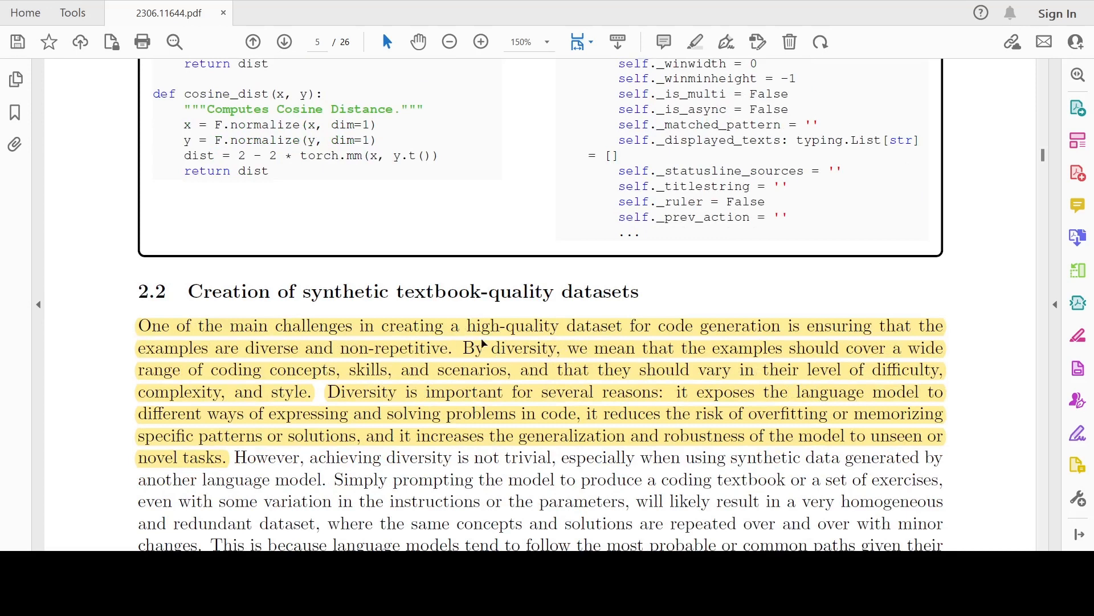
mouse_move(593, 348)
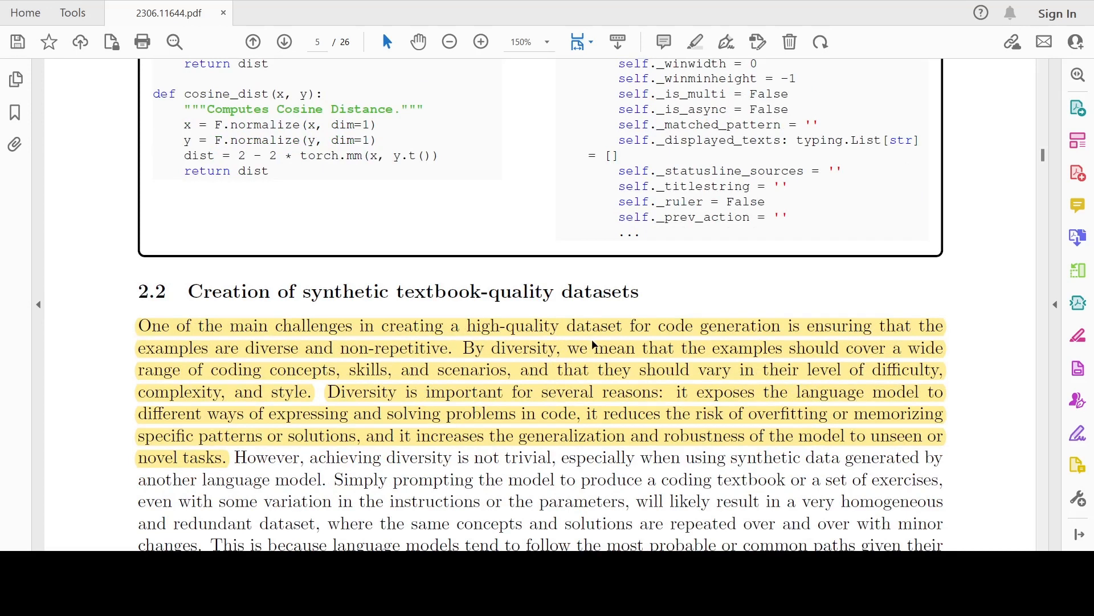
mouse_move(407, 355)
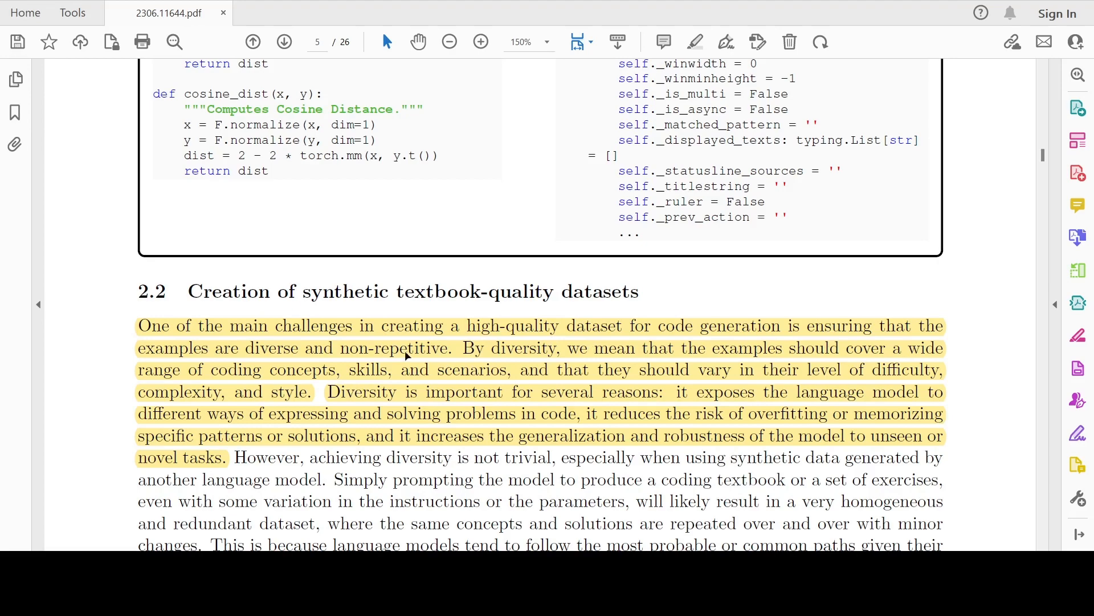
mouse_move(622, 344)
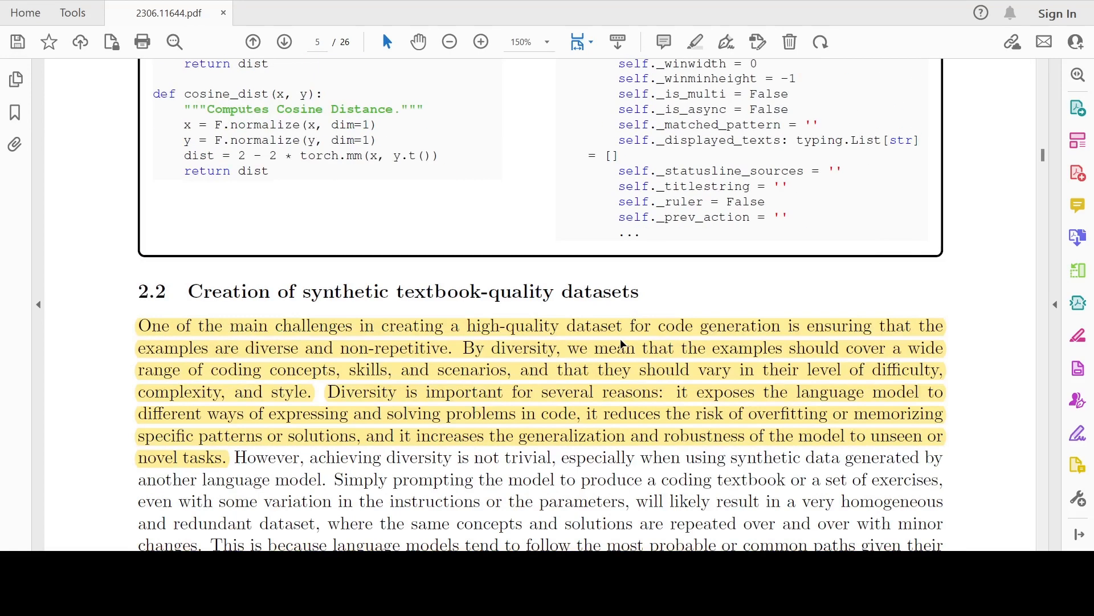
scroll("down", 3)
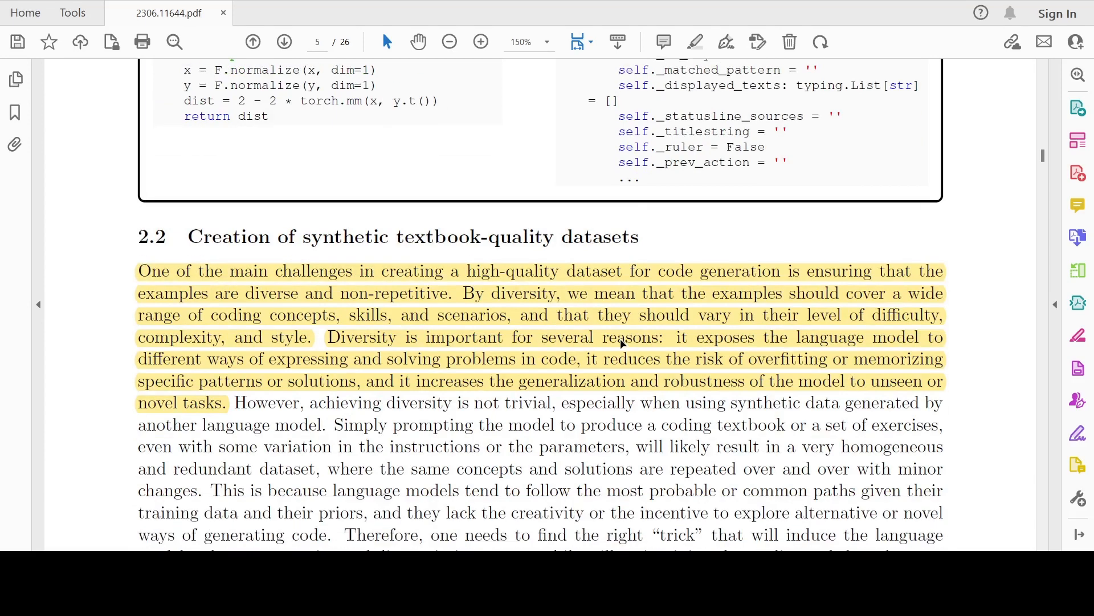
mouse_move(374, 376)
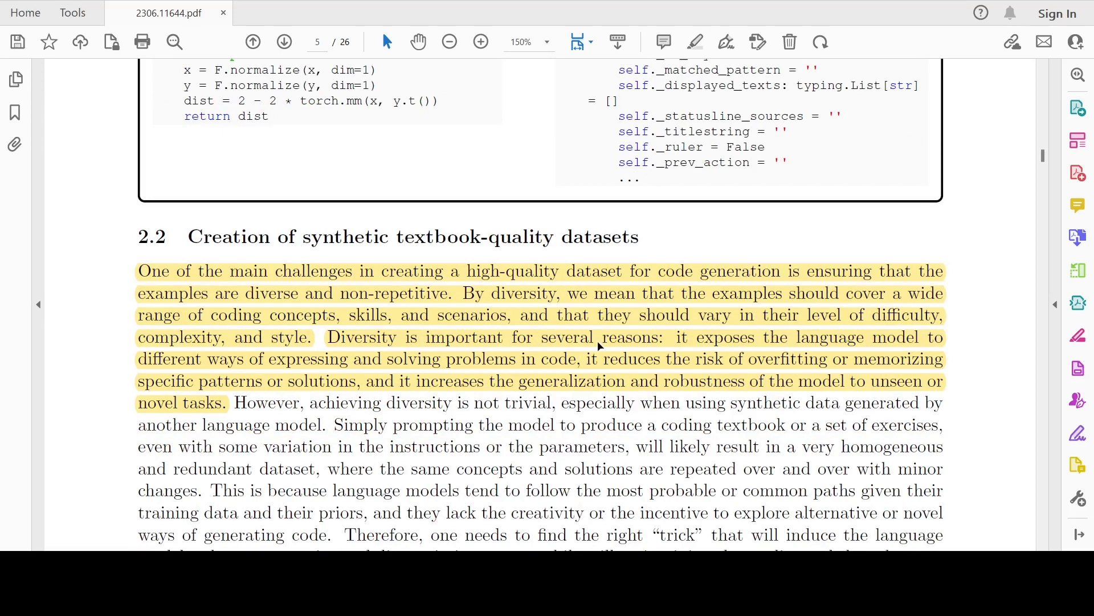
mouse_move(521, 356)
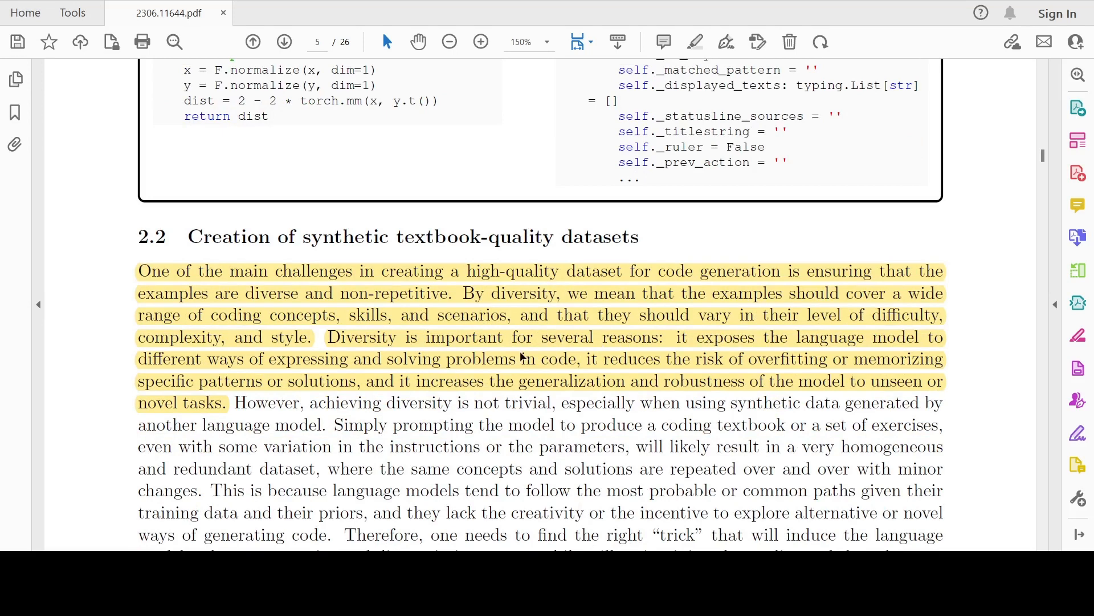
mouse_move(499, 372)
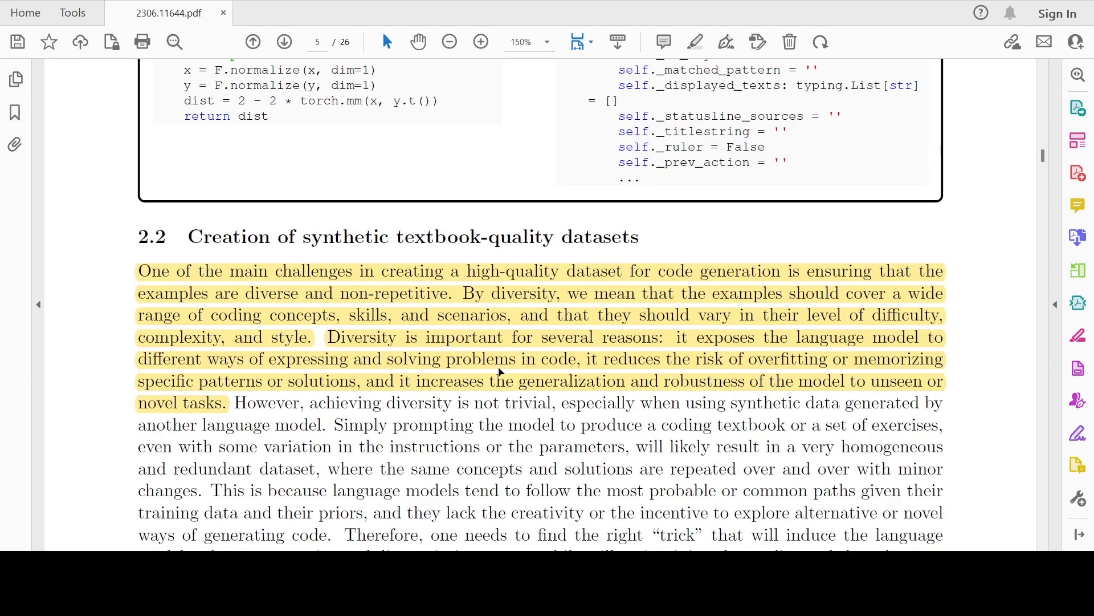
mouse_move(646, 381)
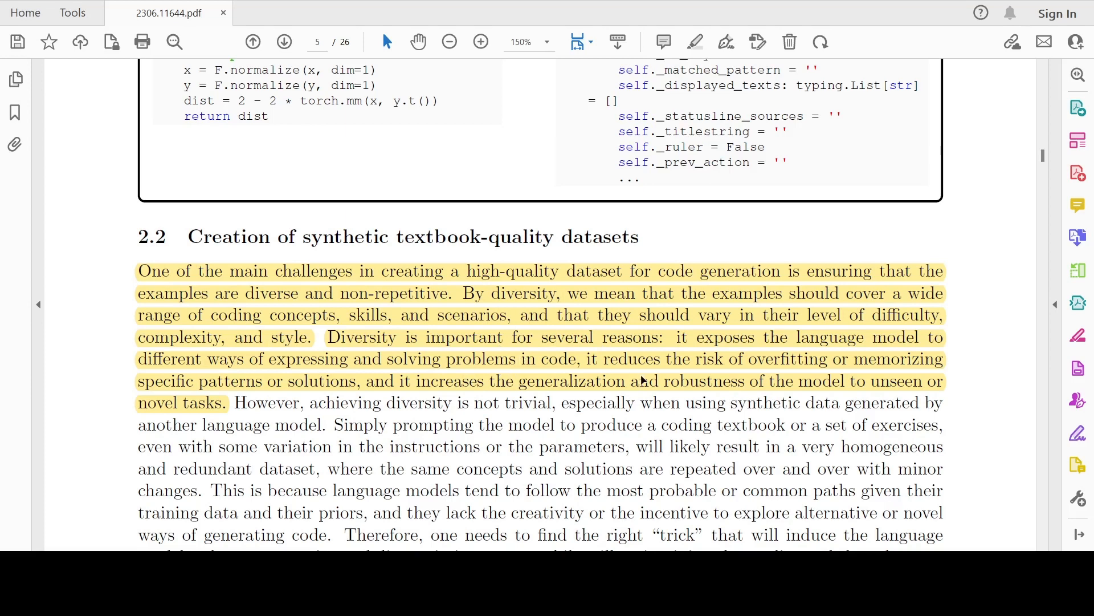
mouse_move(353, 395)
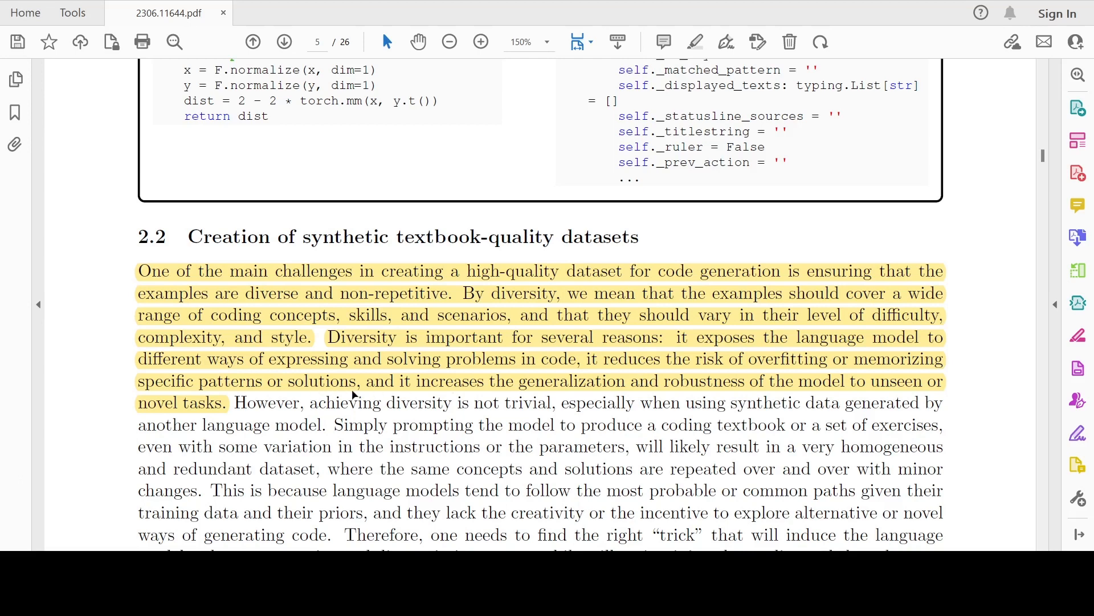
mouse_move(510, 393)
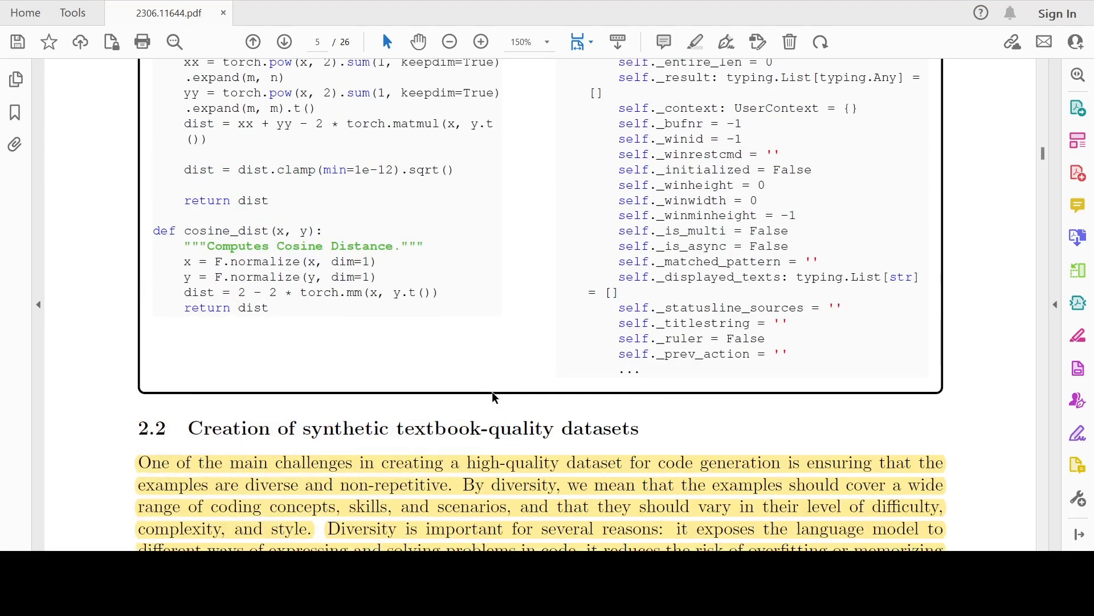
scroll("down", 3)
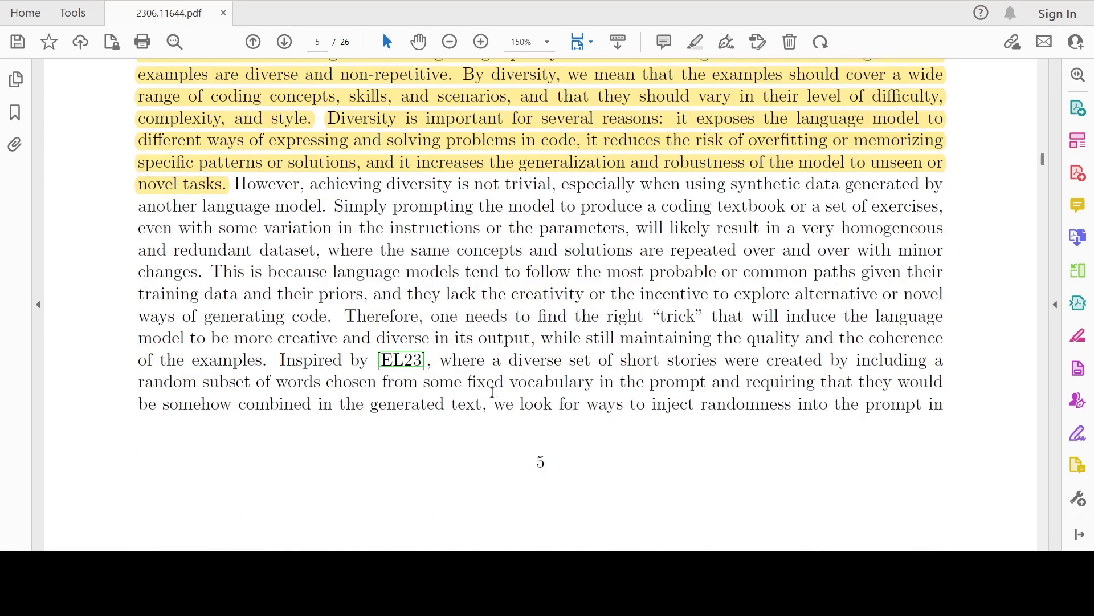
Scroll through the synthetic textbook dataset section, returning to page 4's three-dataset list.
scroll("down", 3)
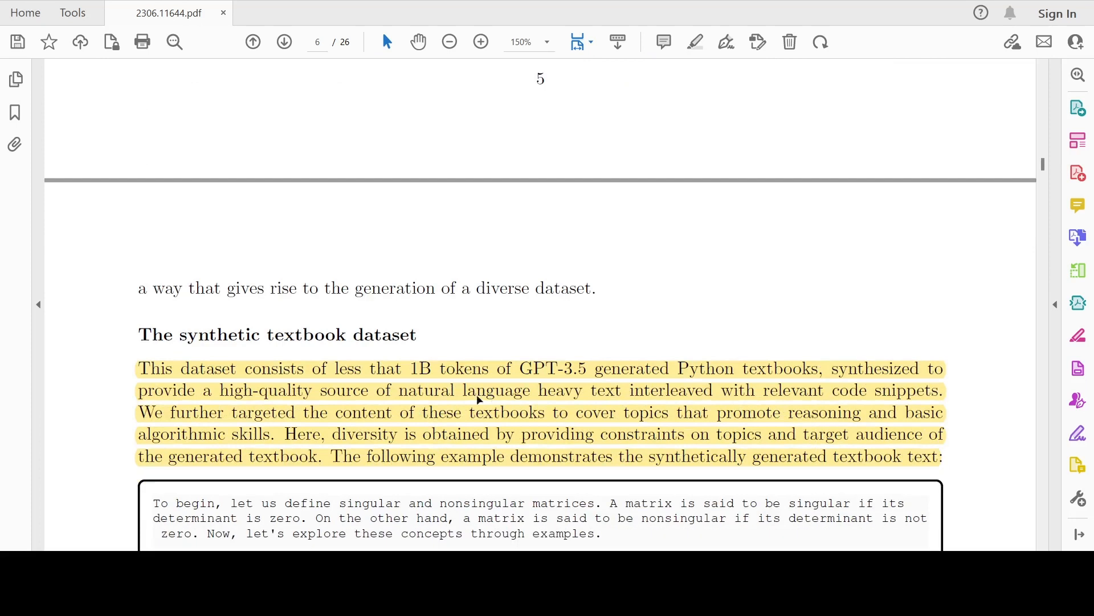
mouse_move(284, 356)
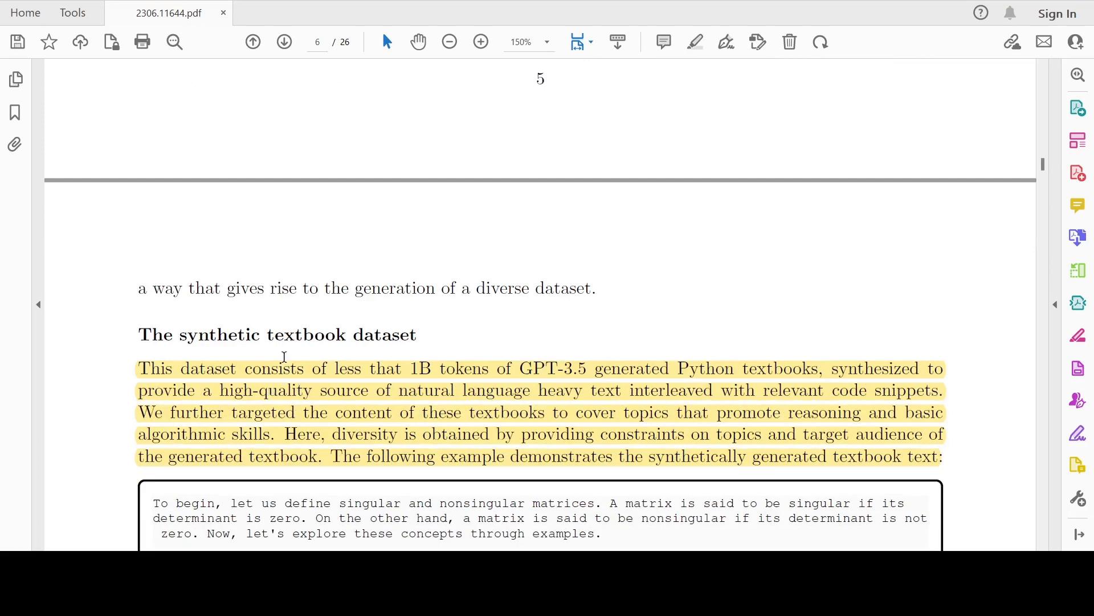
mouse_move(581, 375)
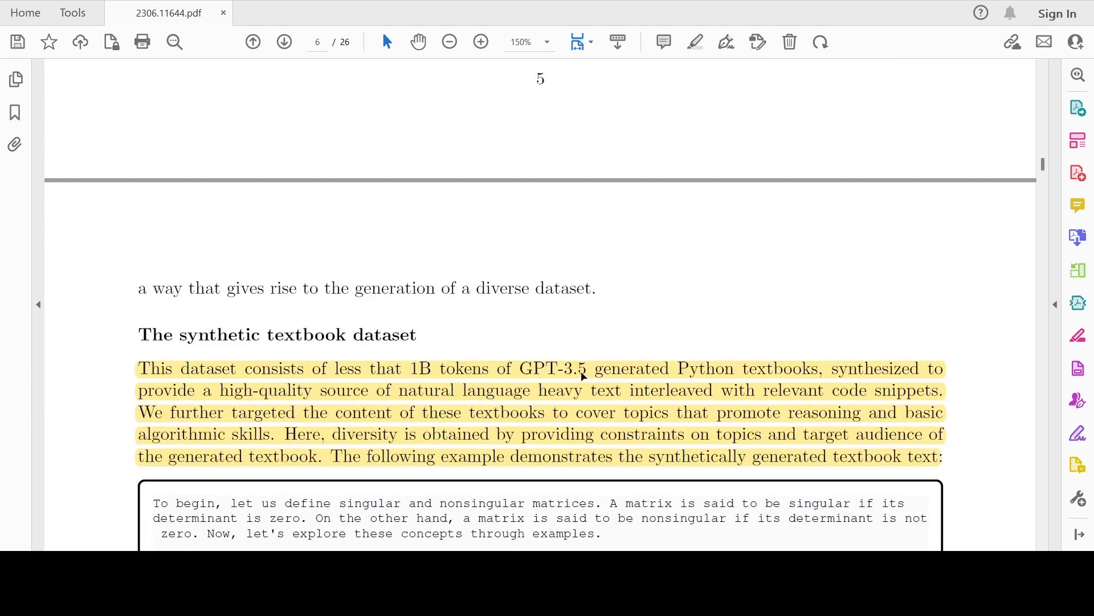
mouse_move(719, 375)
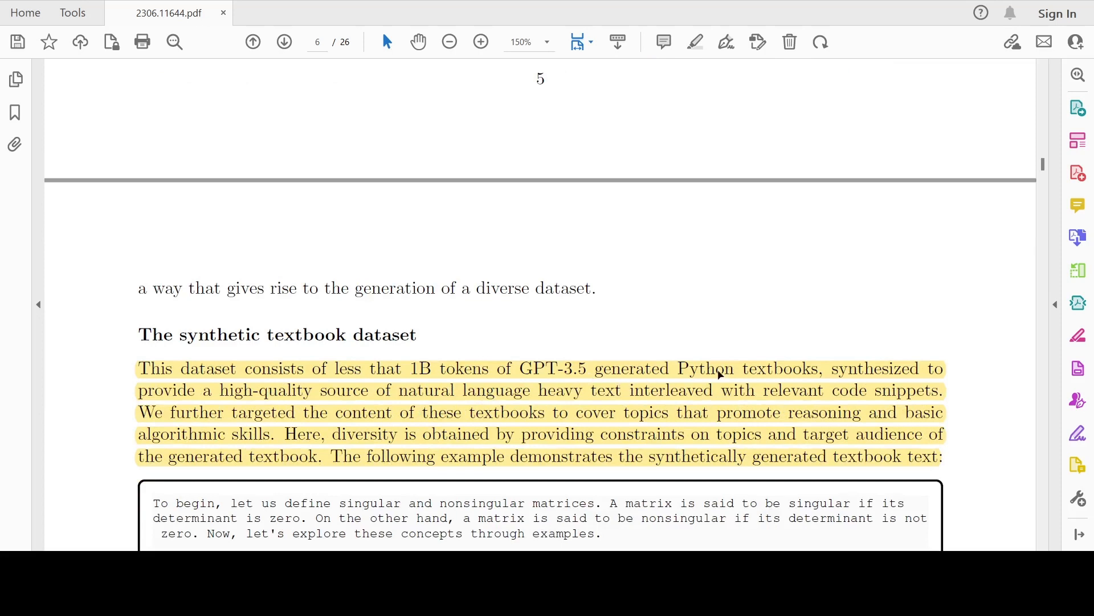
mouse_move(478, 415)
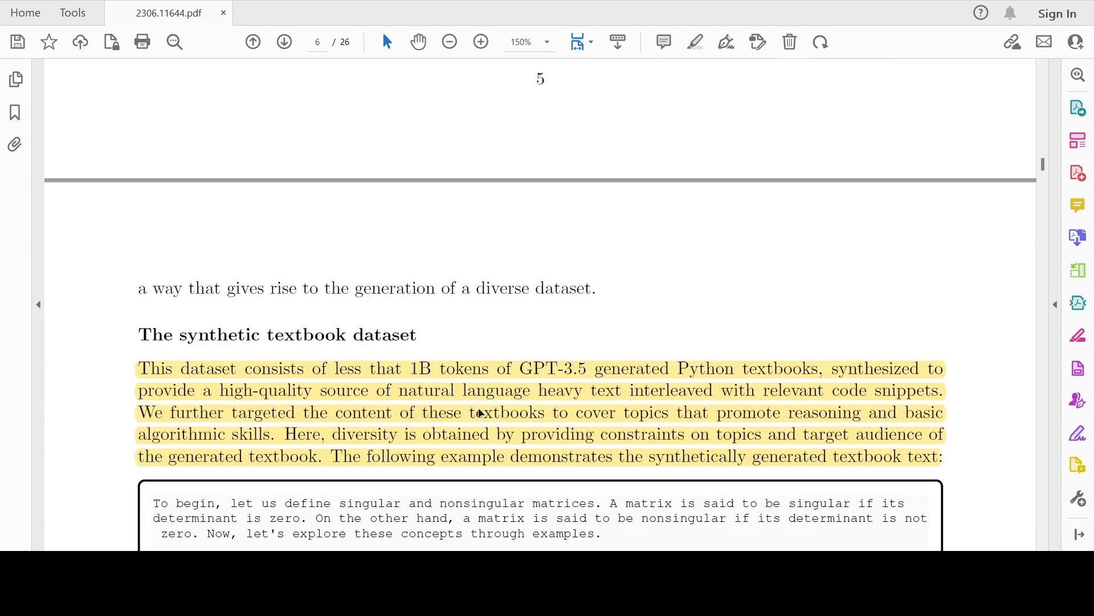
mouse_move(441, 406)
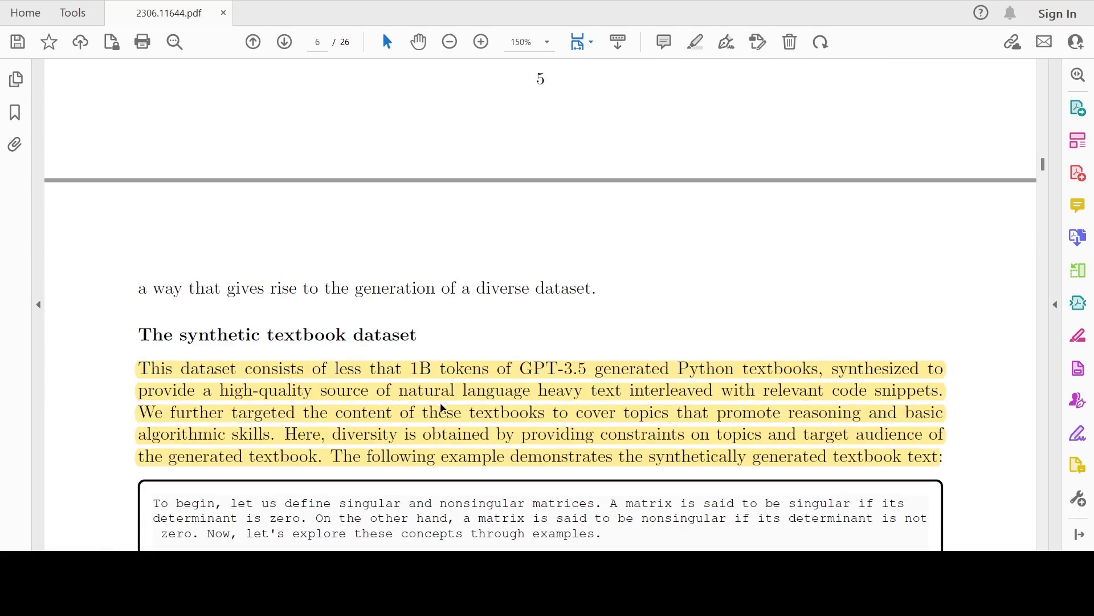
mouse_move(688, 404)
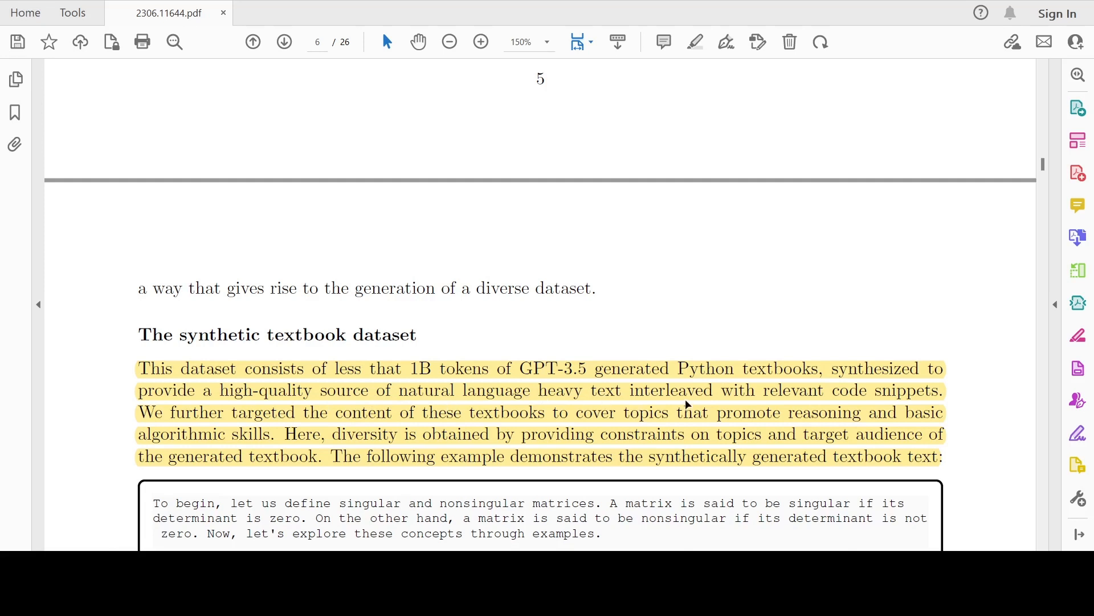
mouse_move(391, 412)
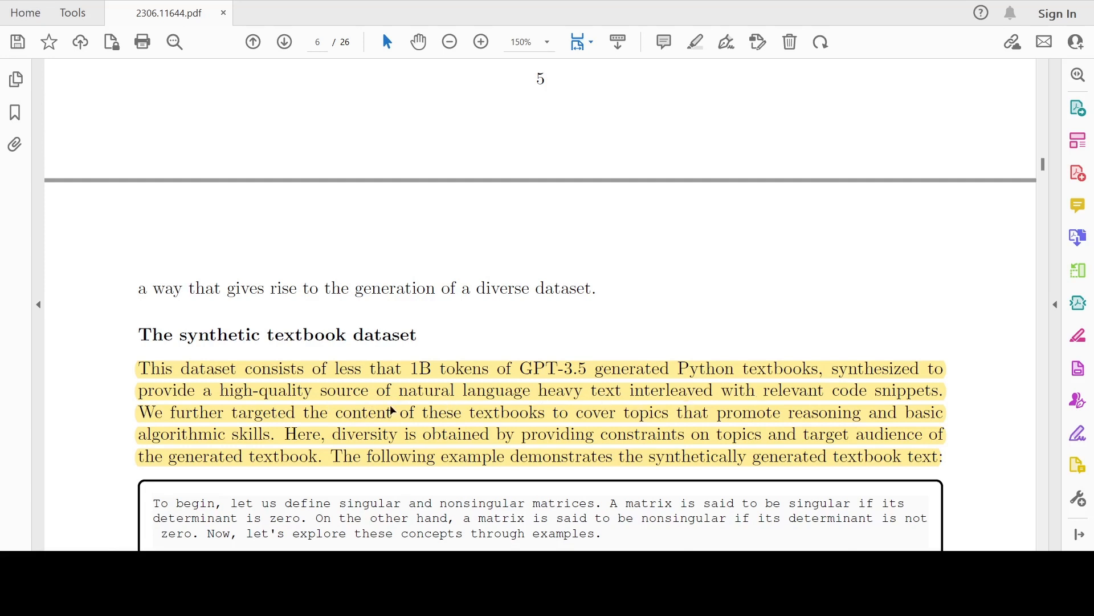
mouse_move(409, 427)
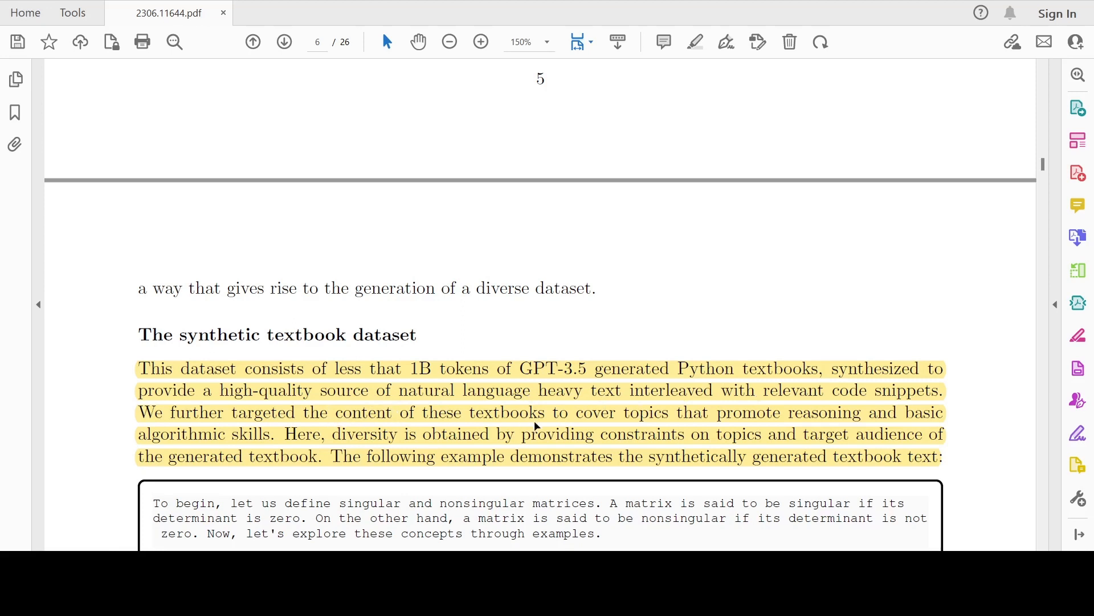
mouse_move(224, 450)
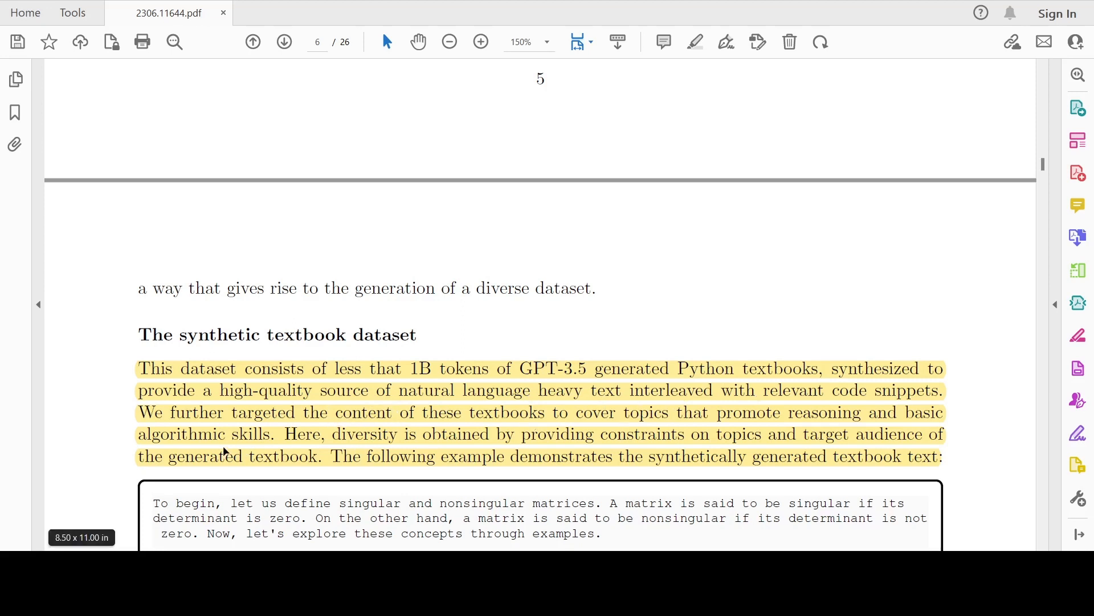
mouse_move(449, 446)
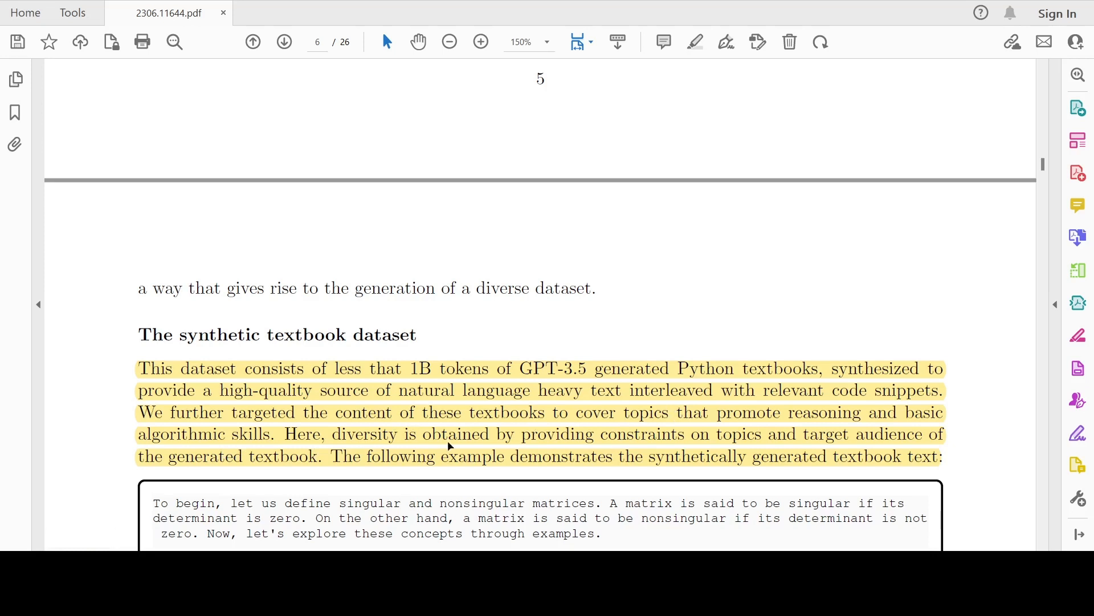
scroll("down", 3)
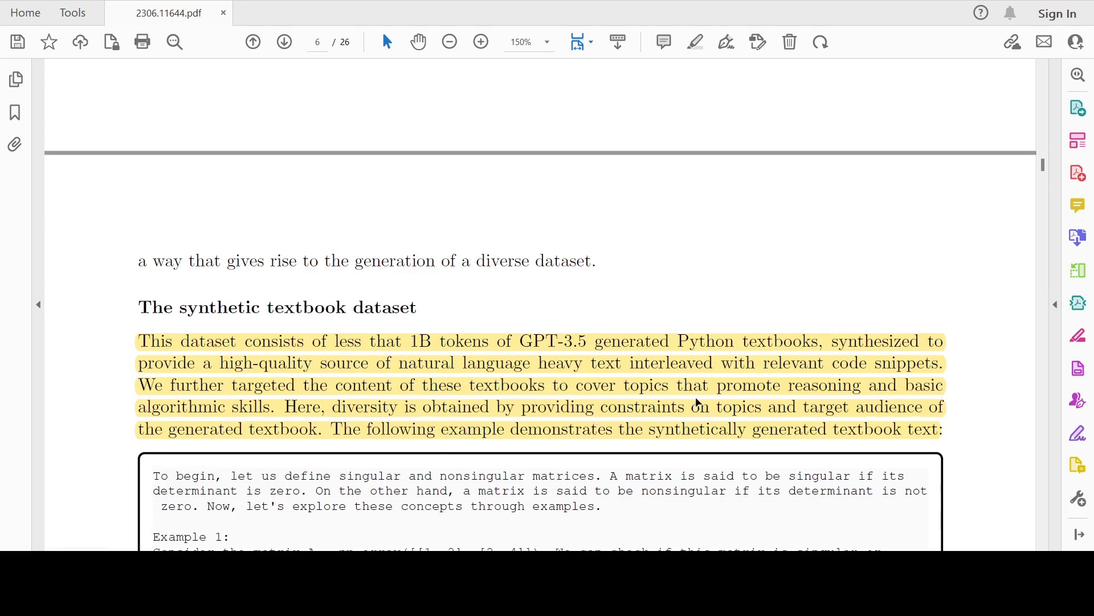
mouse_move(311, 447)
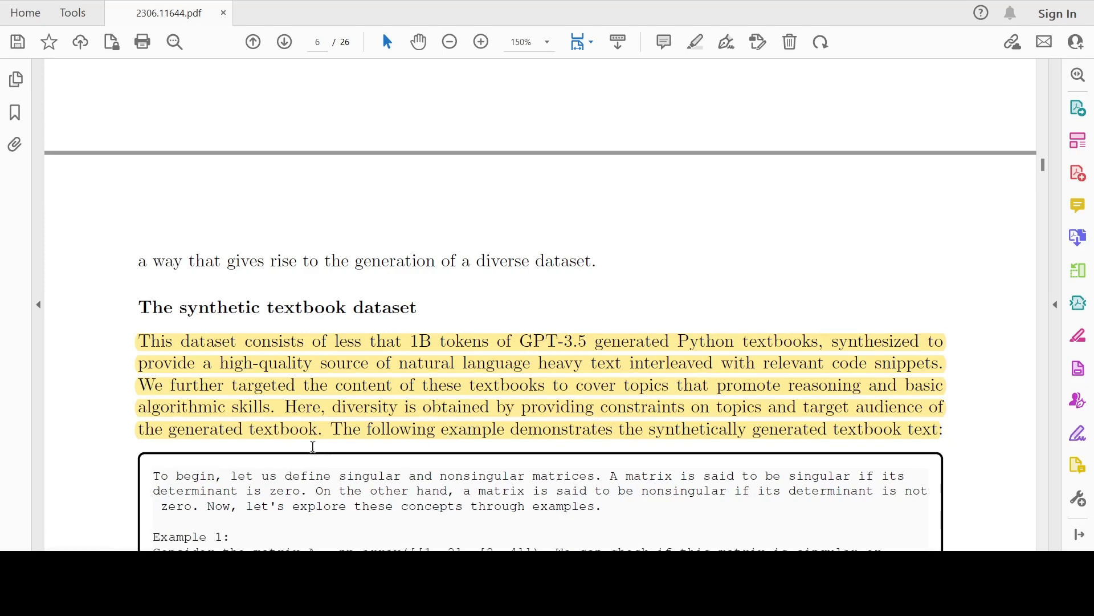
scroll("down", 3)
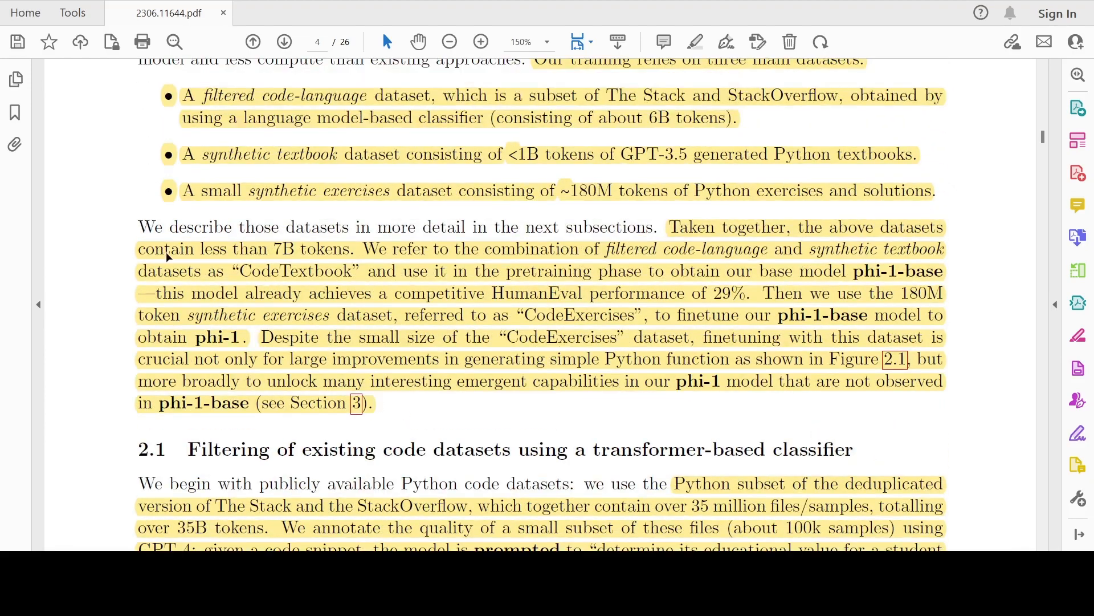
Scroll past page 6's CodeExercises passage and snippet to Section 2.3 on page 7.
scroll("down", 3)
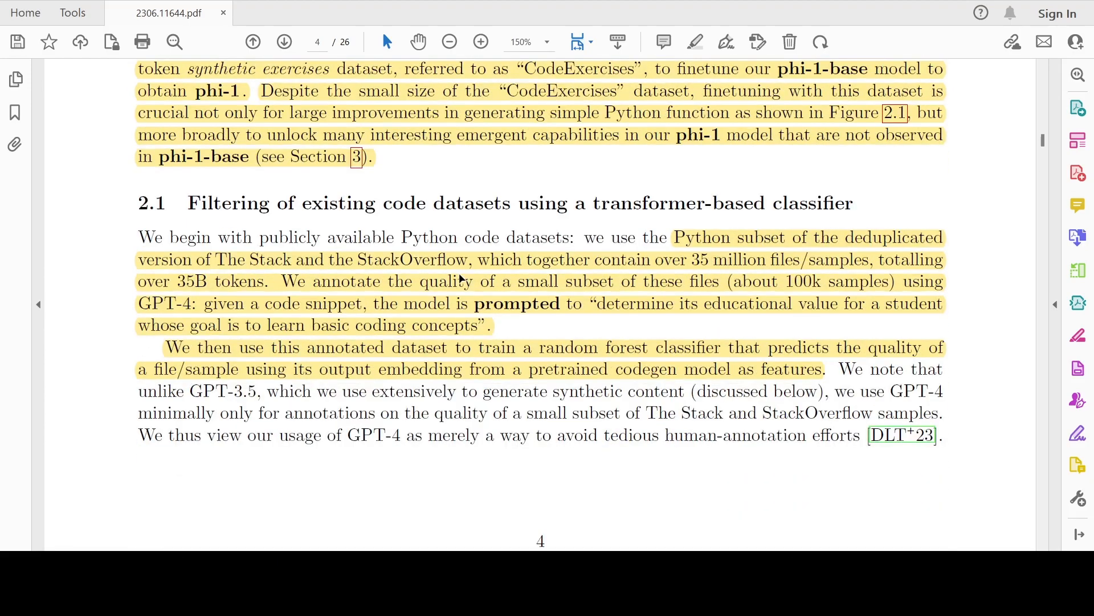
scroll("down", 3)
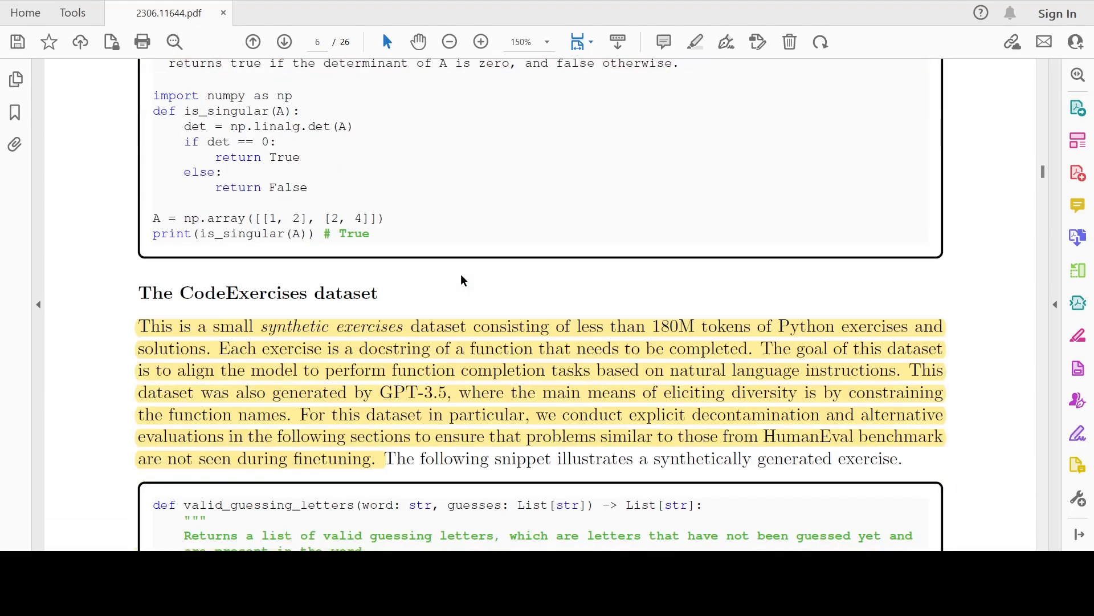
mouse_move(405, 303)
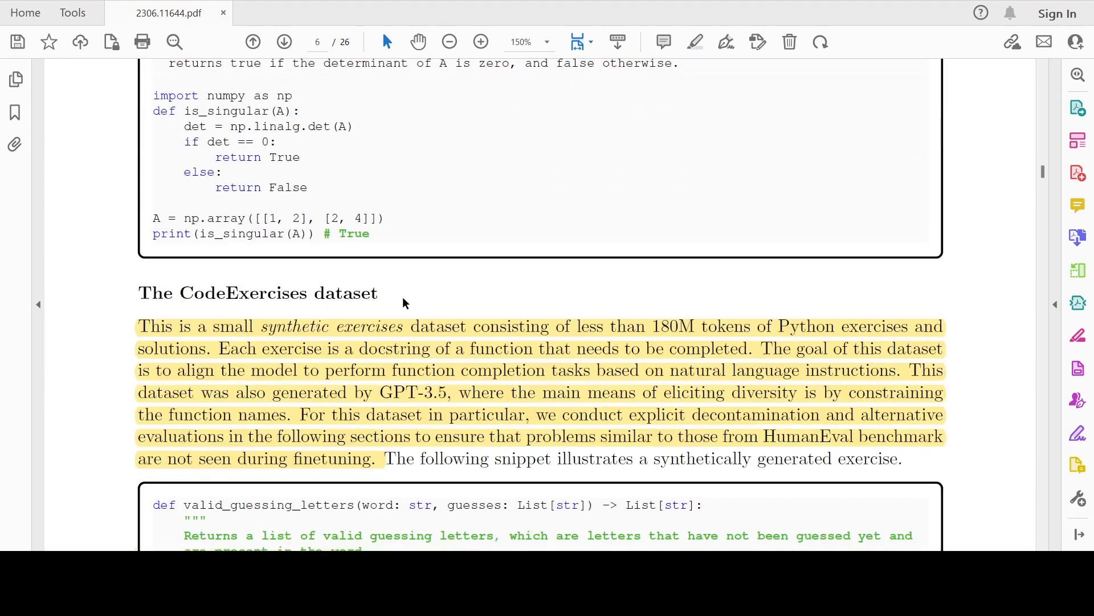
mouse_move(815, 367)
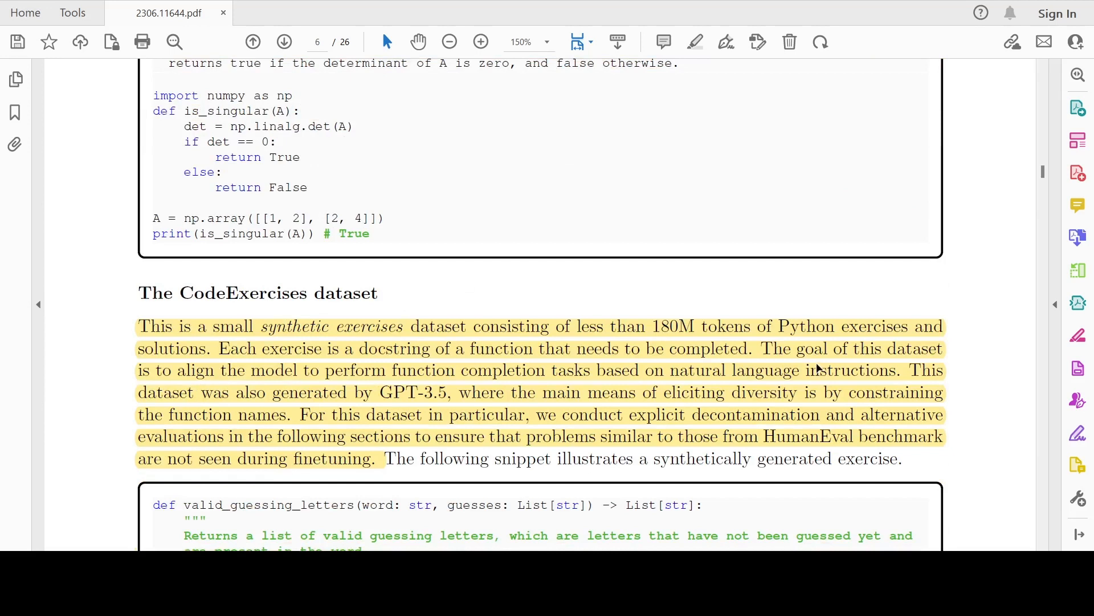
mouse_move(453, 387)
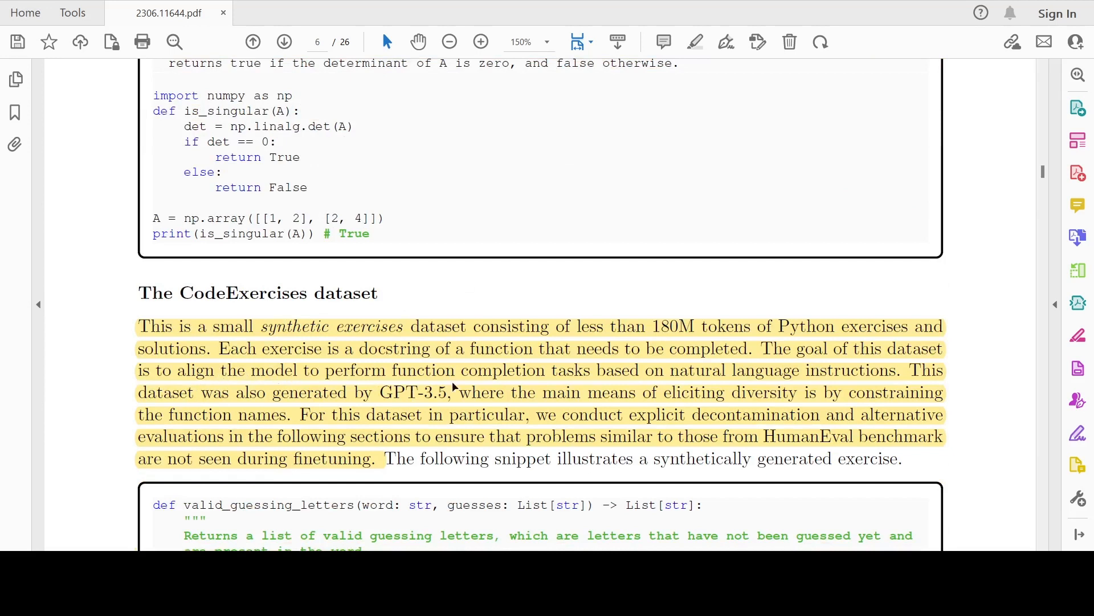
mouse_move(580, 384)
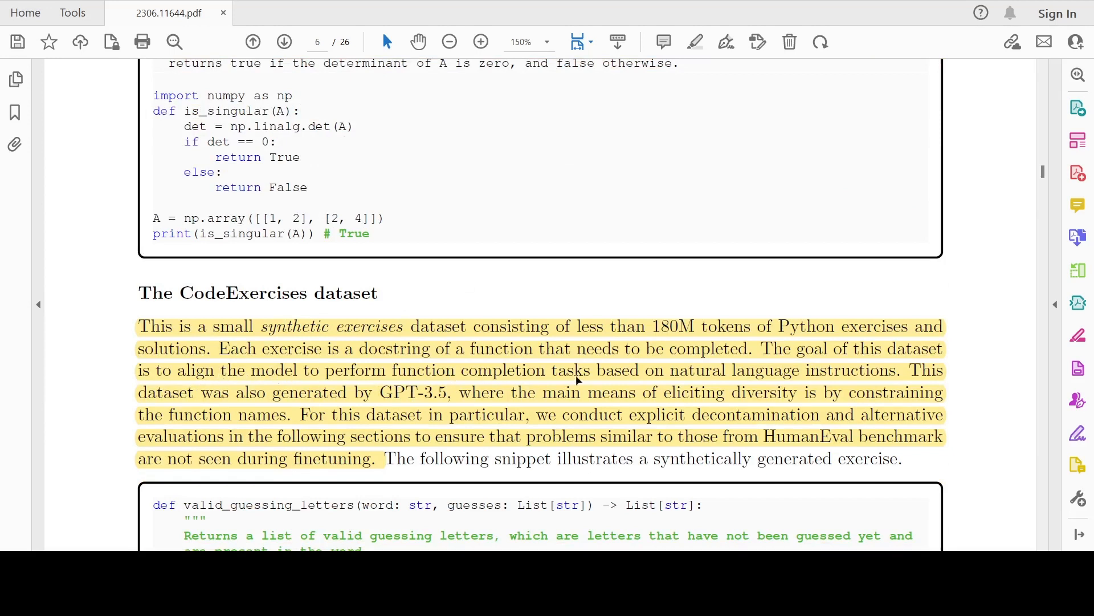
mouse_move(394, 416)
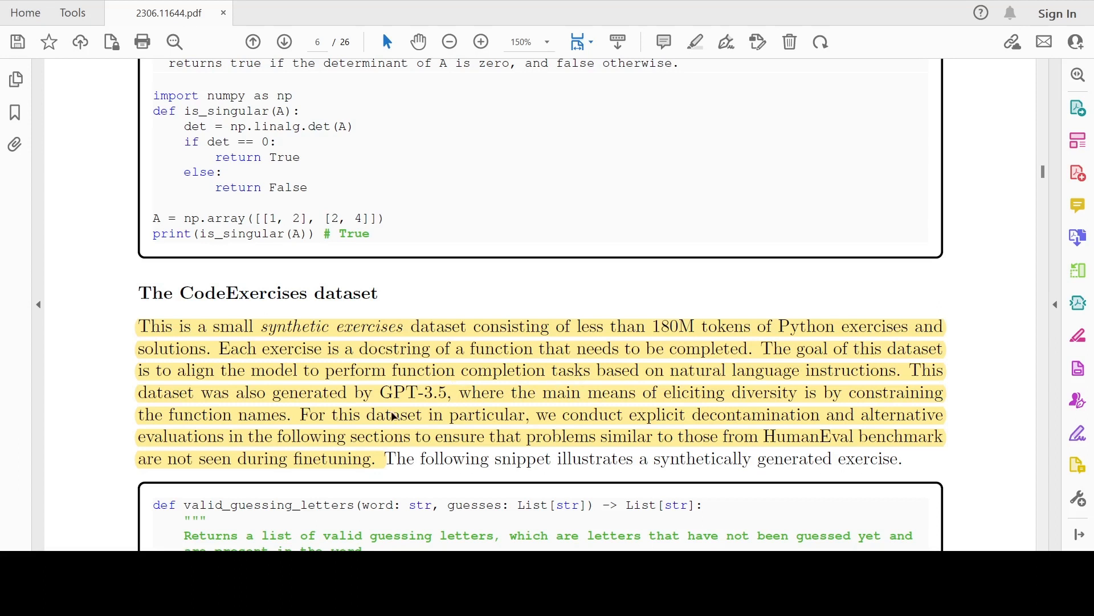
mouse_move(429, 405)
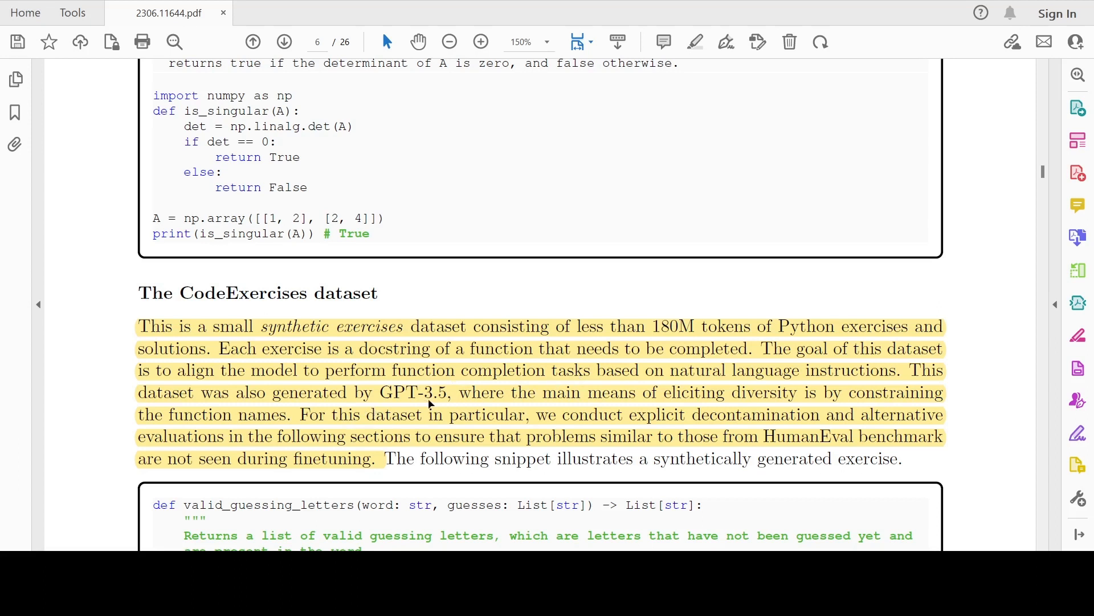
mouse_move(644, 406)
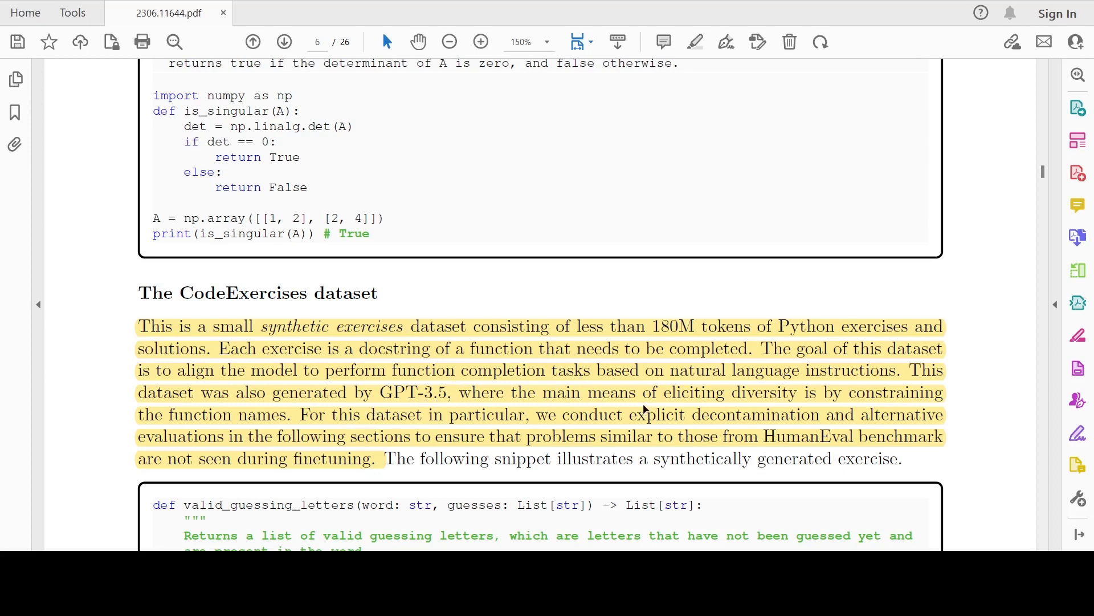
mouse_move(403, 438)
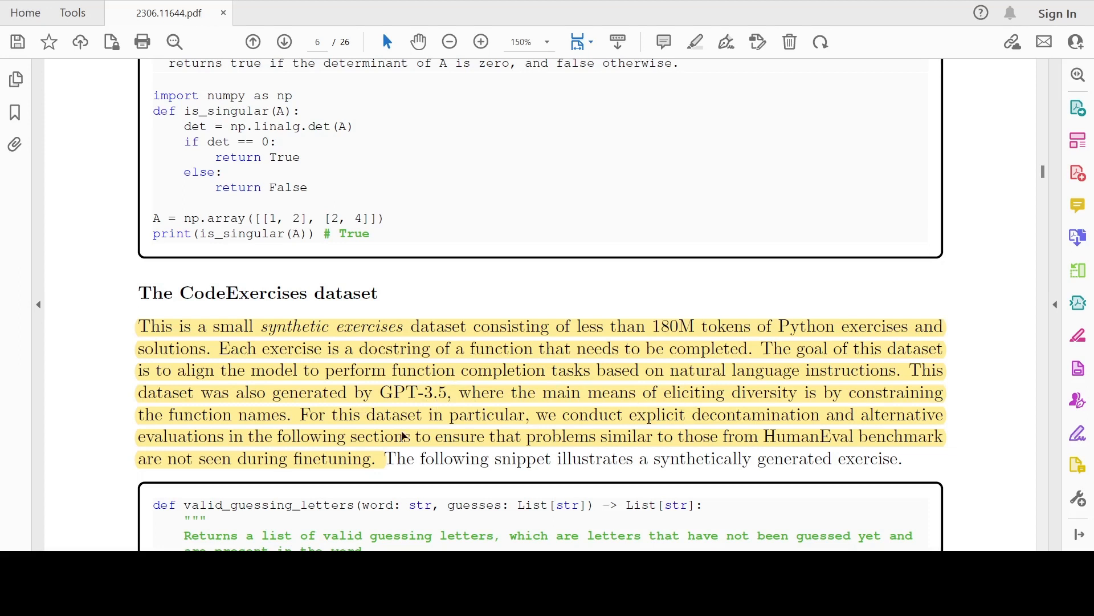
mouse_move(260, 425)
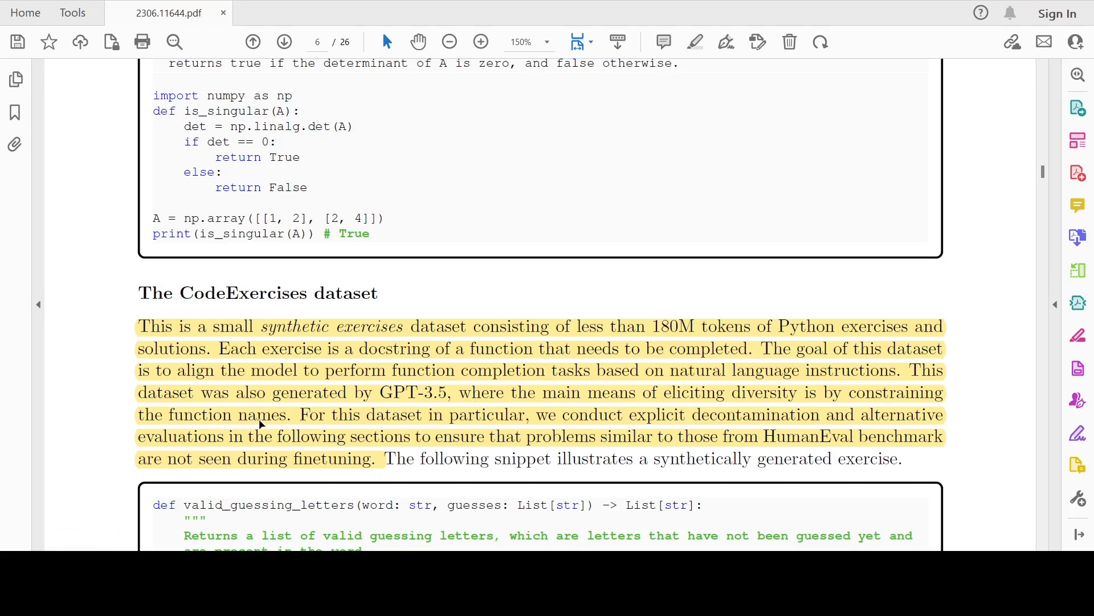
mouse_move(638, 429)
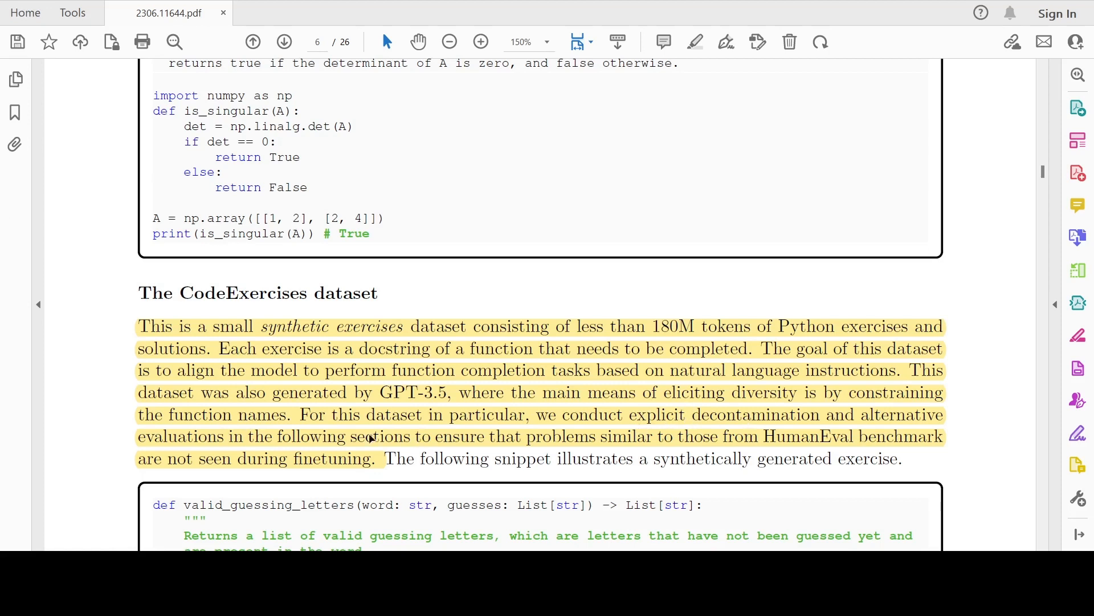
mouse_move(489, 437)
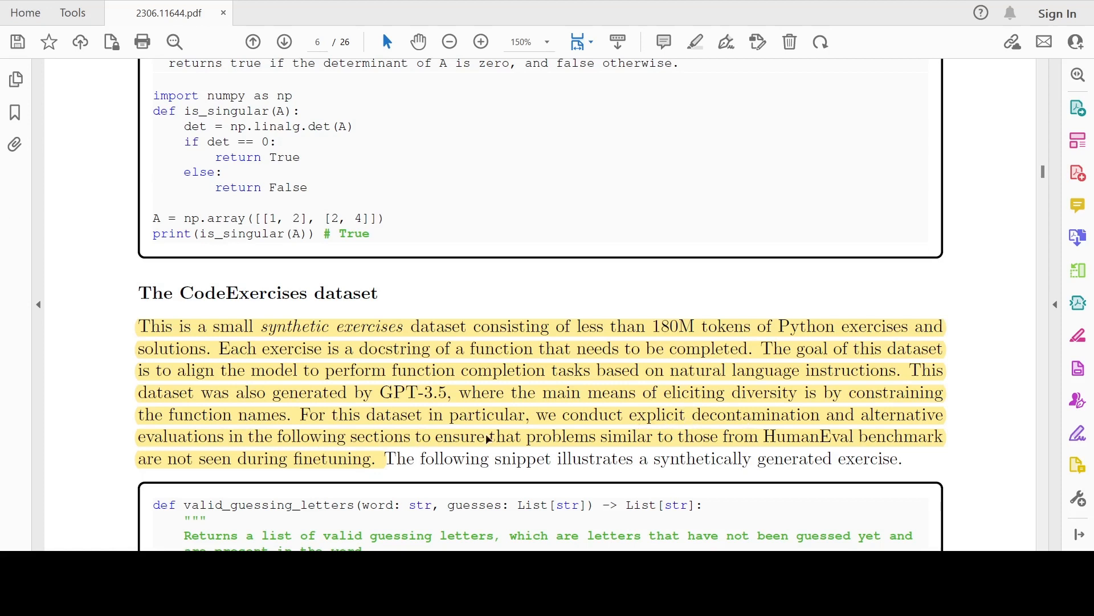
mouse_move(578, 428)
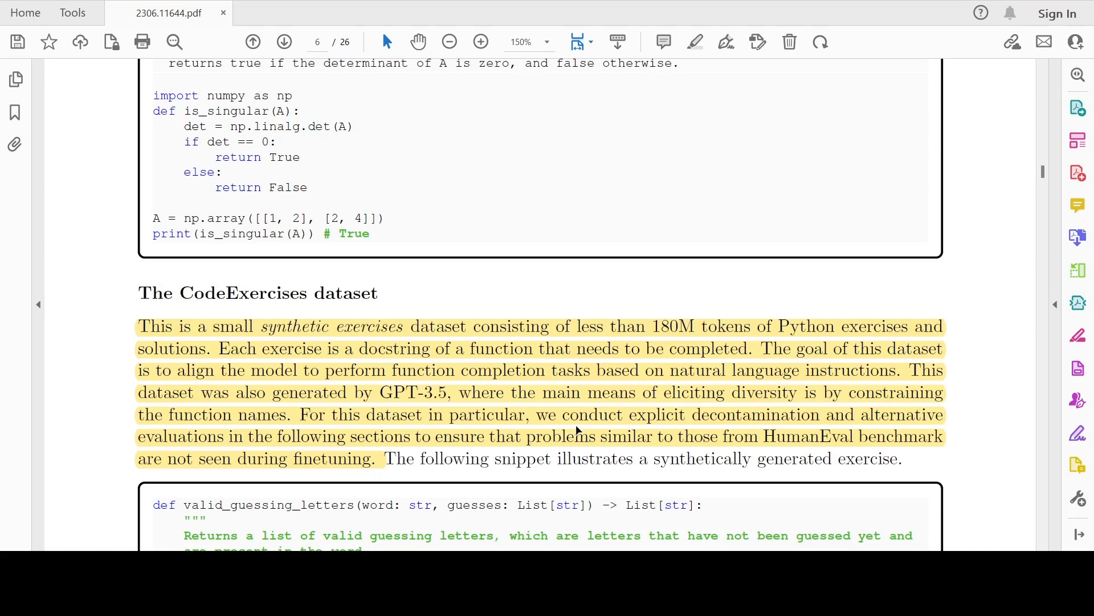
mouse_move(358, 430)
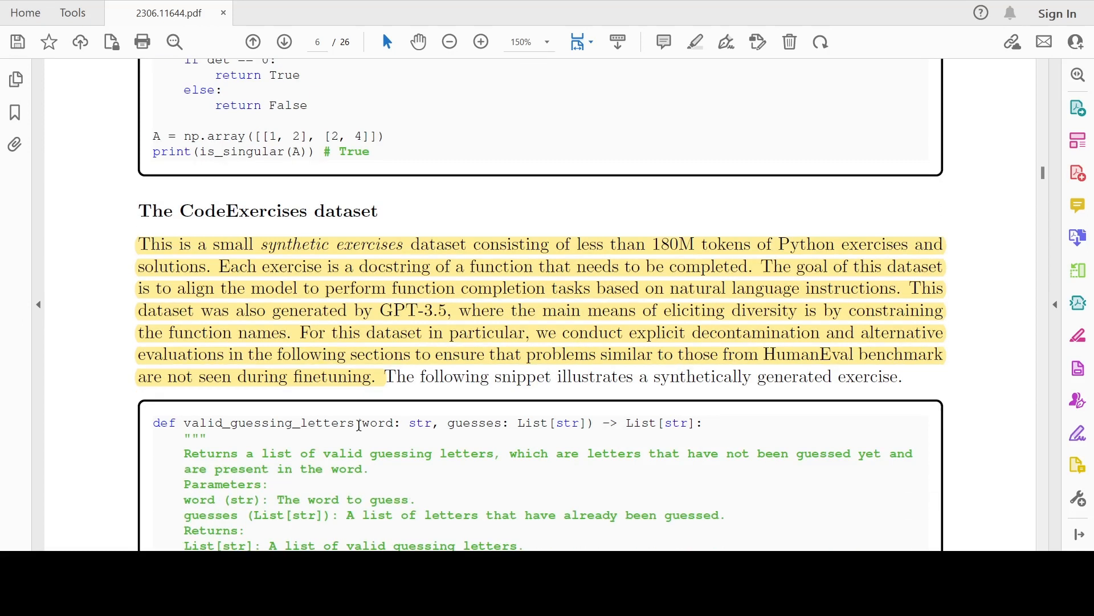
scroll("down", 3)
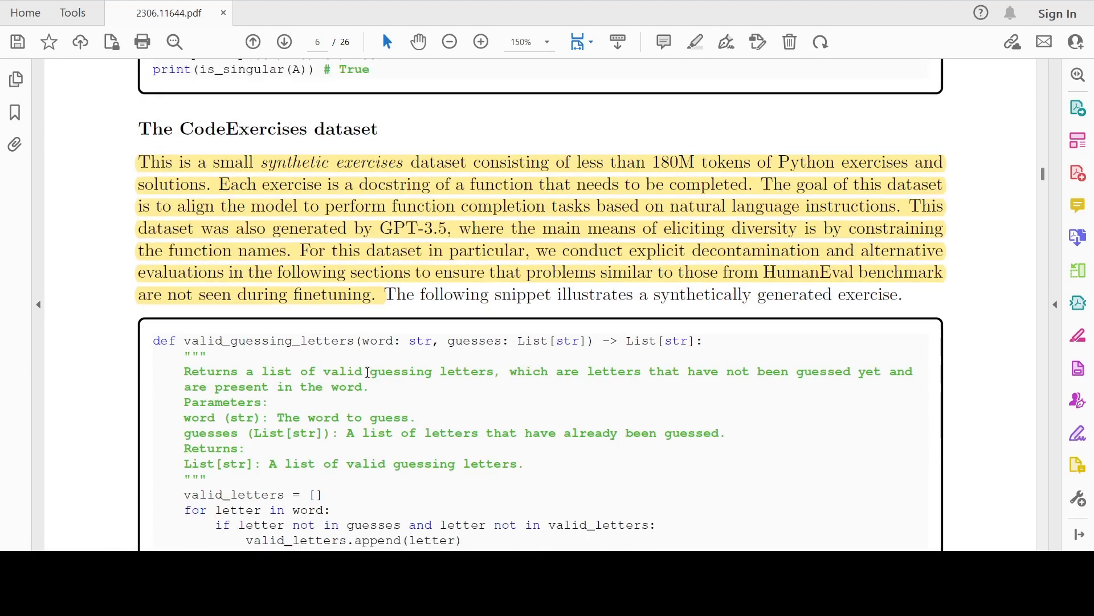
scroll("down", 3)
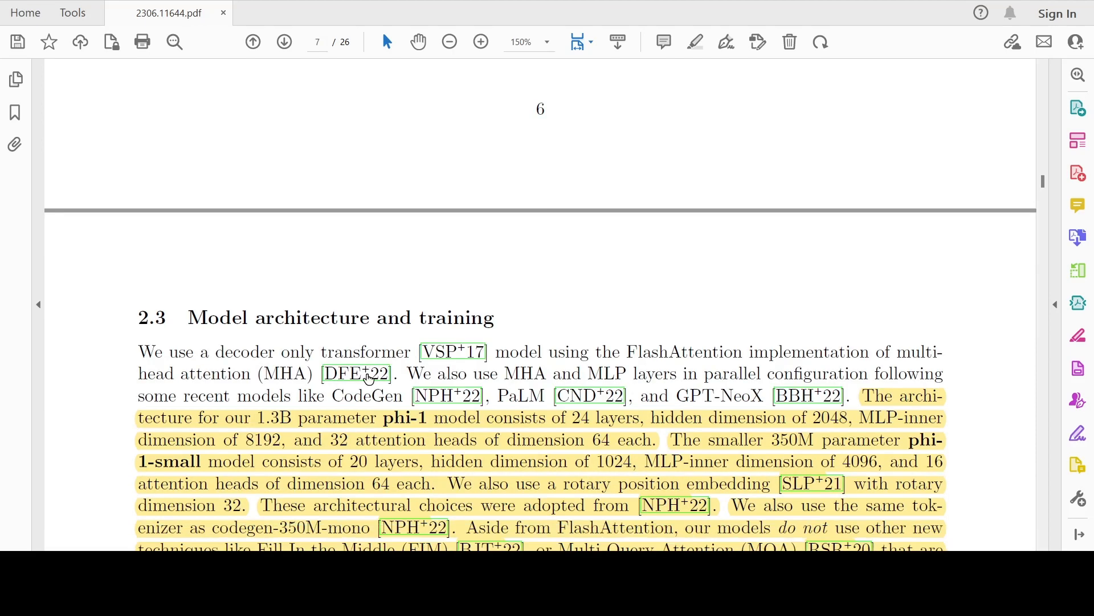
Read through Section 2.3 to the fp16 AdamW, eight-A100 deepspeed training details.
scroll("down", 3)
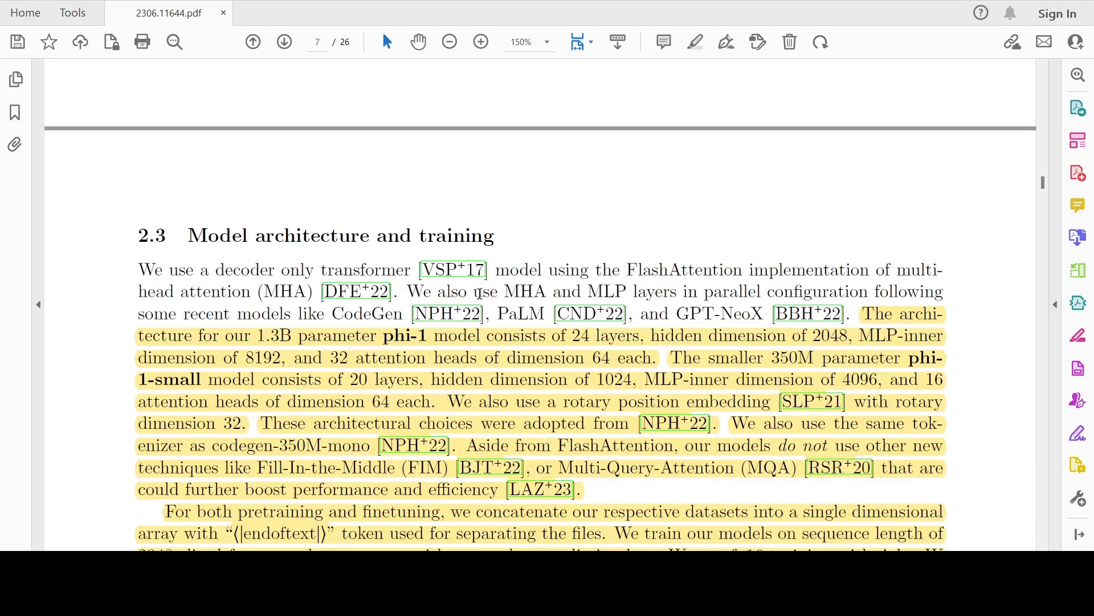
mouse_move(339, 292)
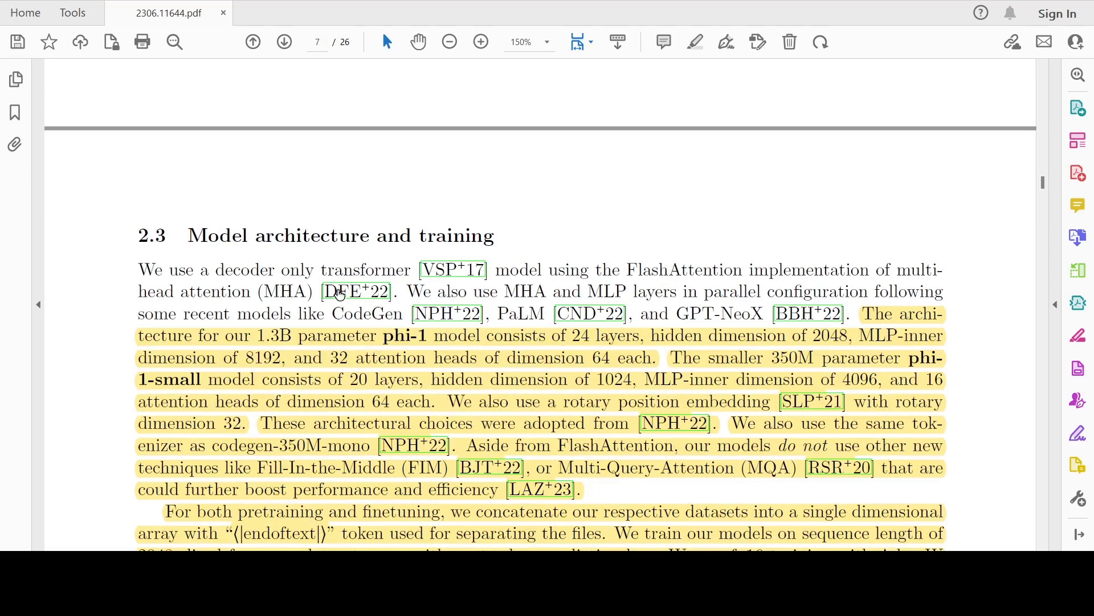
mouse_move(469, 273)
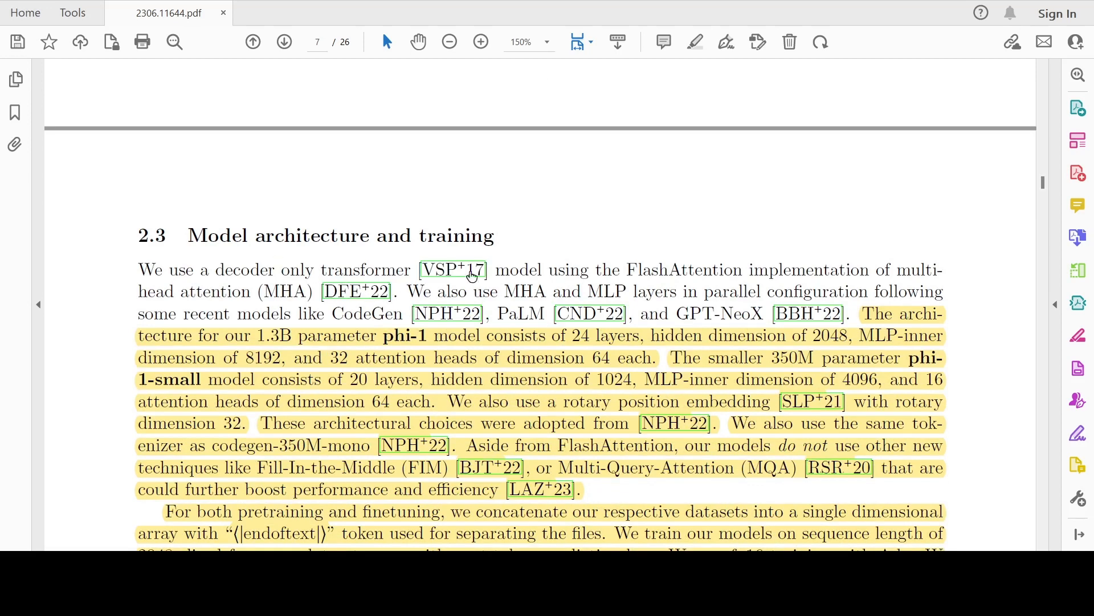
mouse_move(641, 269)
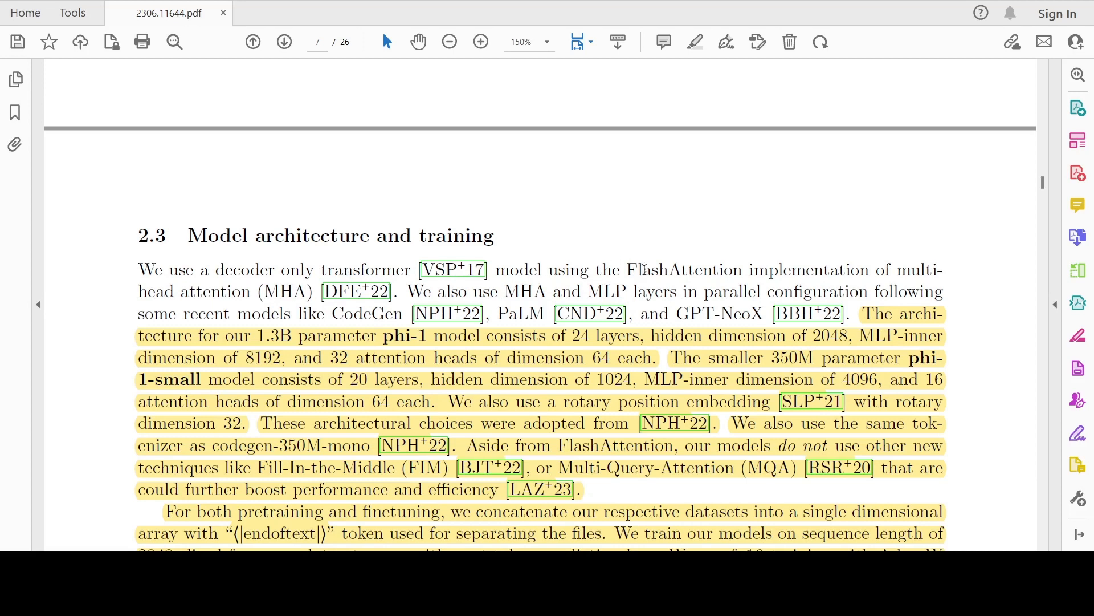
scroll("down", 3)
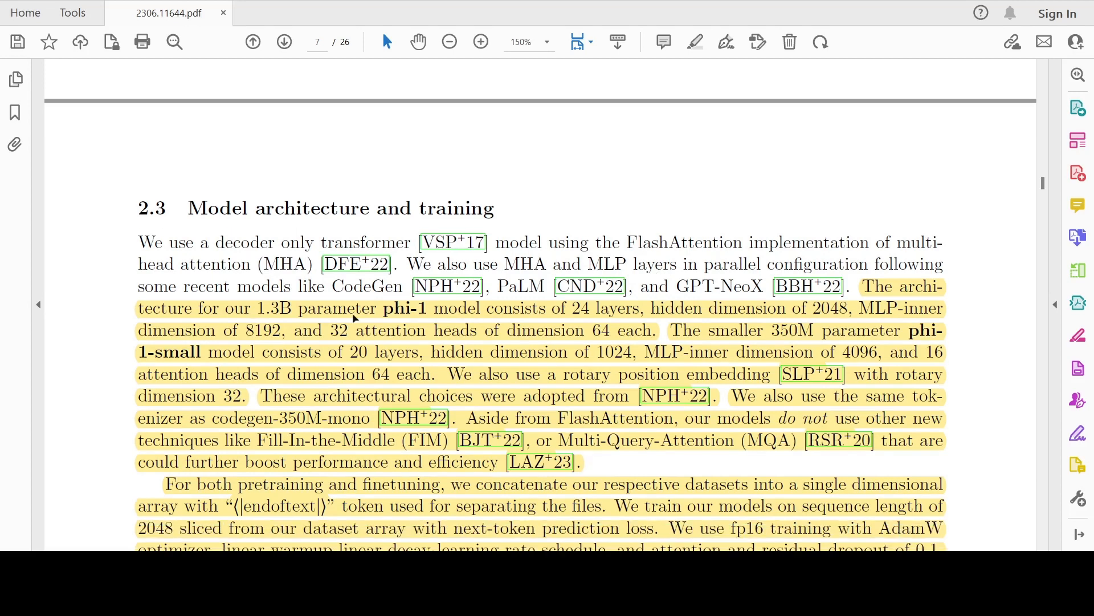
mouse_move(325, 322)
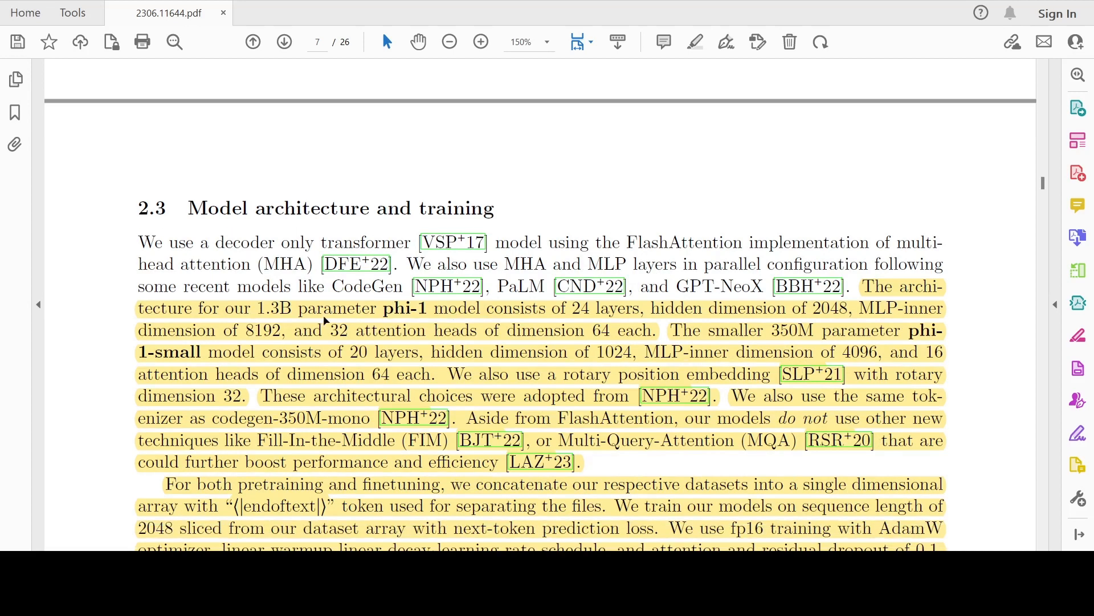
mouse_move(509, 323)
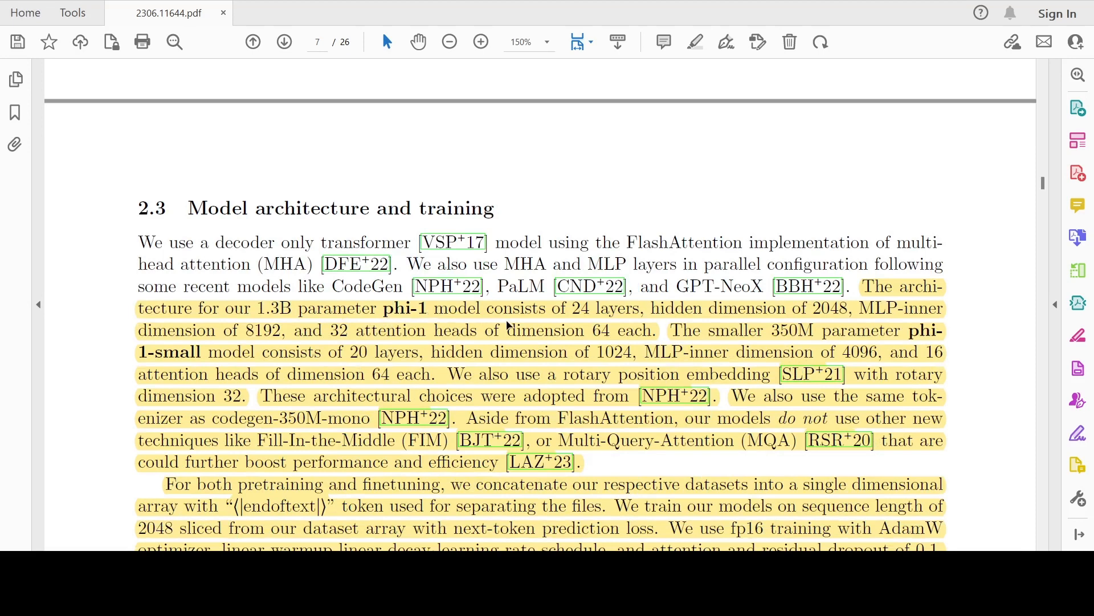
mouse_move(746, 316)
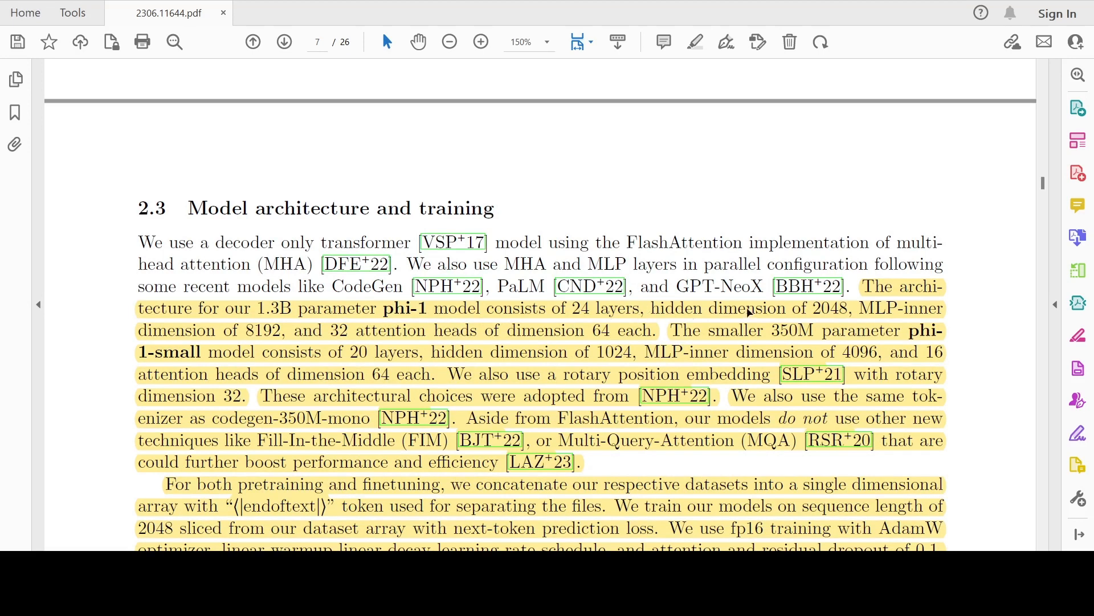
mouse_move(879, 319)
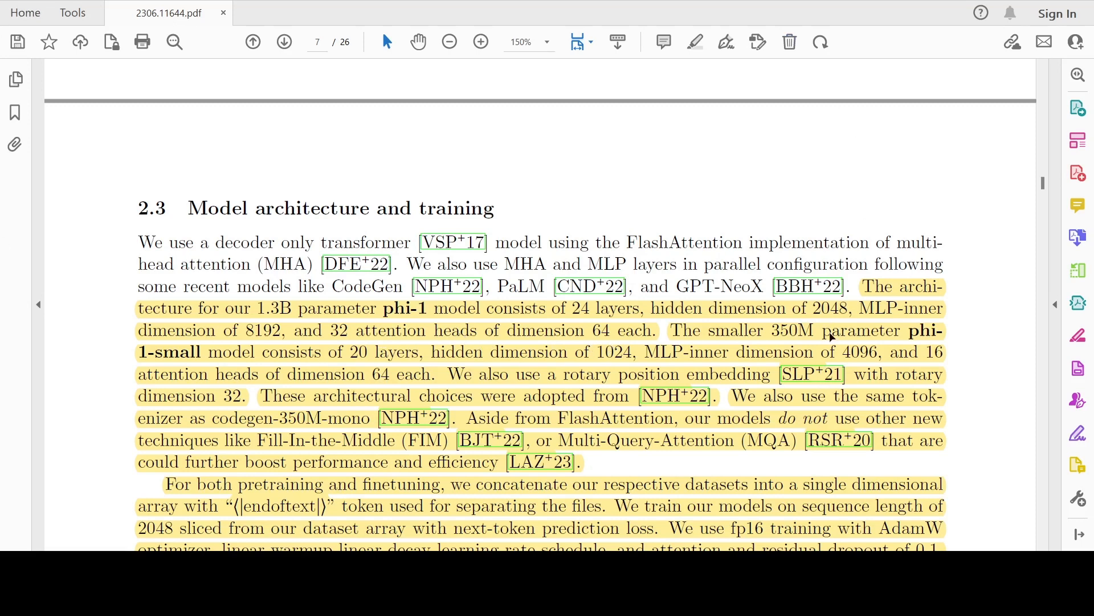
mouse_move(396, 360)
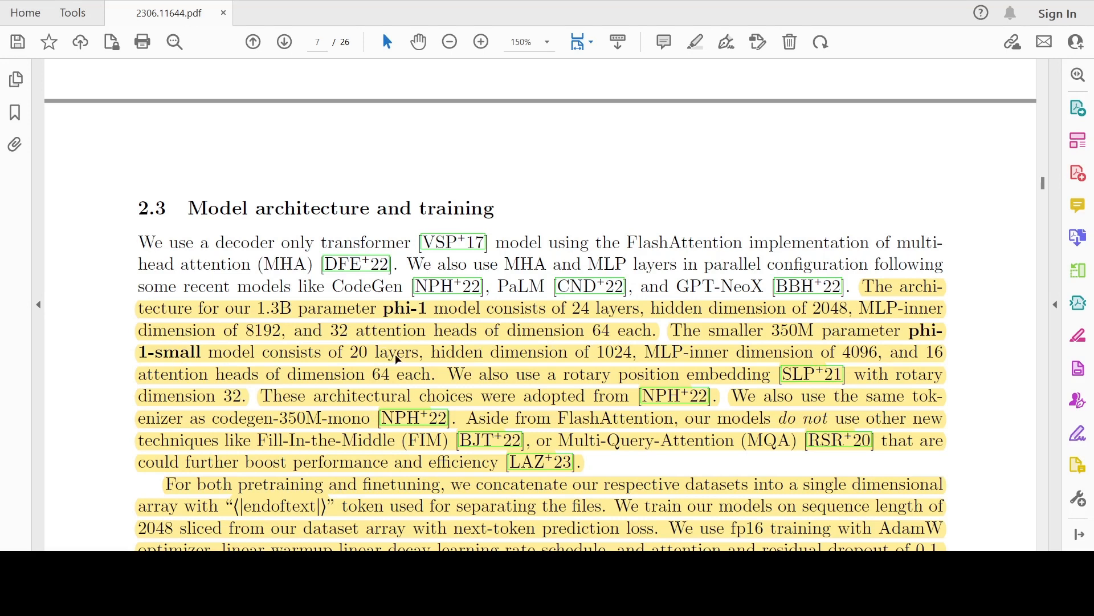
mouse_move(636, 360)
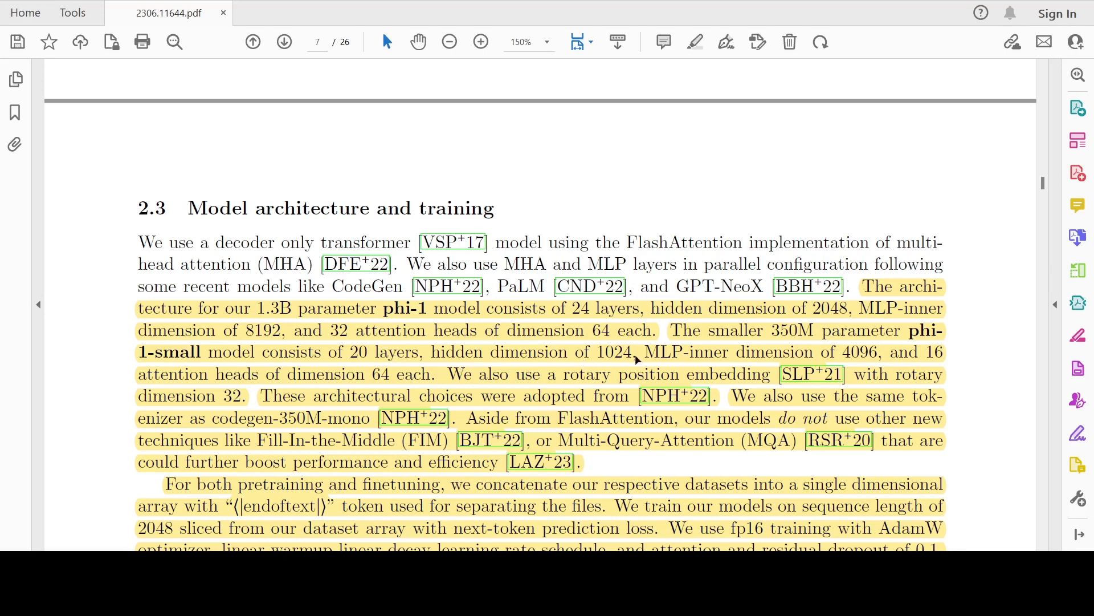
mouse_move(794, 362)
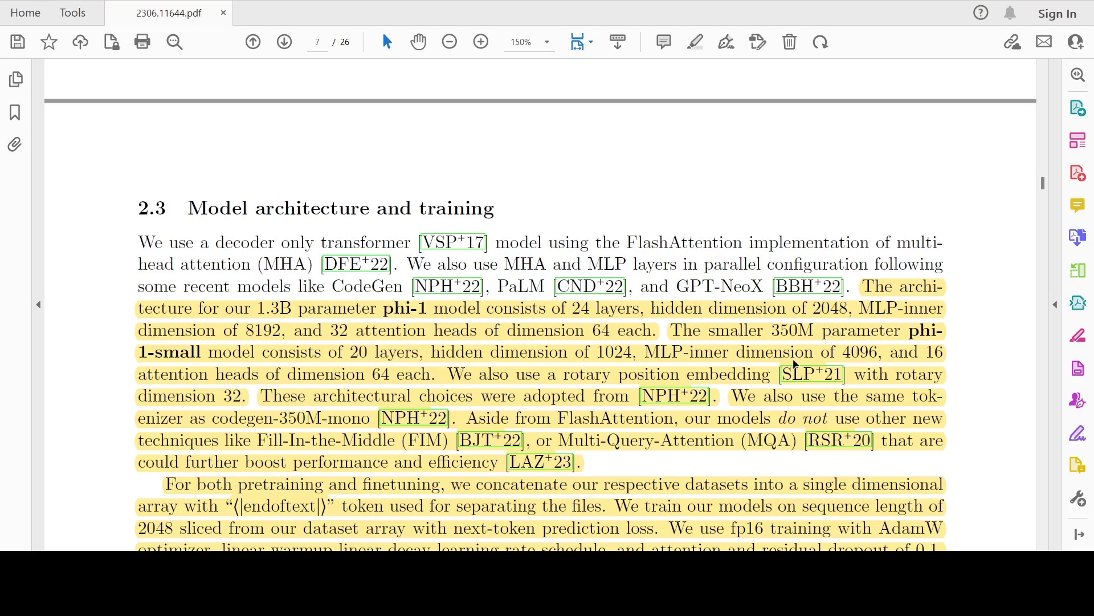
mouse_move(366, 388)
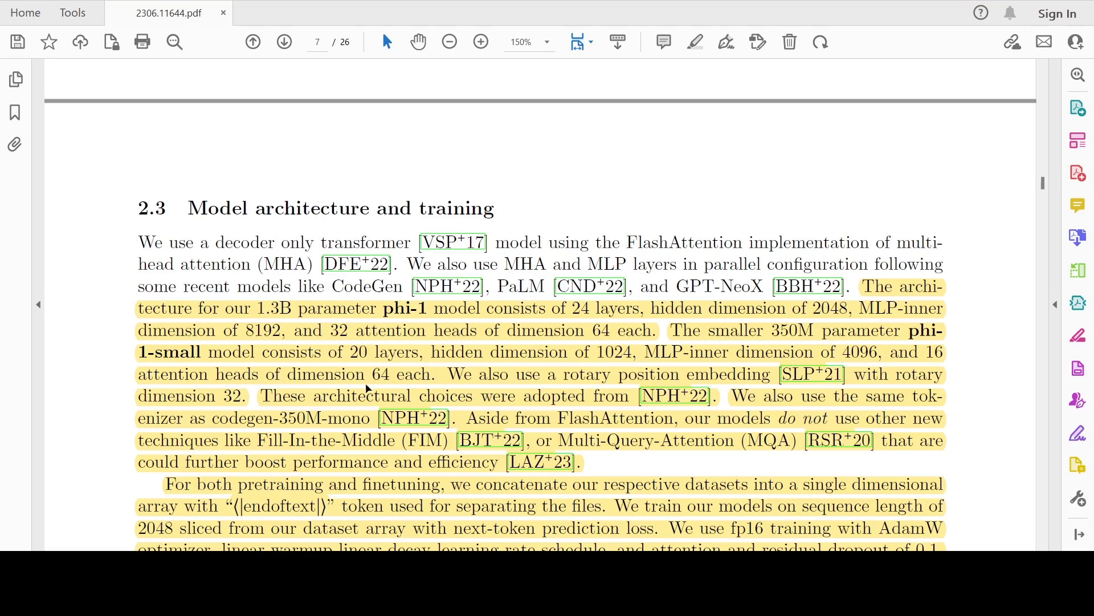
mouse_move(683, 433)
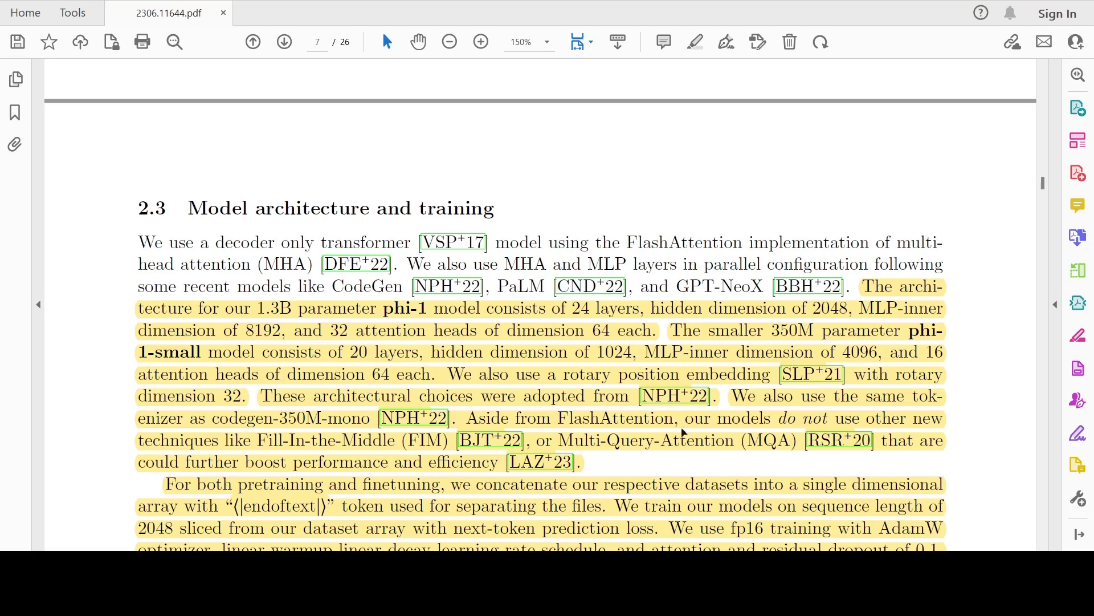
mouse_move(689, 374)
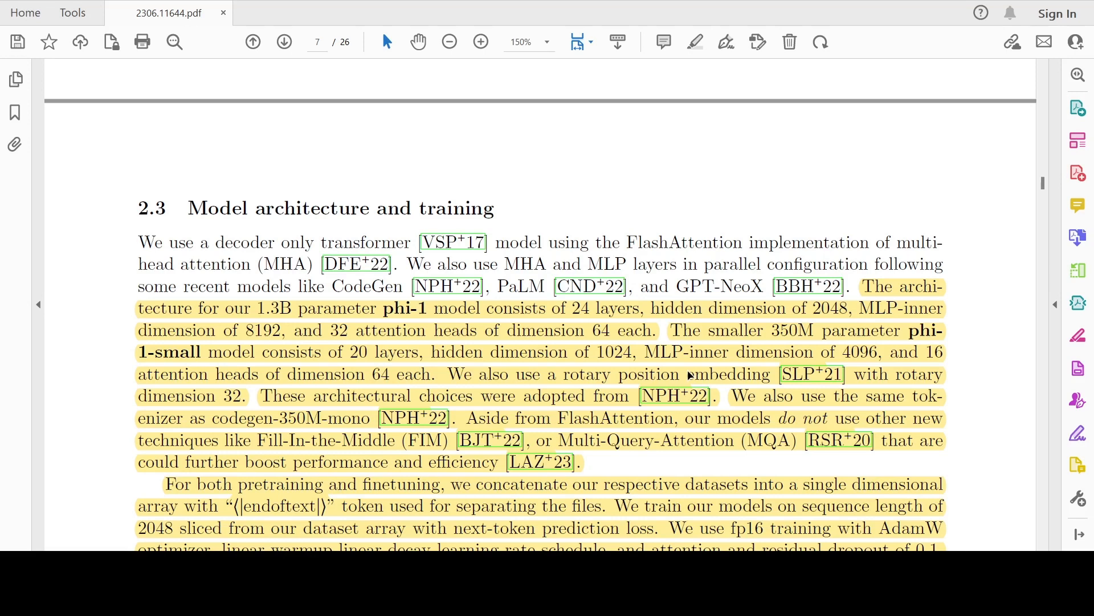
mouse_move(398, 432)
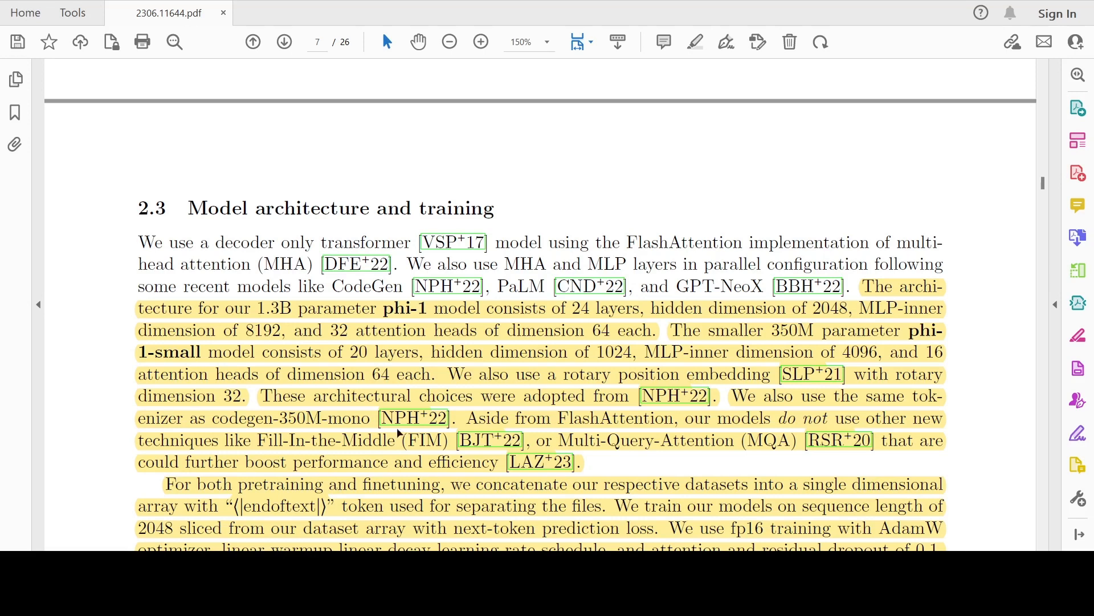
scroll("down", 3)
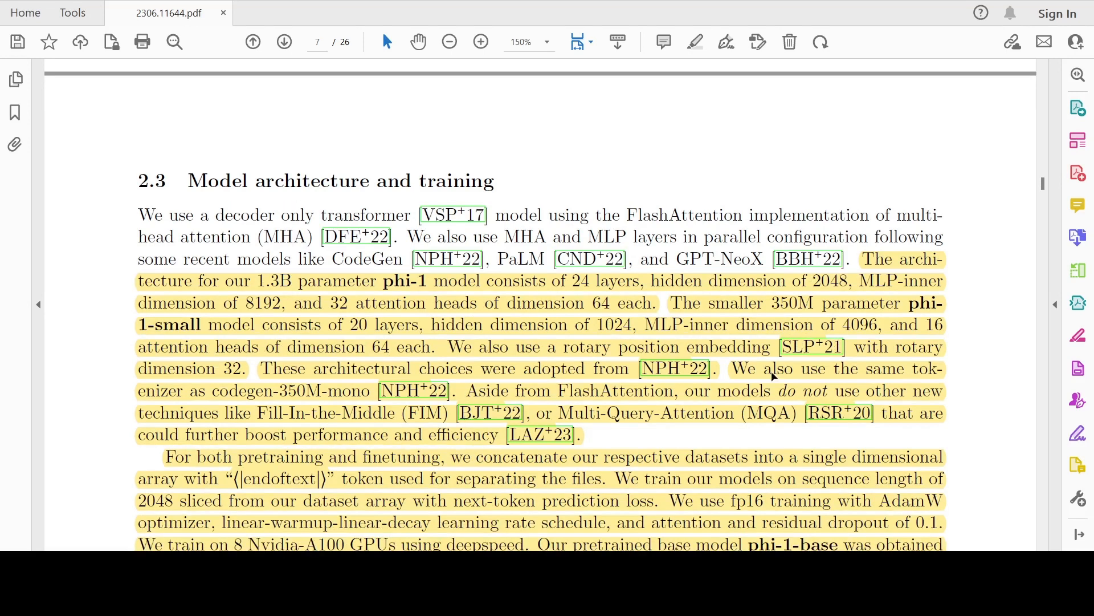
mouse_move(533, 411)
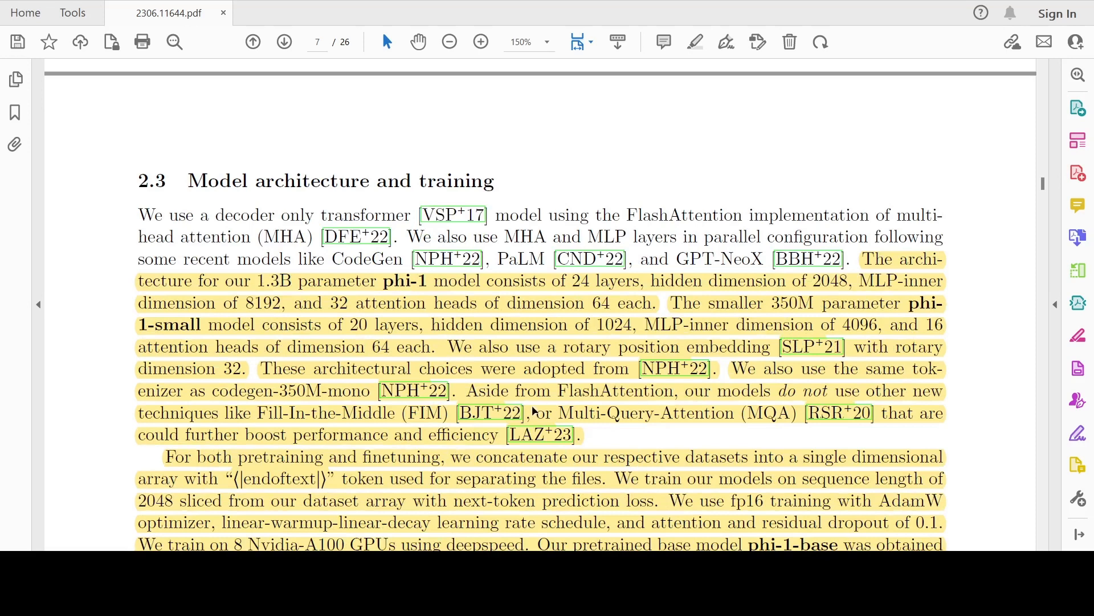
mouse_move(669, 380)
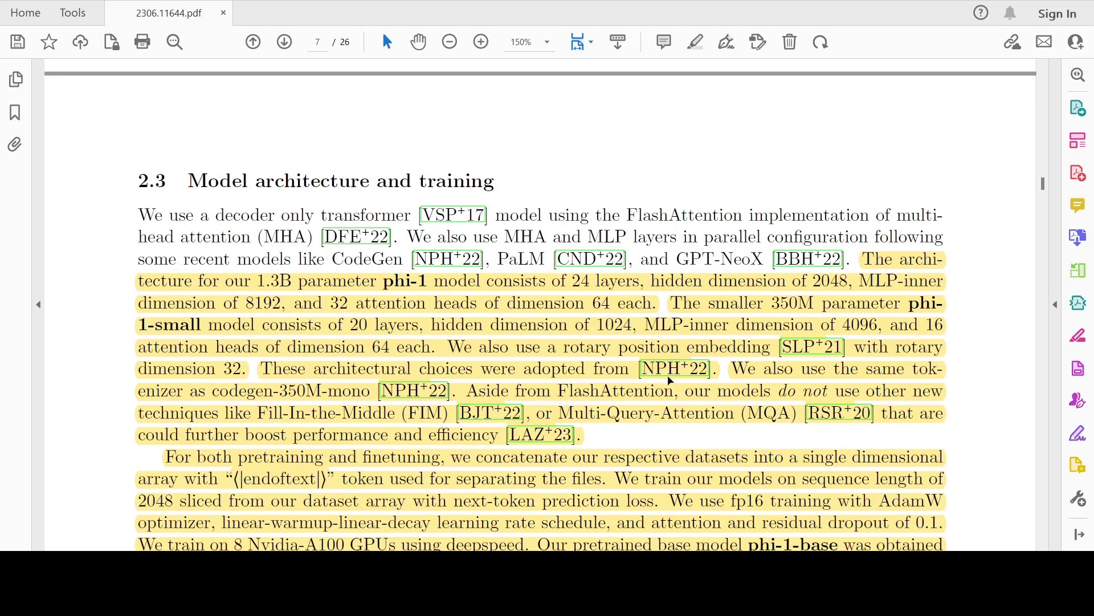
mouse_move(675, 382)
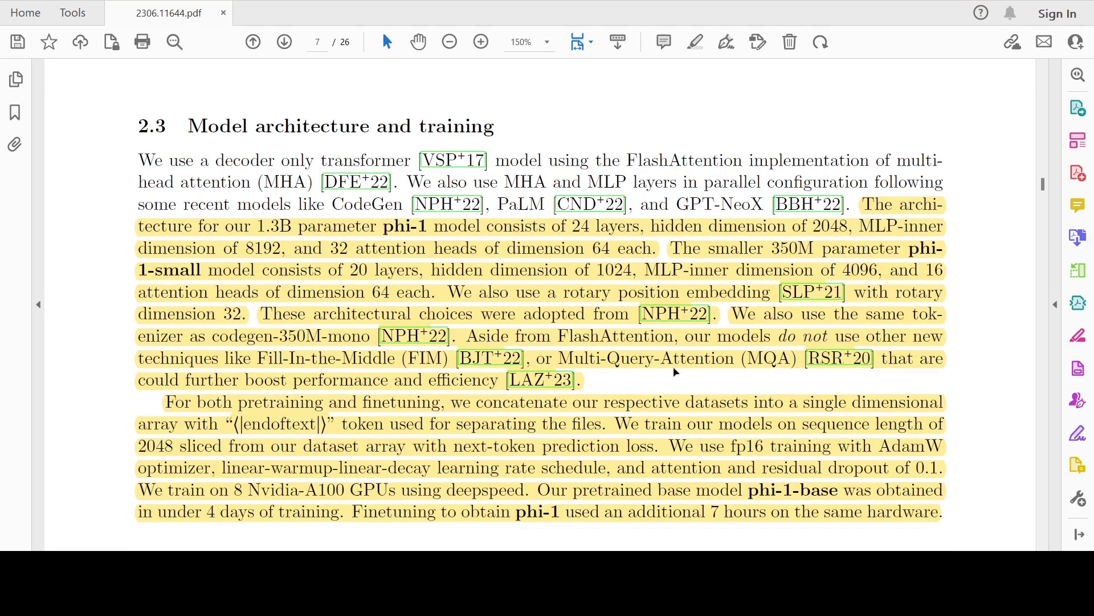
mouse_move(326, 363)
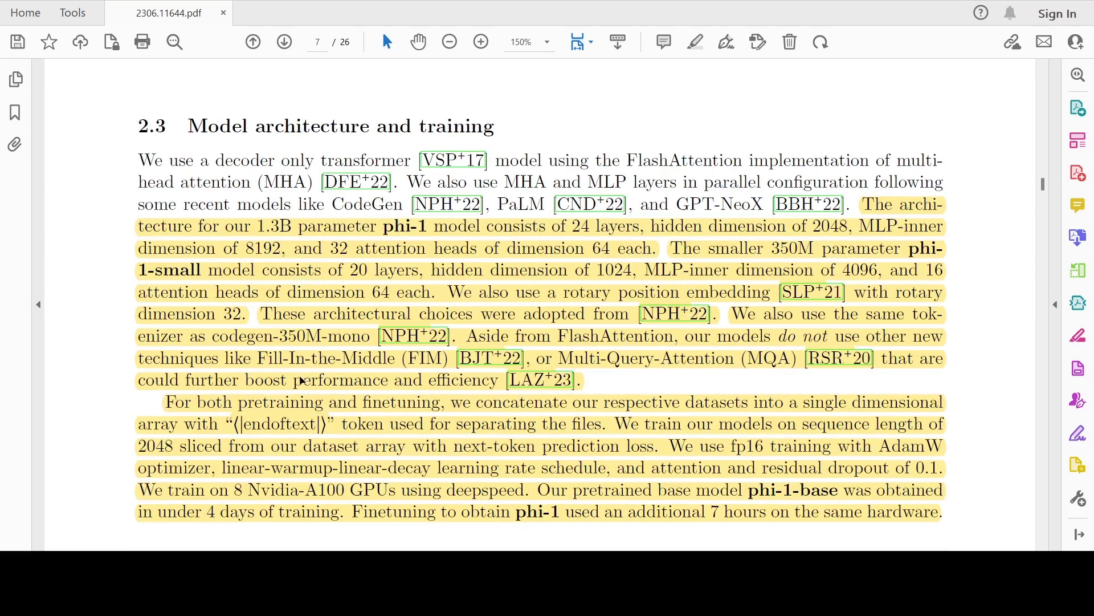
mouse_move(389, 390)
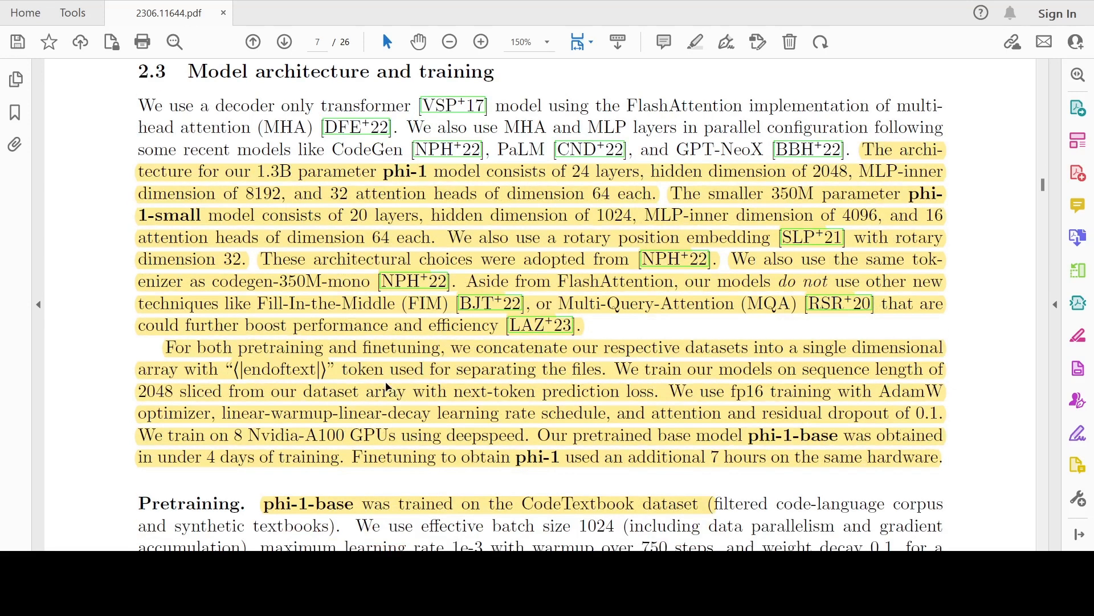
mouse_move(542, 369)
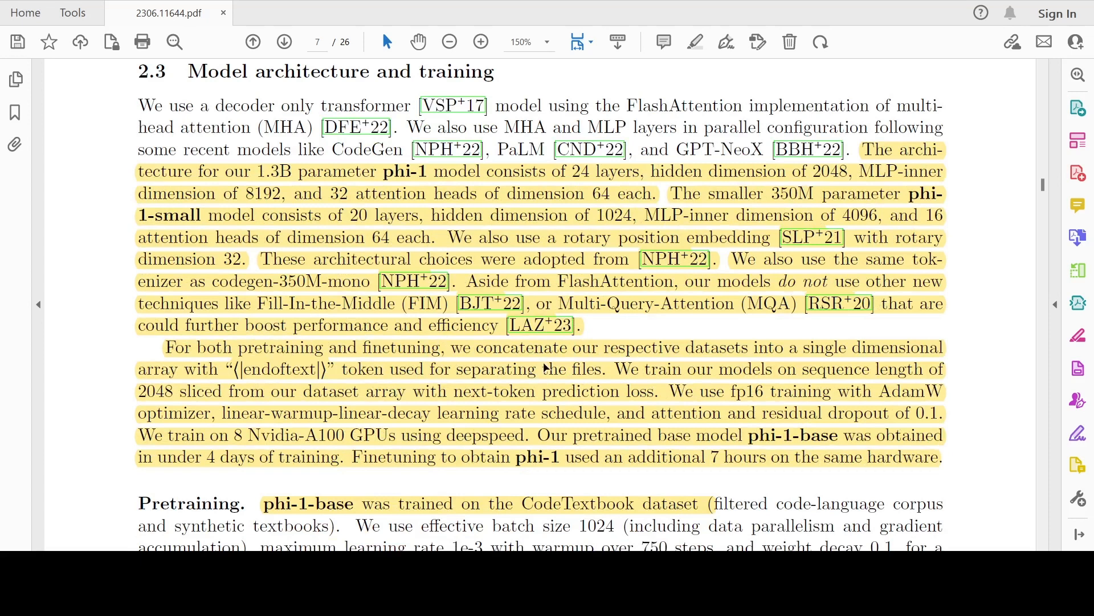
mouse_move(193, 383)
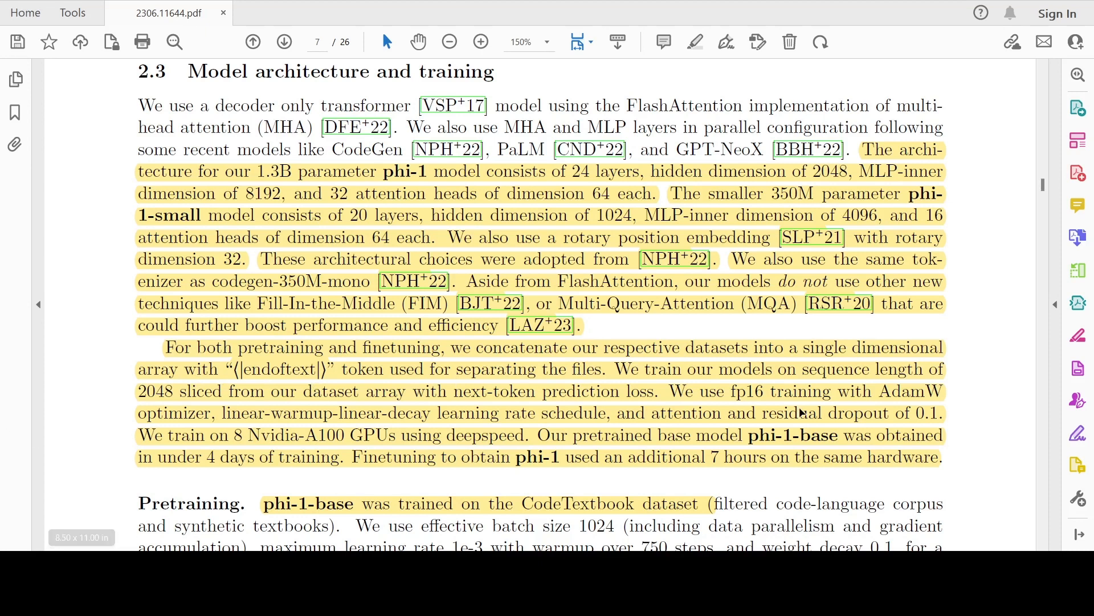
mouse_move(555, 410)
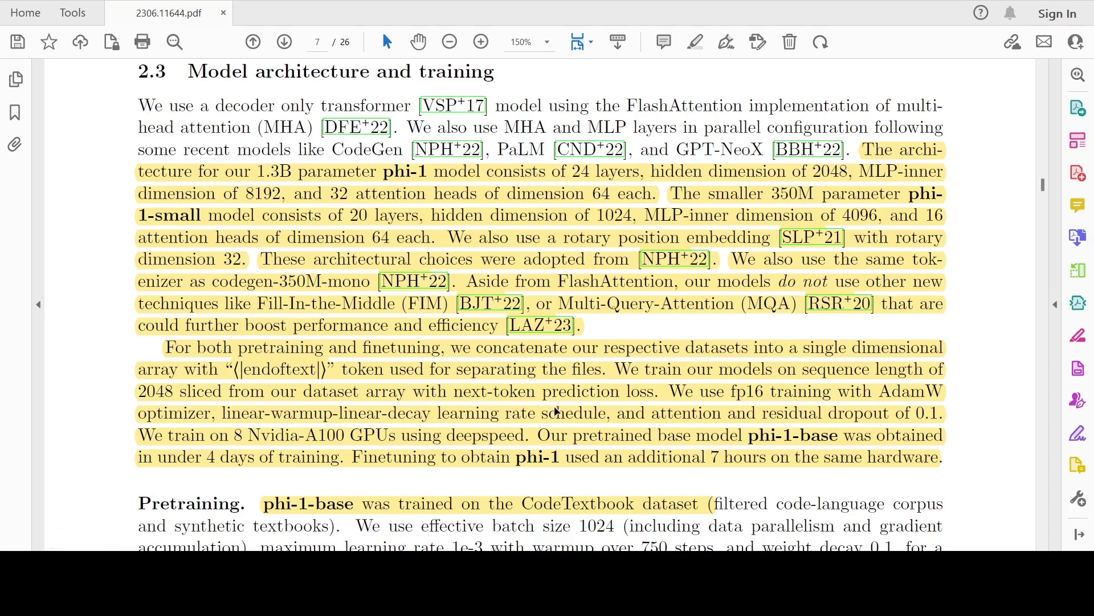
mouse_move(594, 410)
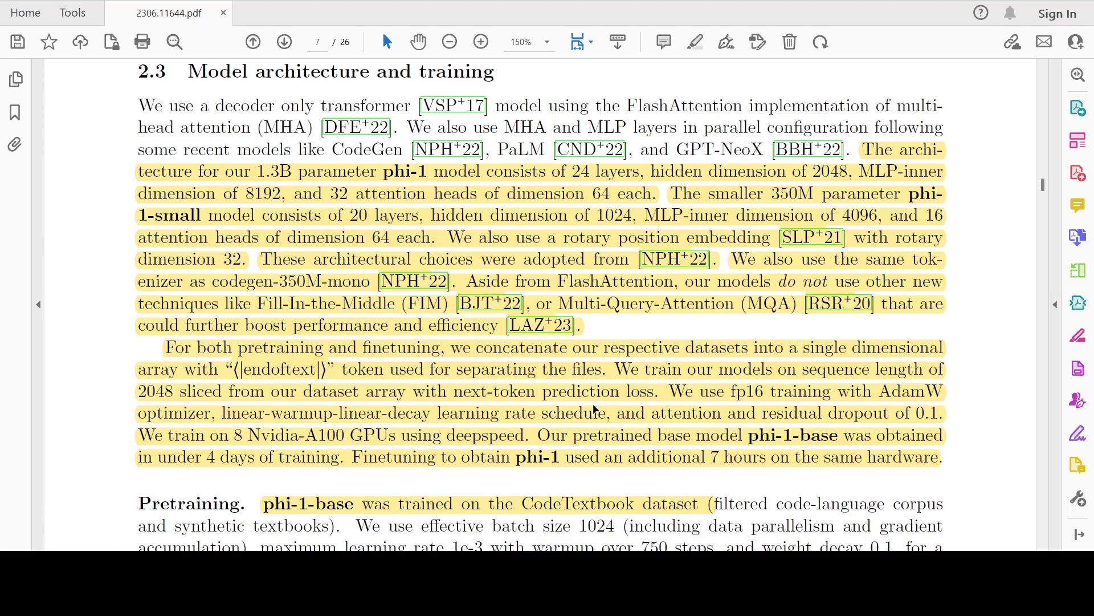
Advance past Pretraining to the highlighted Finetuning paragraph and the Section 3 heading.
scroll("down", 3)
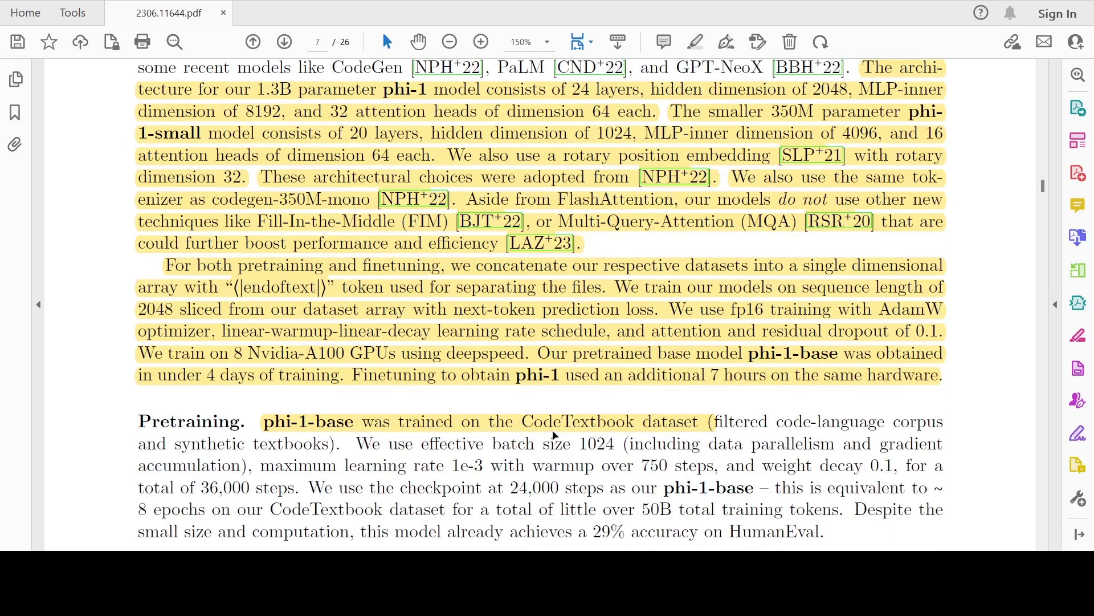
mouse_move(587, 433)
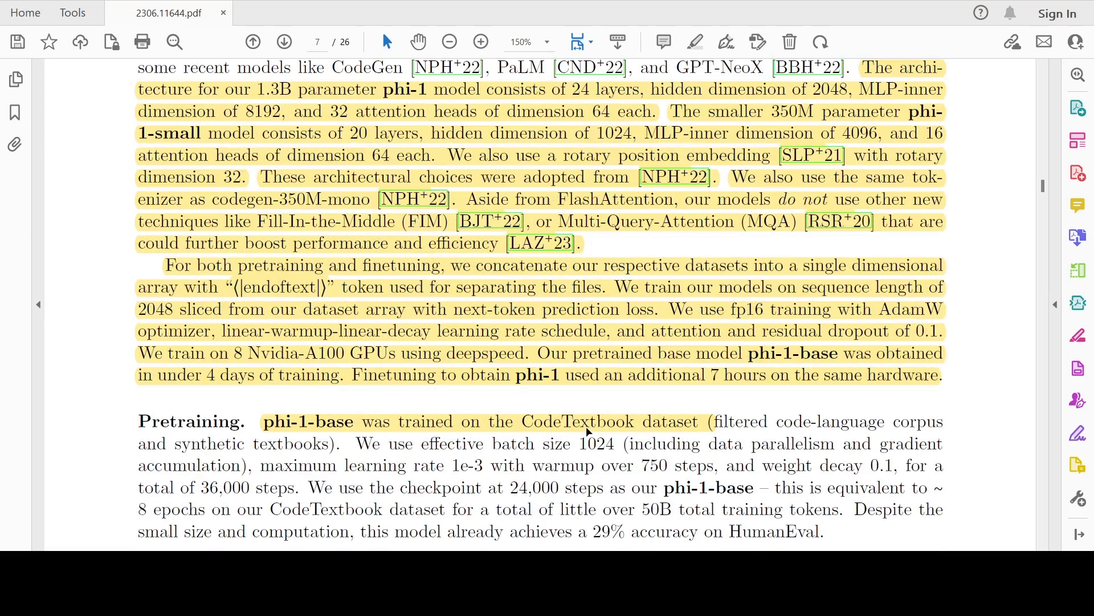
scroll("down", 3)
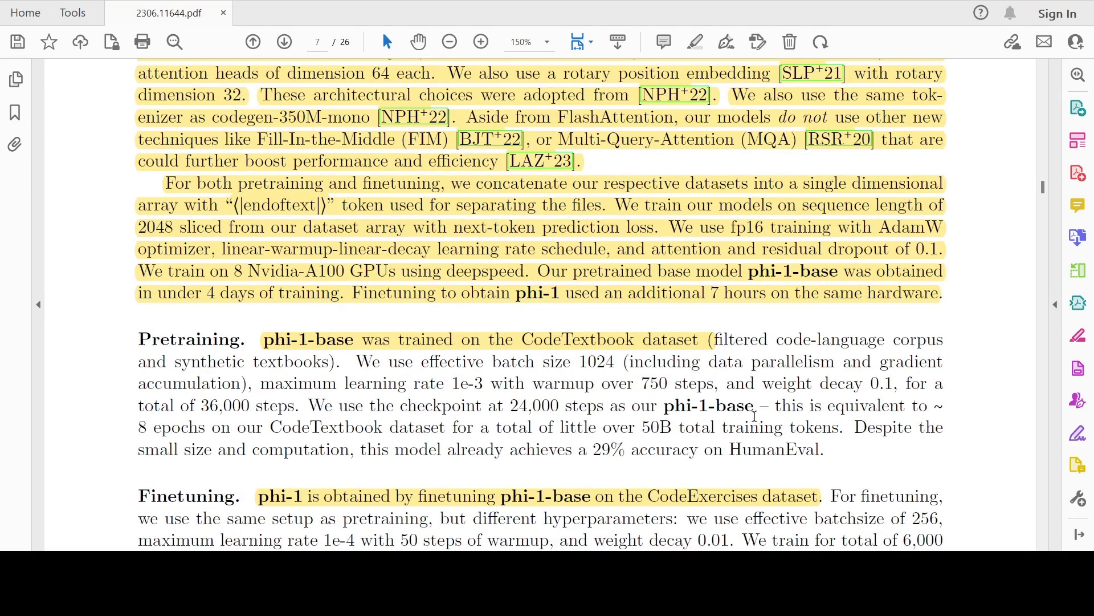
mouse_move(656, 409)
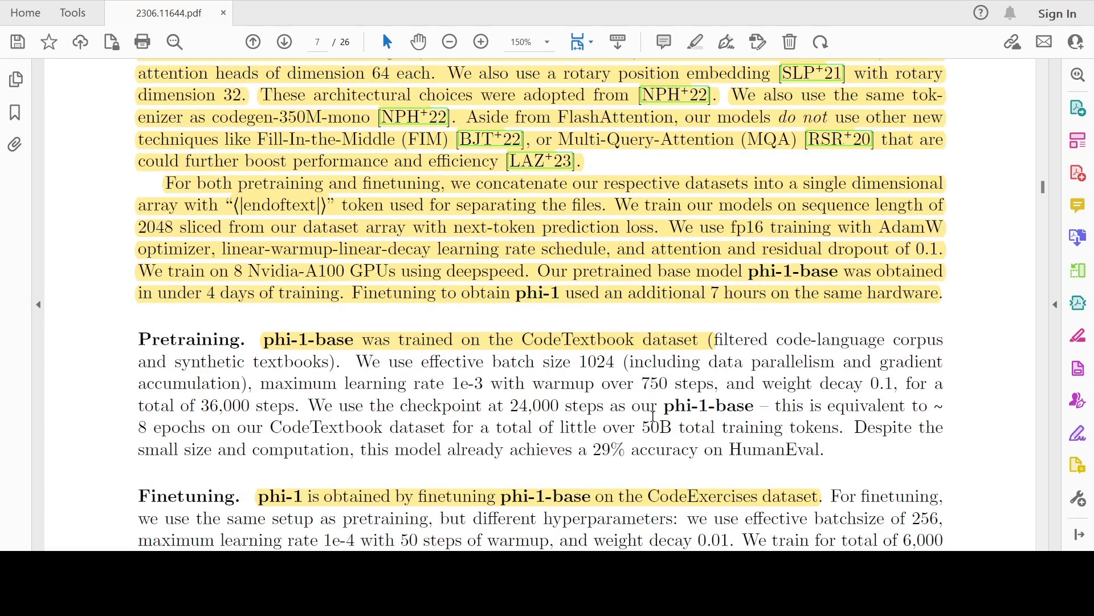
scroll("down", 3)
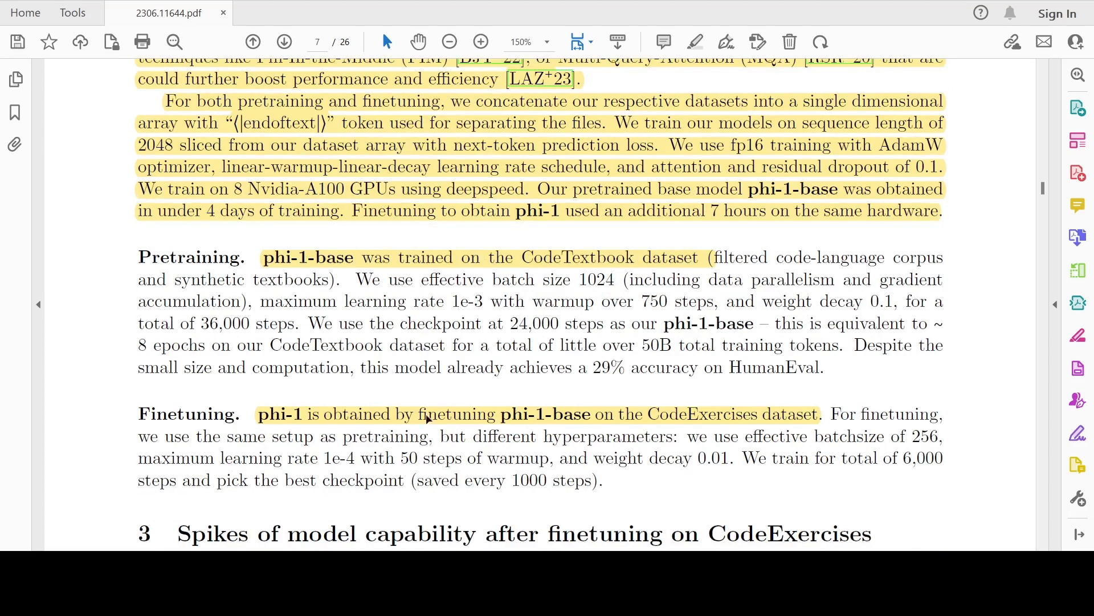
mouse_move(553, 415)
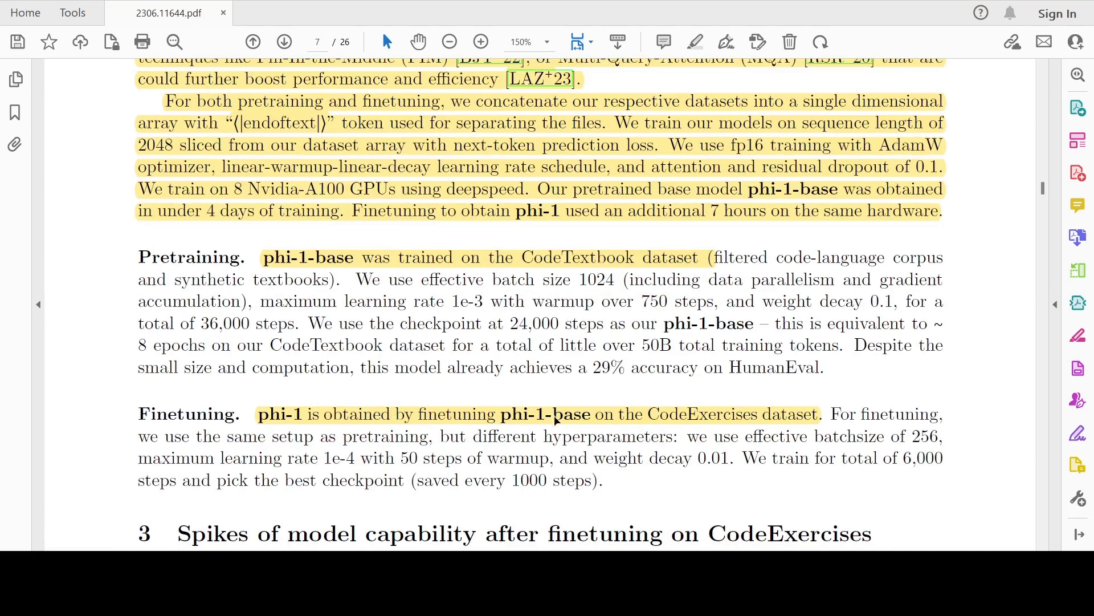
mouse_move(695, 425)
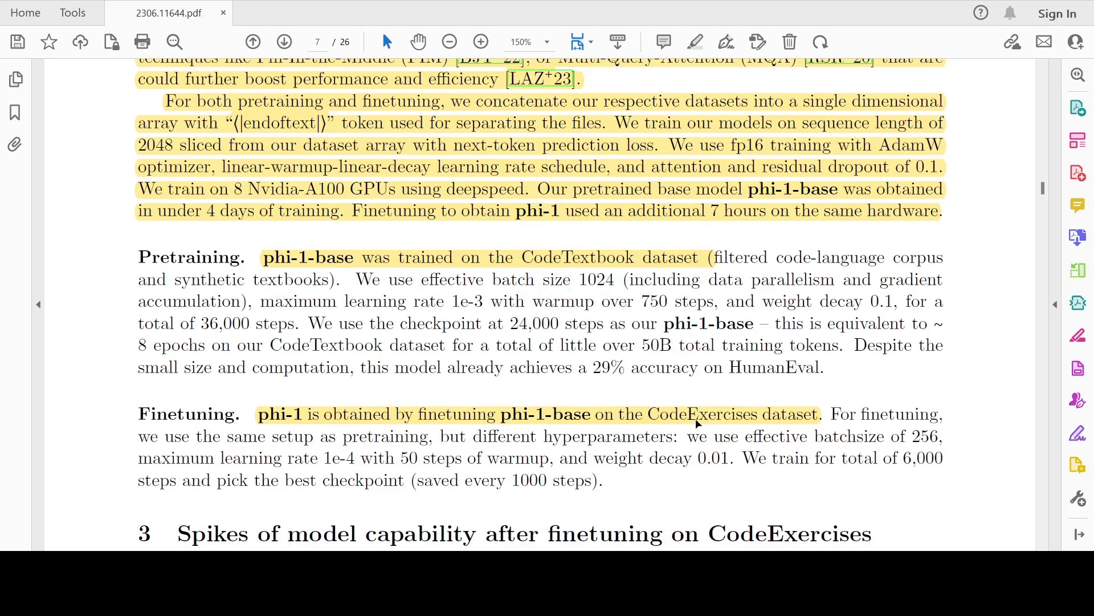
mouse_move(430, 415)
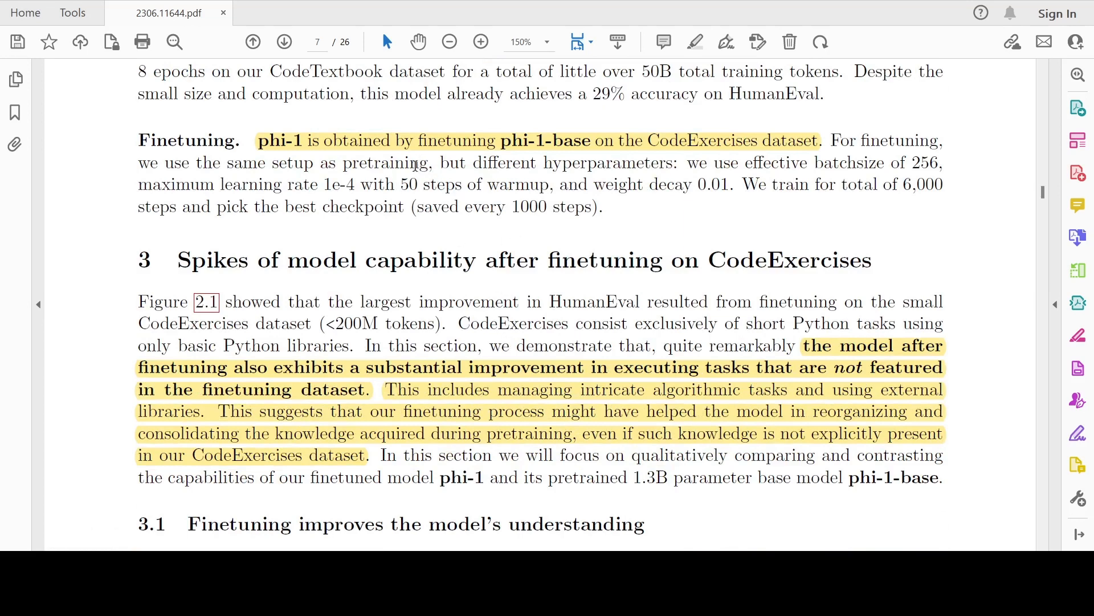
mouse_move(794, 382)
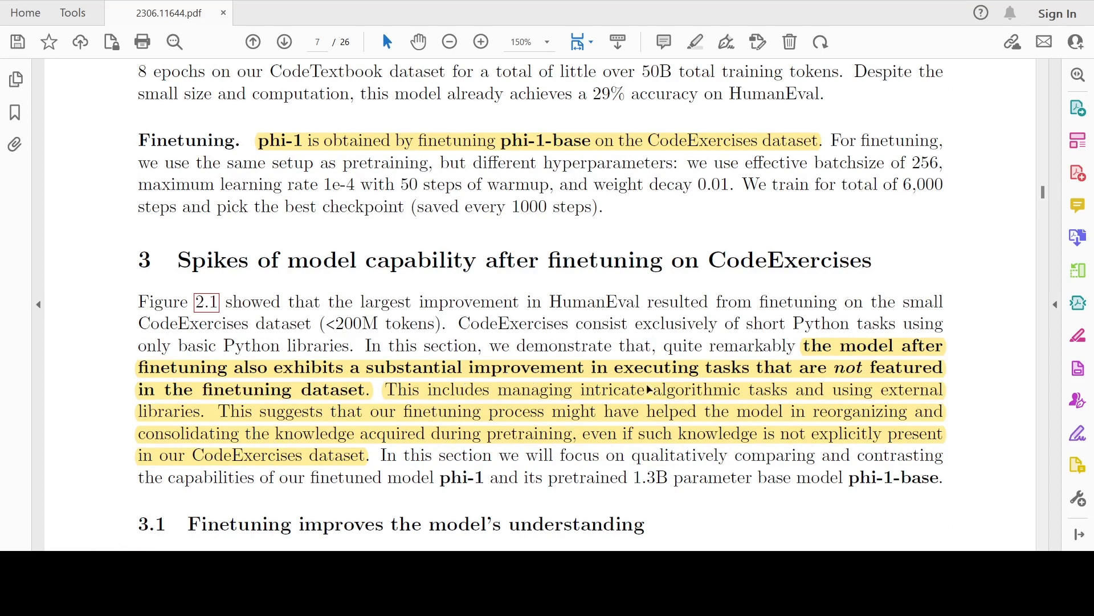
mouse_move(304, 411)
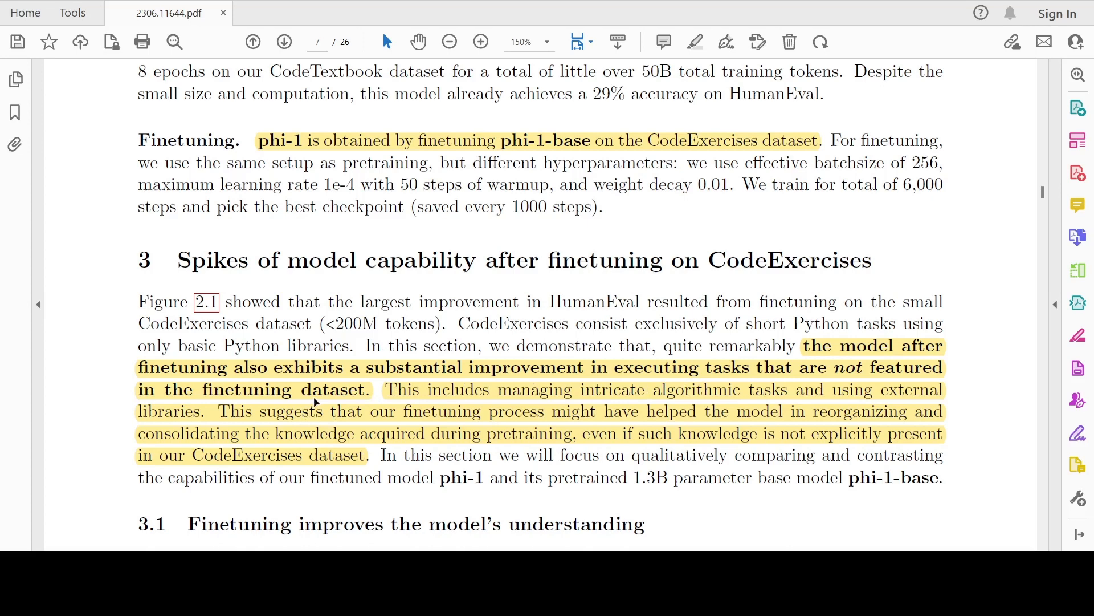
mouse_move(536, 405)
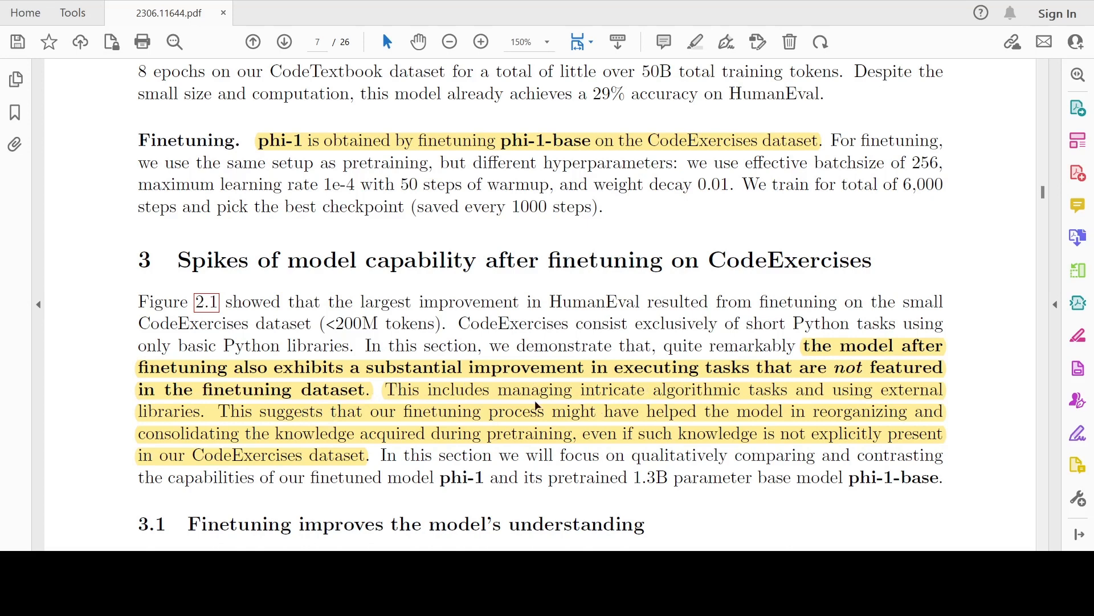
mouse_move(817, 420)
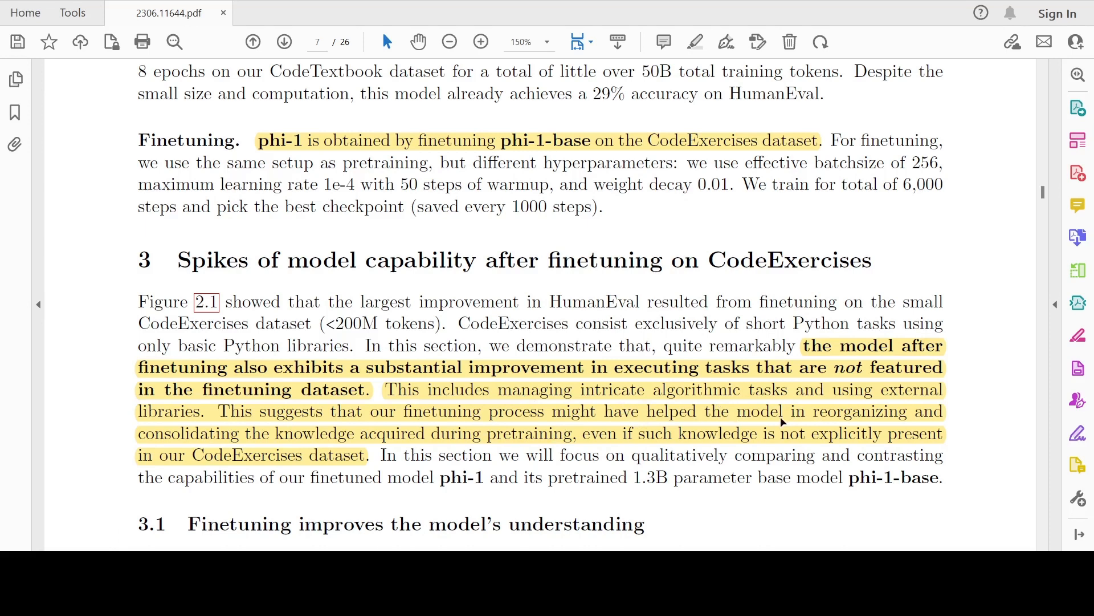
mouse_move(325, 451)
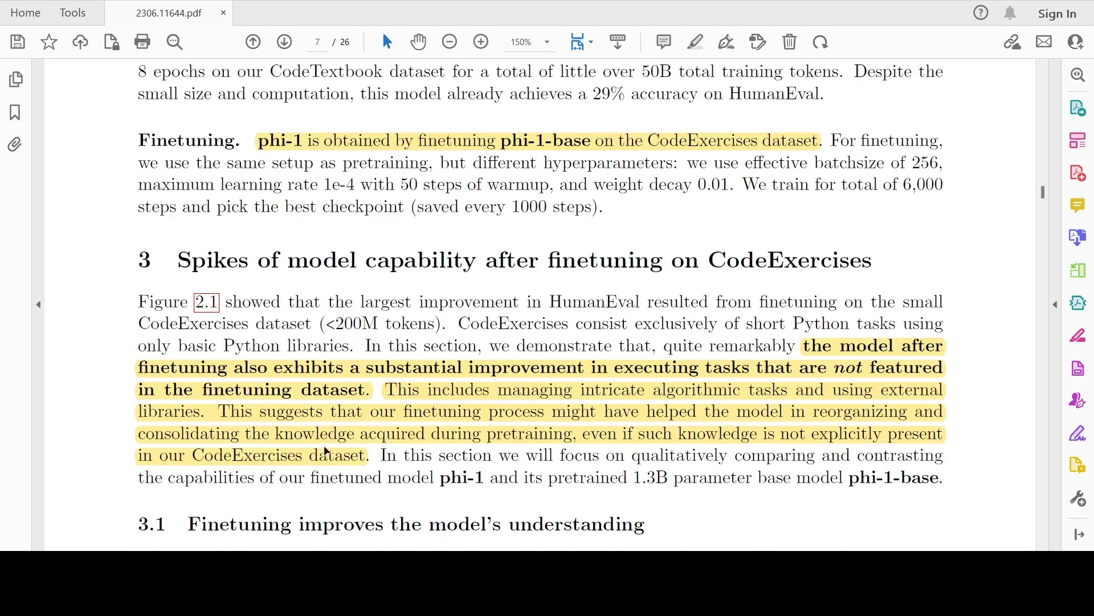
mouse_move(620, 431)
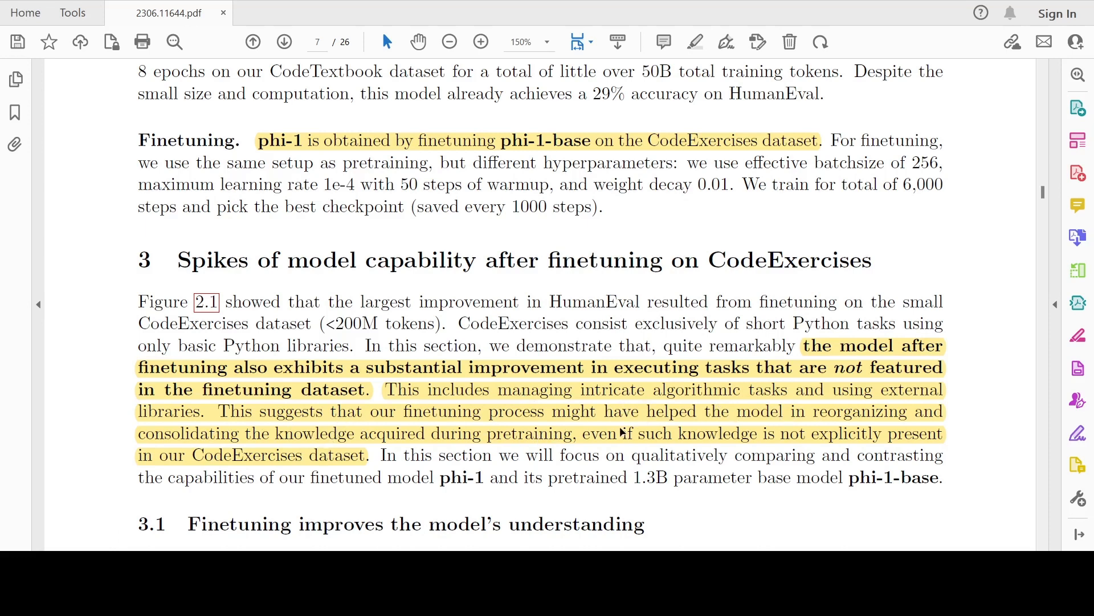
mouse_move(697, 418)
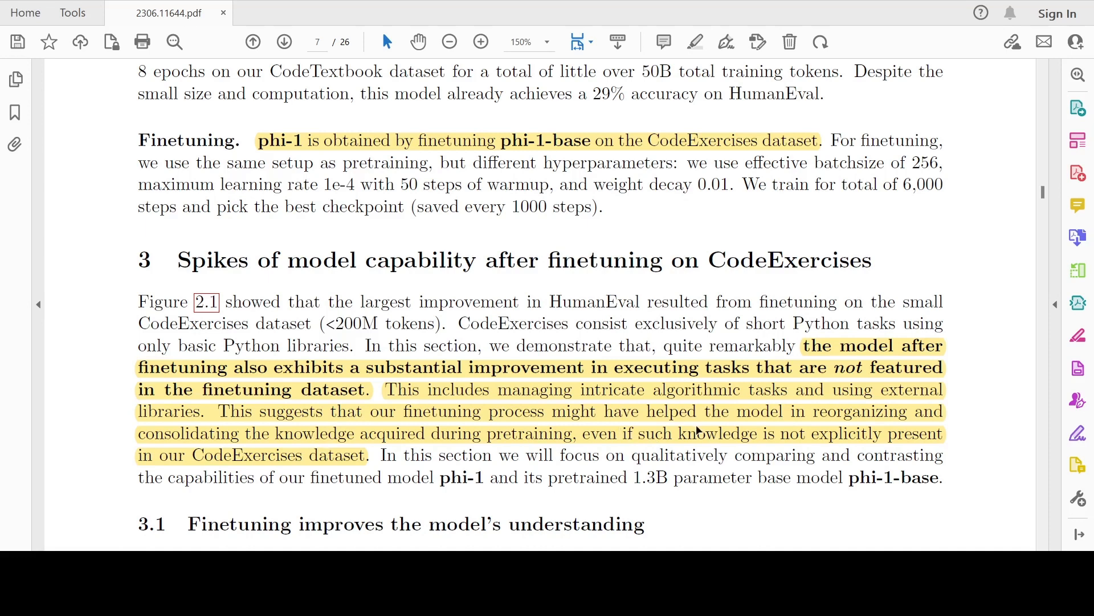
mouse_move(297, 461)
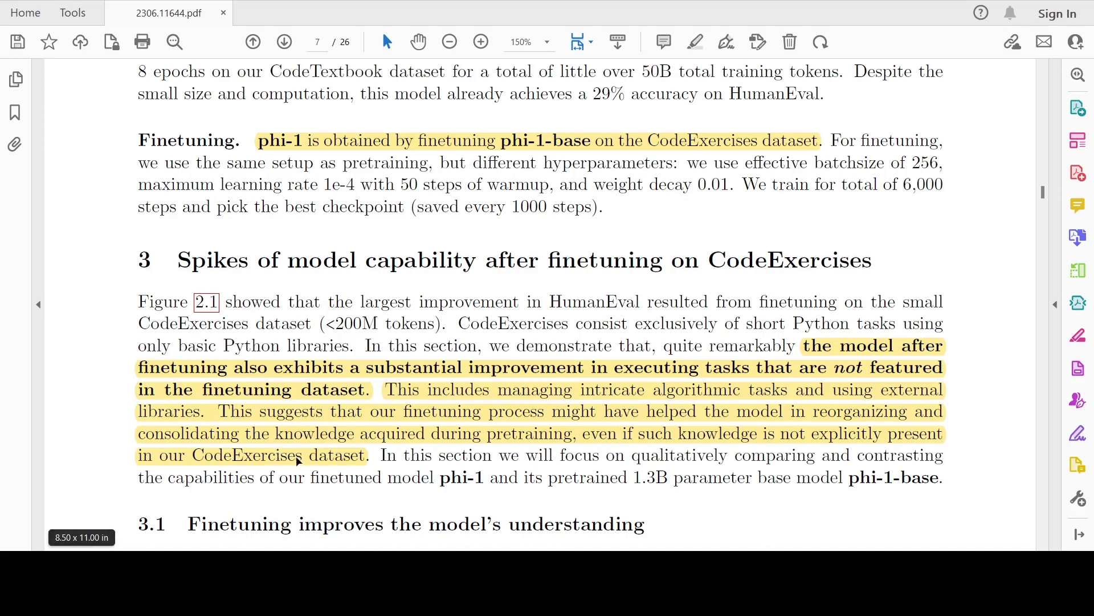
mouse_move(600, 380)
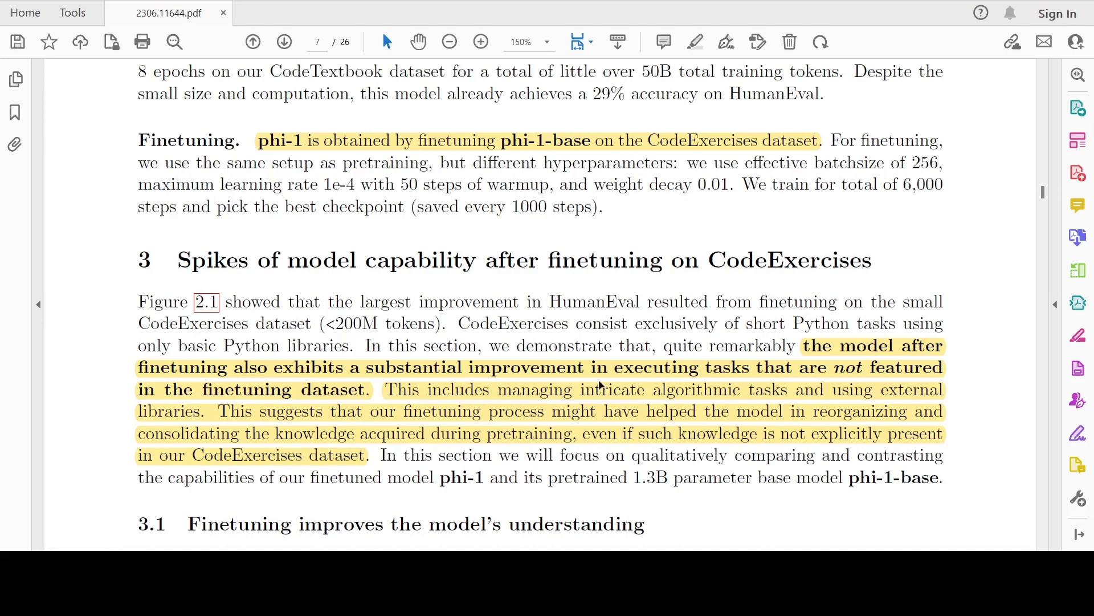
mouse_move(516, 403)
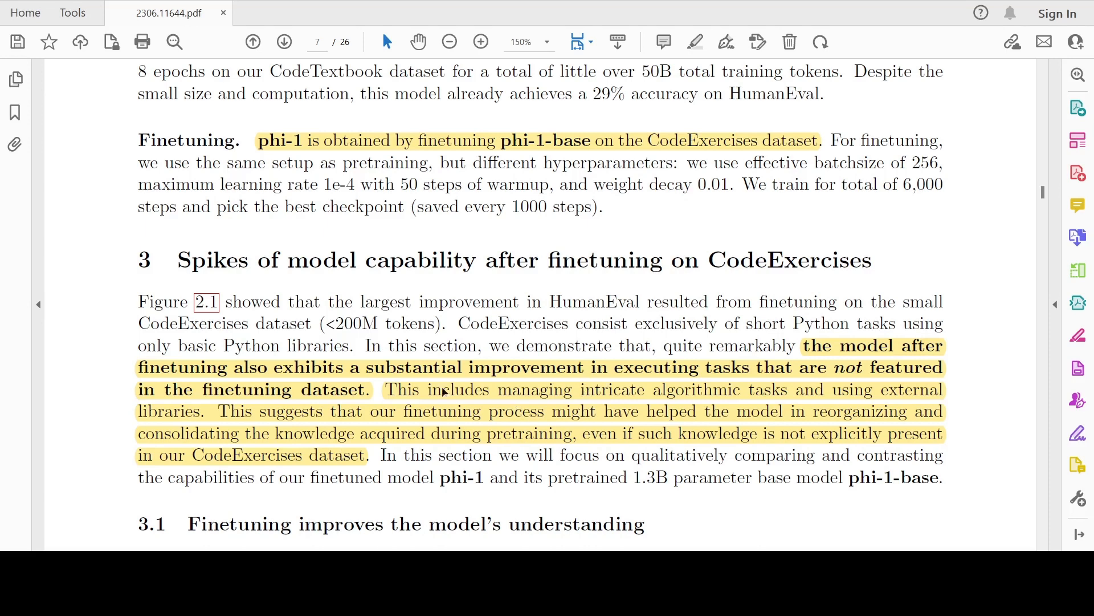
mouse_move(701, 381)
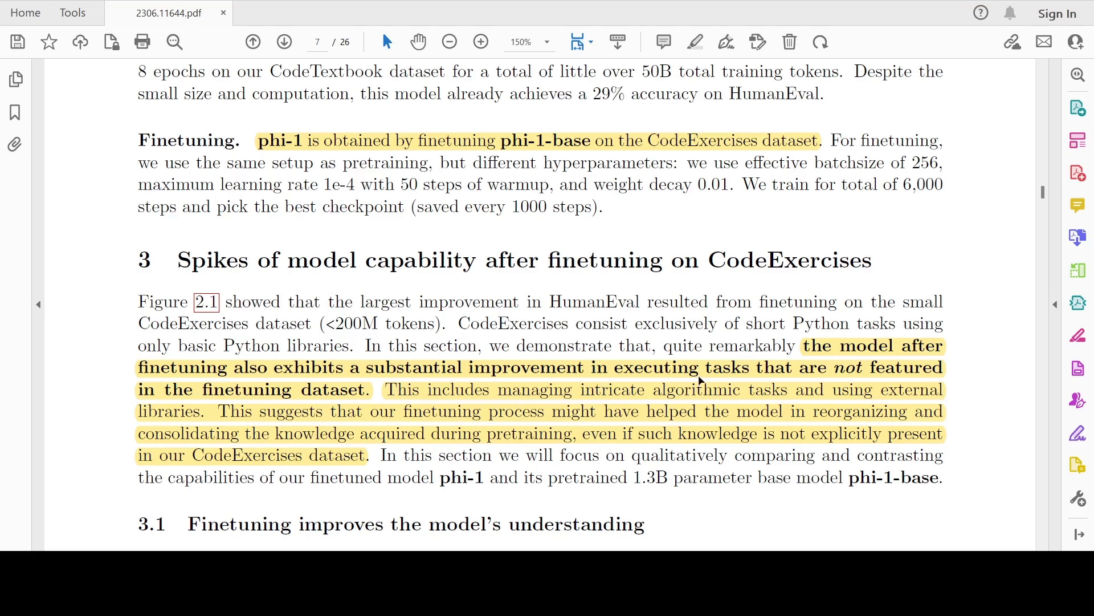
mouse_move(624, 394)
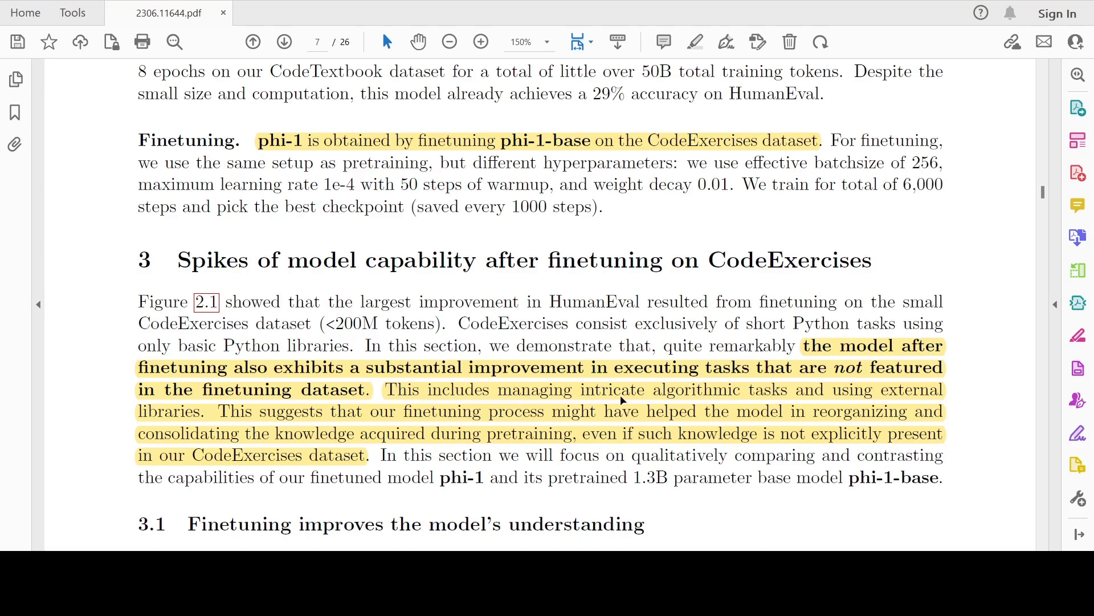
mouse_move(607, 395)
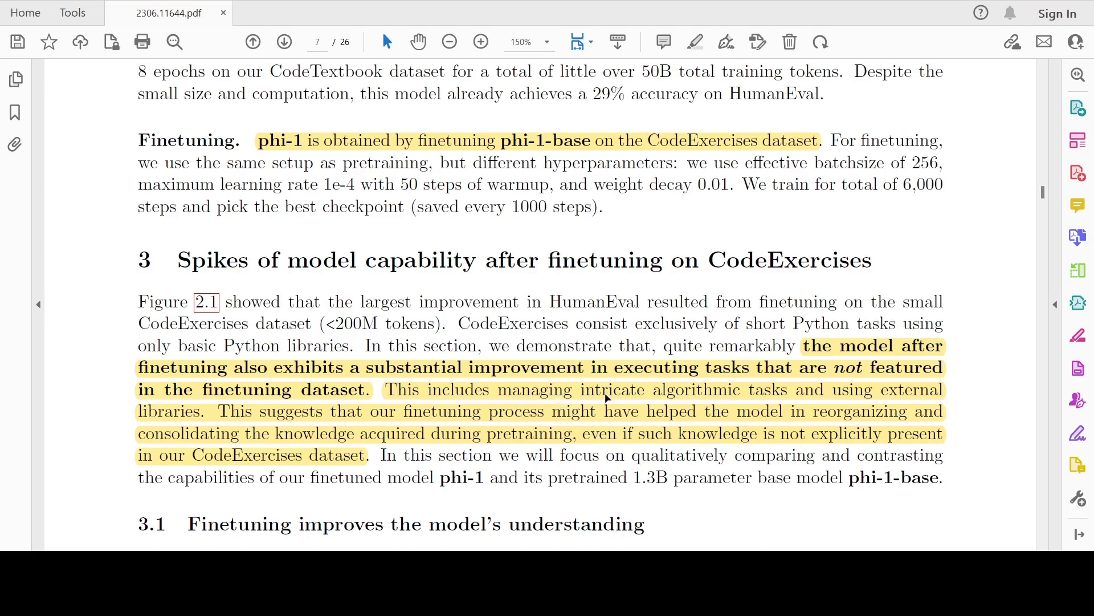
mouse_move(679, 390)
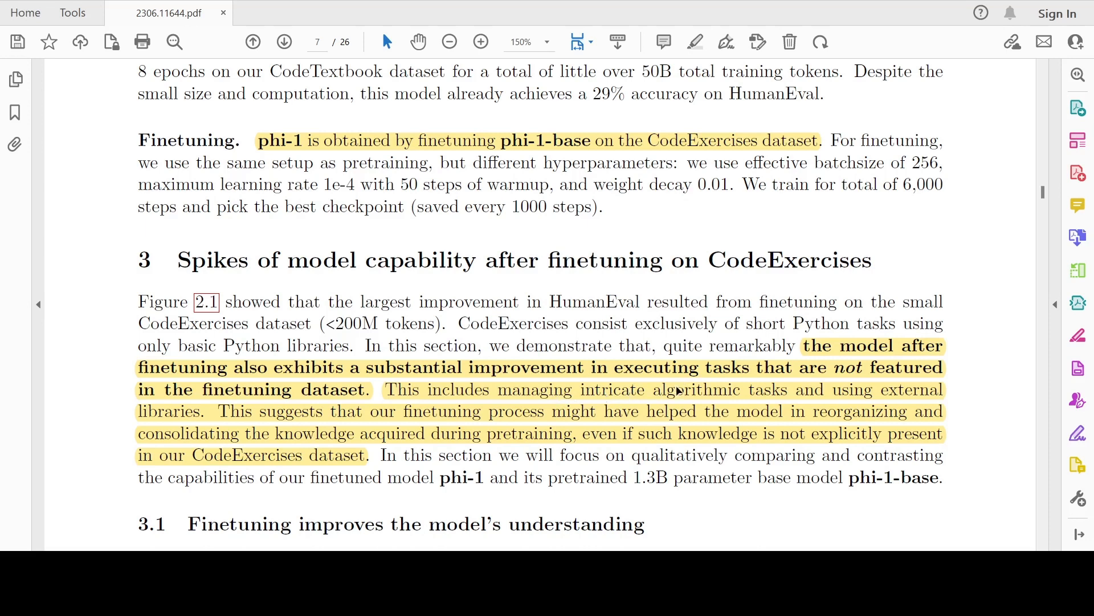
mouse_move(643, 412)
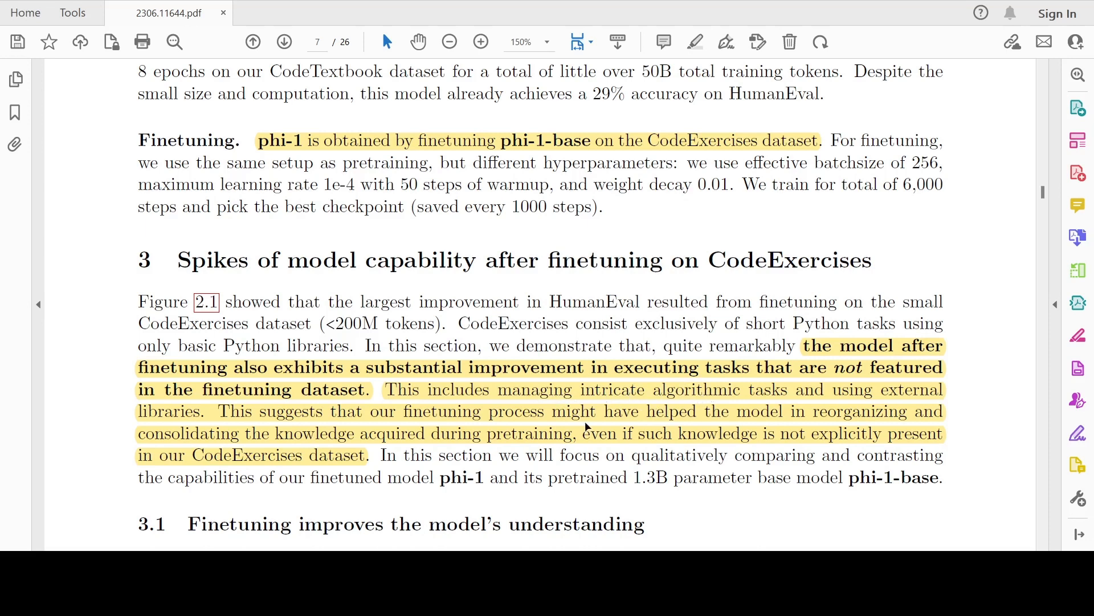
mouse_move(635, 402)
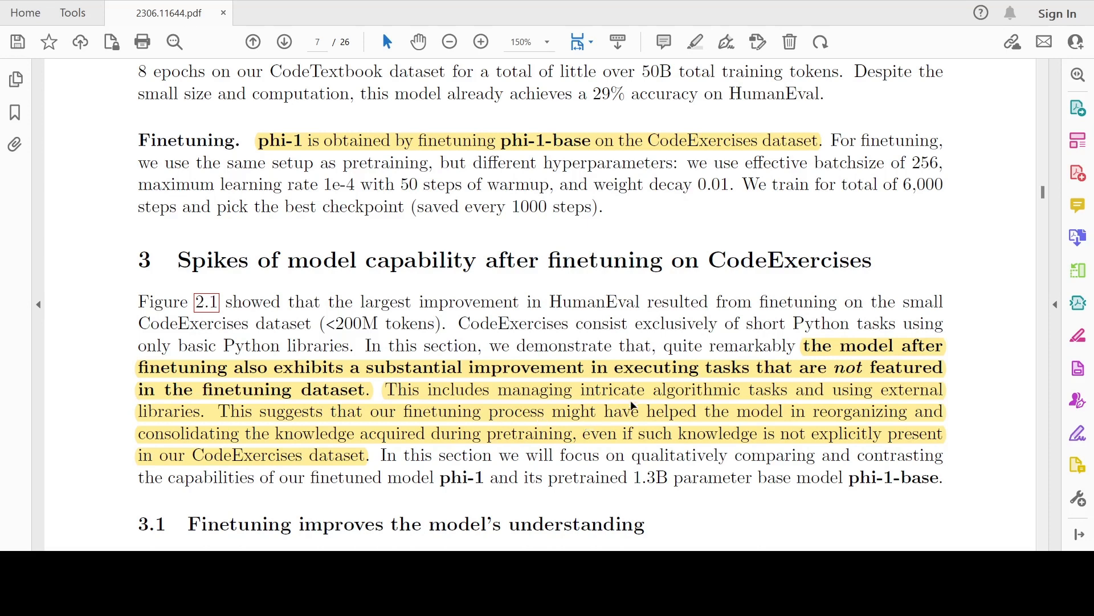
Continue onto page 8's Alice, Bob and Charles prompt with the three models' solutions.
scroll("down", 3)
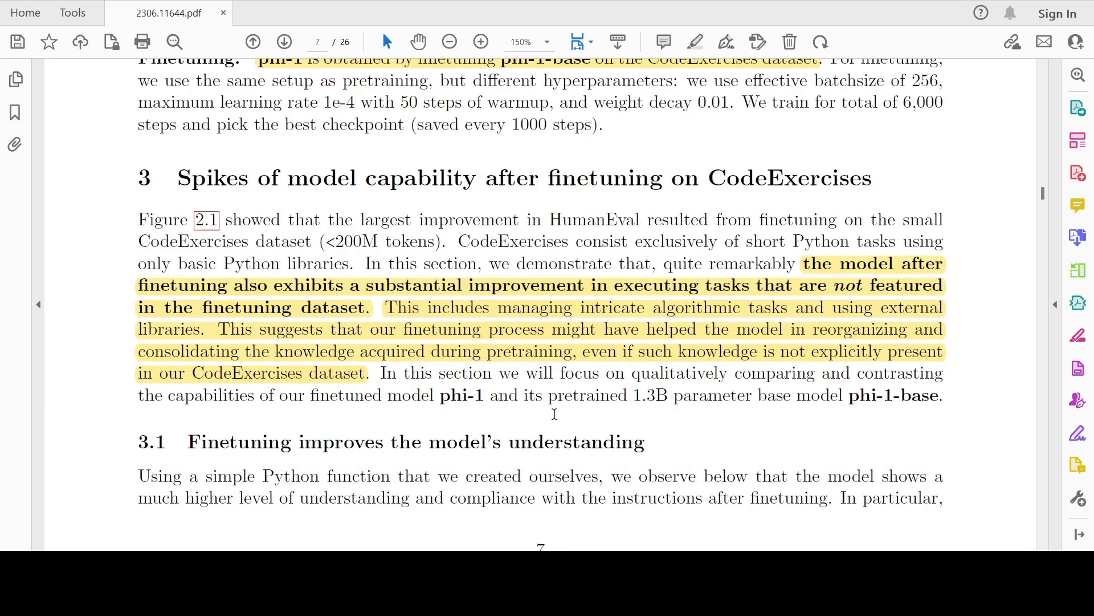
scroll("down", 3)
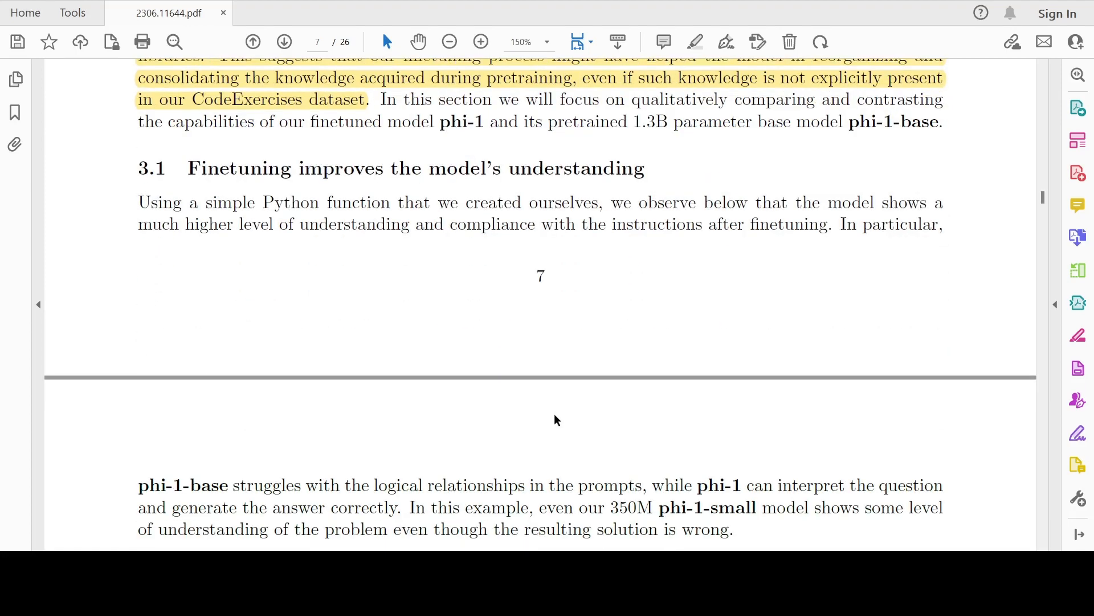
scroll("down", 3)
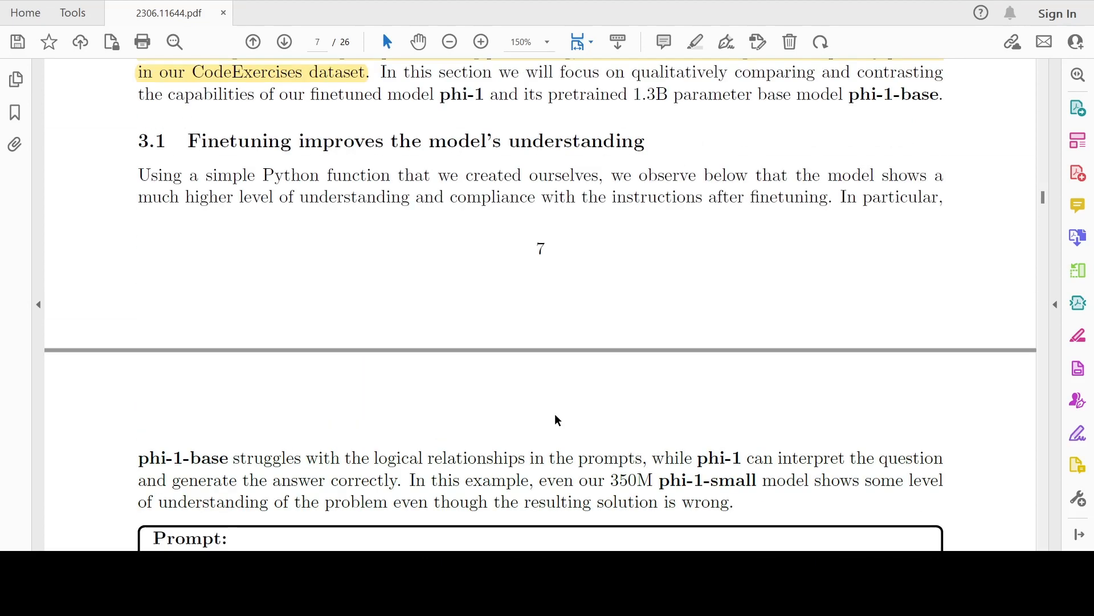
scroll("down", 3)
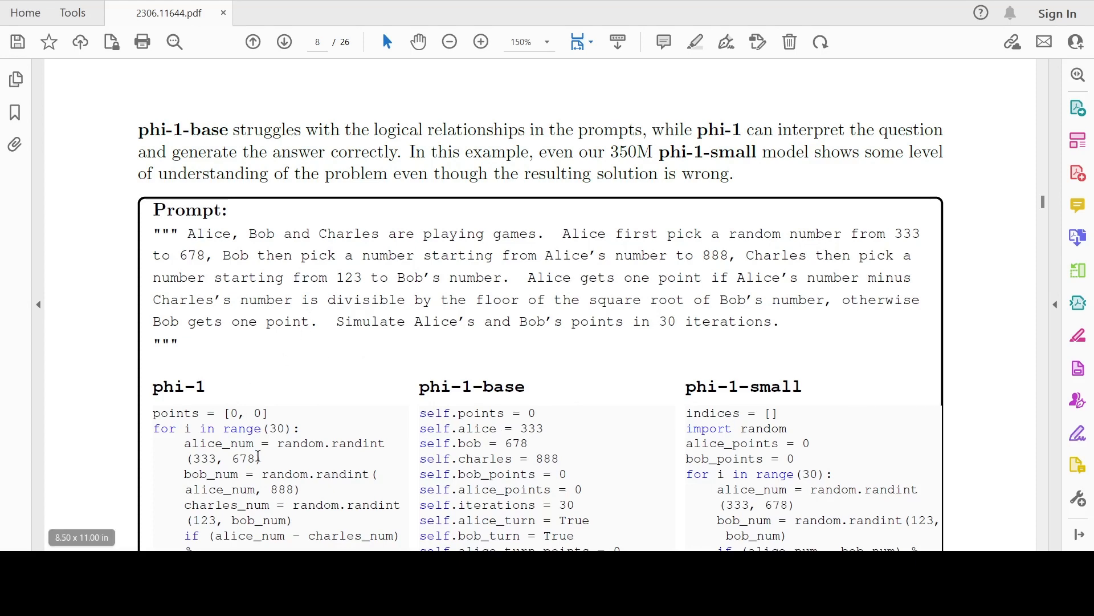
mouse_move(750, 410)
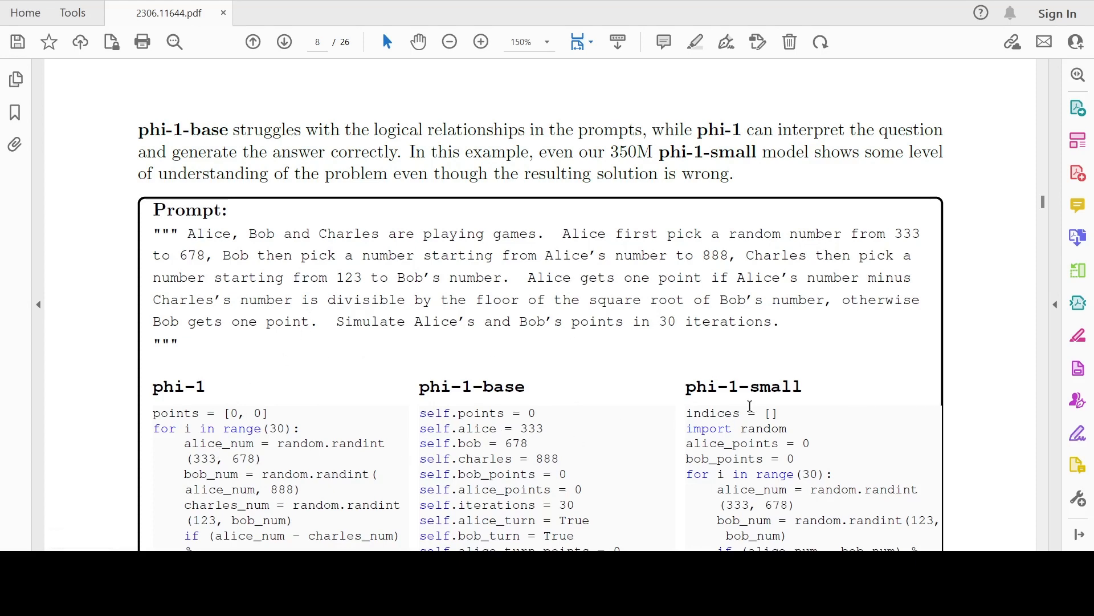
Move through Section 3.2 and Figure 3.1 to page 9's PyGame ball-moving example.
scroll("down", 3)
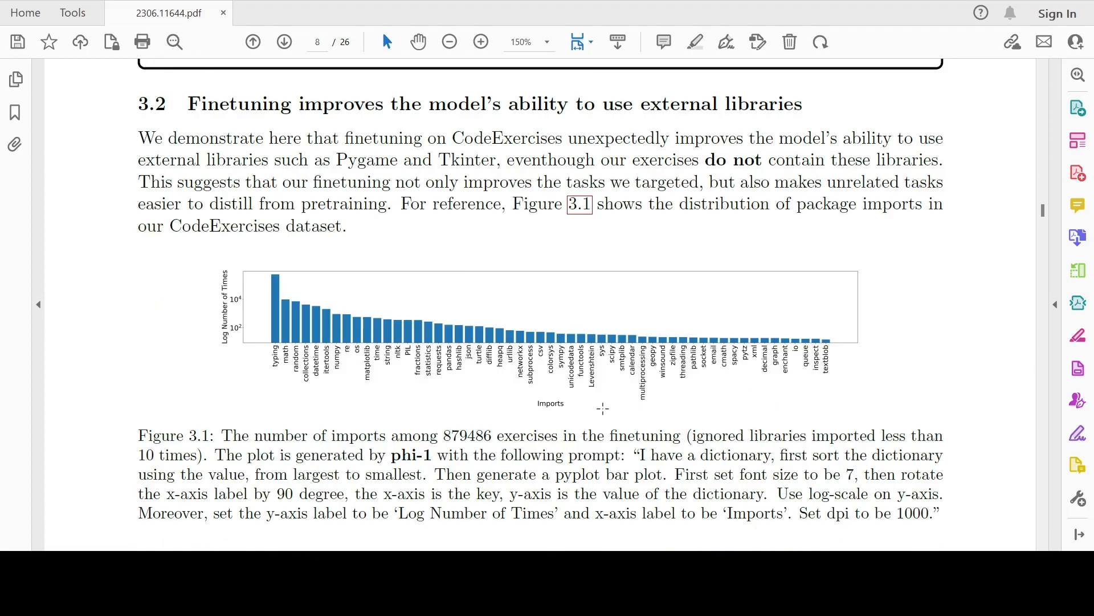
scroll("down", 3)
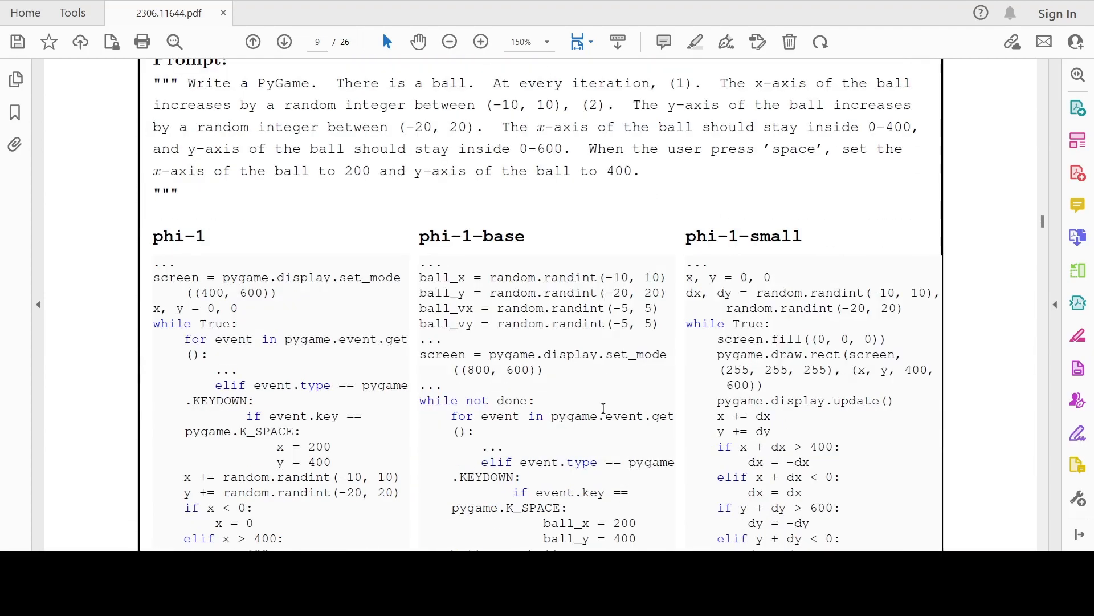
scroll("down", 3)
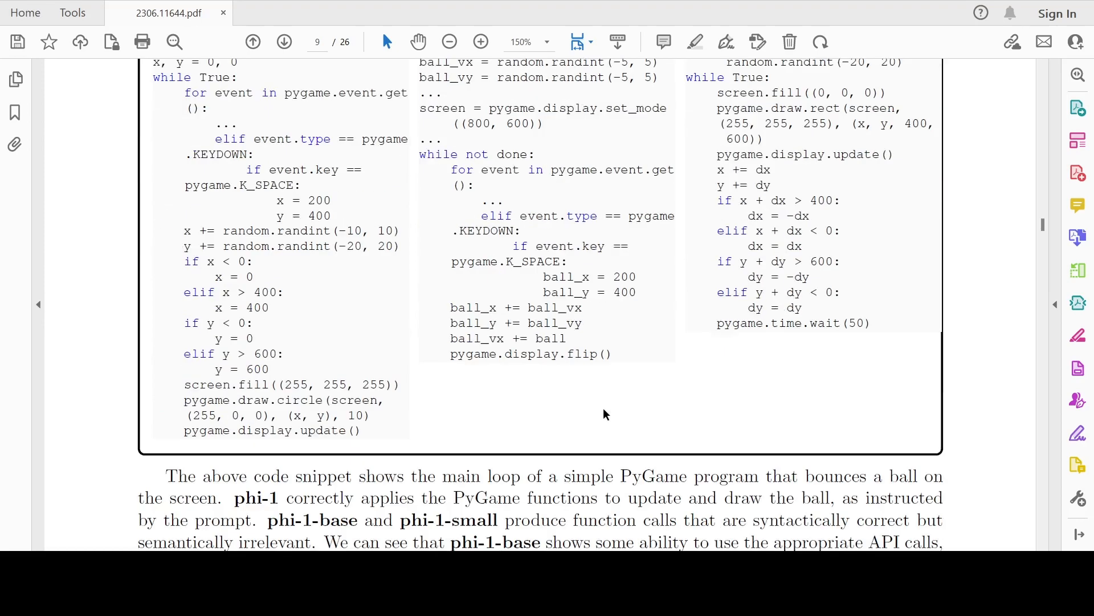
left_click(284, 42)
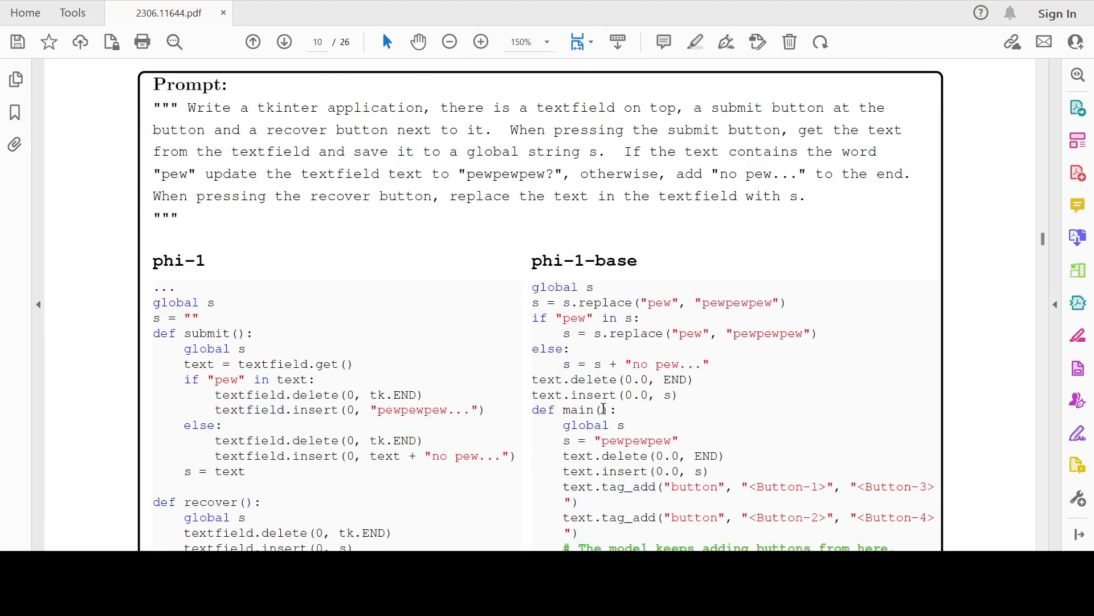
scroll("down", 3)
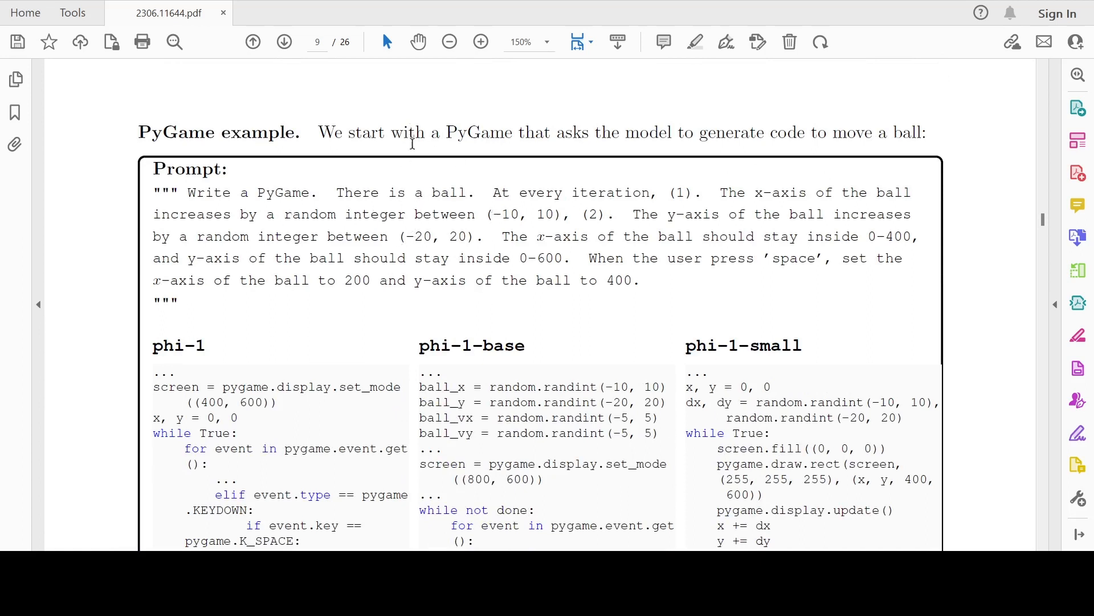
mouse_move(757, 118)
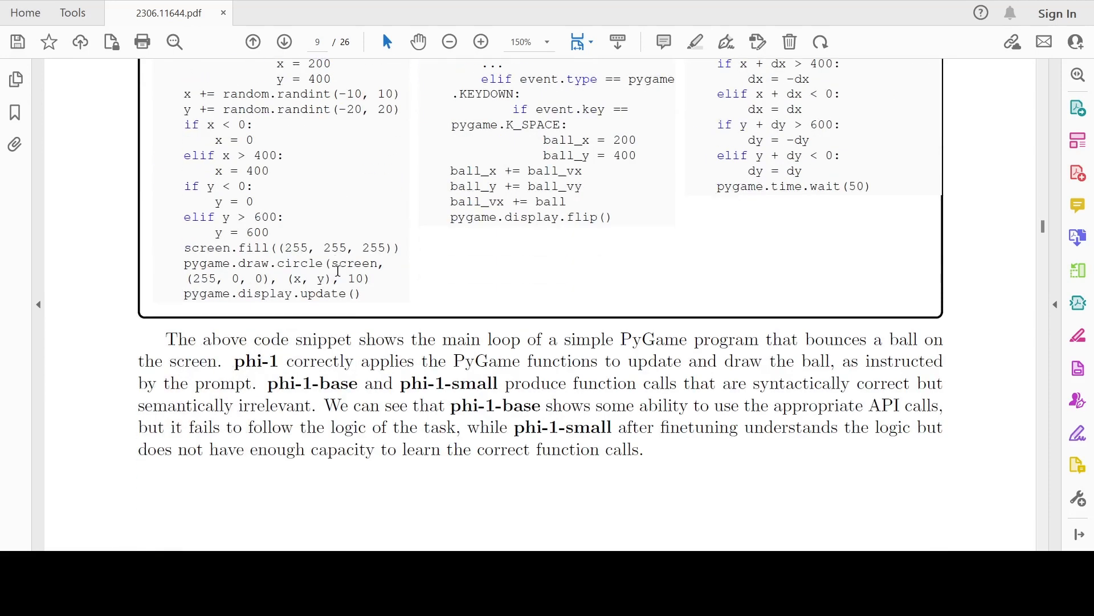
mouse_move(685, 339)
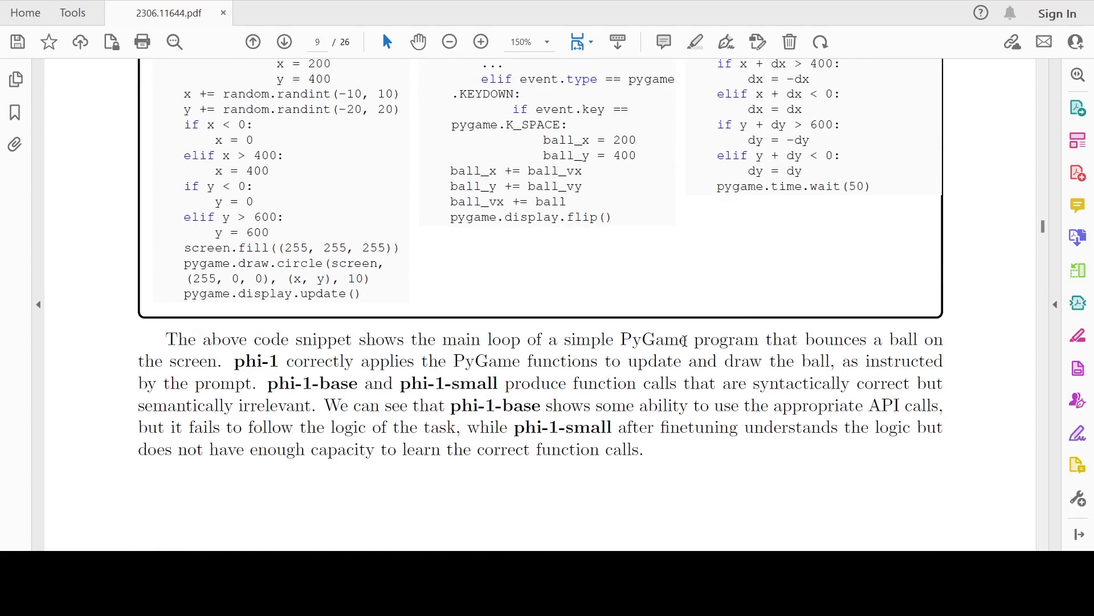
mouse_move(701, 360)
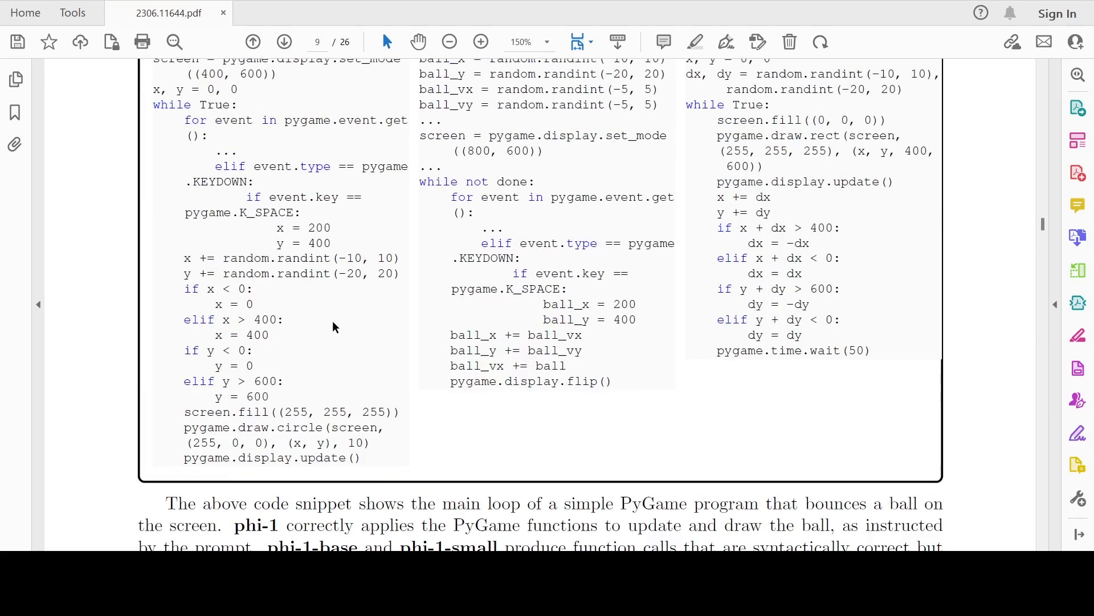
scroll("down", 3)
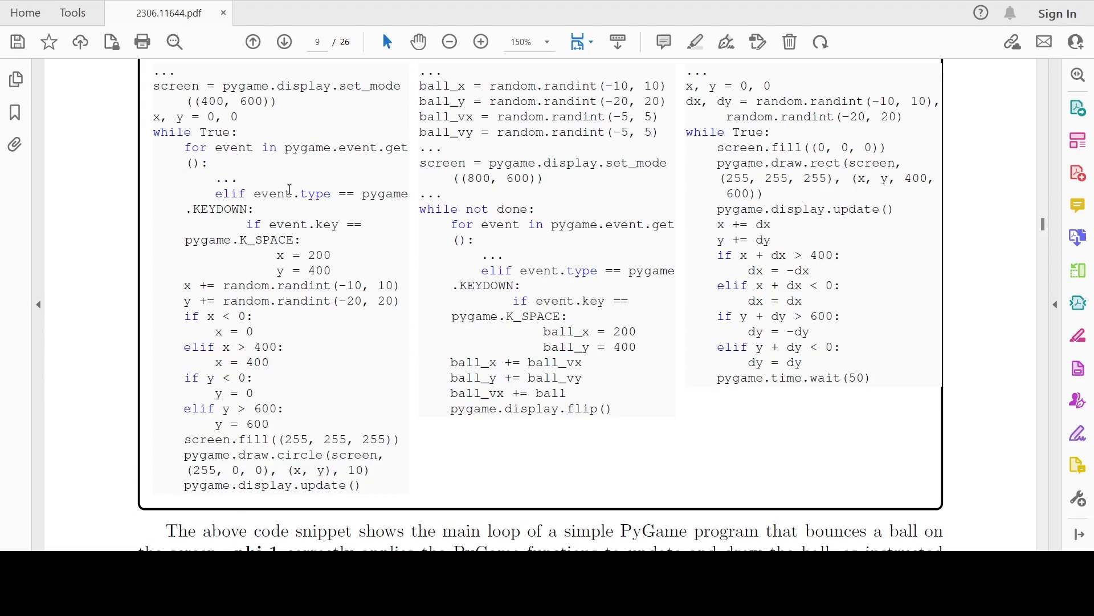
scroll("down", 3)
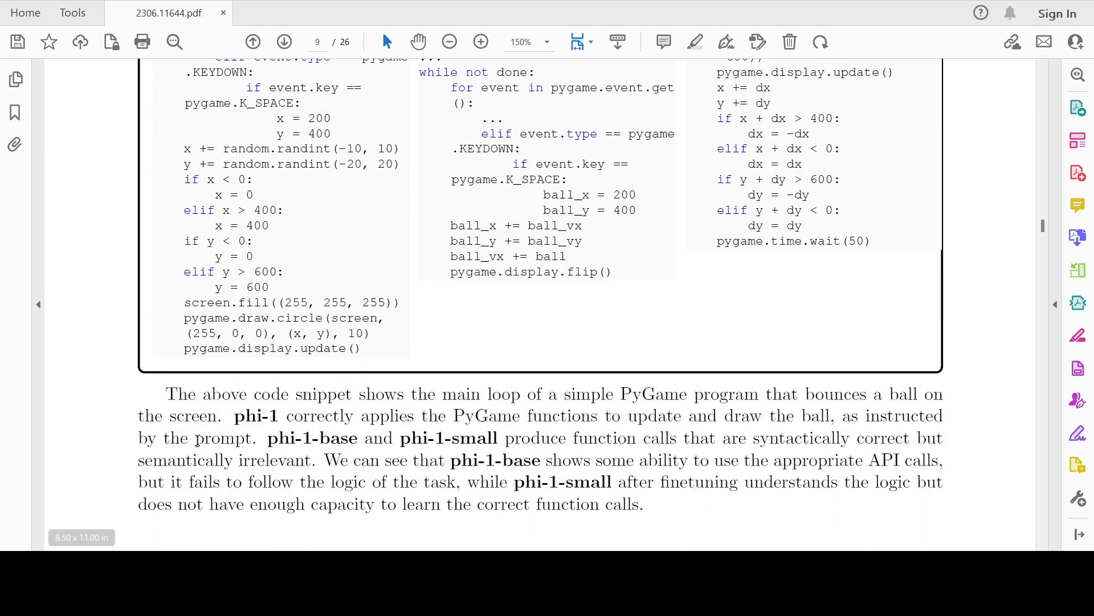
mouse_move(465, 459)
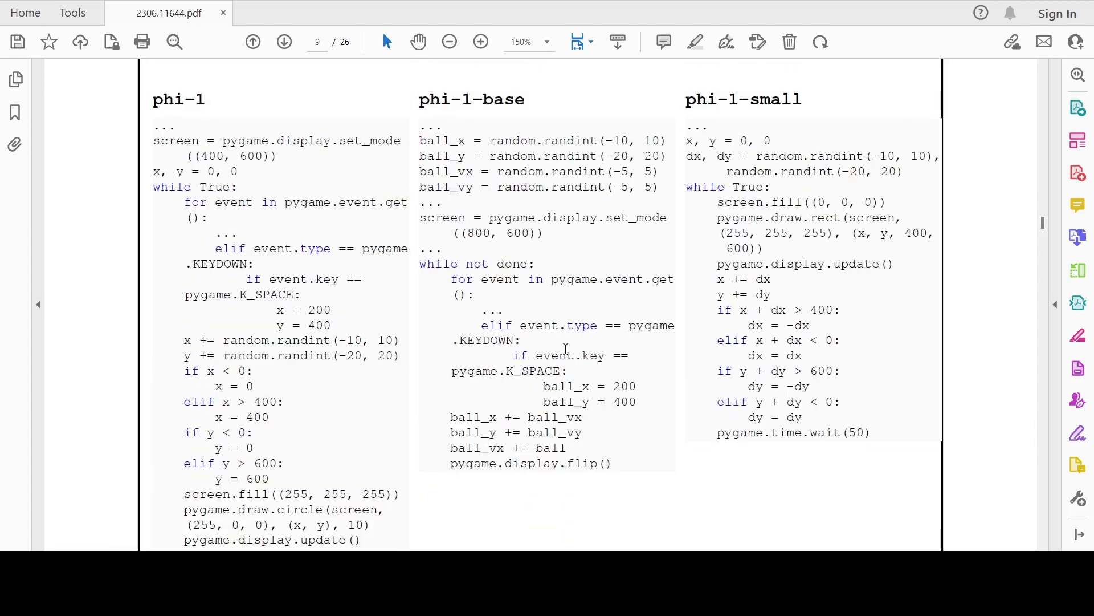
scroll("down", 3)
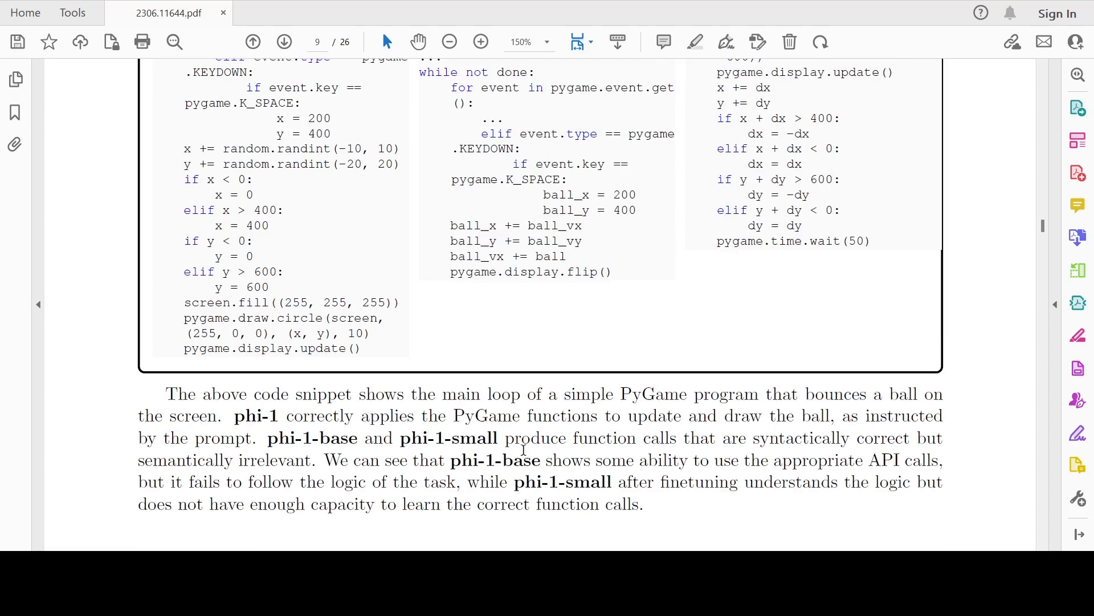
mouse_move(424, 419)
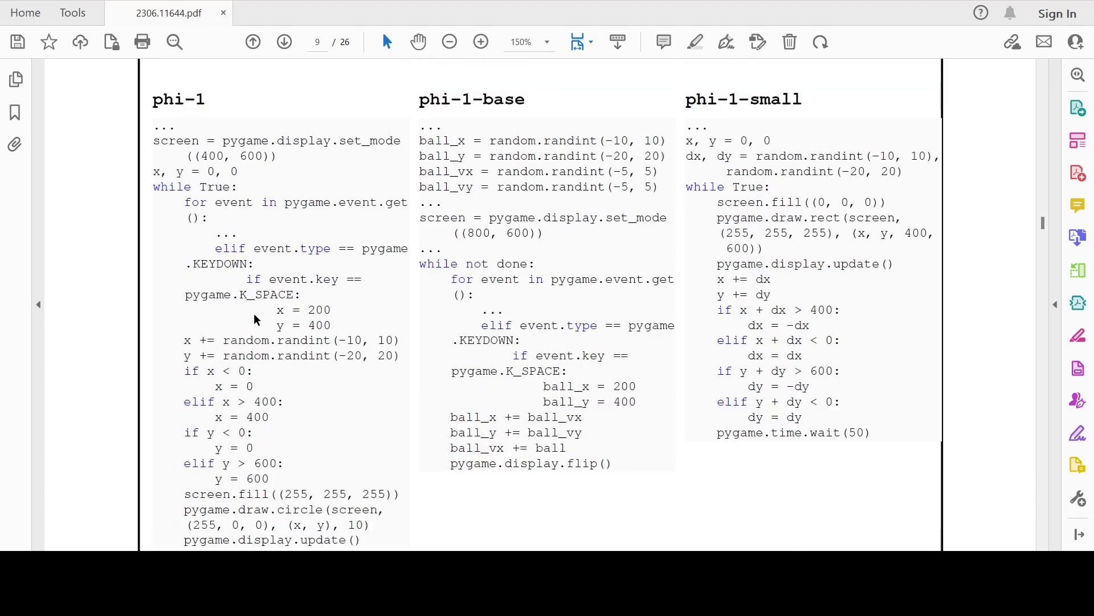
scroll("down", 3)
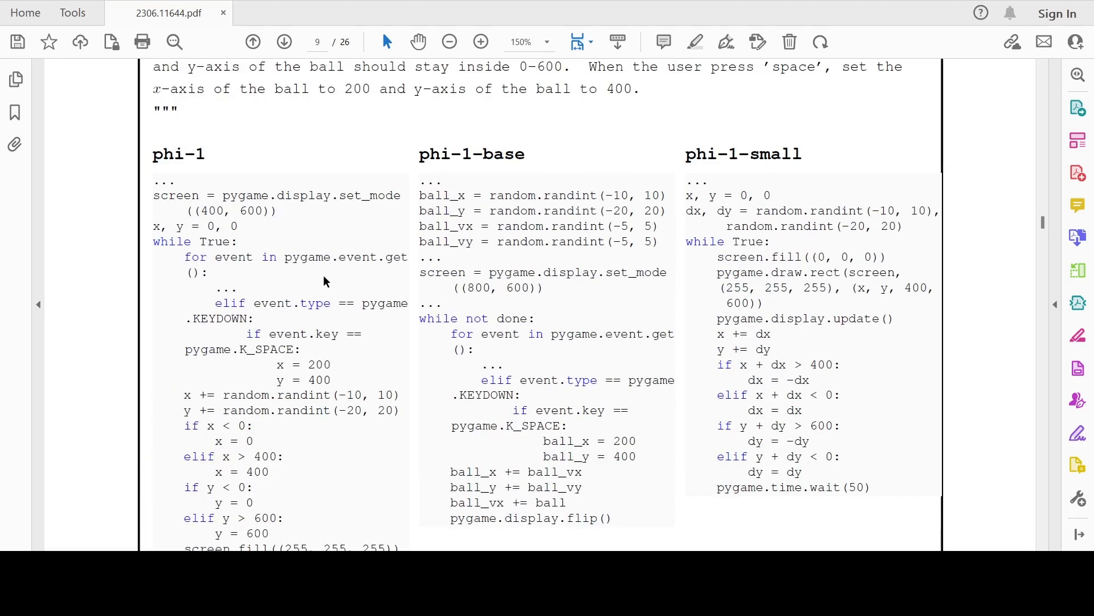
scroll("down", 3)
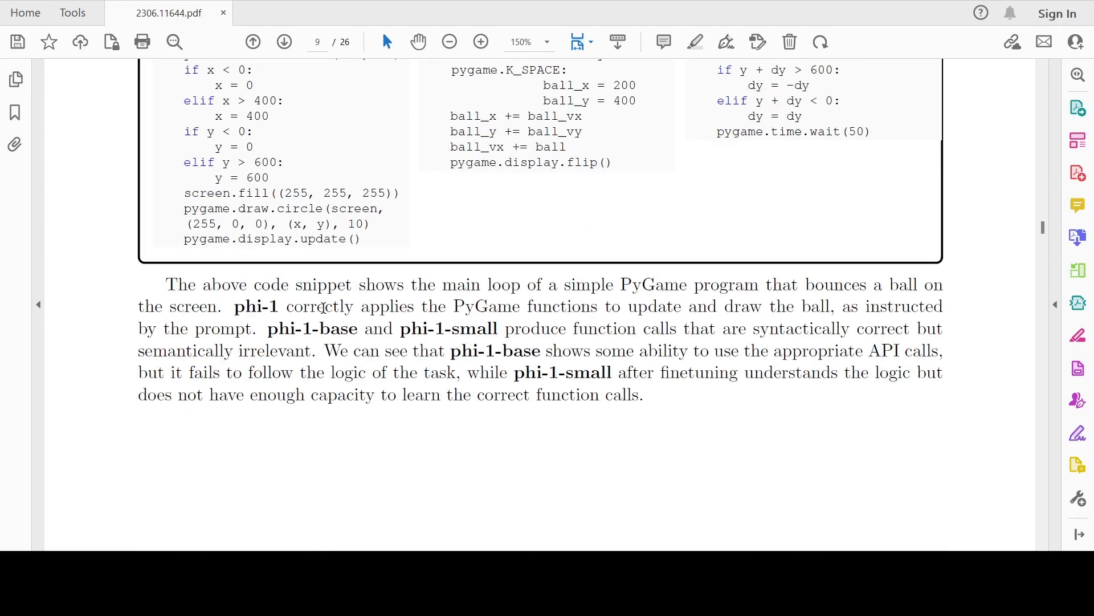
Bring page 10's TKinter textfield-and-buttons prompt and phi-1 code into view.
scroll("down", 3)
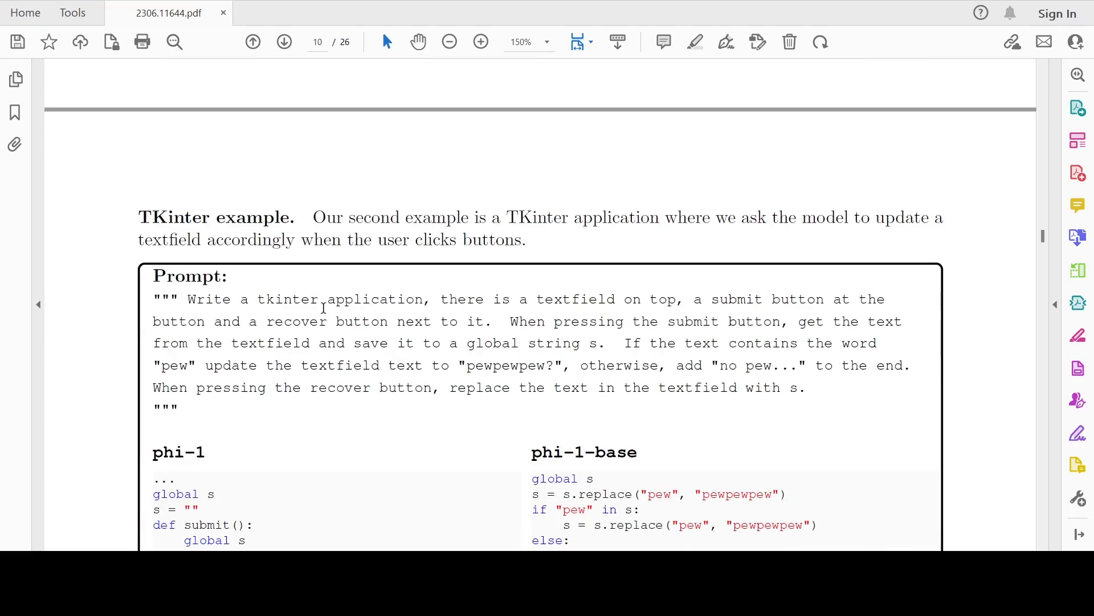
mouse_move(106, 278)
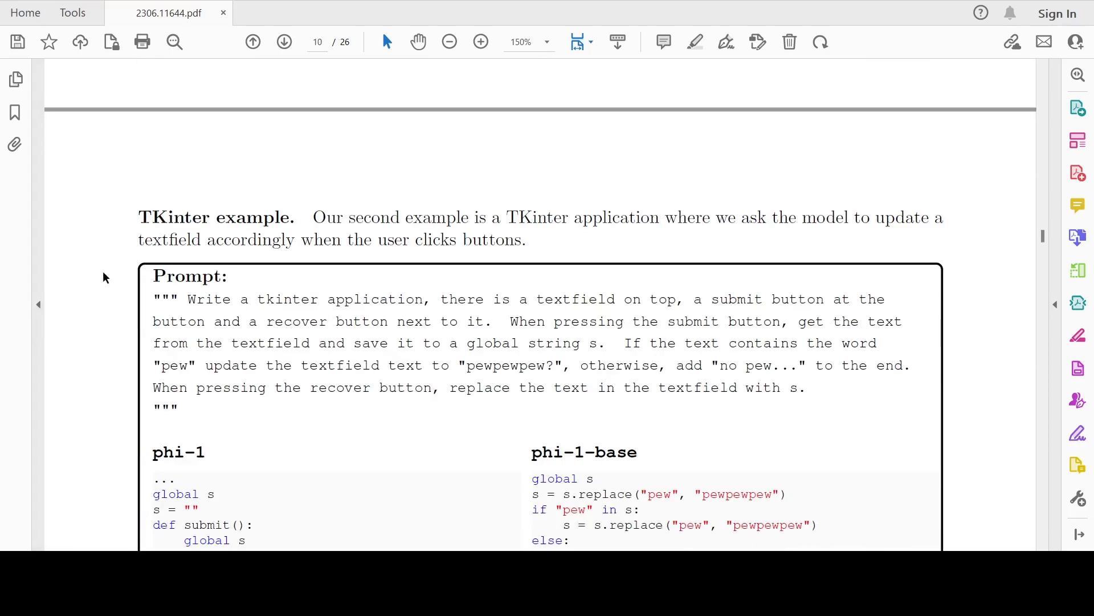
scroll("down", 3)
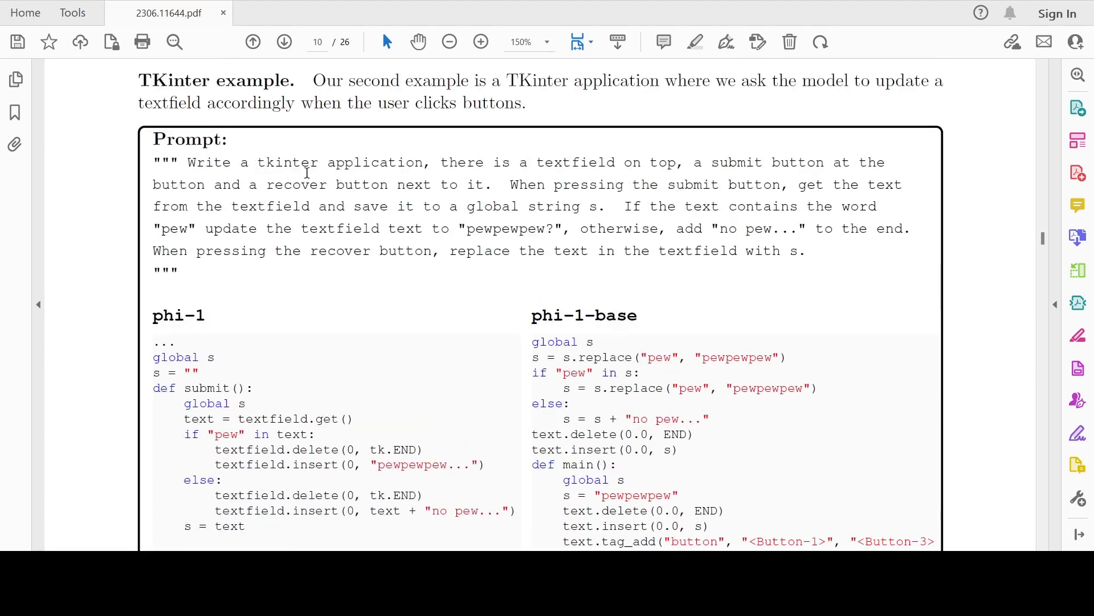
mouse_move(617, 177)
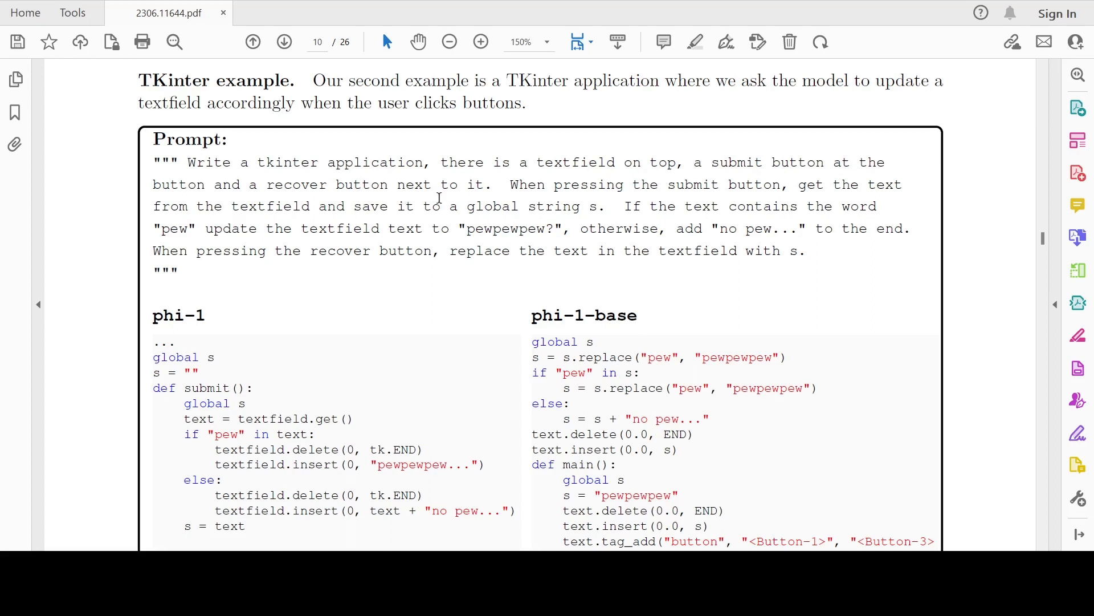
mouse_move(452, 206)
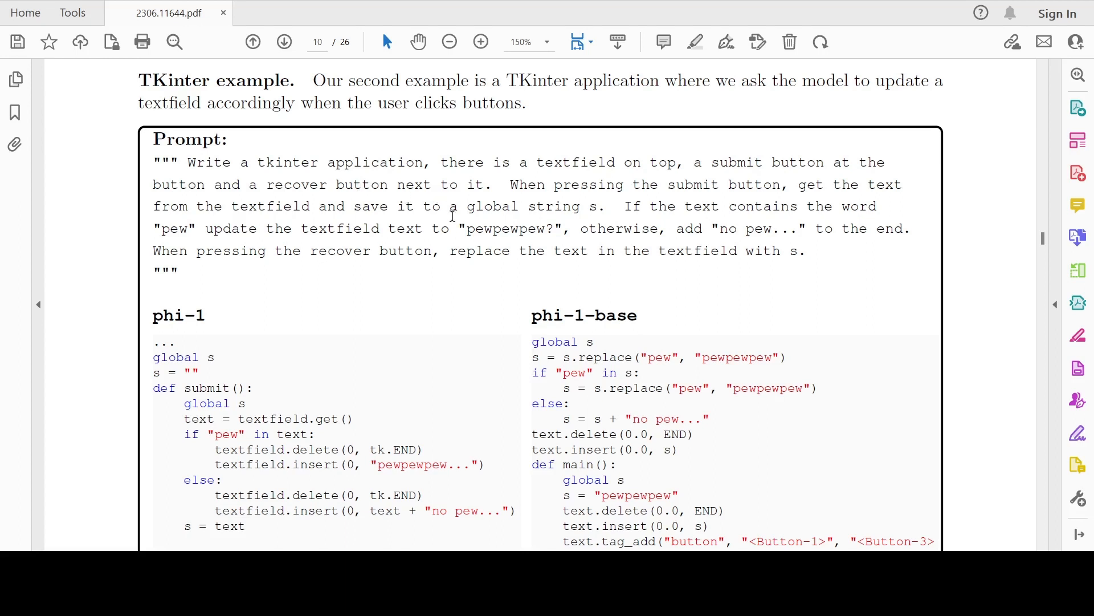
mouse_move(299, 267)
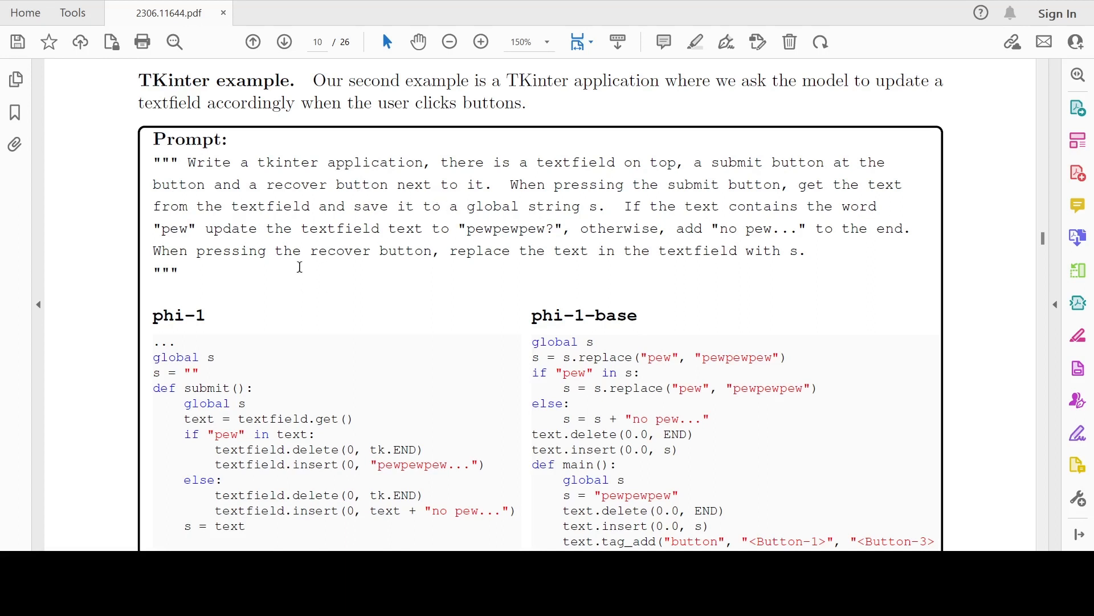
Move past the TKinter completions and summary to page 13's Section 5.2.
scroll("down", 3)
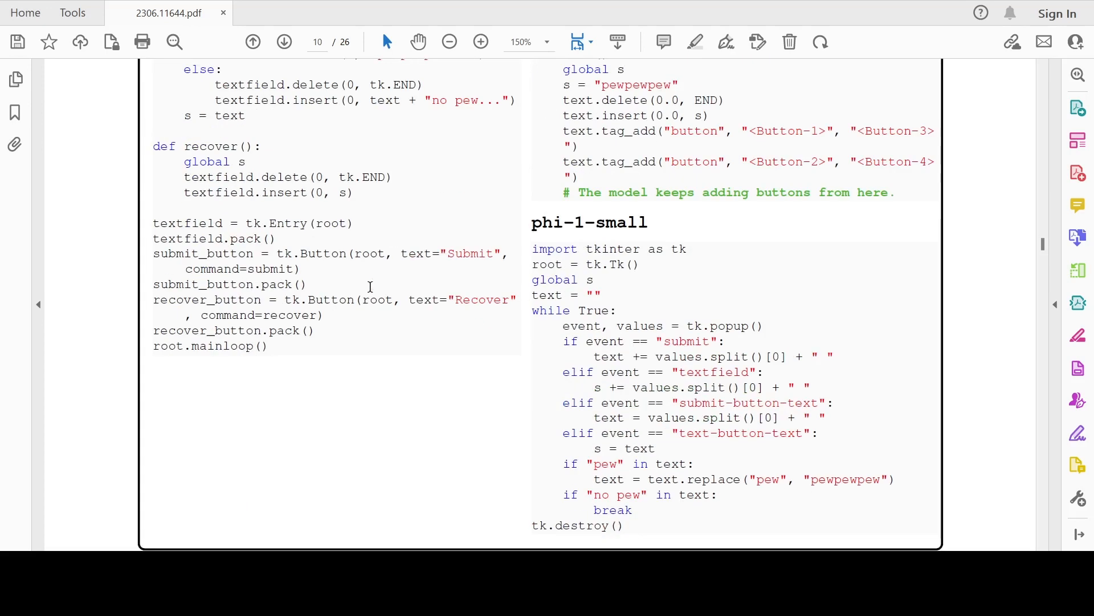
scroll("down", 3)
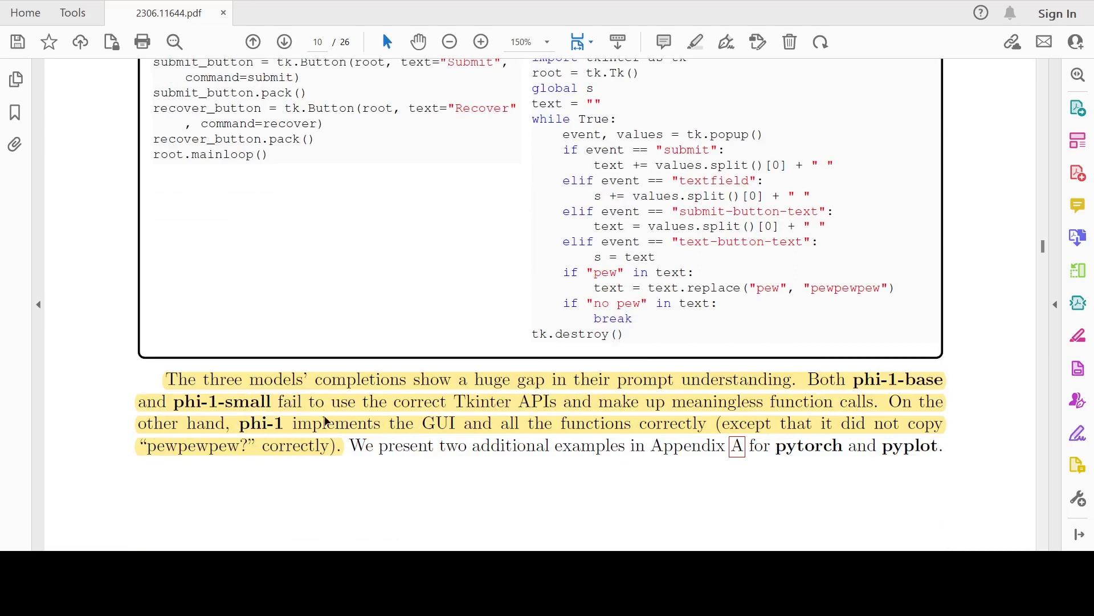
mouse_move(437, 446)
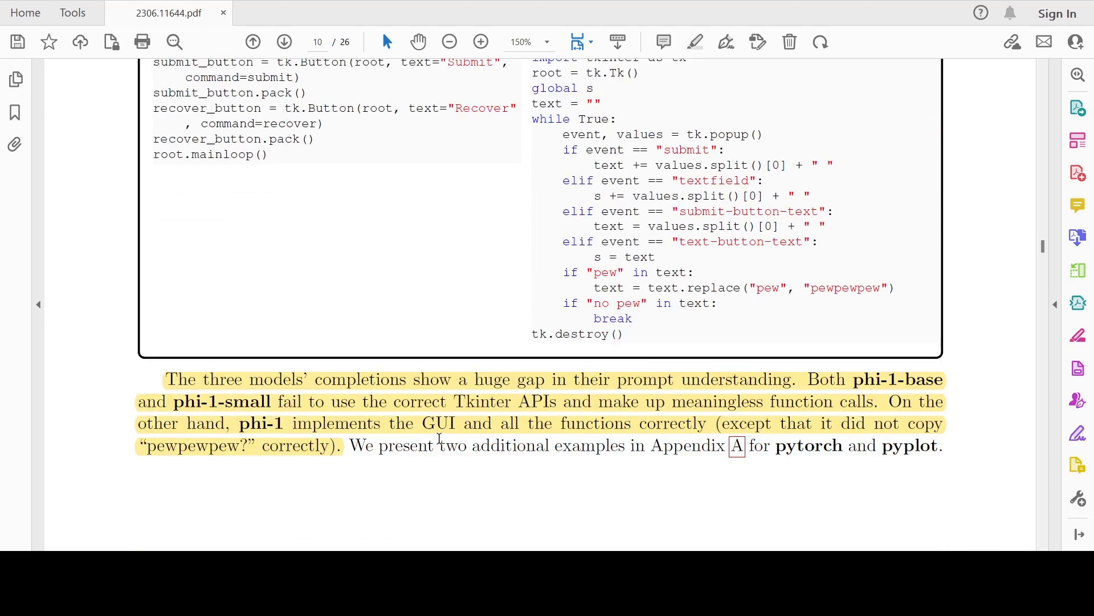
mouse_move(840, 450)
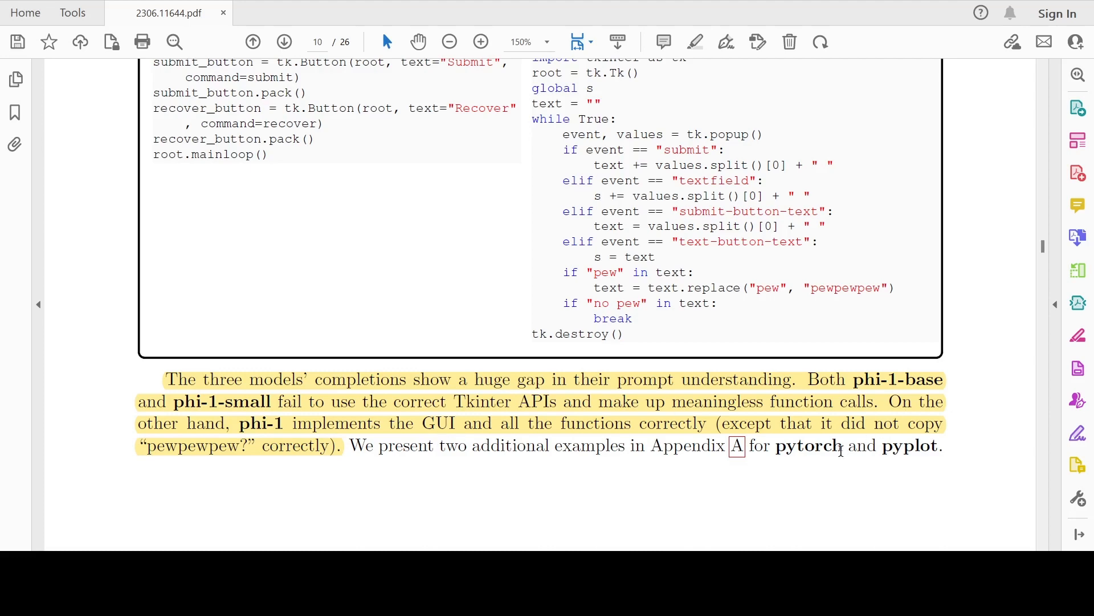
mouse_move(450, 233)
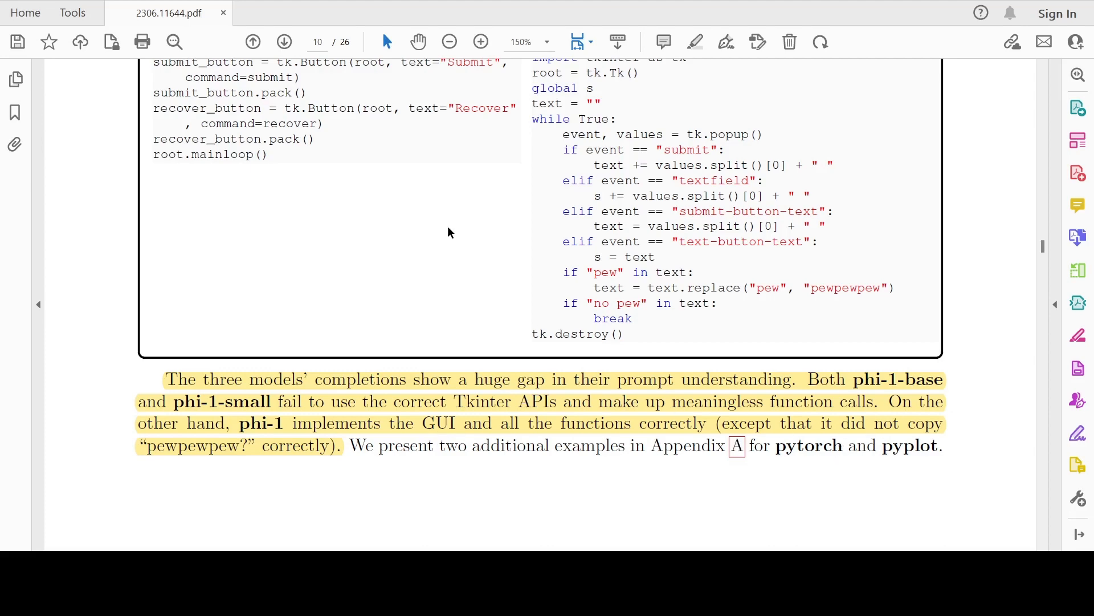
scroll("down", 3)
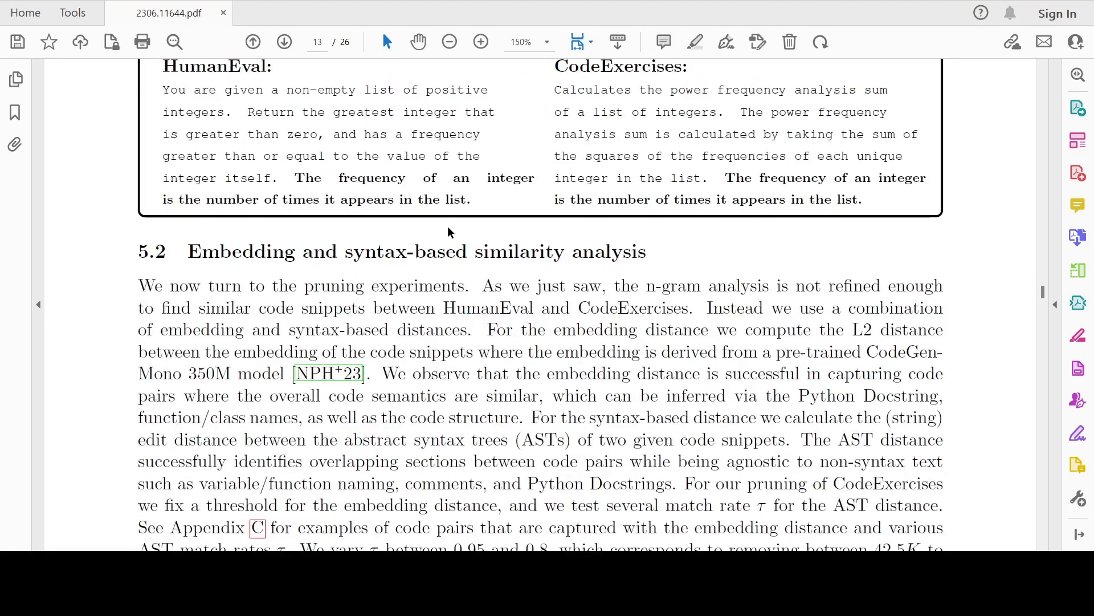
left_click(284, 41)
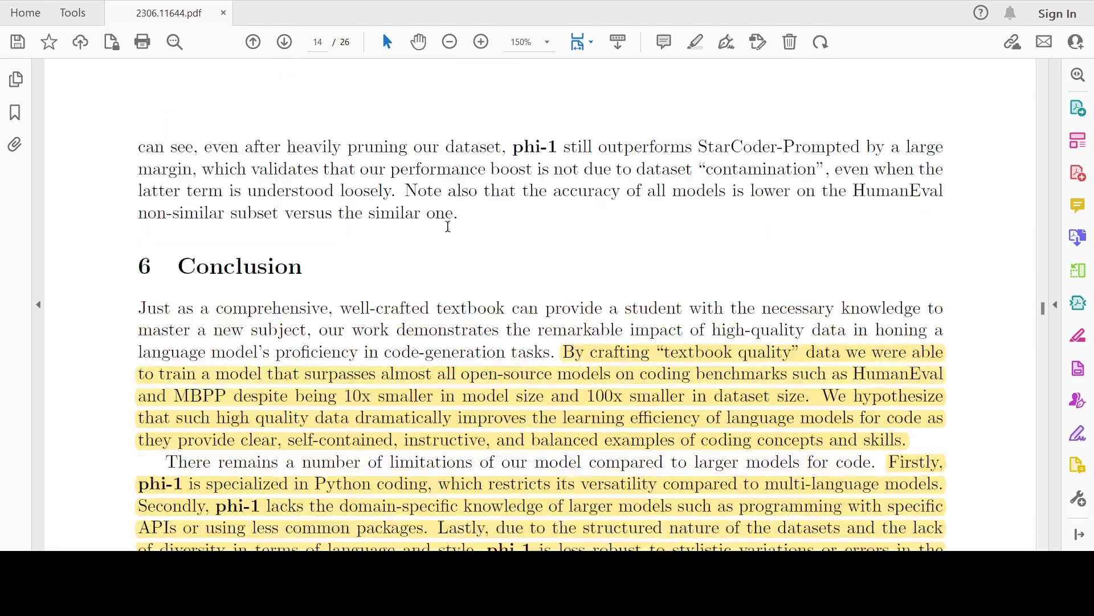
scroll("down", 3)
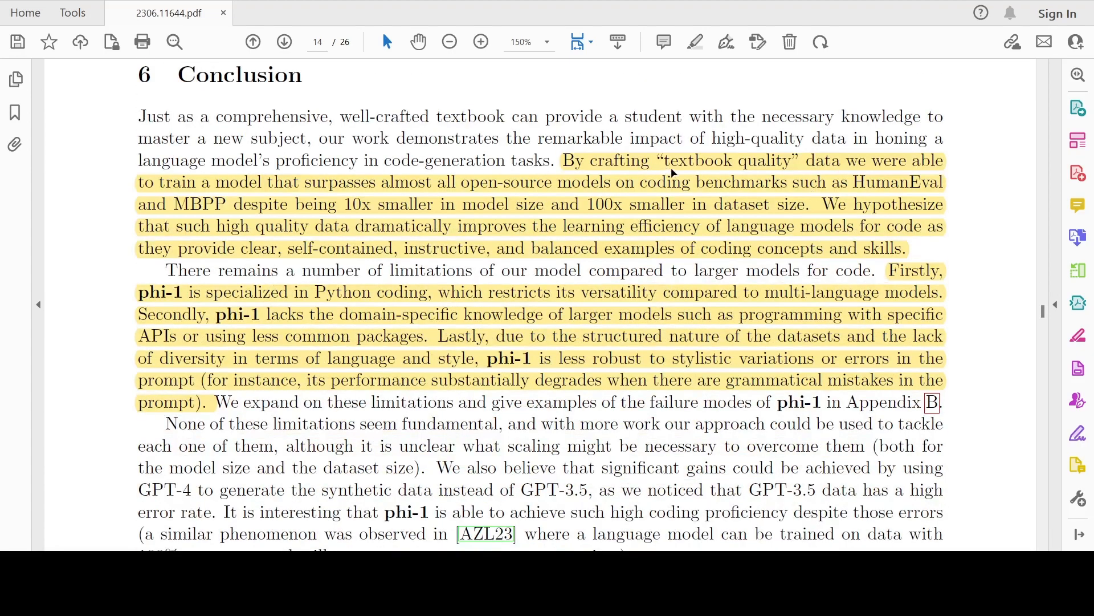
mouse_move(800, 182)
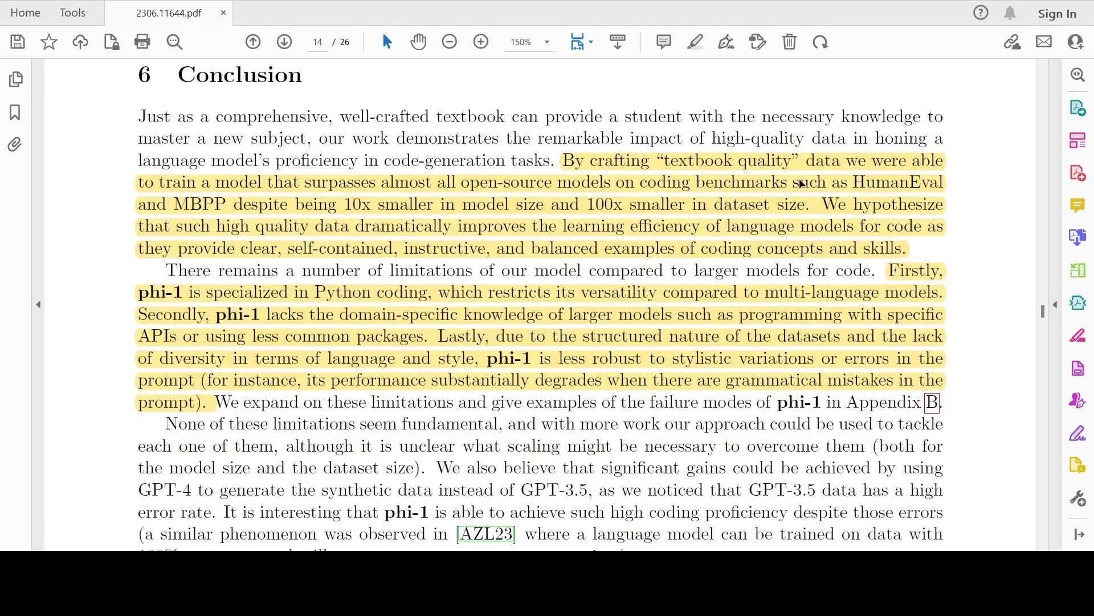
mouse_move(370, 195)
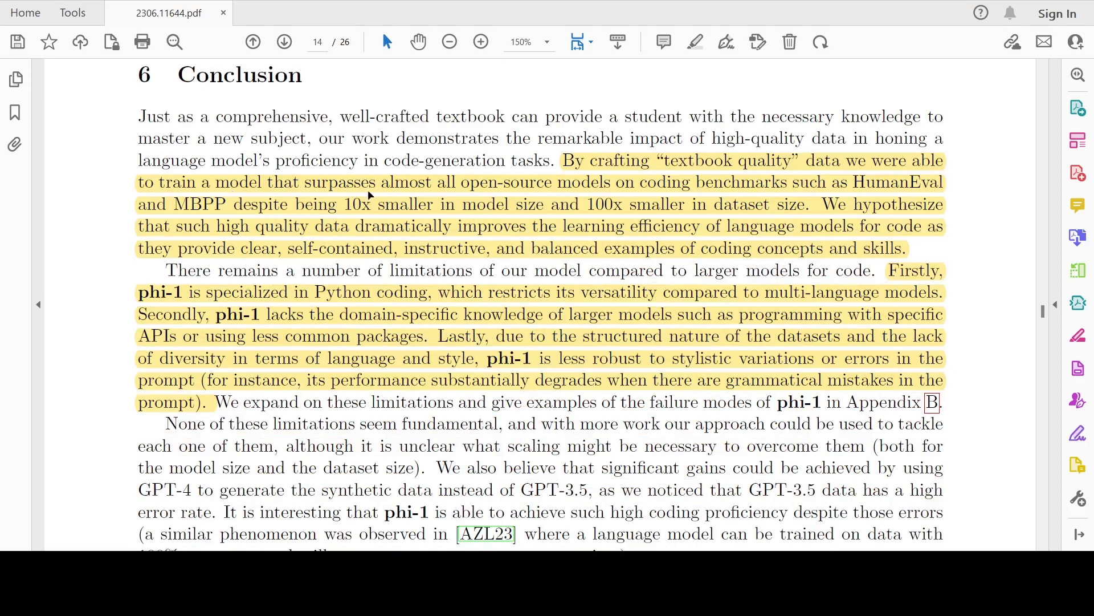
mouse_move(606, 178)
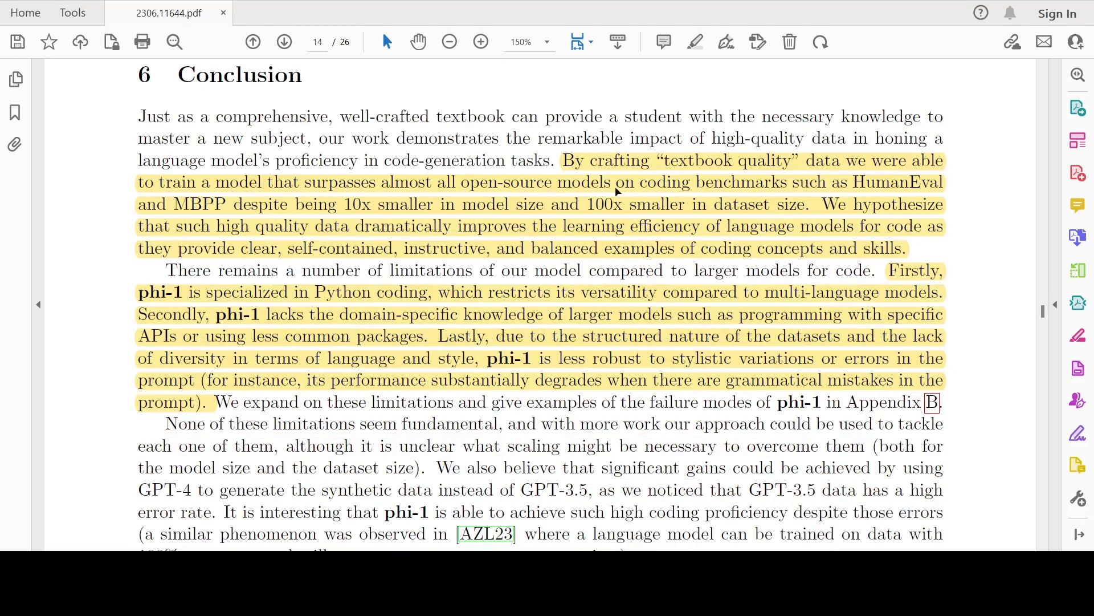
mouse_move(462, 202)
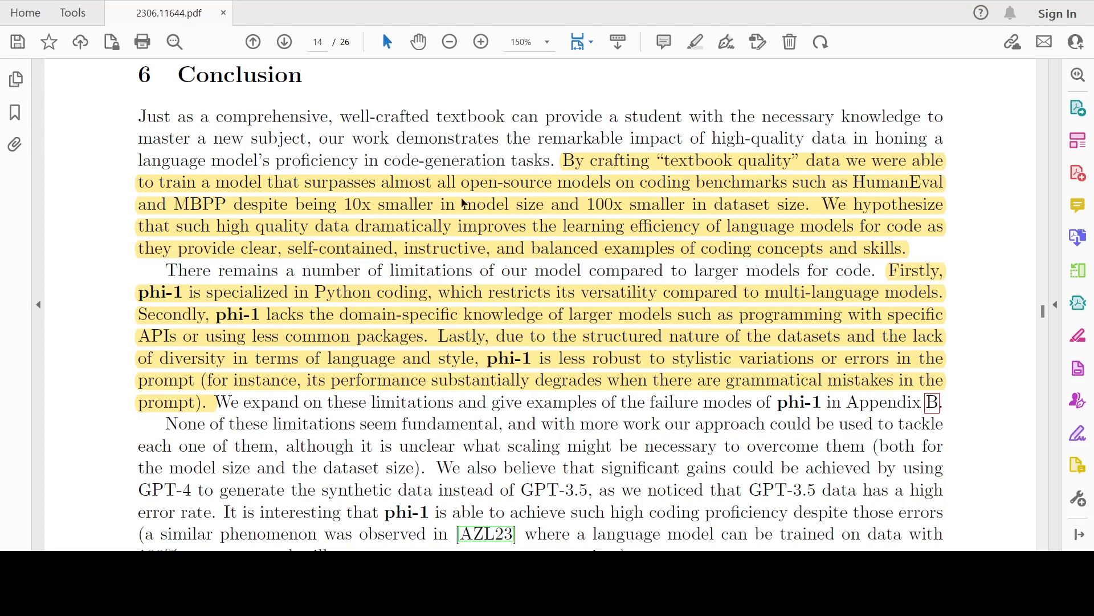
mouse_move(420, 211)
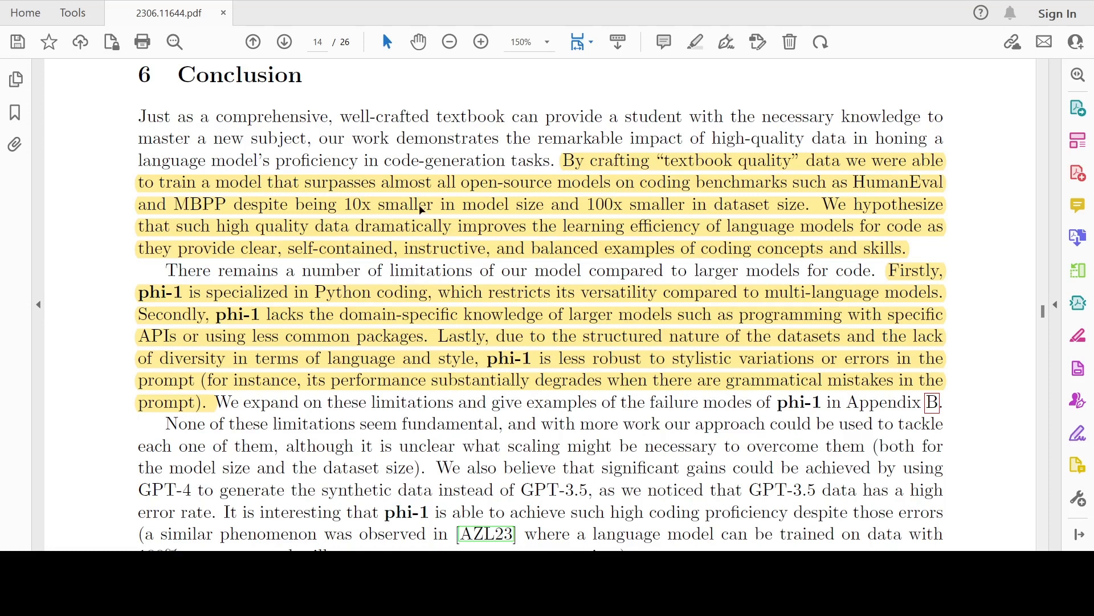
mouse_move(699, 215)
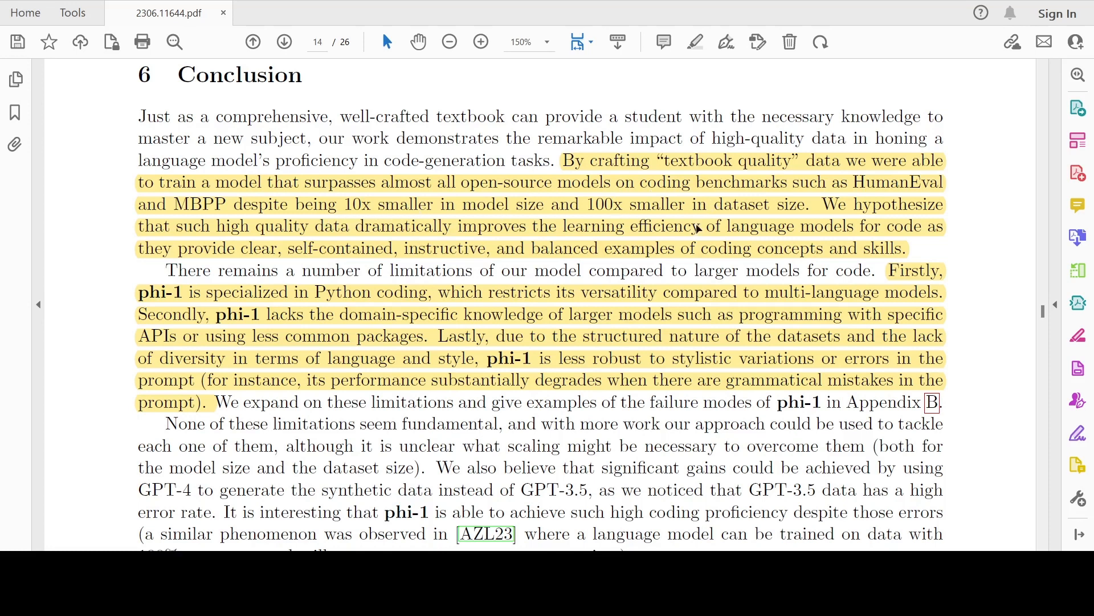
mouse_move(724, 210)
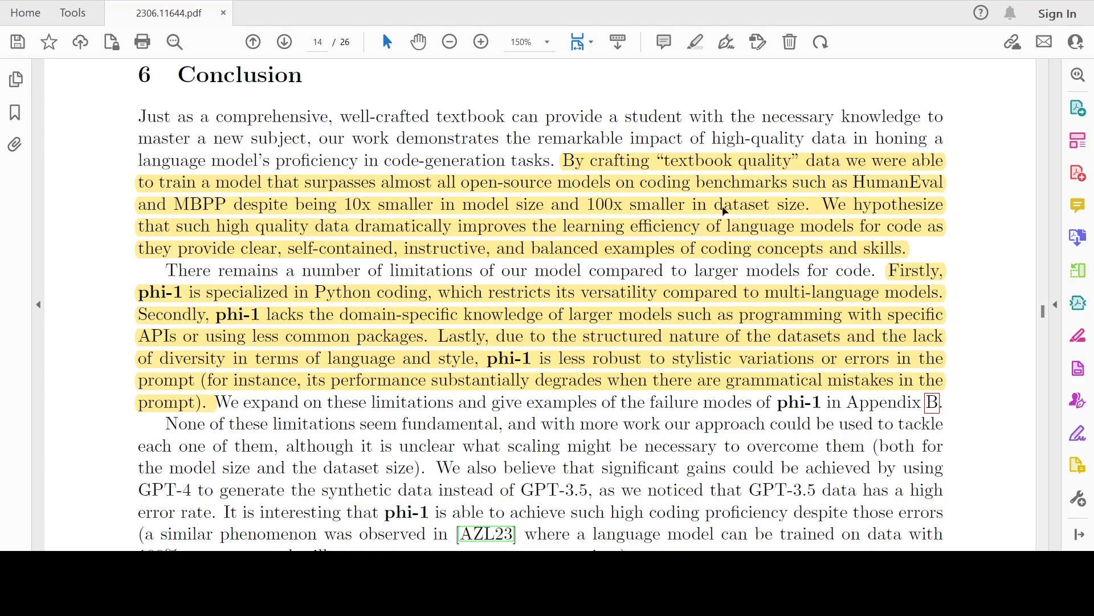
mouse_move(381, 236)
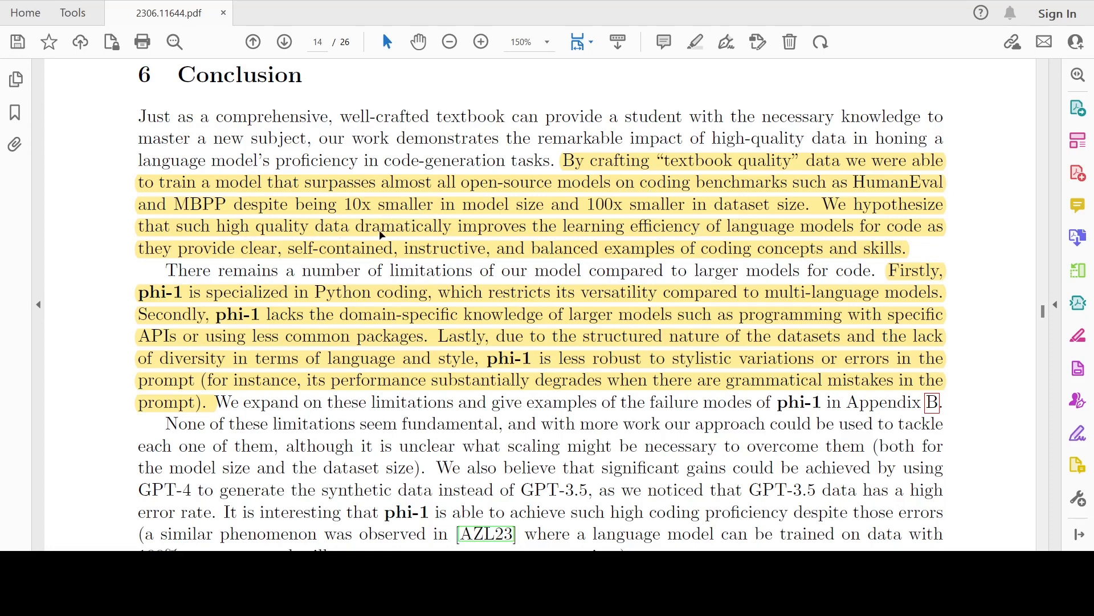
mouse_move(569, 241)
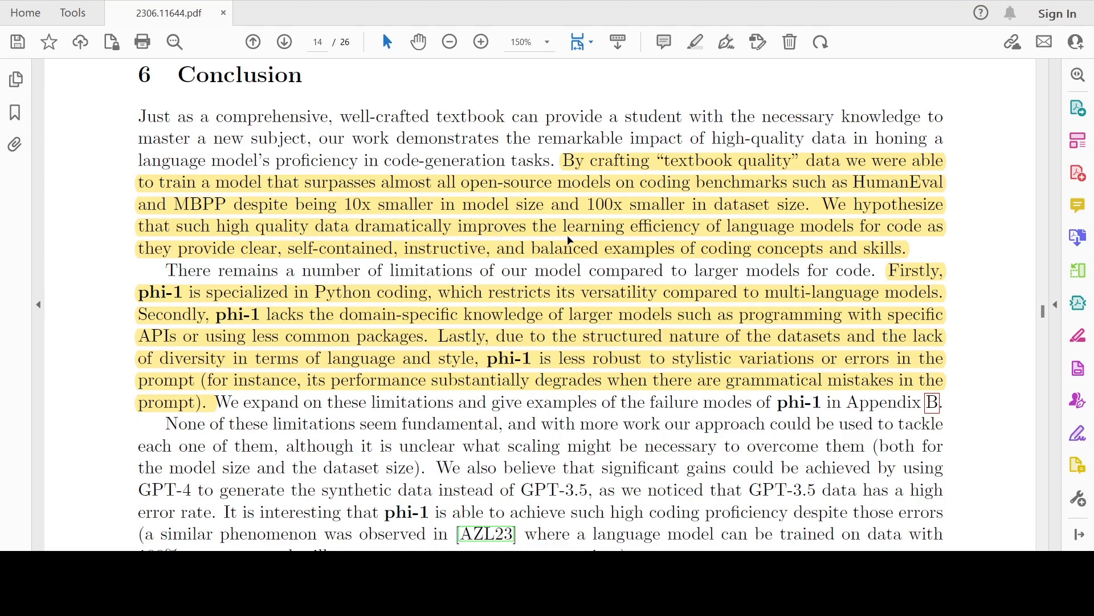
mouse_move(638, 239)
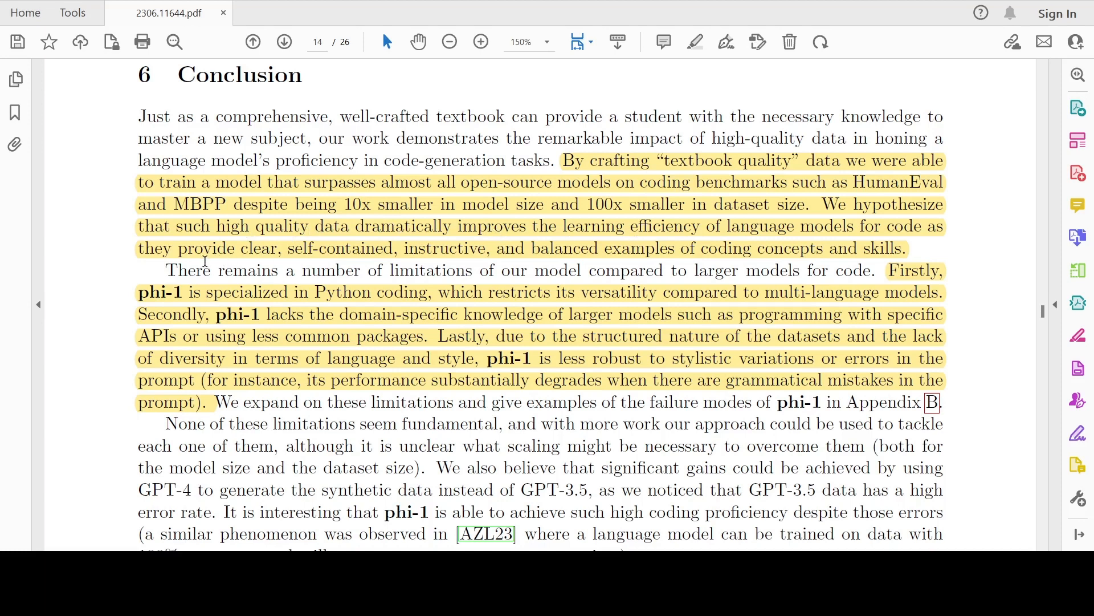
mouse_move(468, 260)
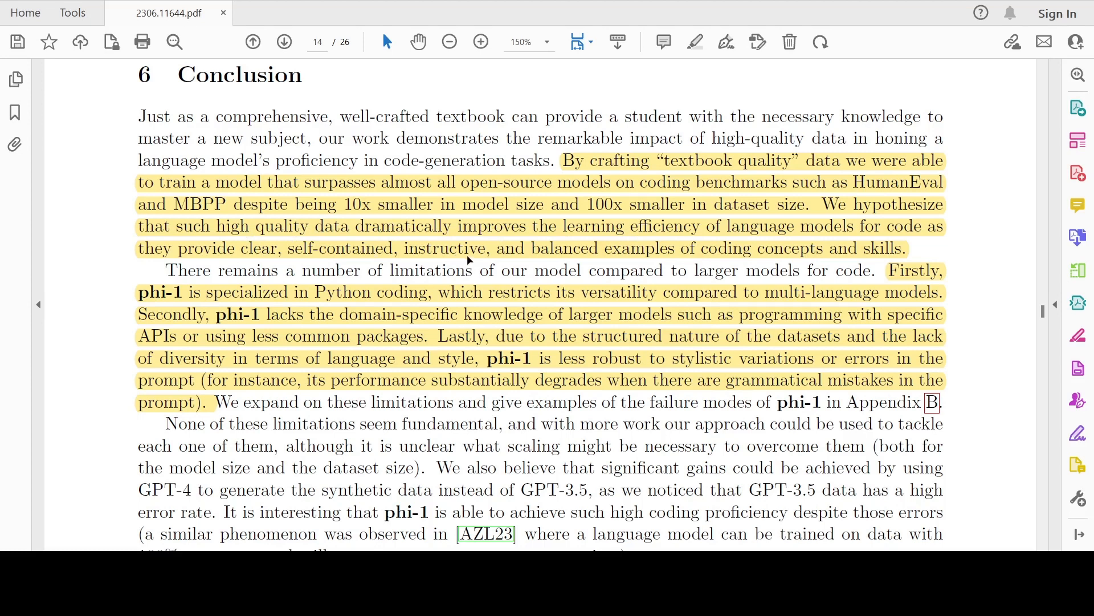
mouse_move(614, 261)
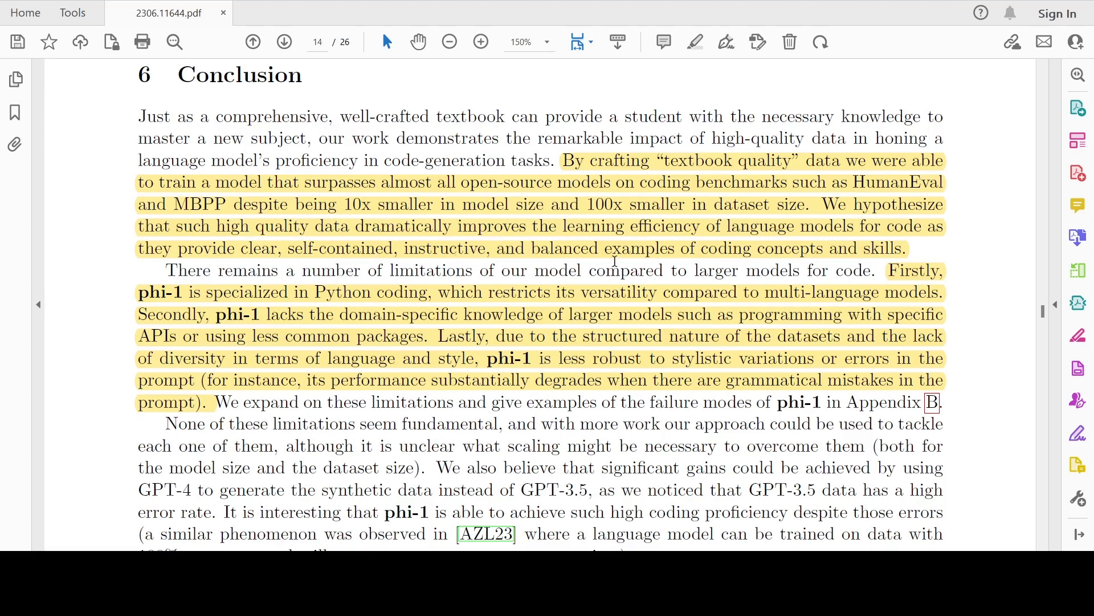
mouse_move(653, 326)
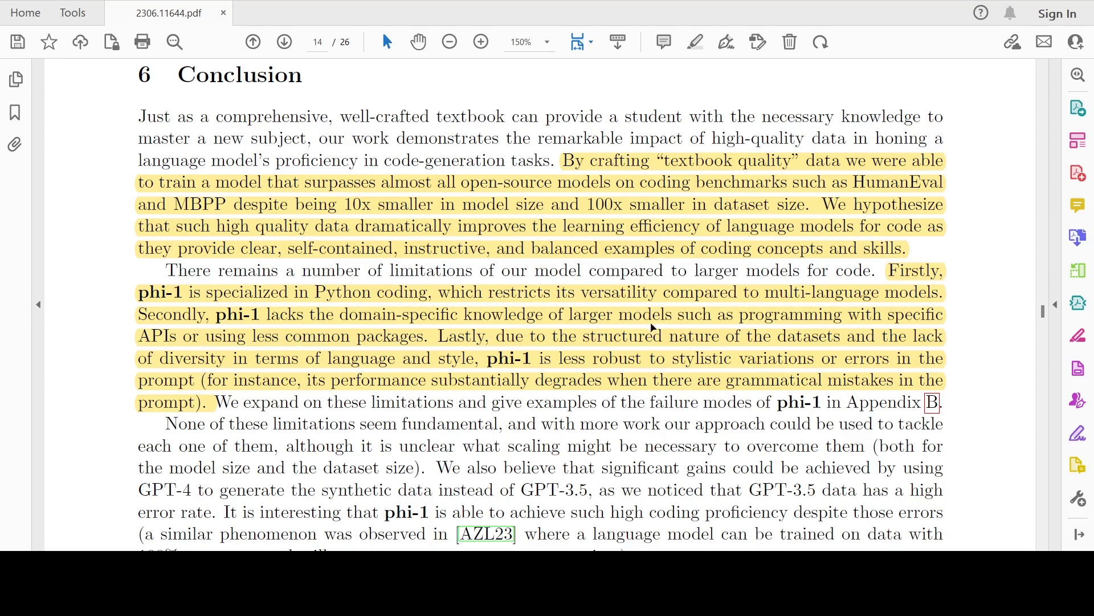
mouse_move(688, 228)
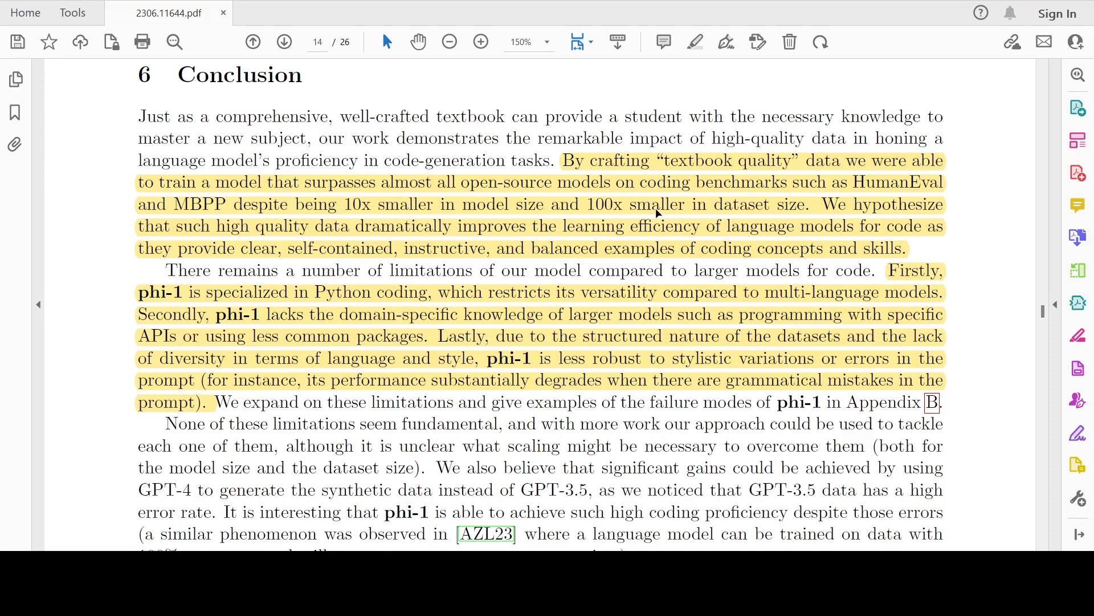
mouse_move(557, 315)
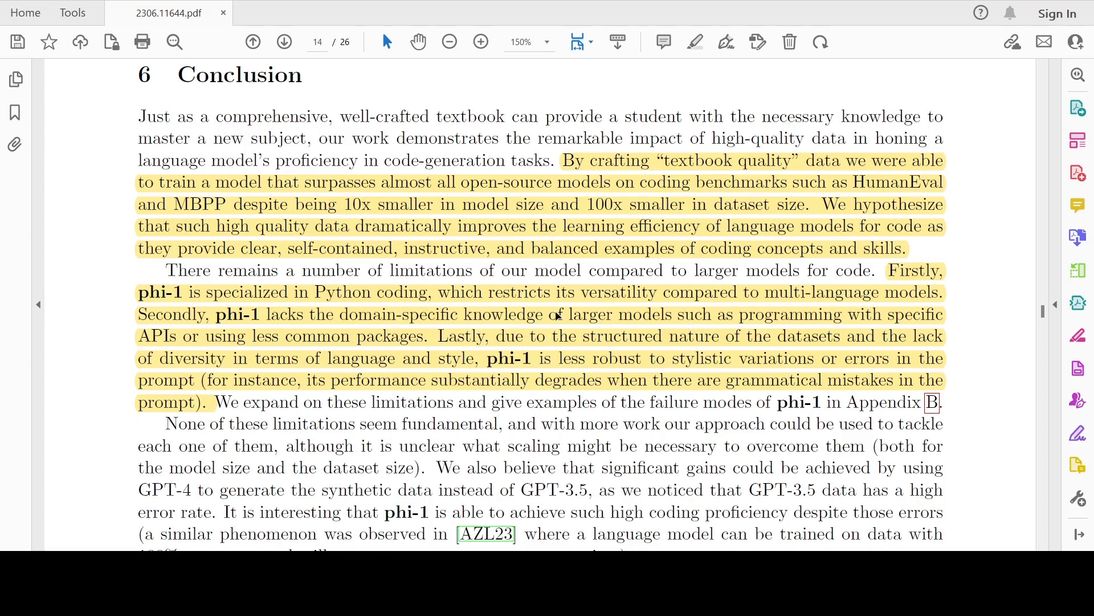
mouse_move(372, 298)
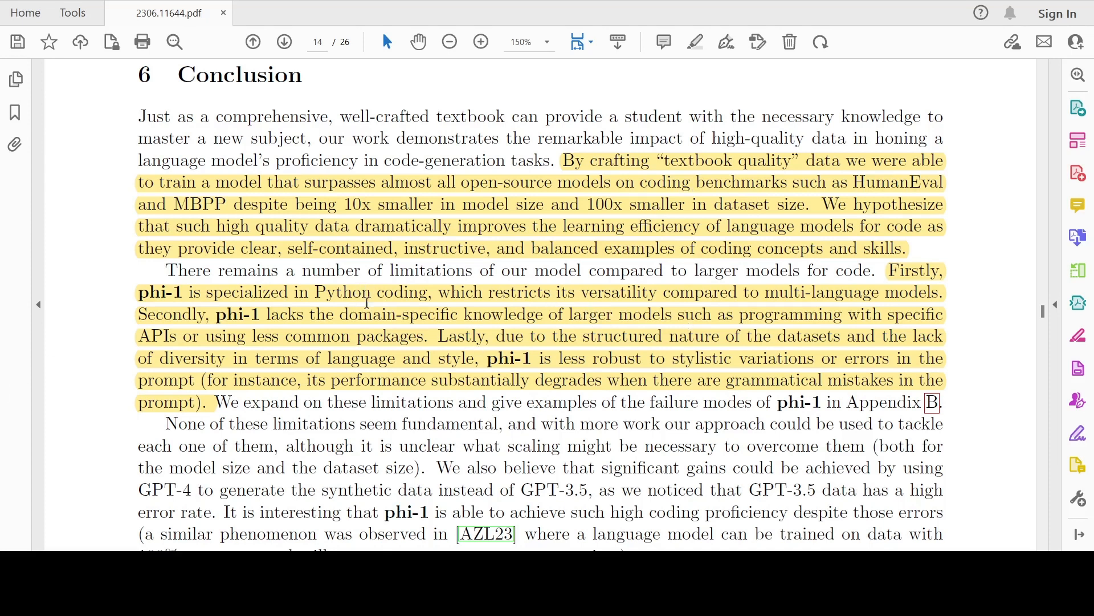
mouse_move(372, 313)
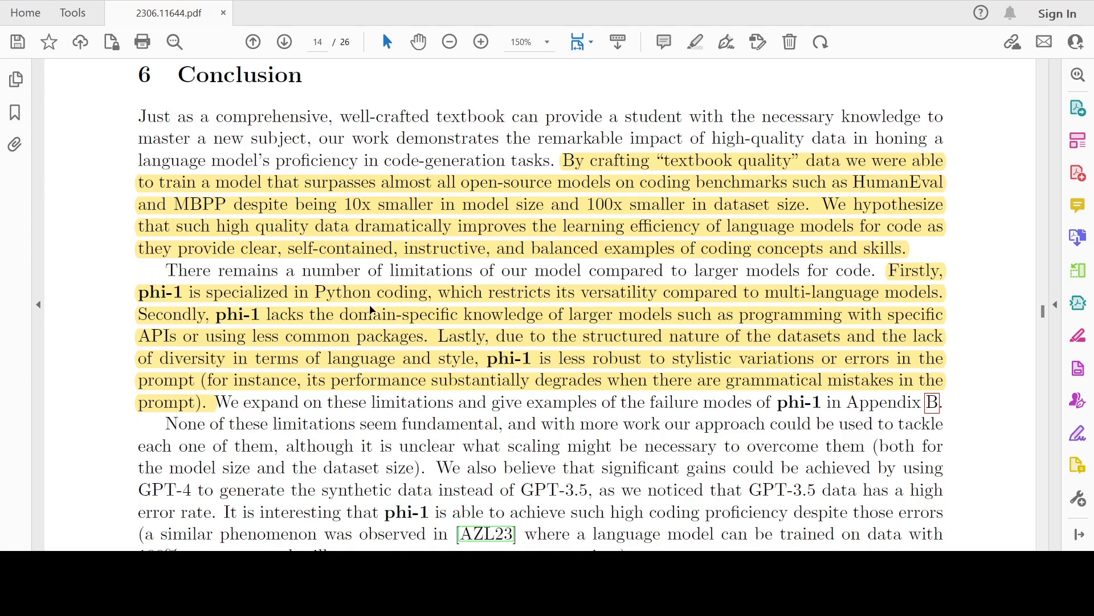
mouse_move(706, 303)
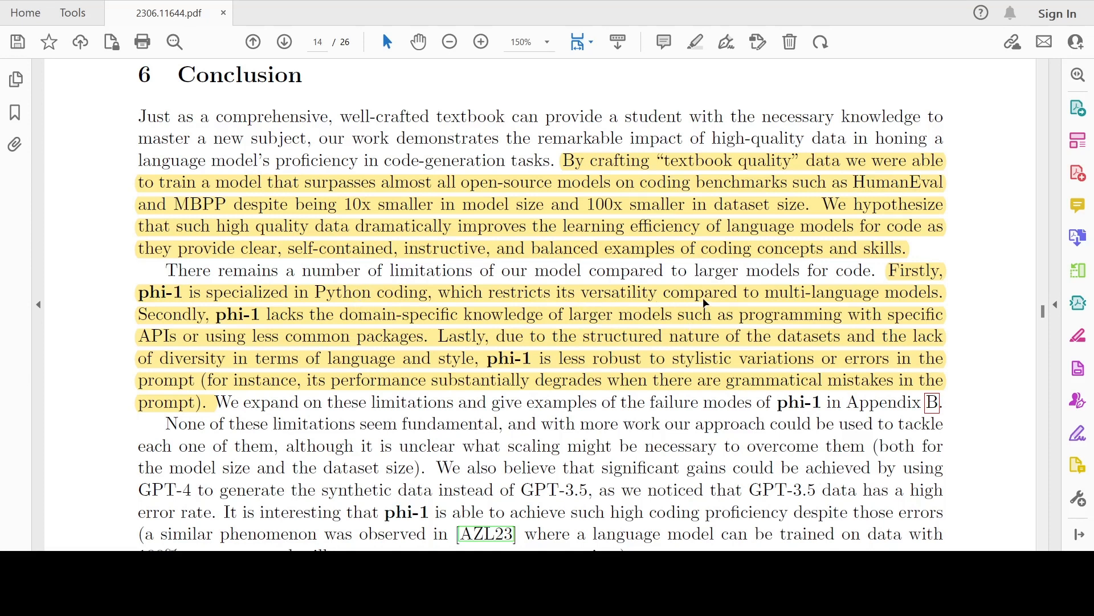
mouse_move(337, 324)
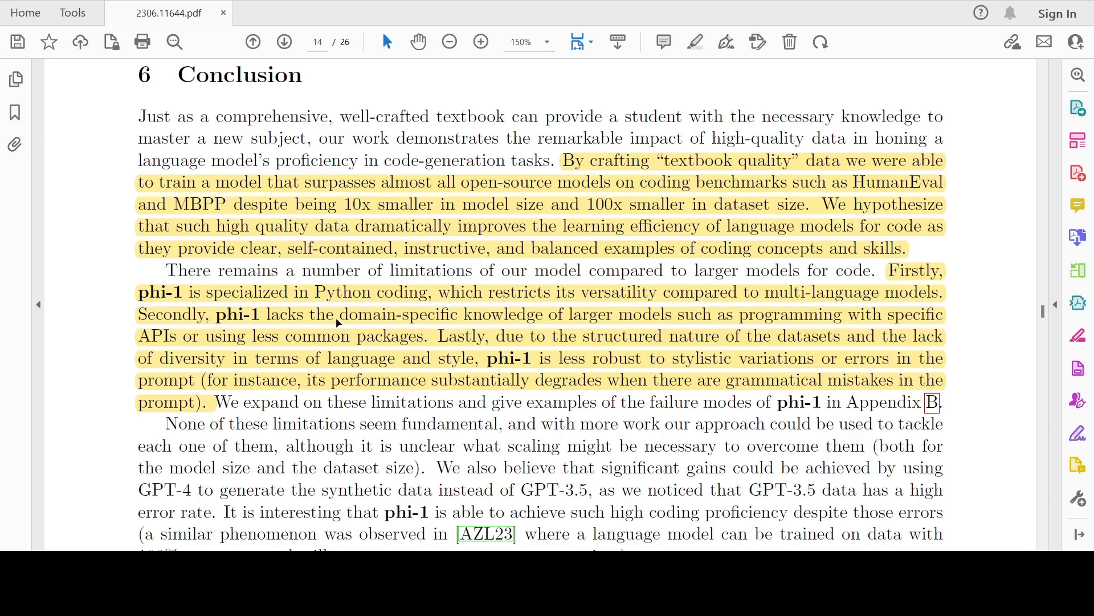
mouse_move(671, 322)
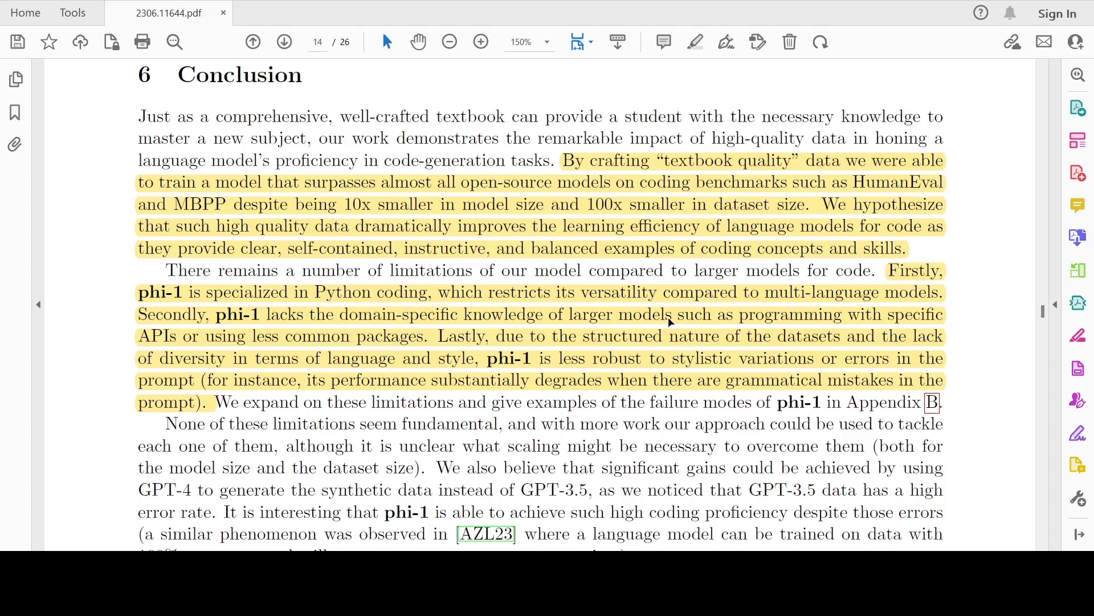
mouse_move(399, 329)
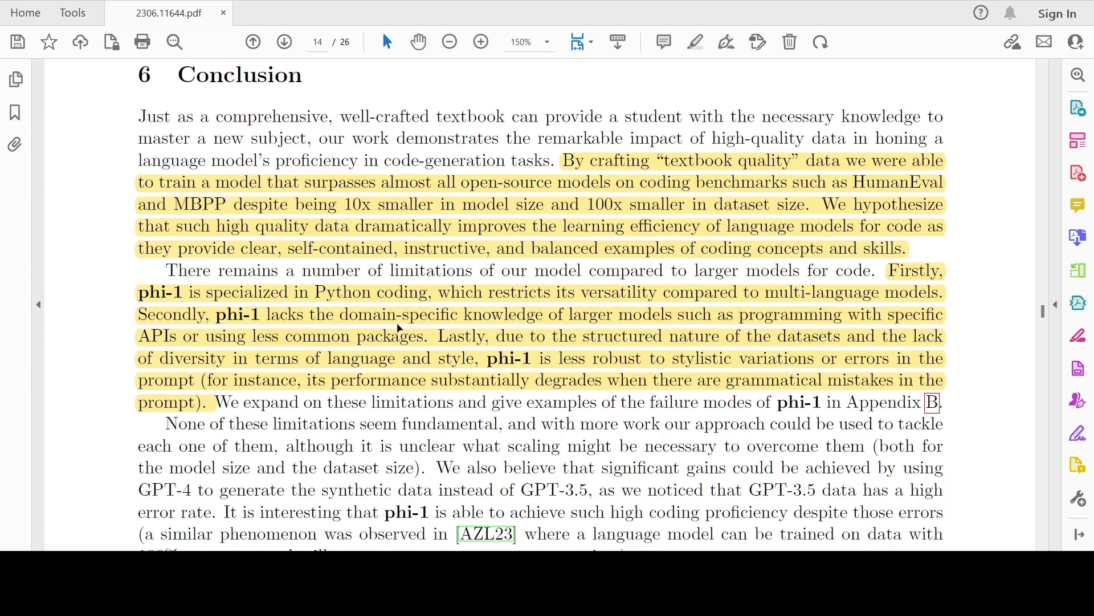
mouse_move(379, 343)
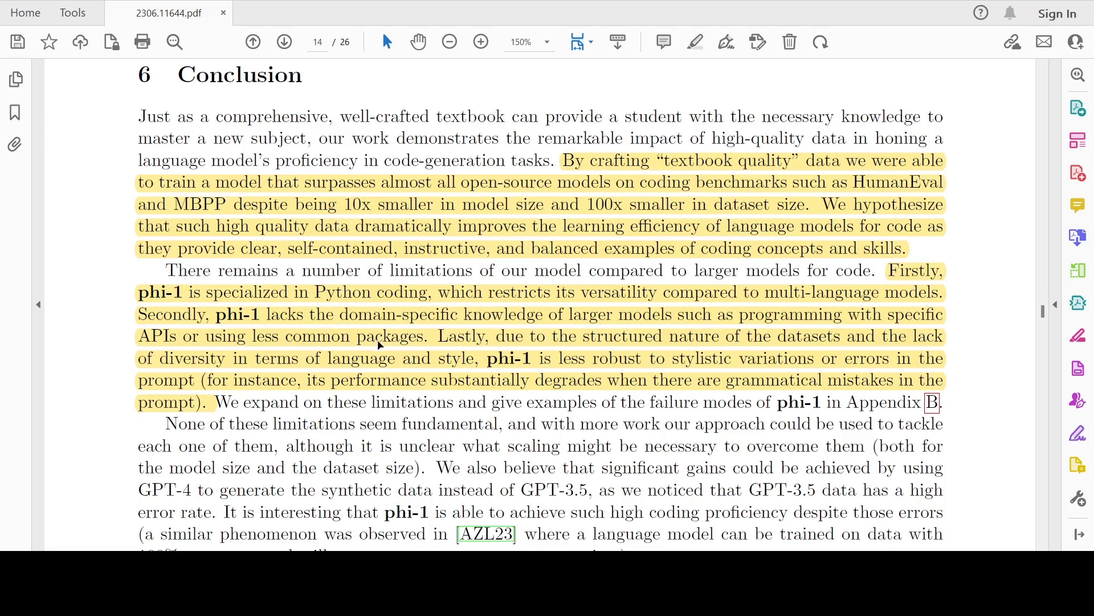
mouse_move(696, 358)
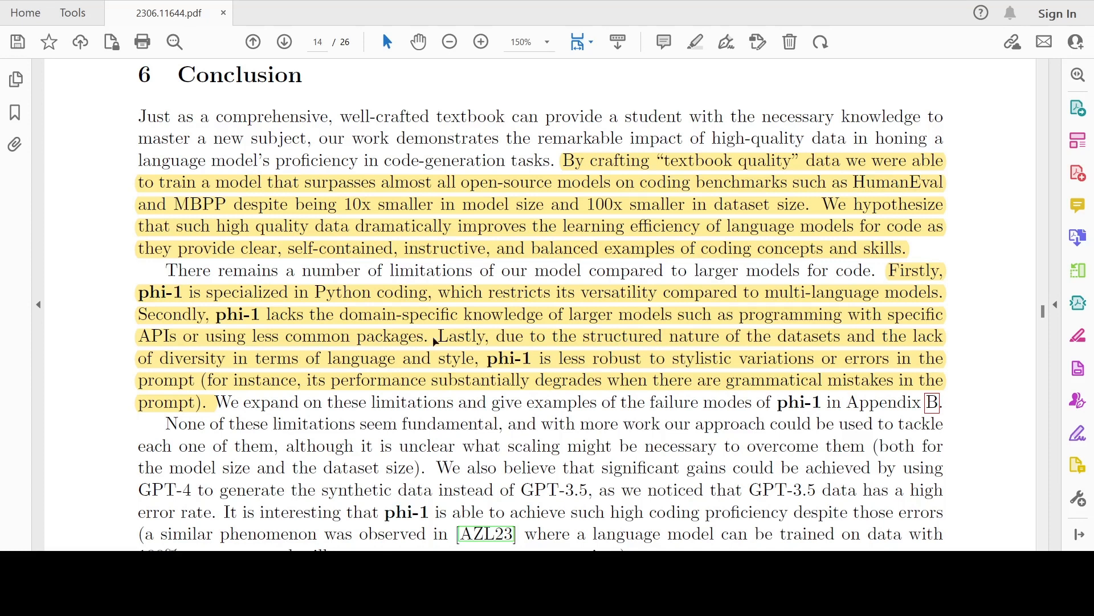
mouse_move(439, 372)
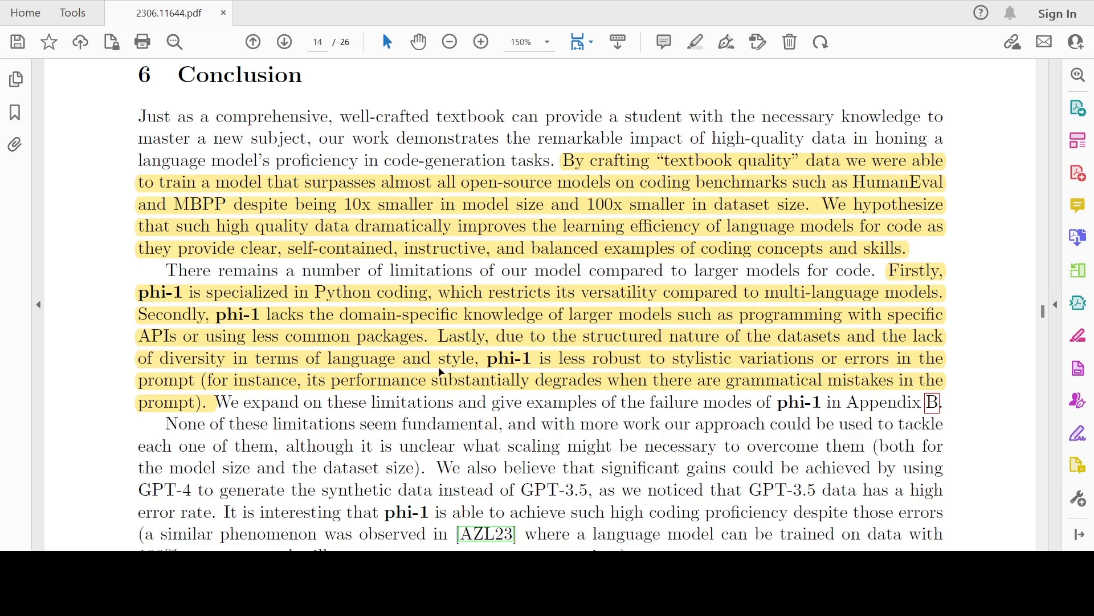
mouse_move(717, 367)
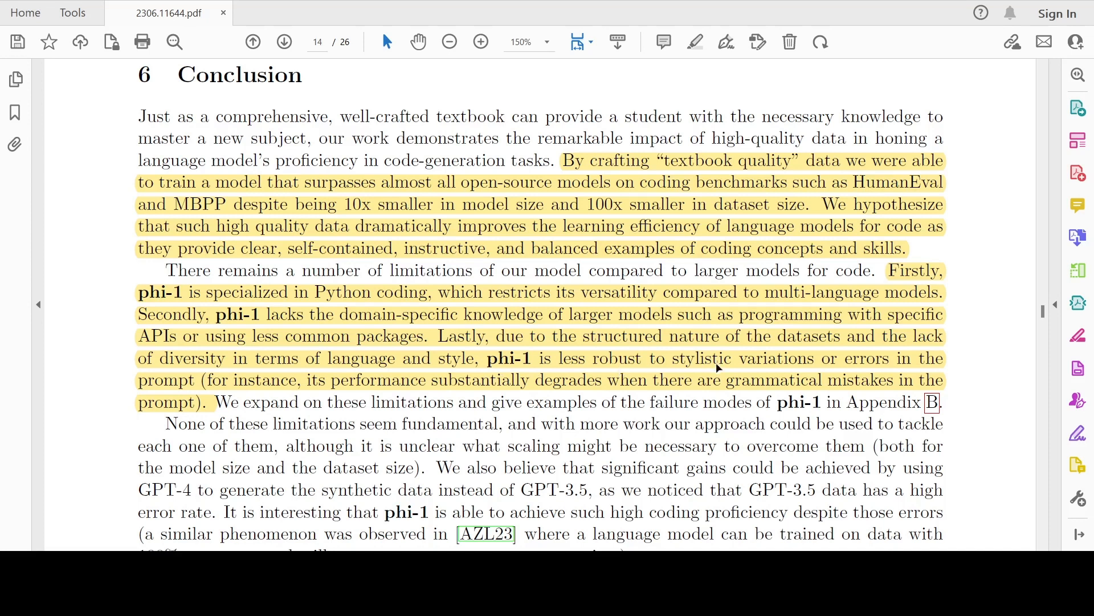
mouse_move(219, 380)
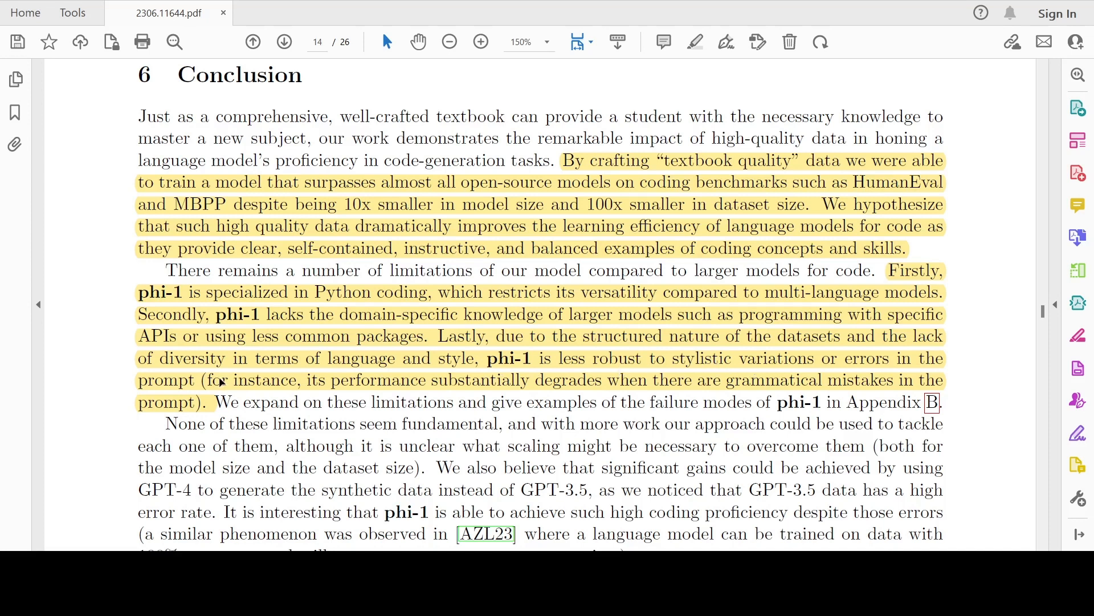
mouse_move(764, 352)
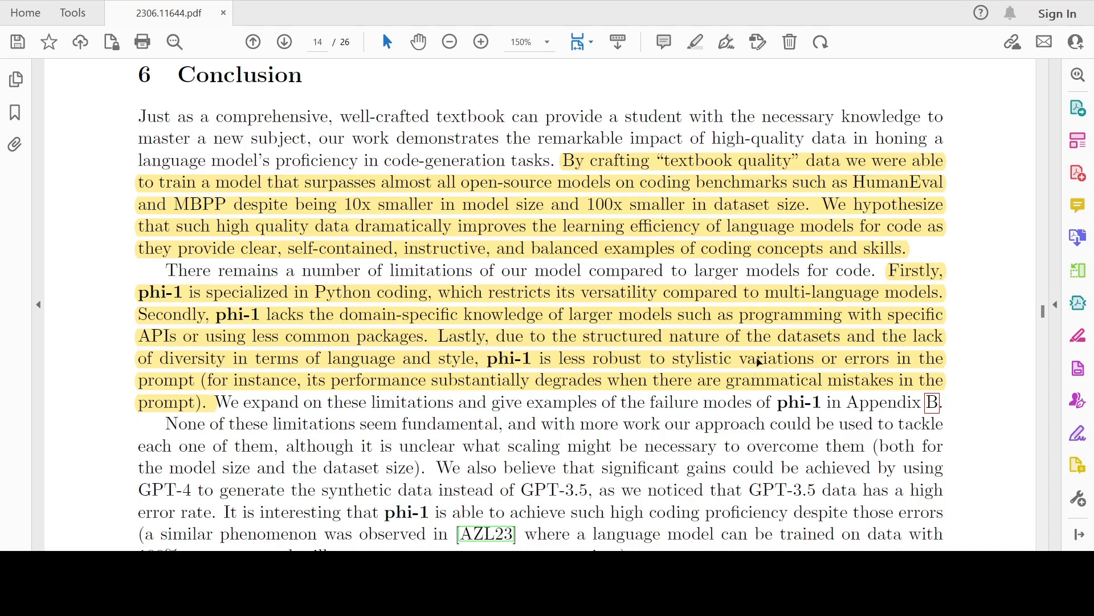
mouse_move(495, 335)
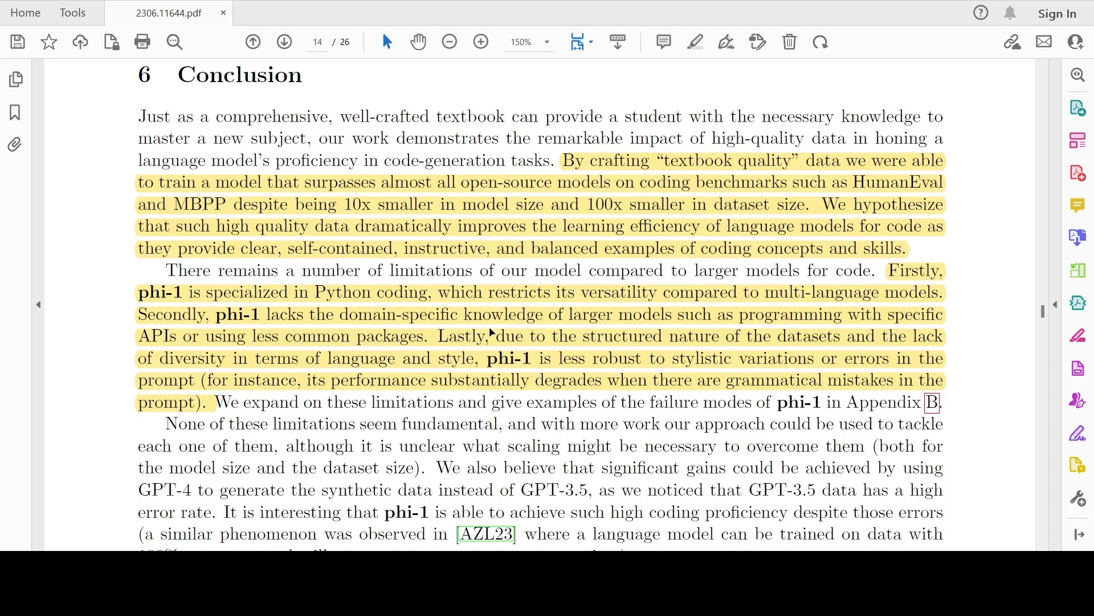
mouse_move(555, 395)
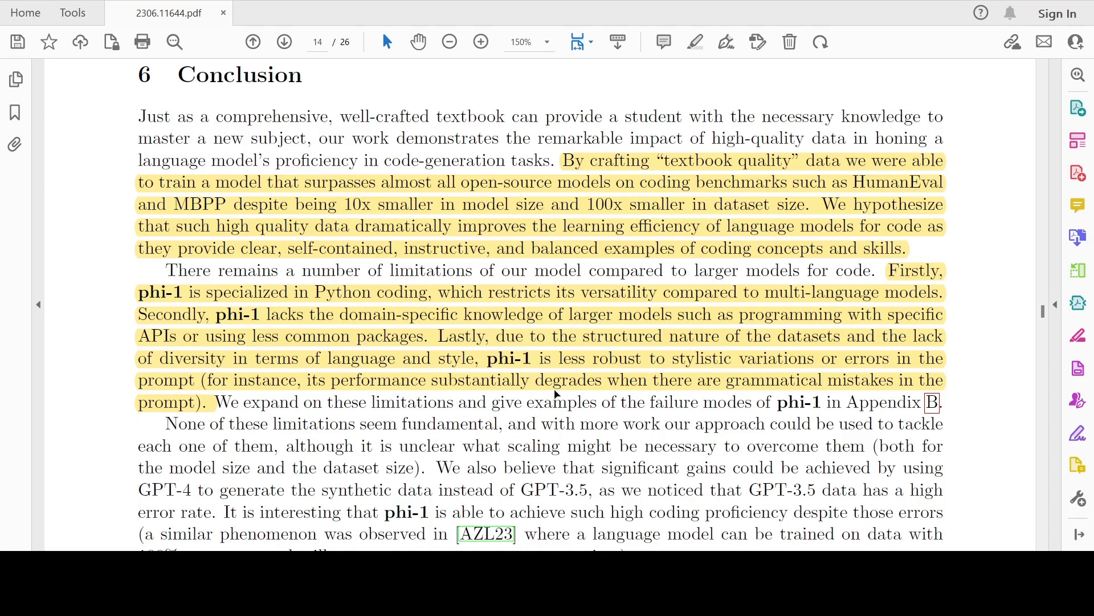
mouse_move(313, 327)
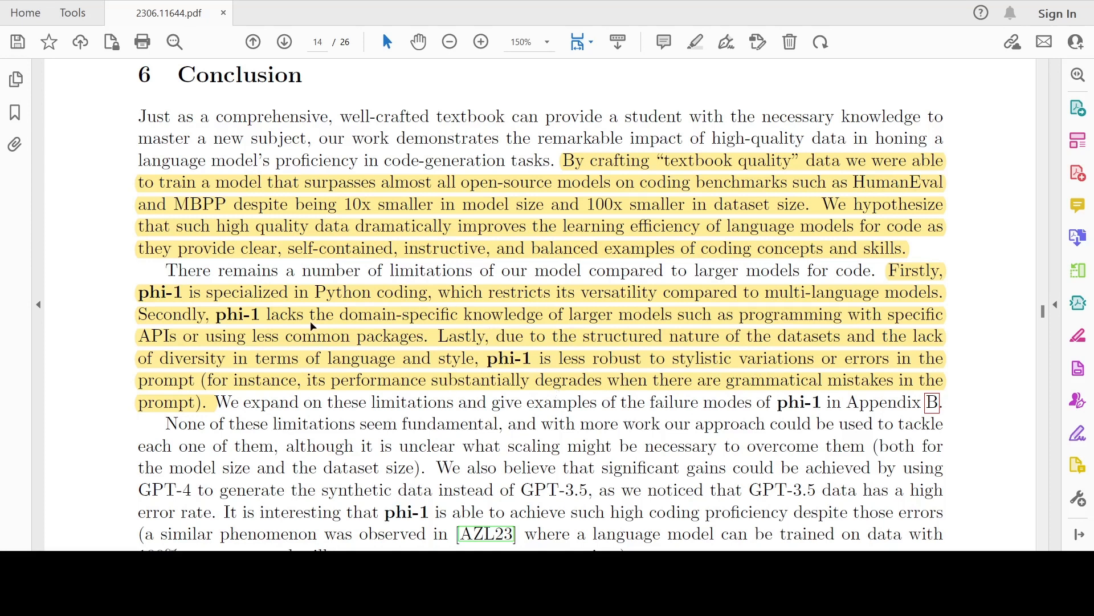
Scroll the Conclusion past the limitations to the GPT-4 synthetic data paragraph.
scroll("down", 3)
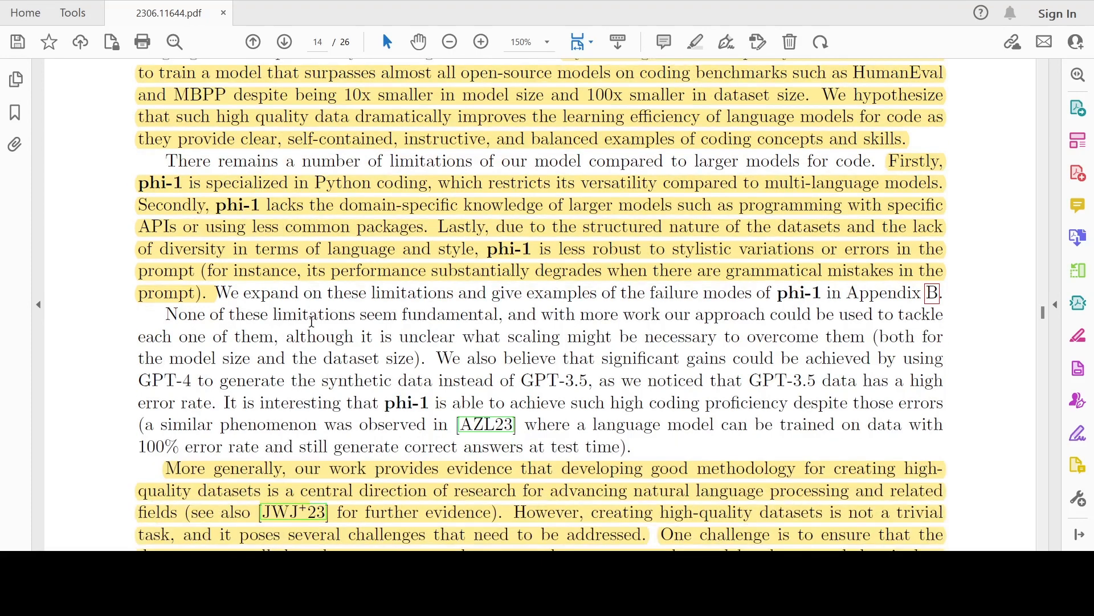
scroll("down", 3)
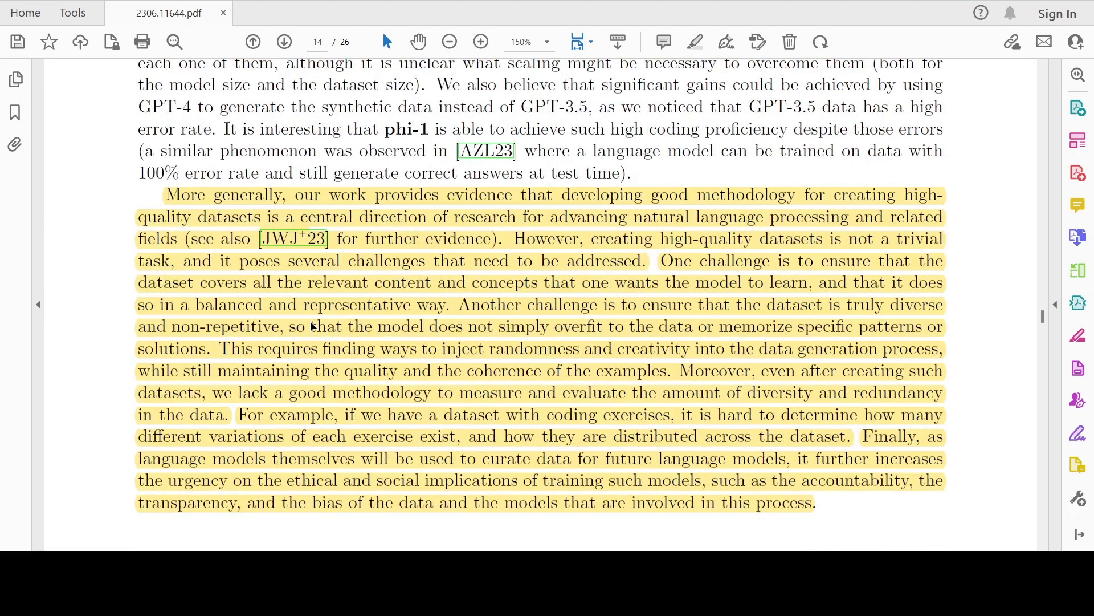
mouse_move(556, 260)
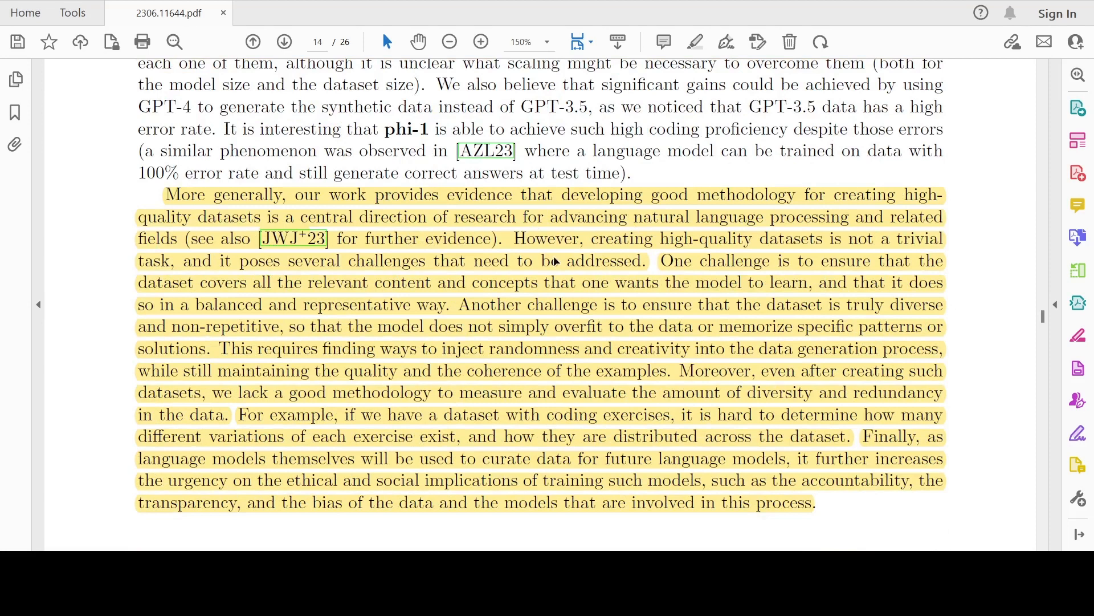
mouse_move(656, 226)
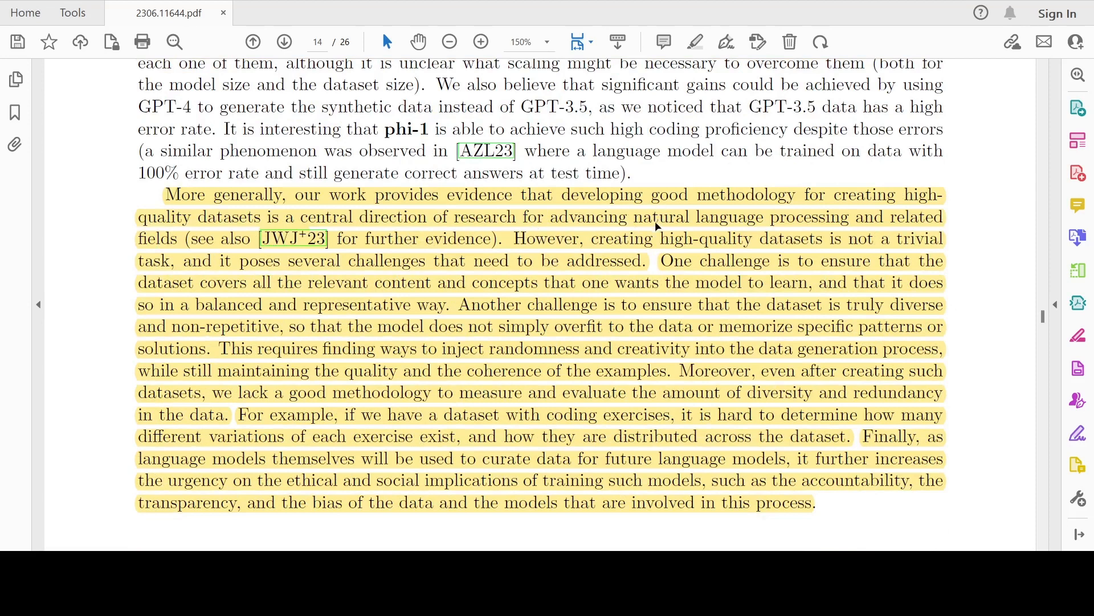
mouse_move(295, 232)
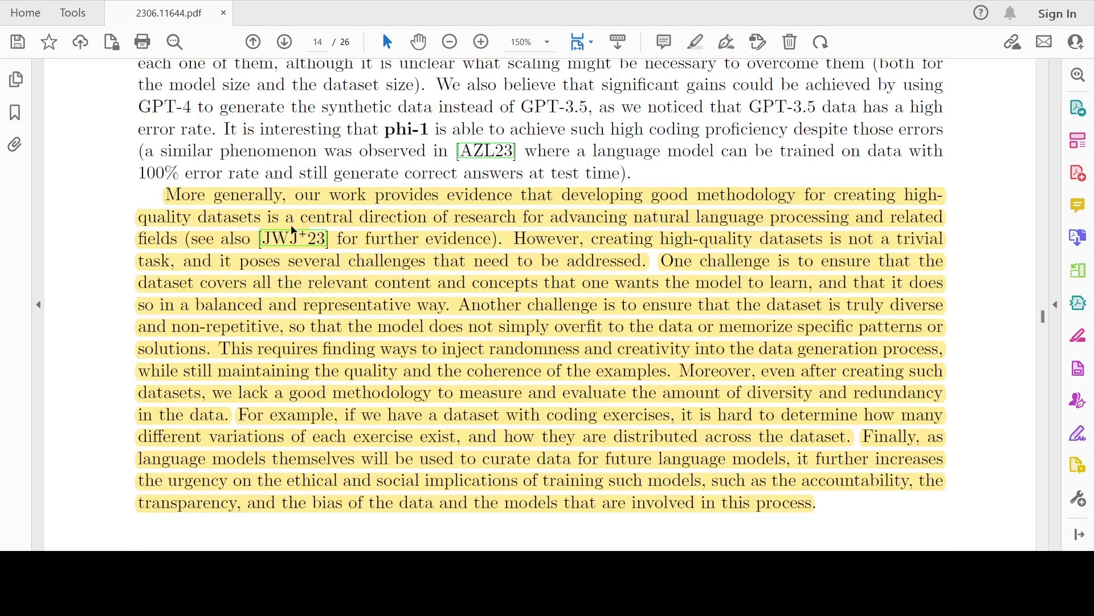
mouse_move(310, 249)
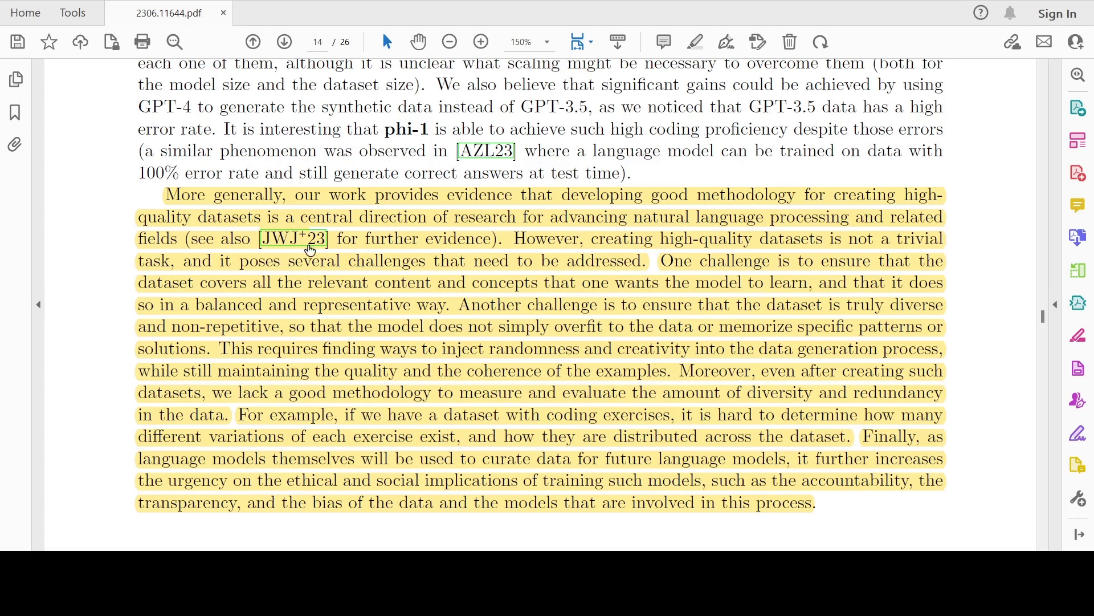
mouse_move(612, 279)
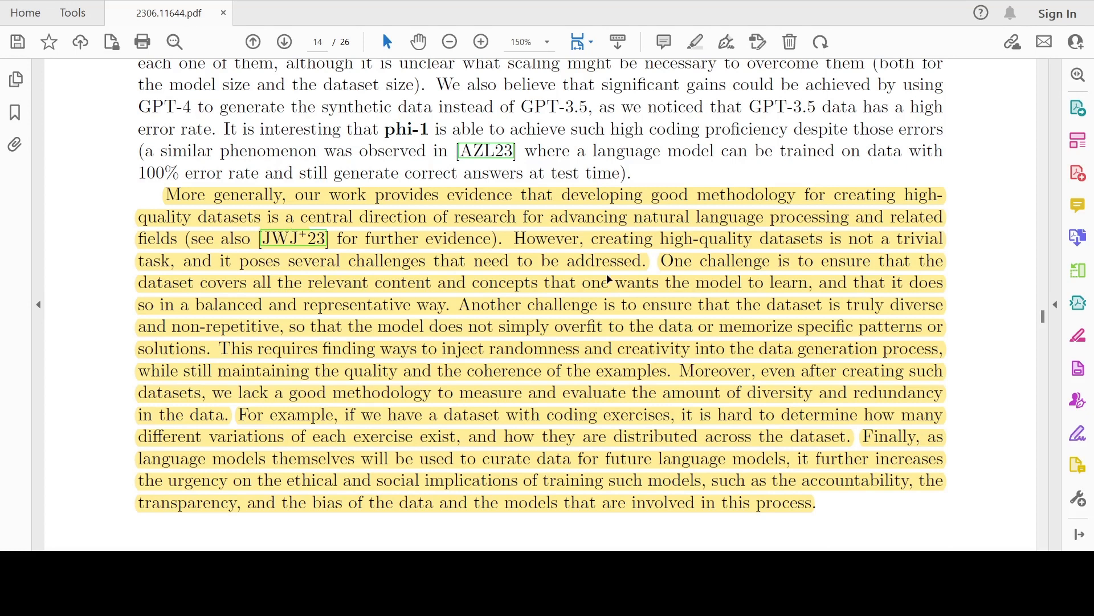
mouse_move(681, 299)
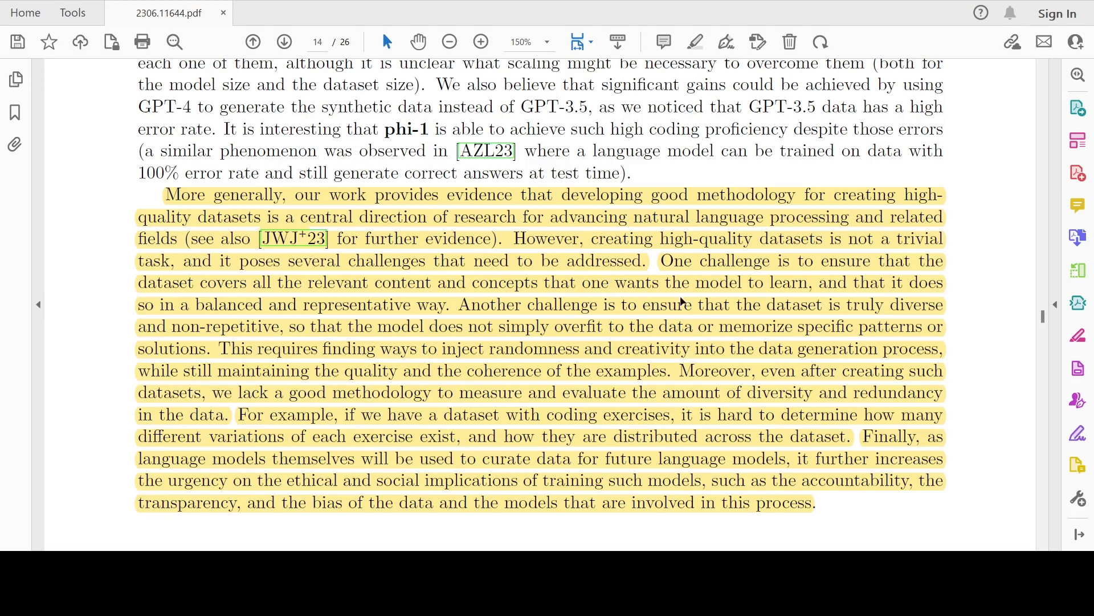
mouse_move(540, 302)
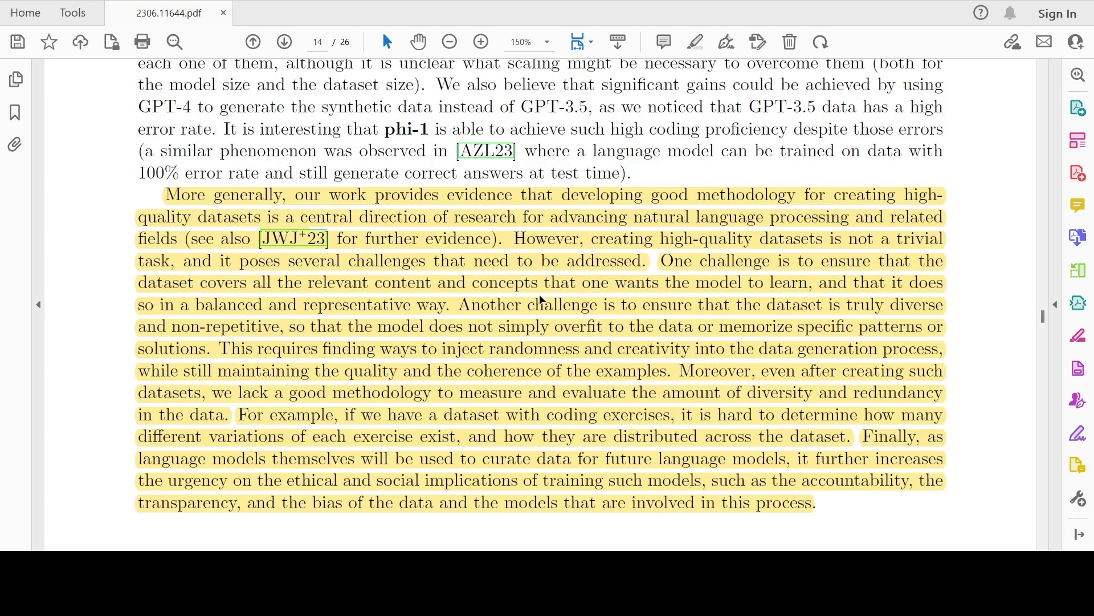
mouse_move(342, 298)
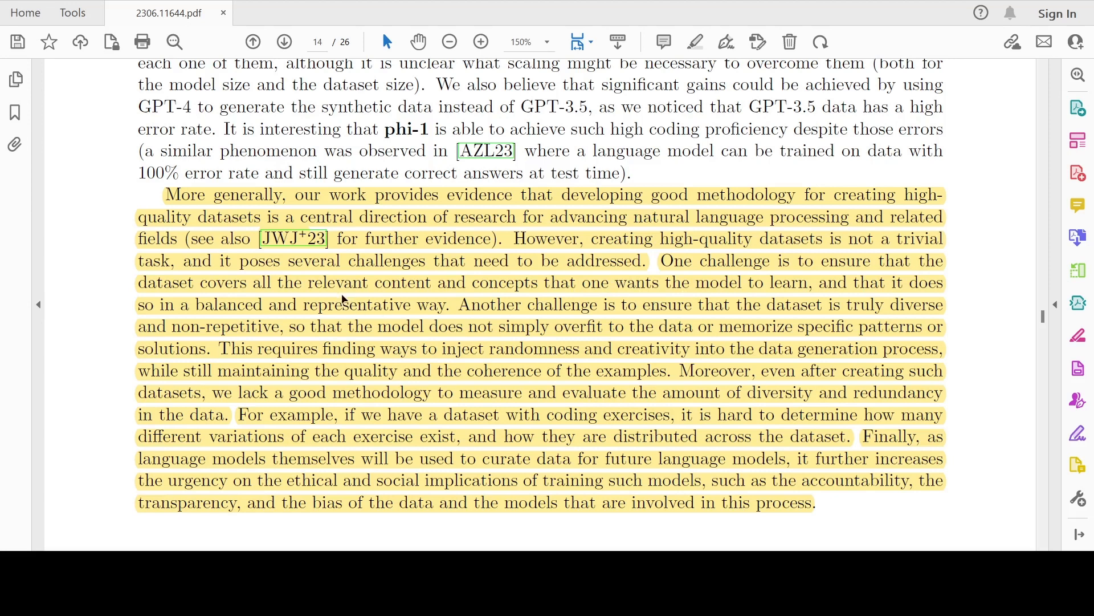
mouse_move(457, 292)
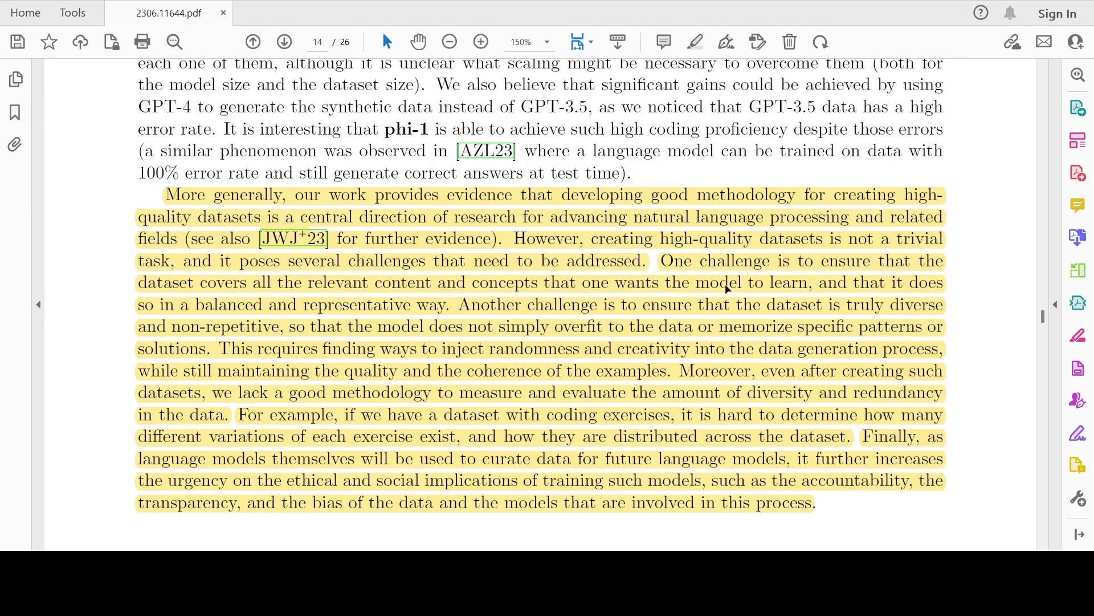
mouse_move(732, 298)
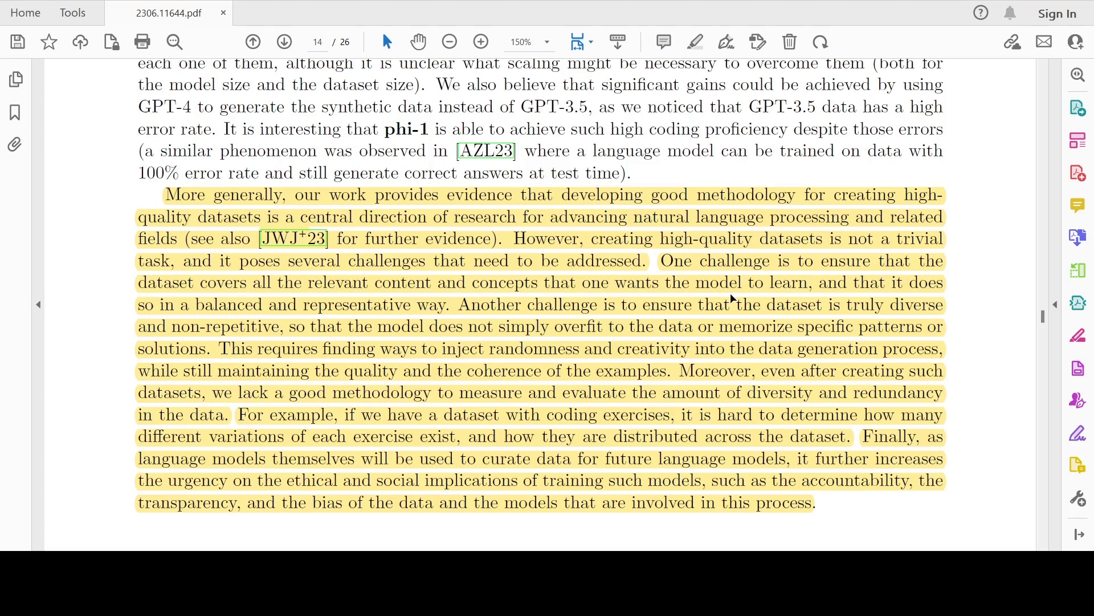
mouse_move(278, 323)
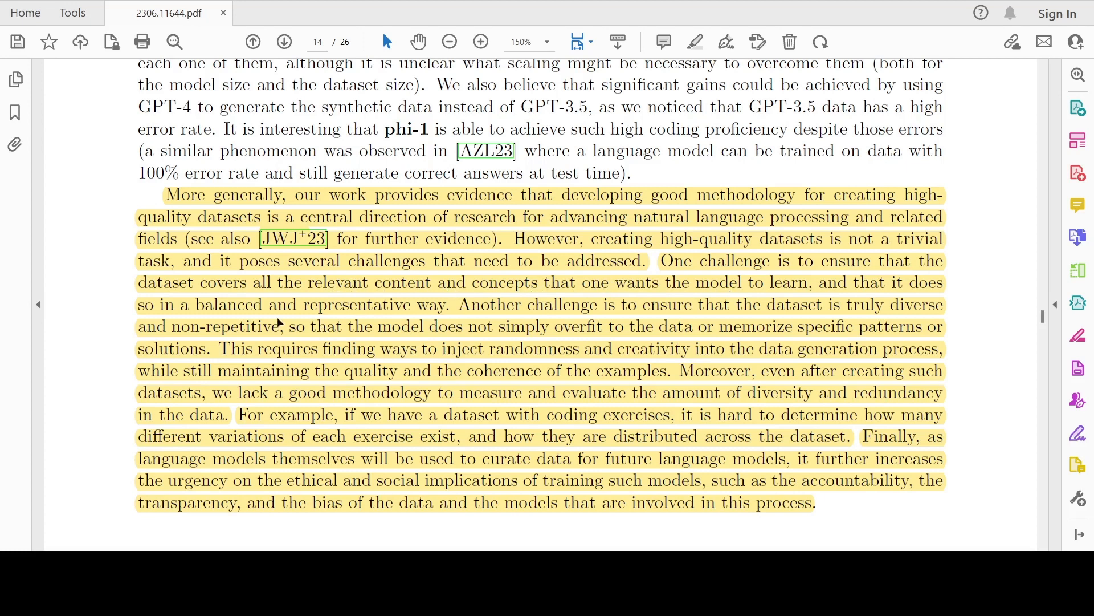
mouse_move(439, 316)
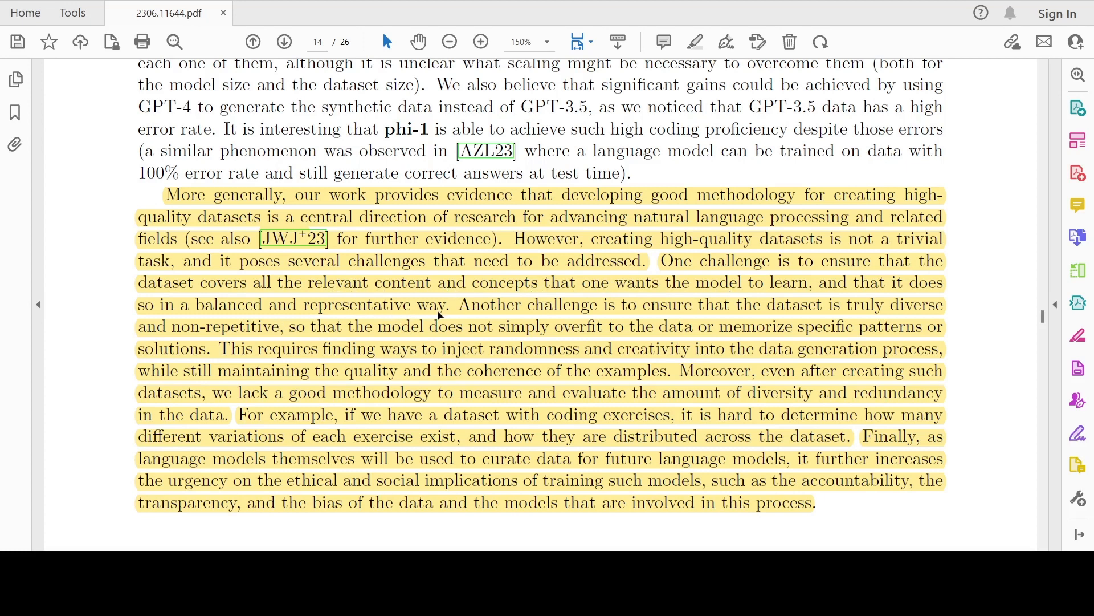
mouse_move(688, 323)
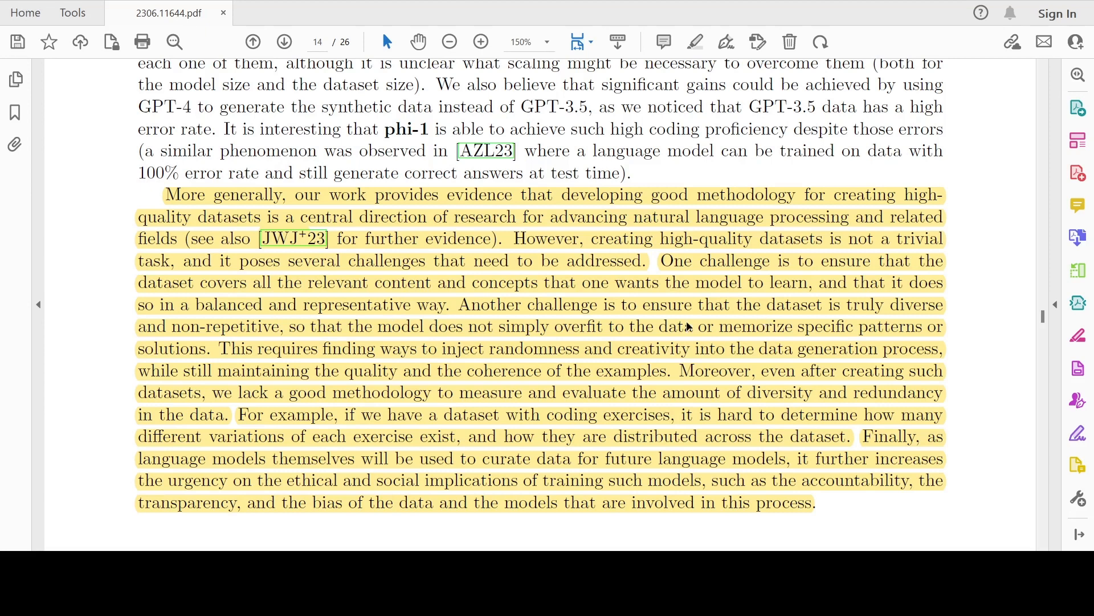
mouse_move(301, 345)
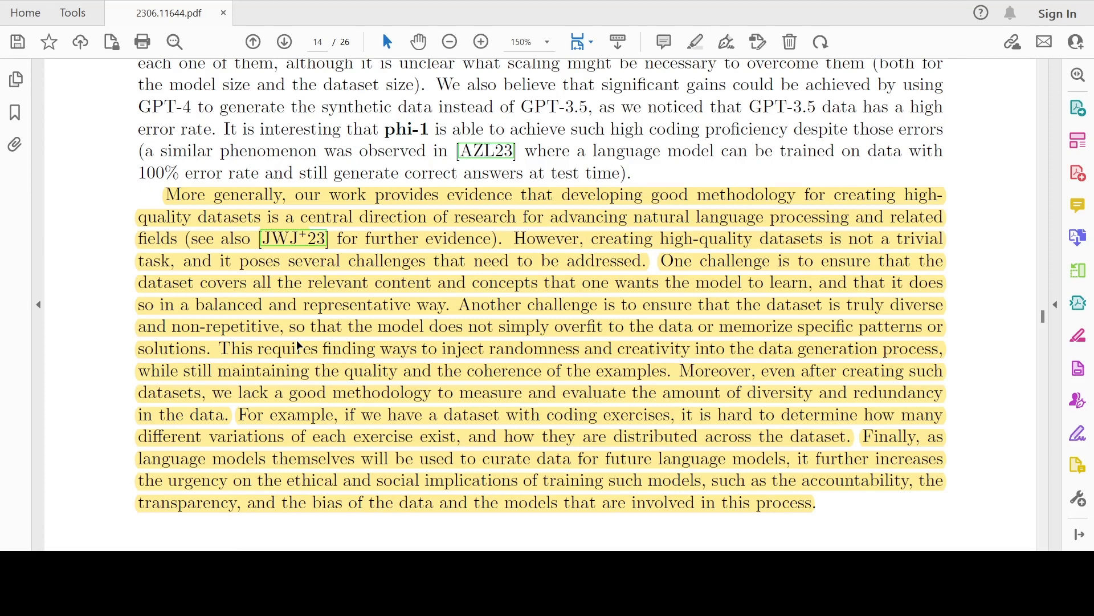
mouse_move(654, 340)
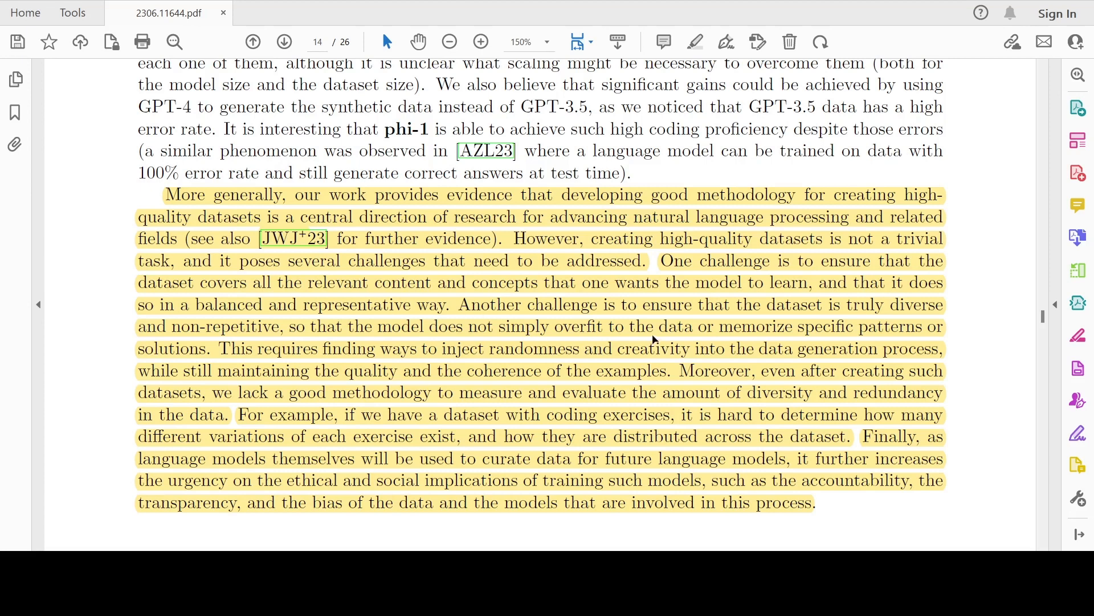
mouse_move(266, 360)
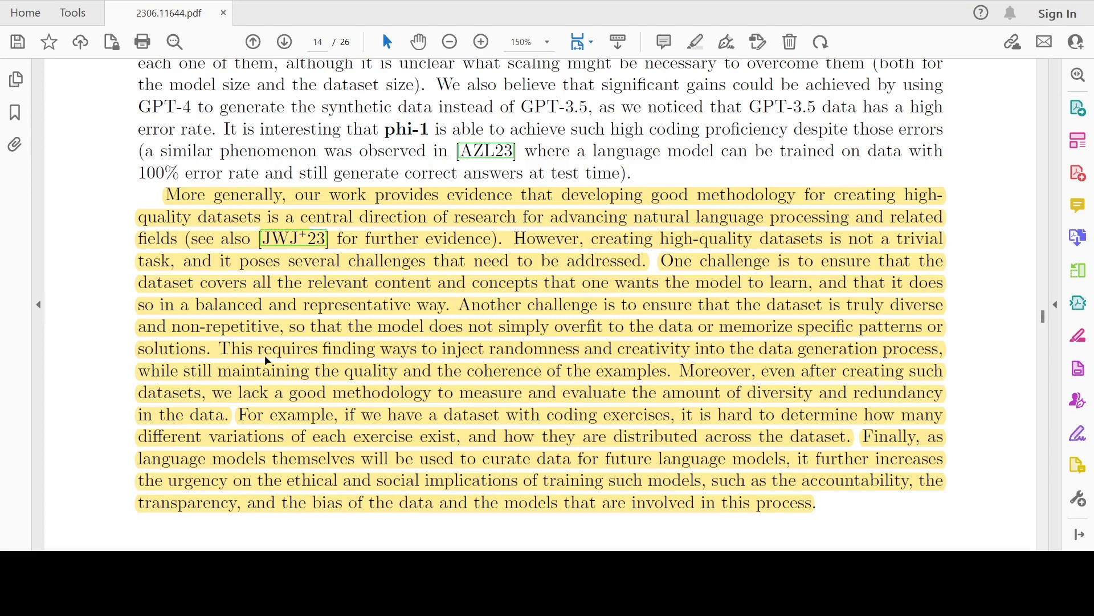
mouse_move(204, 362)
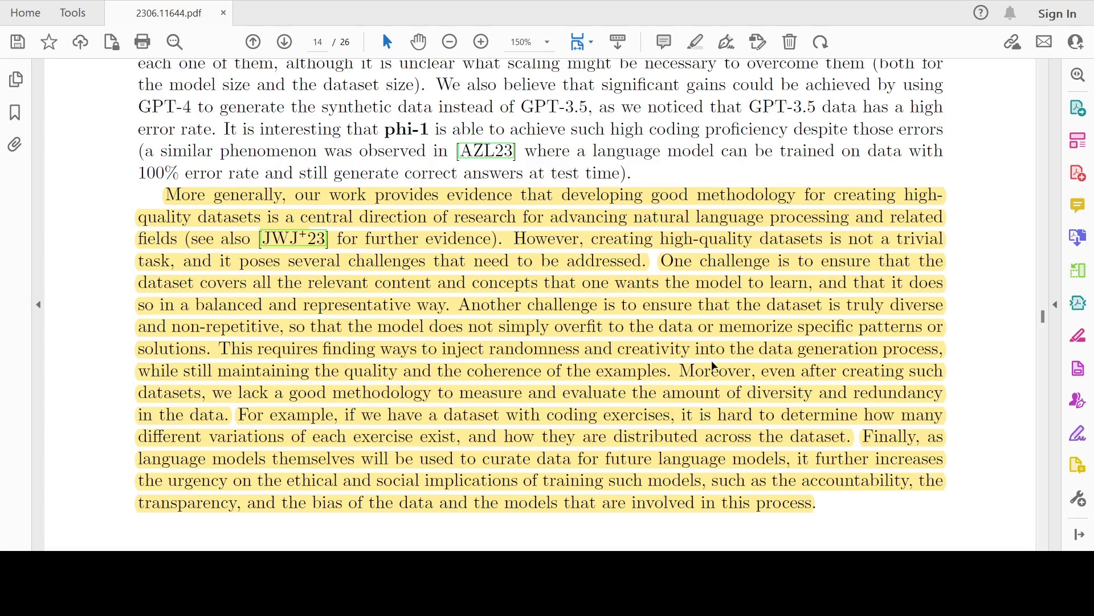
mouse_move(526, 363)
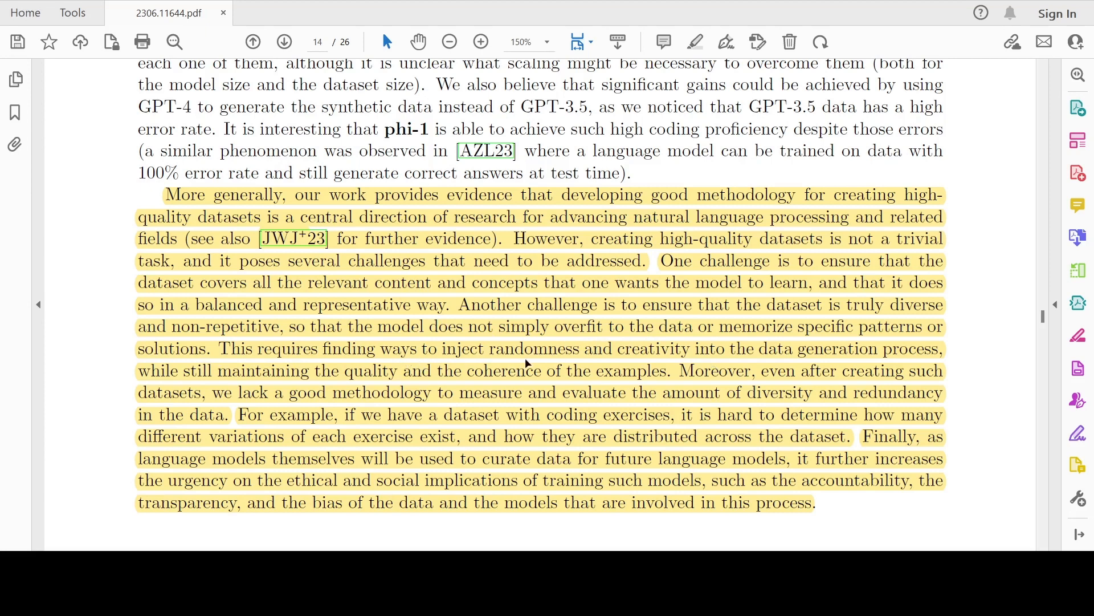
mouse_move(813, 352)
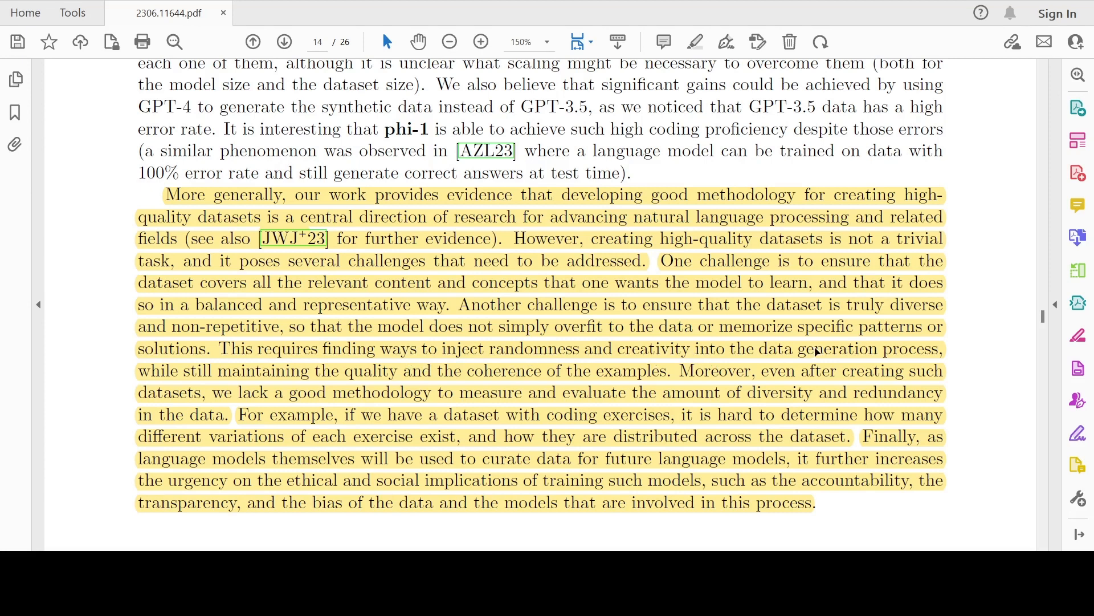
mouse_move(469, 383)
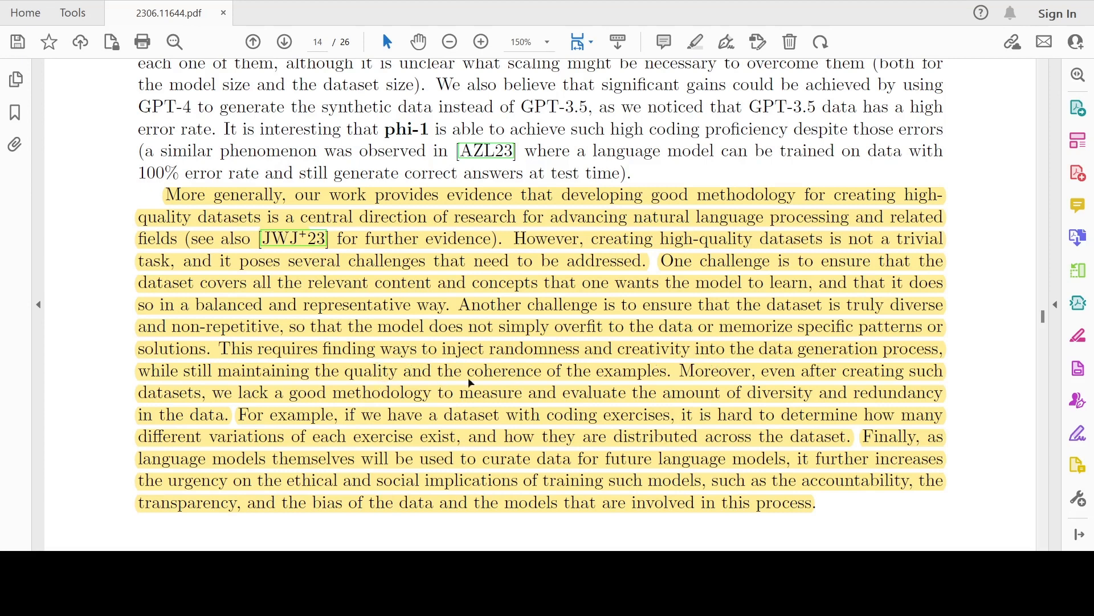
mouse_move(618, 392)
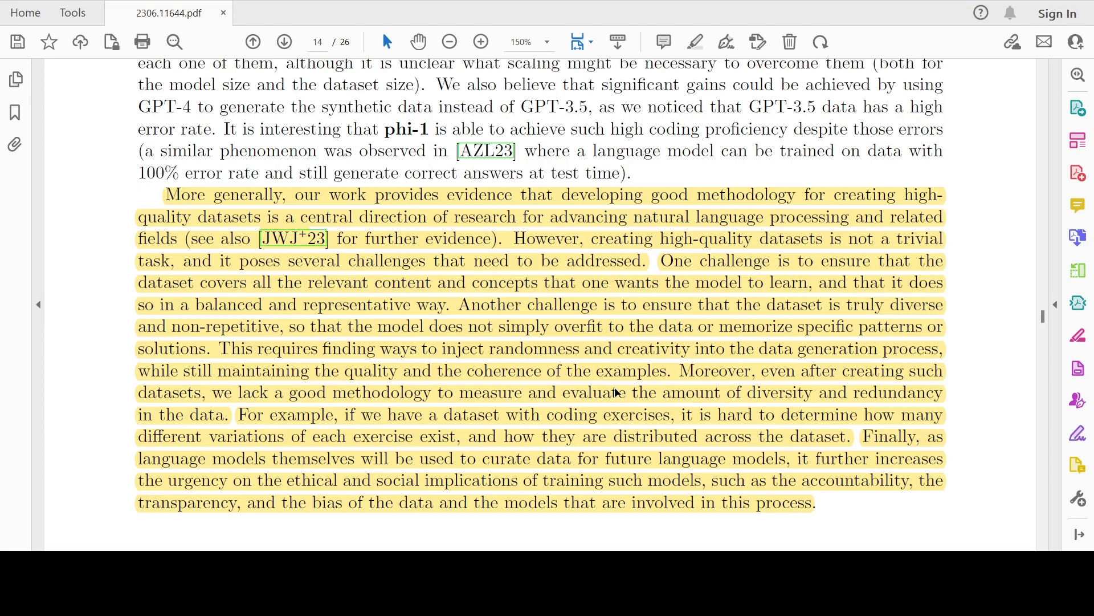
scroll("down", 3)
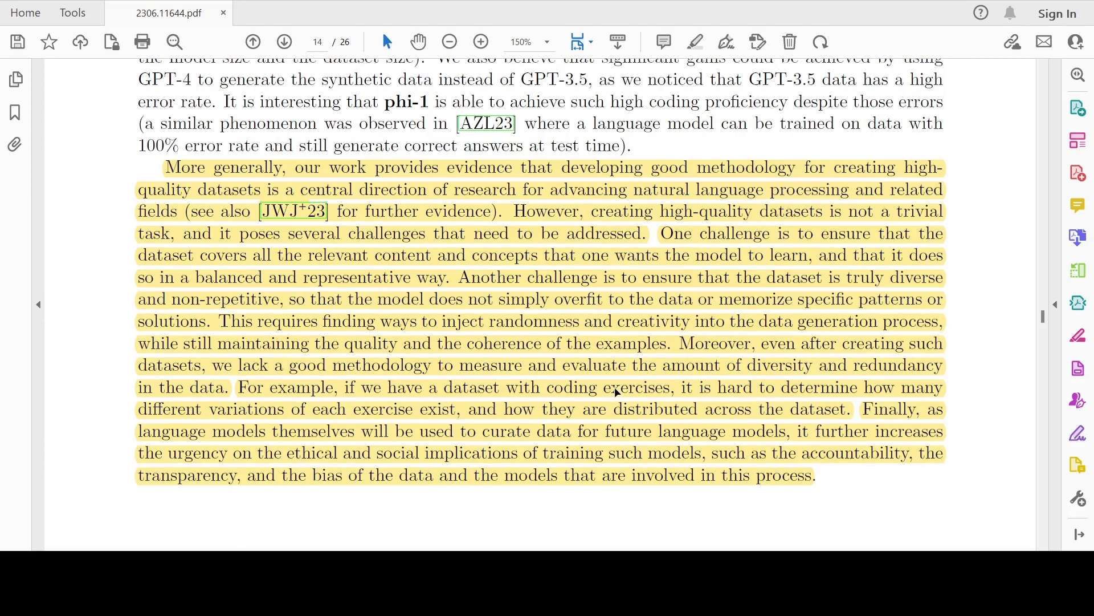
mouse_move(378, 385)
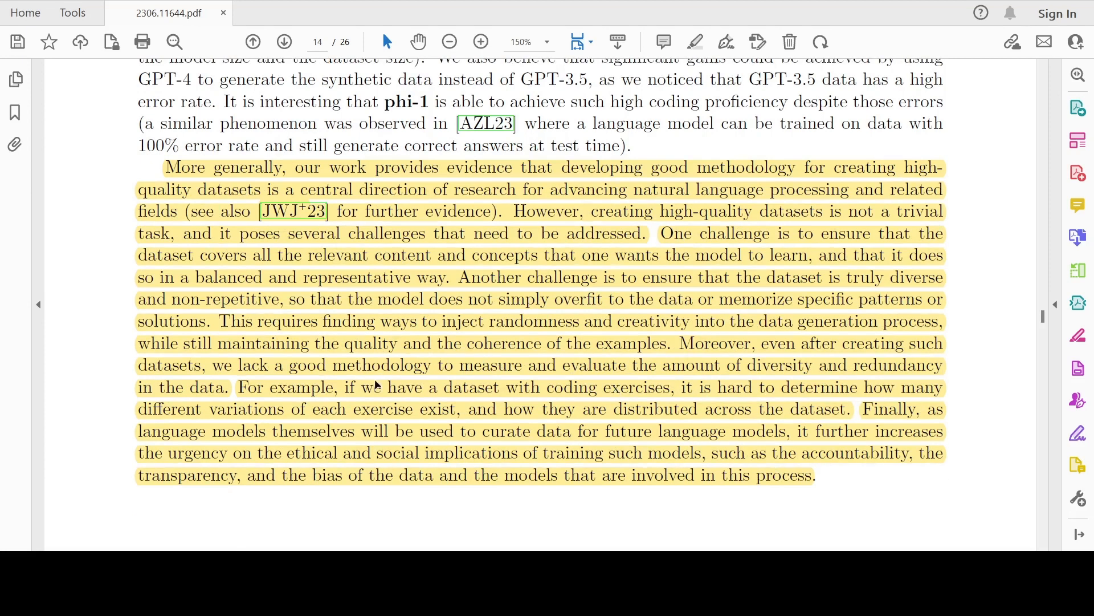
mouse_move(292, 392)
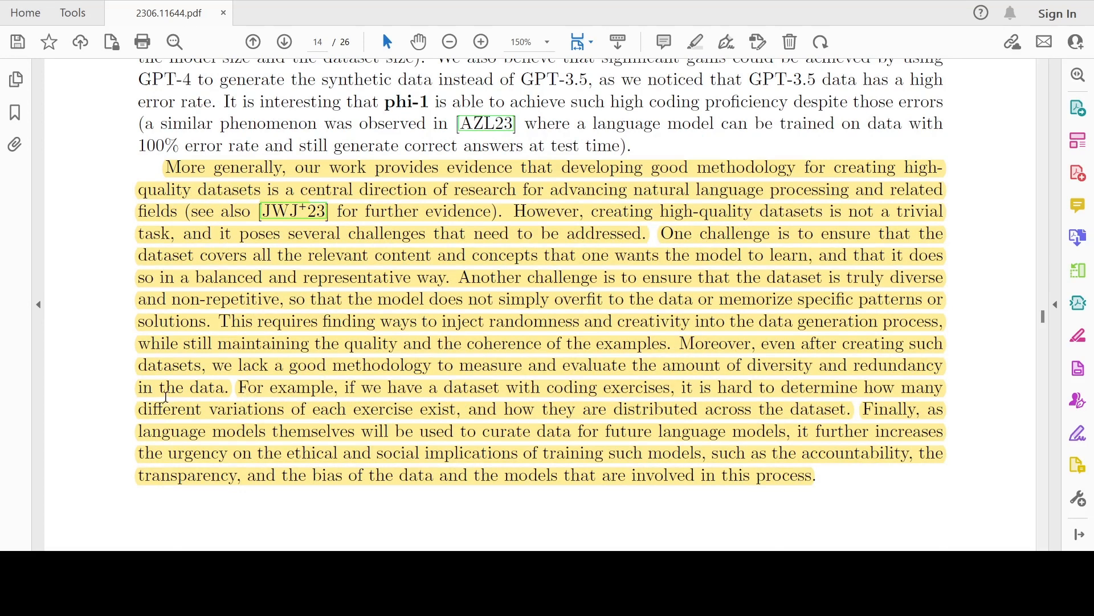
mouse_move(625, 351)
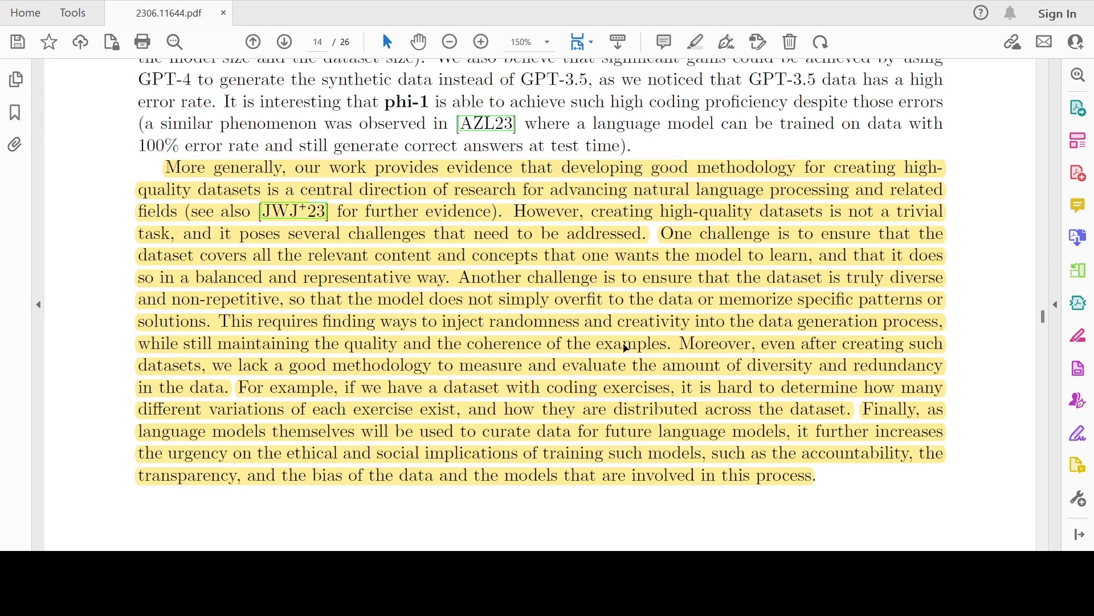
Read to the end of the Conclusion, then return to page 1's title and abstract.
scroll("down", 3)
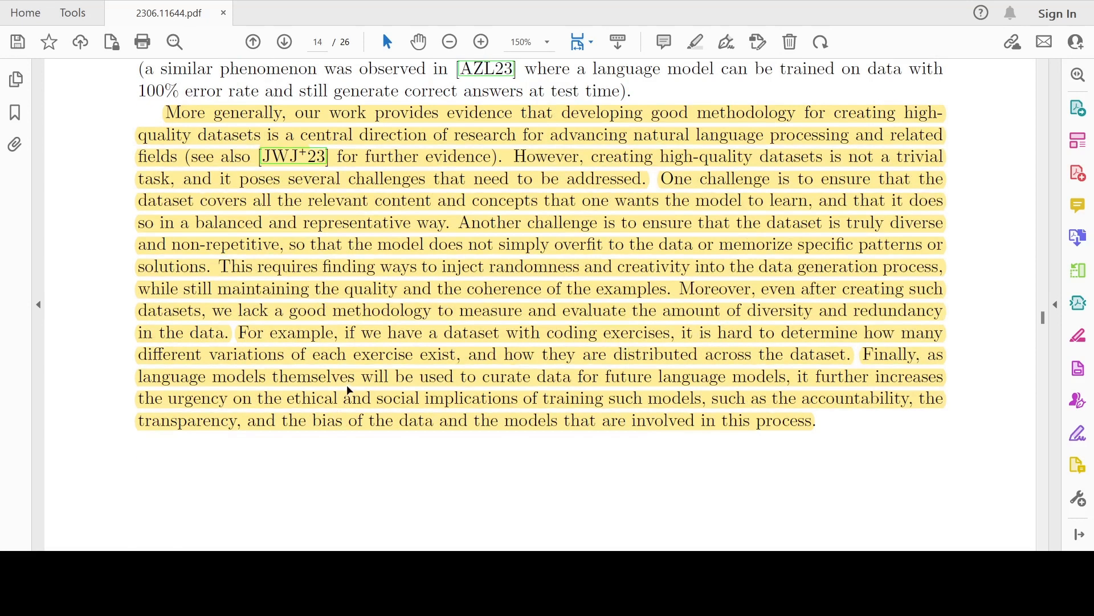
mouse_move(645, 387)
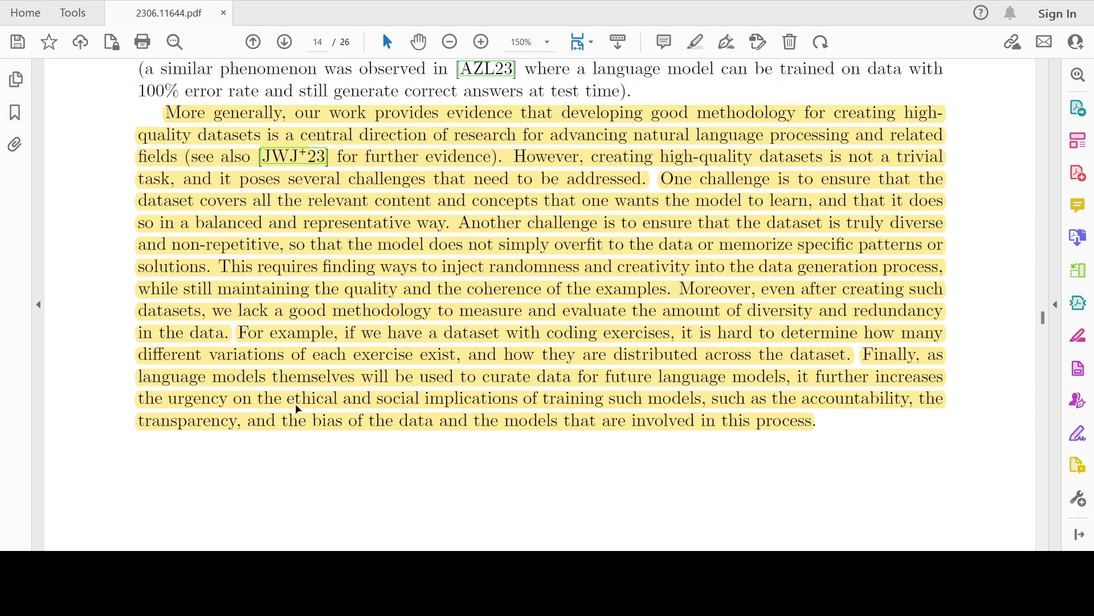
mouse_move(641, 402)
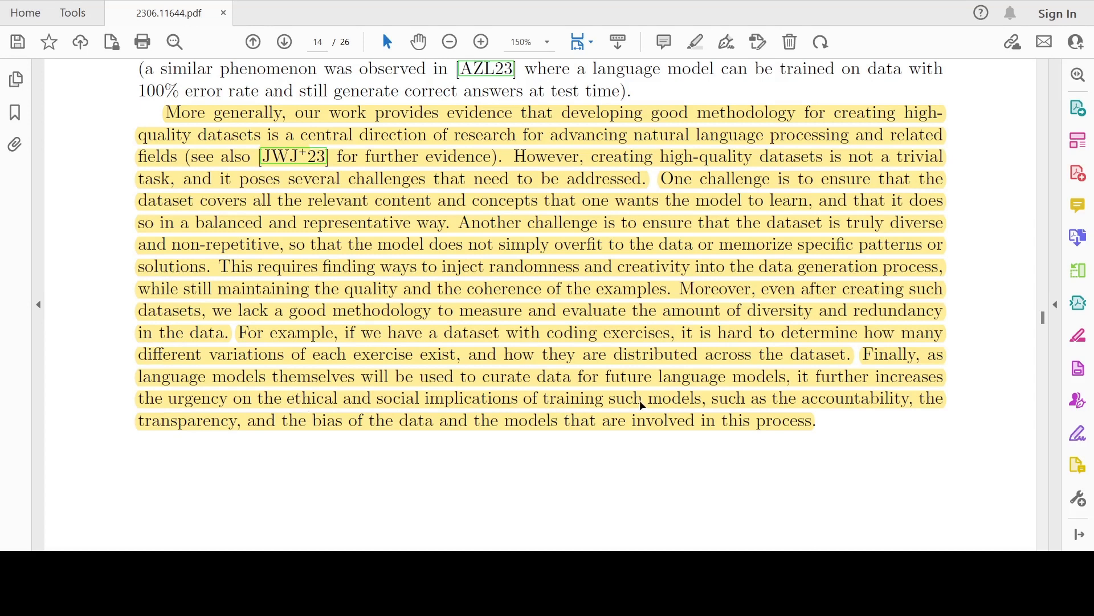
mouse_move(449, 398)
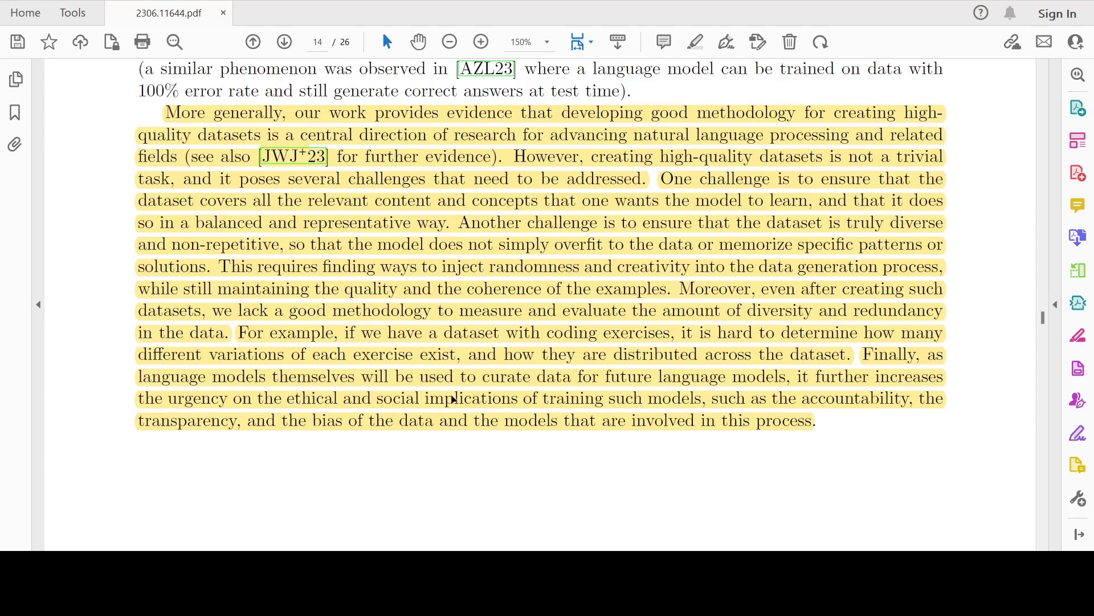
mouse_move(445, 429)
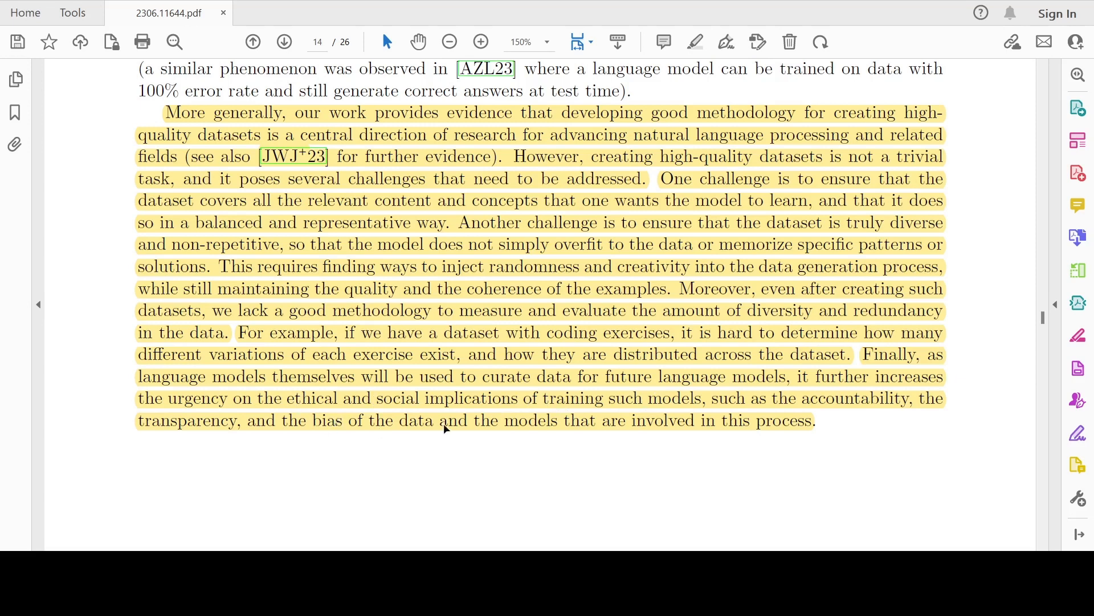
mouse_move(614, 429)
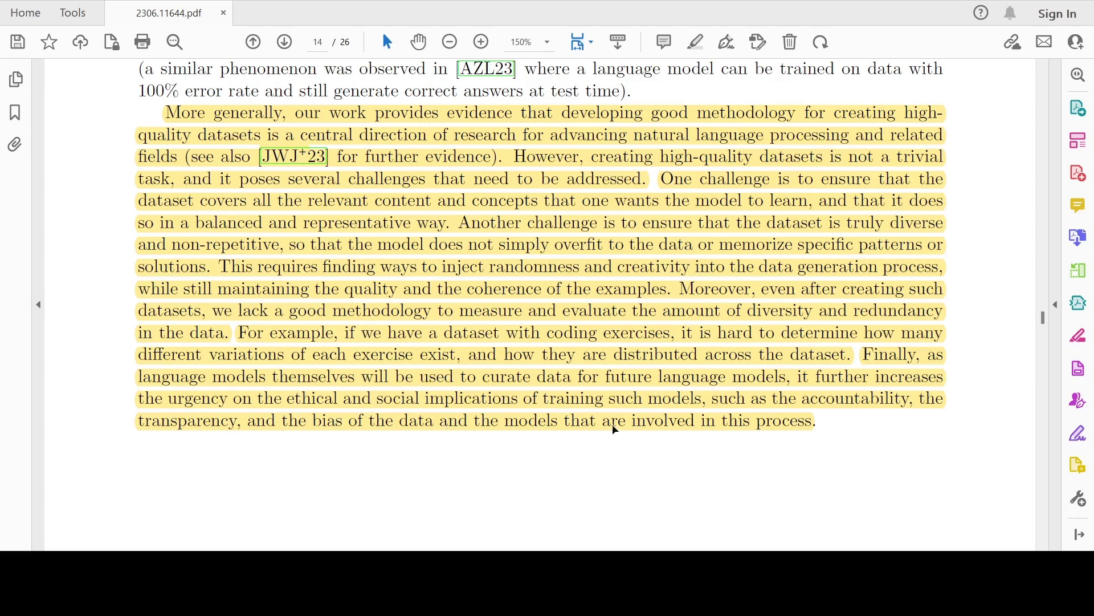
scroll("down", 3)
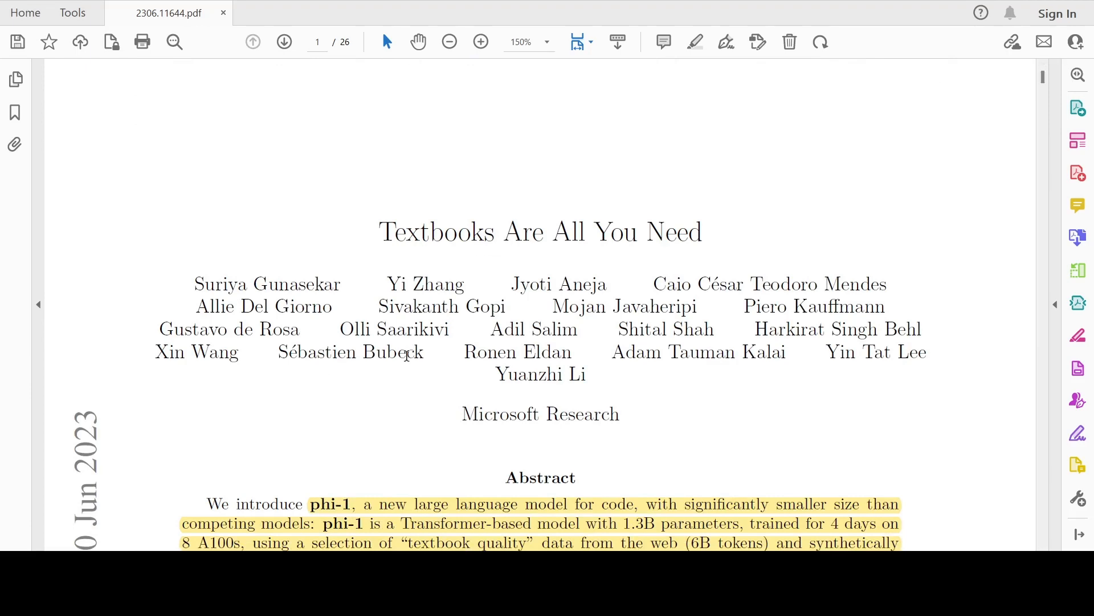
scroll("down", 3)
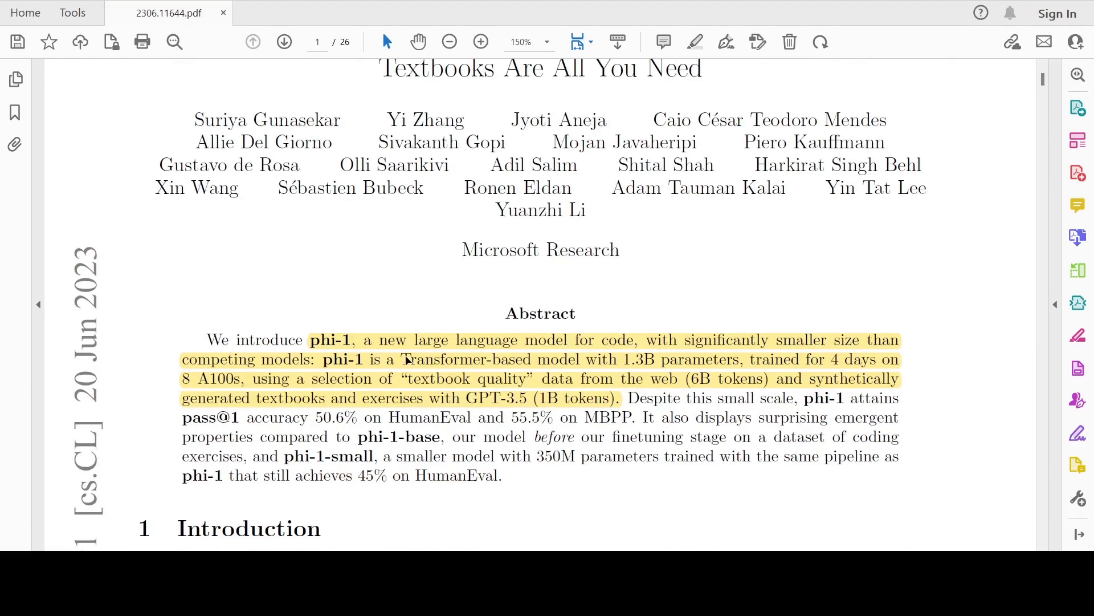
mouse_move(550, 391)
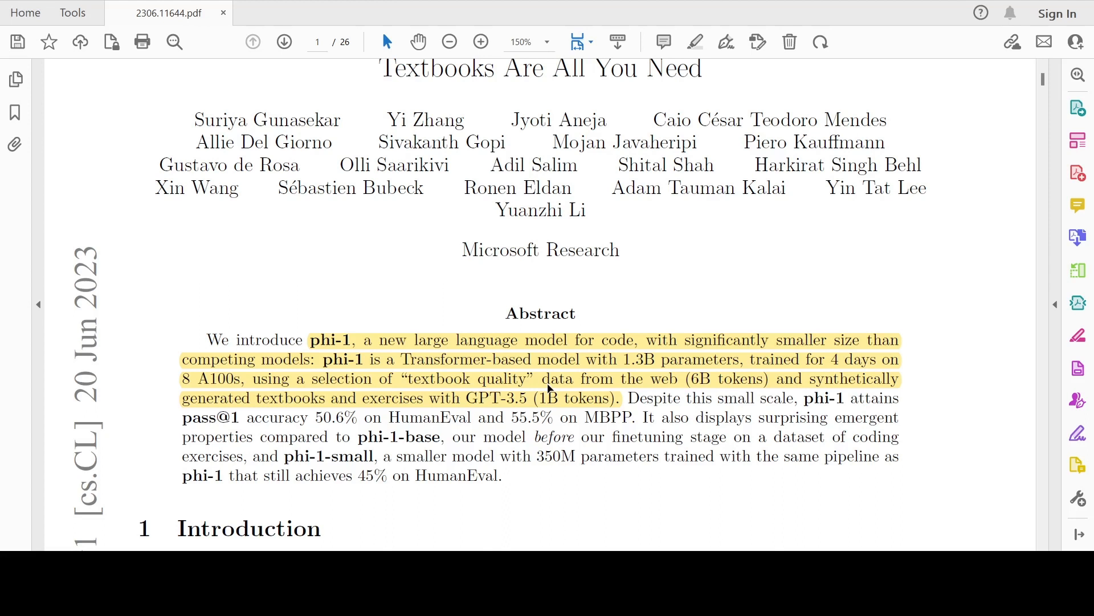
mouse_move(559, 357)
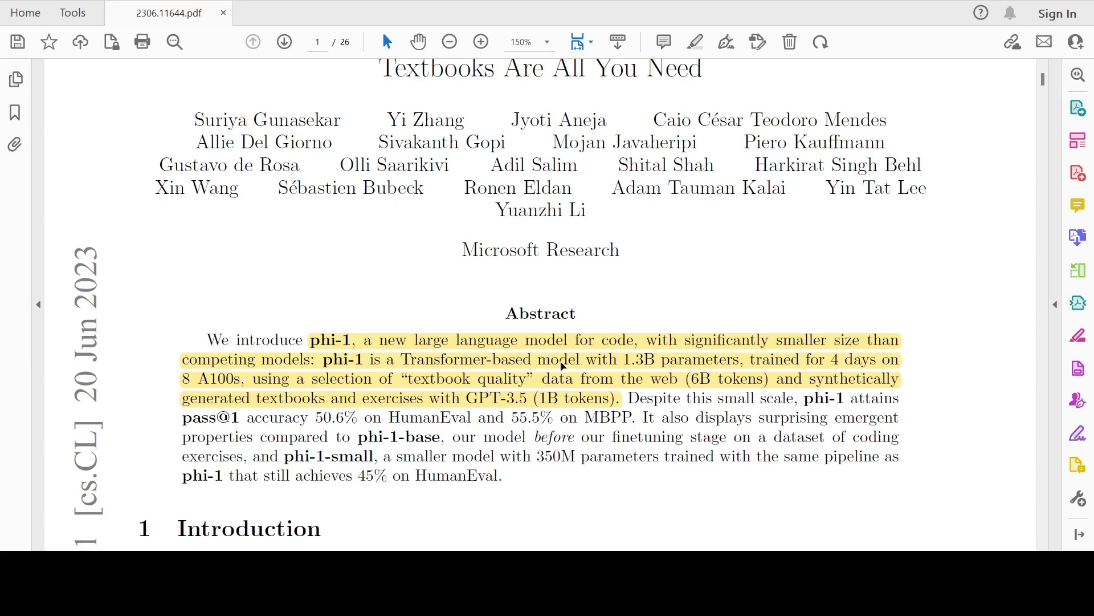
scroll("down", 3)
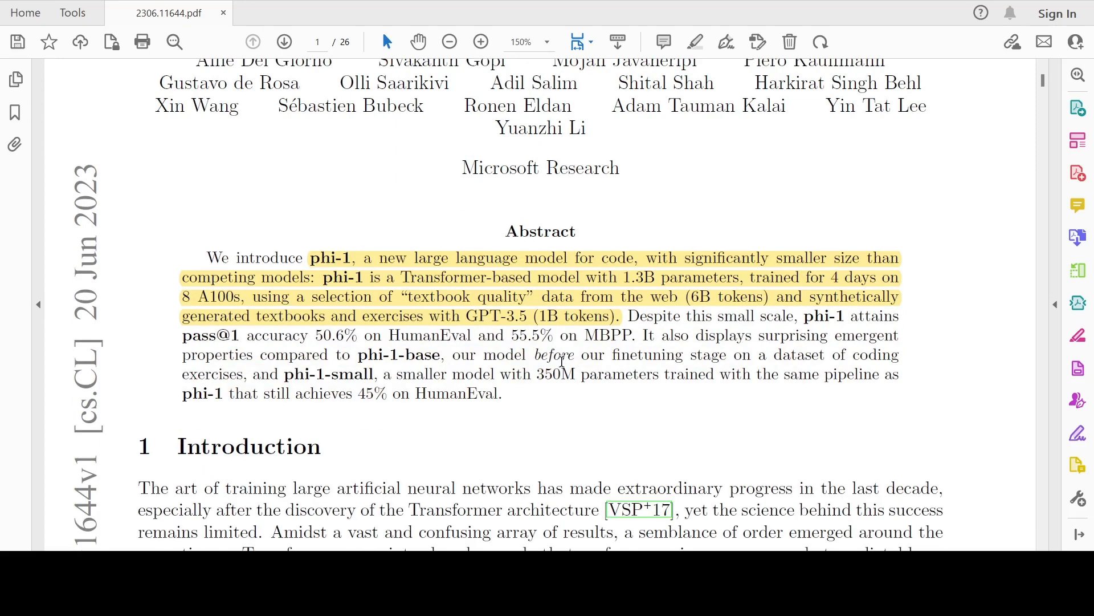
scroll("down", 3)
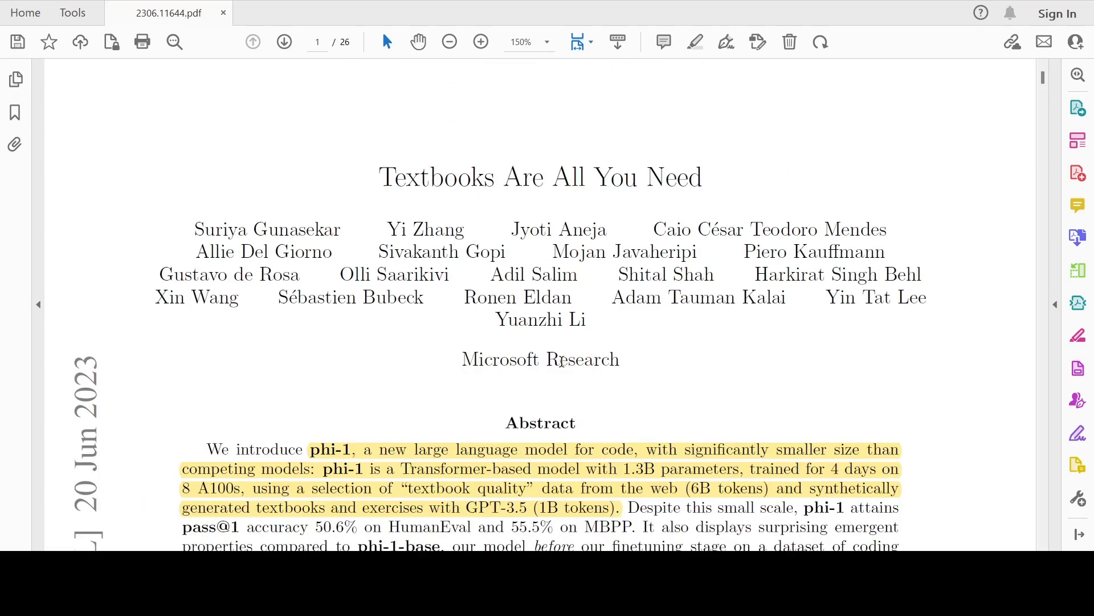
scroll("down", 3)
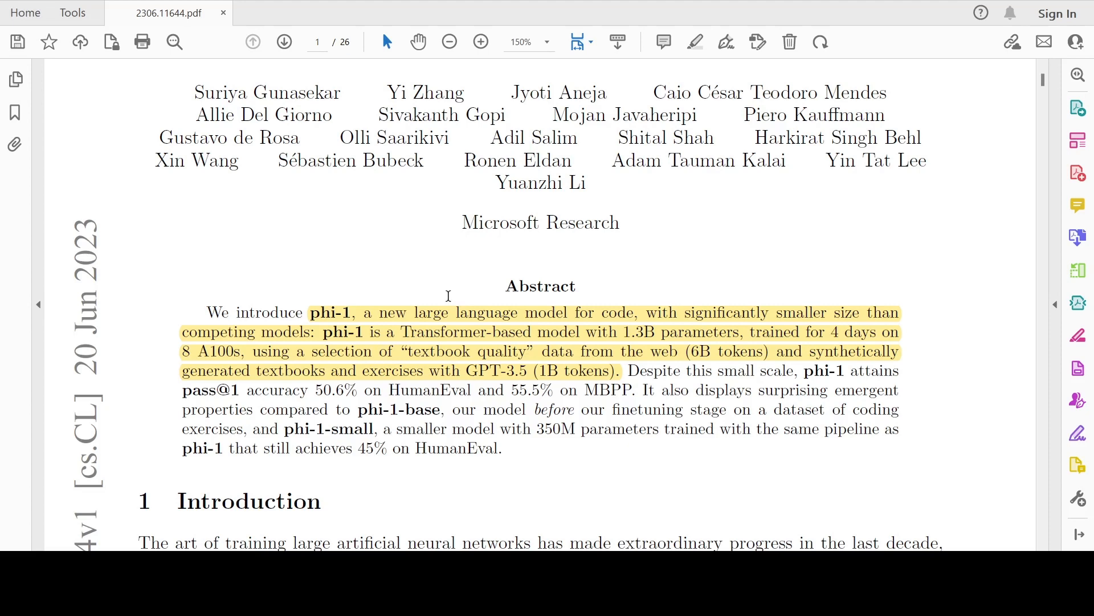
scroll("down", 3)
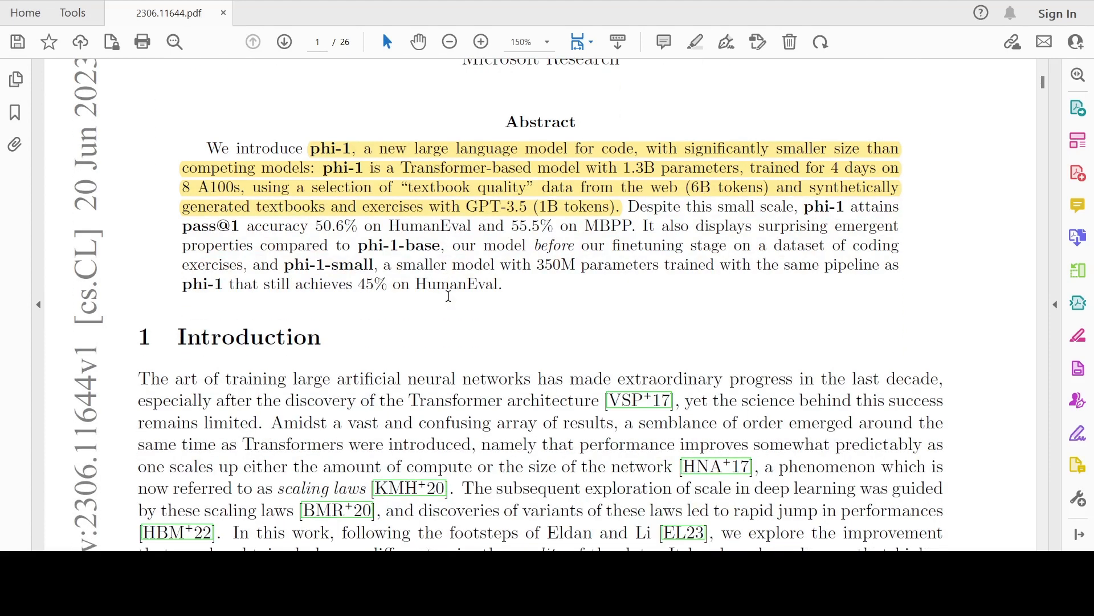
scroll("down", 3)
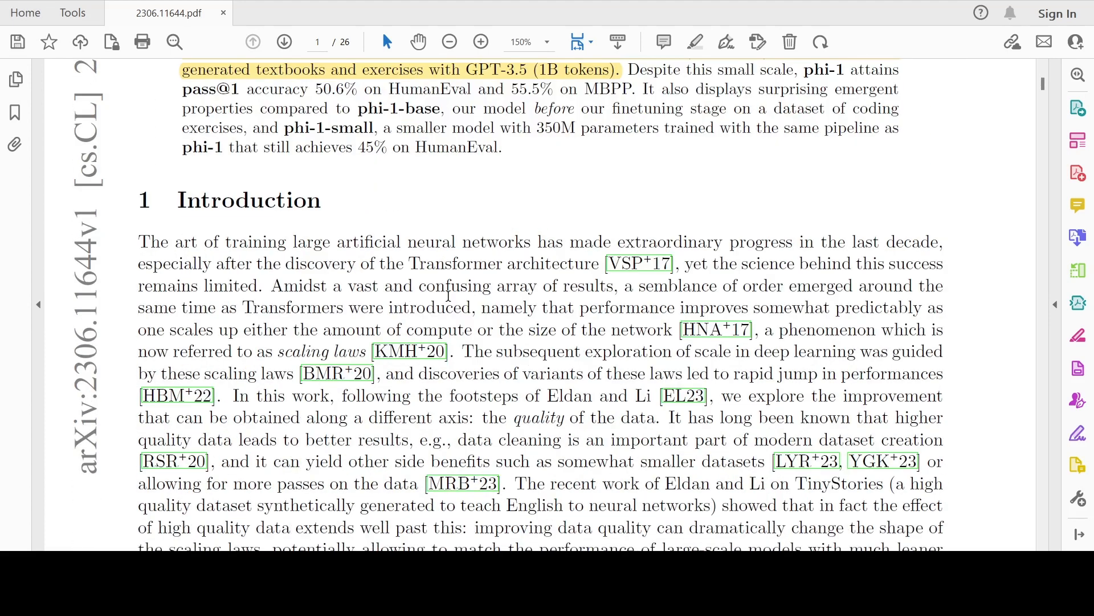